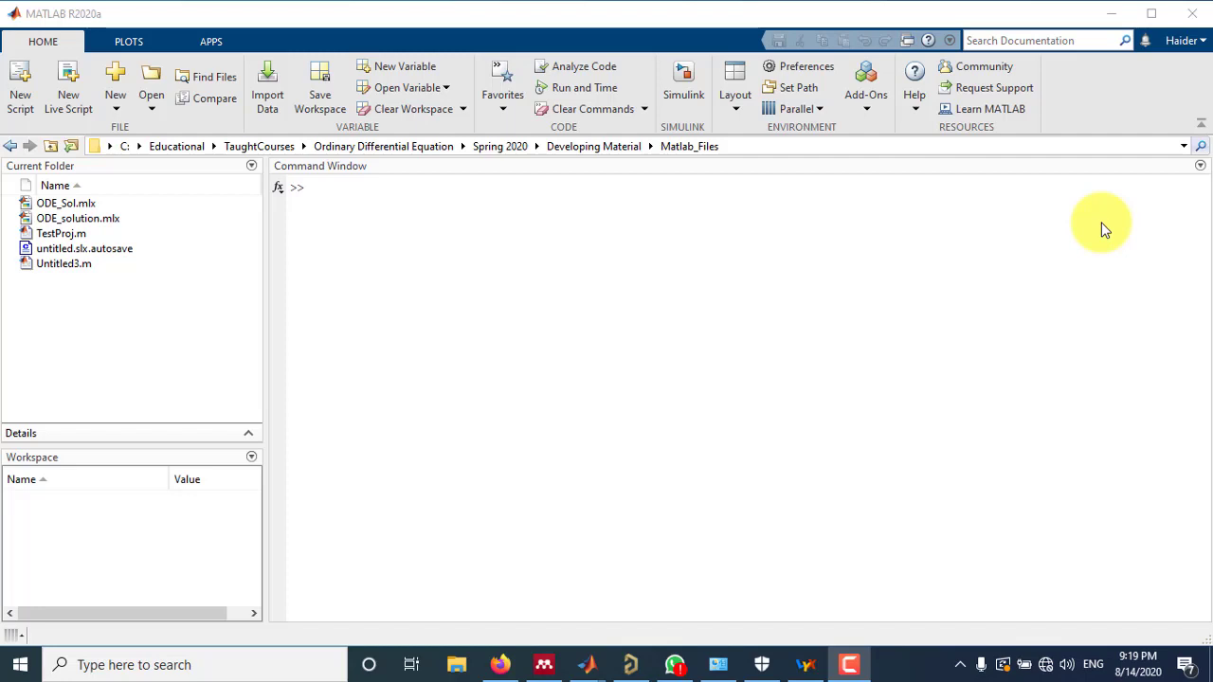
pyautogui.moveTo(970, 196)
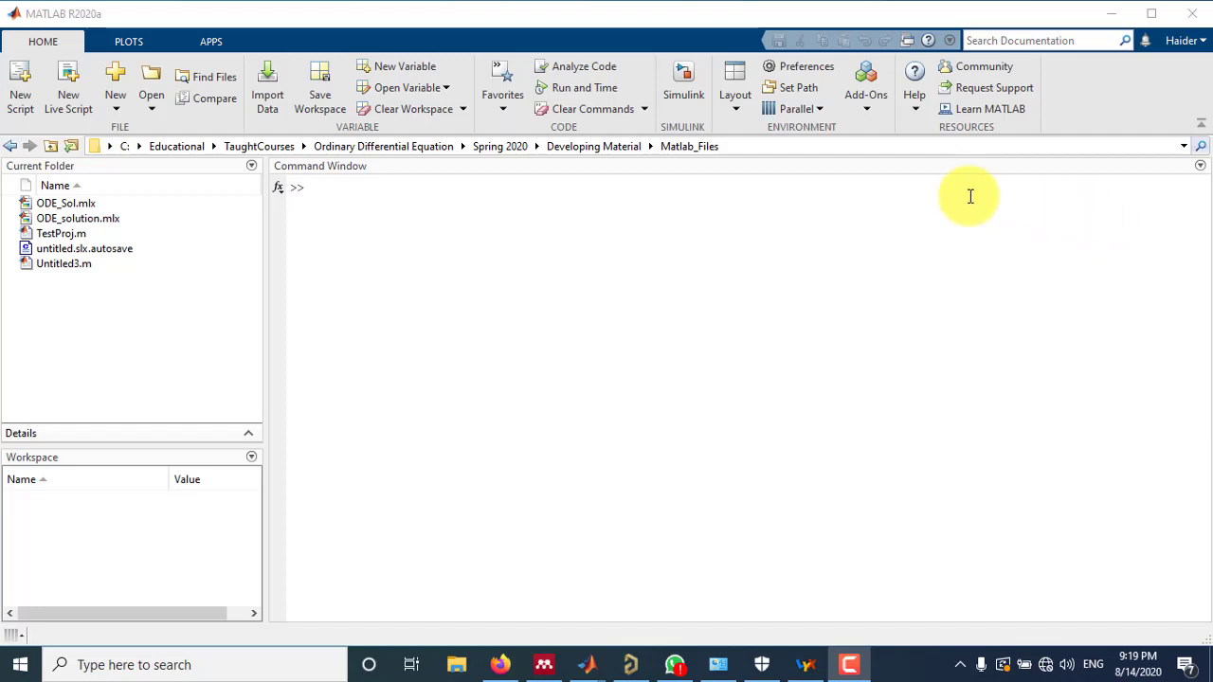
pyautogui.moveTo(965, 210)
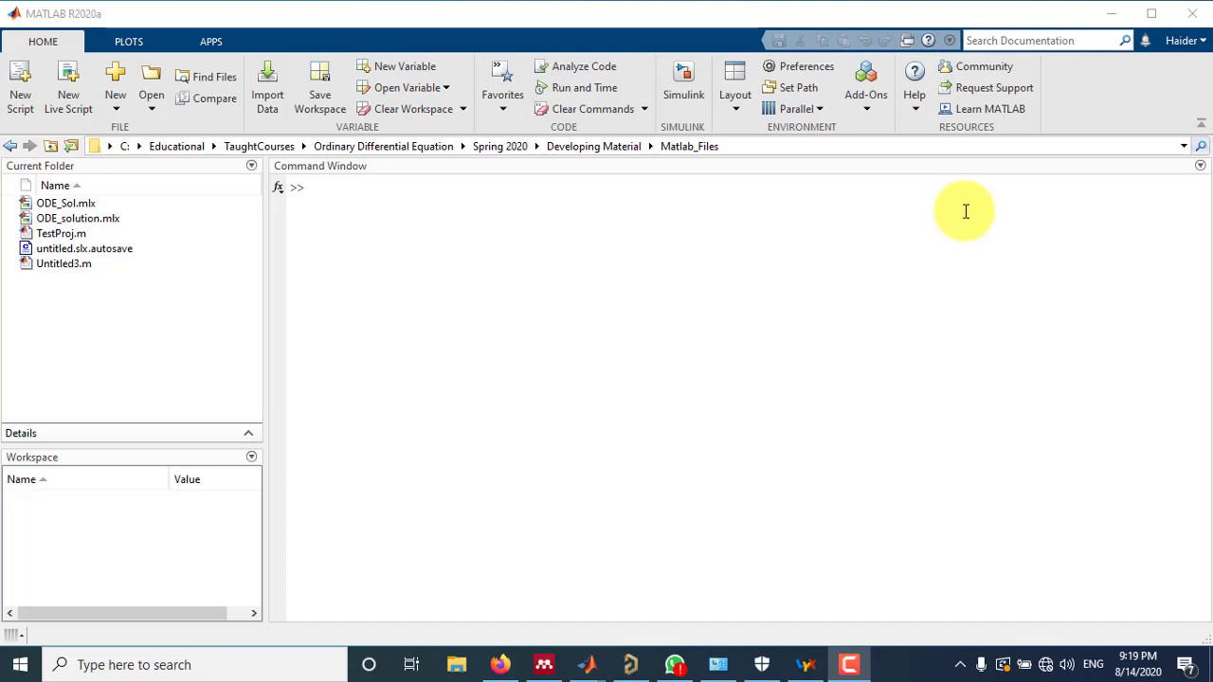
pyautogui.moveTo(947, 212)
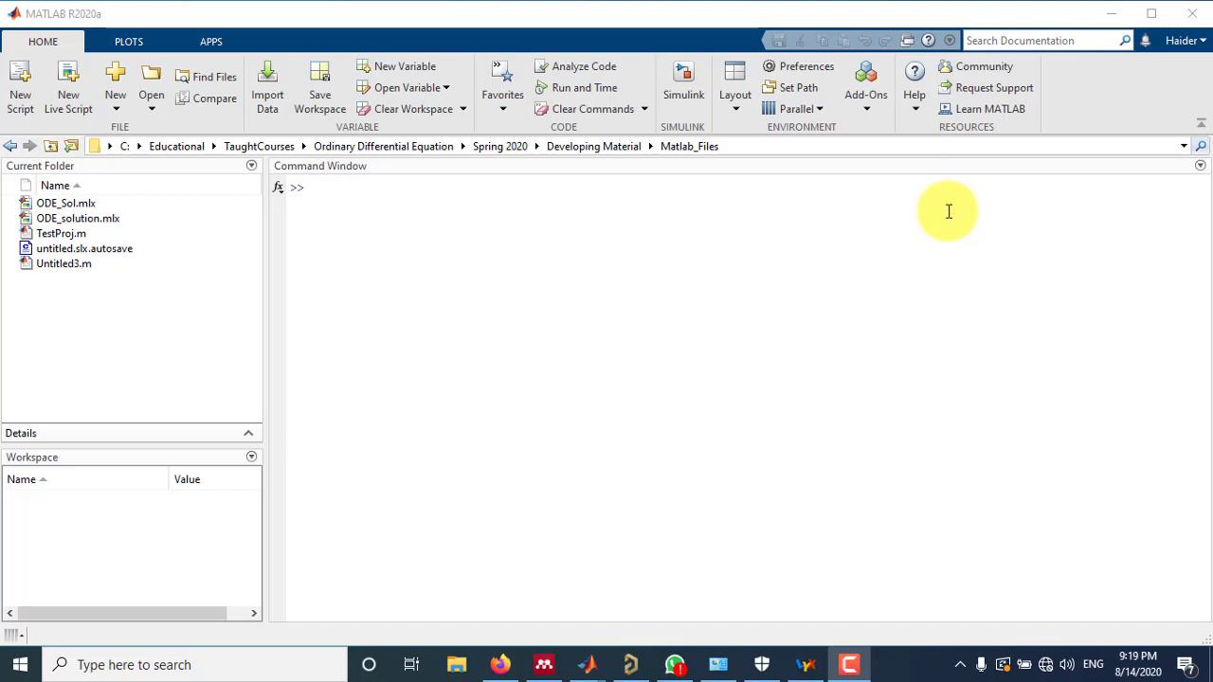
pyautogui.moveTo(736, 260)
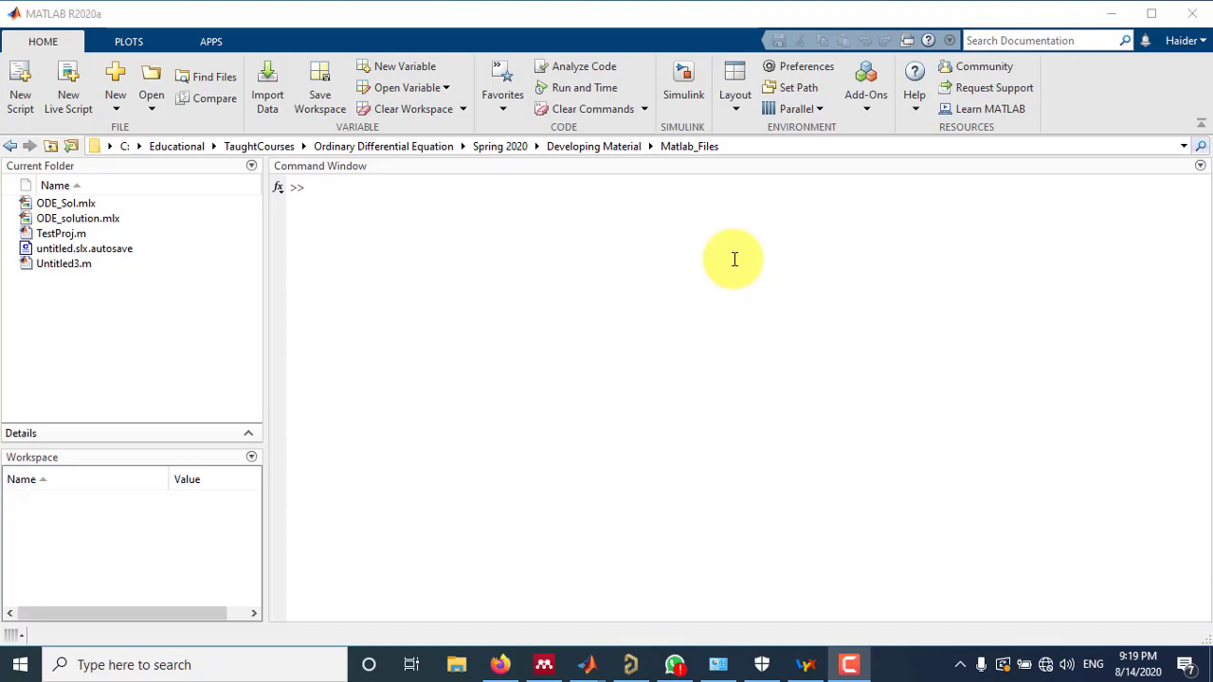
pyautogui.moveTo(669, 286)
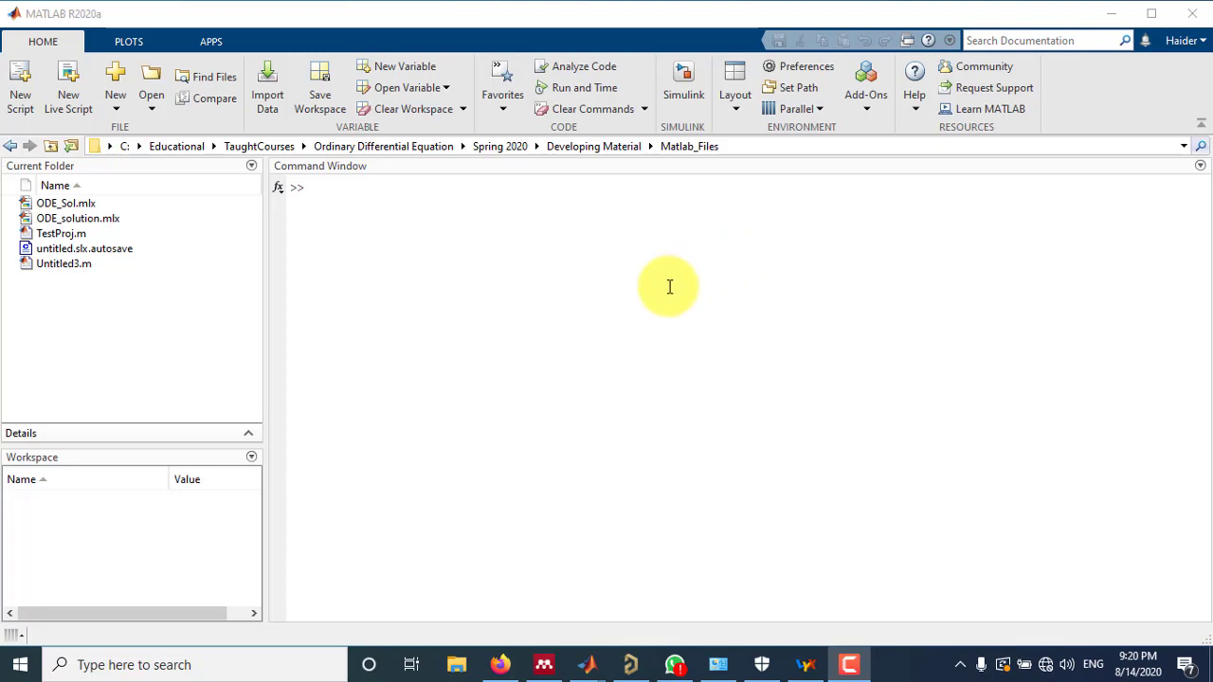
pyautogui.moveTo(886, 201)
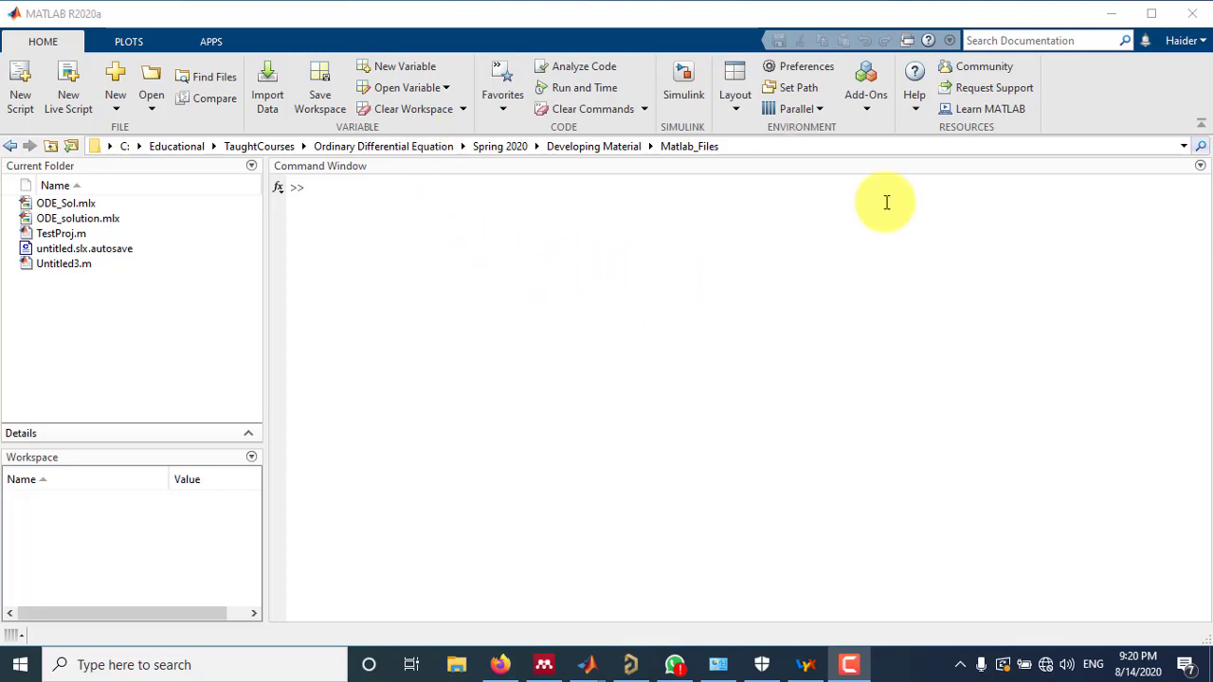
pyautogui.moveTo(585, 351)
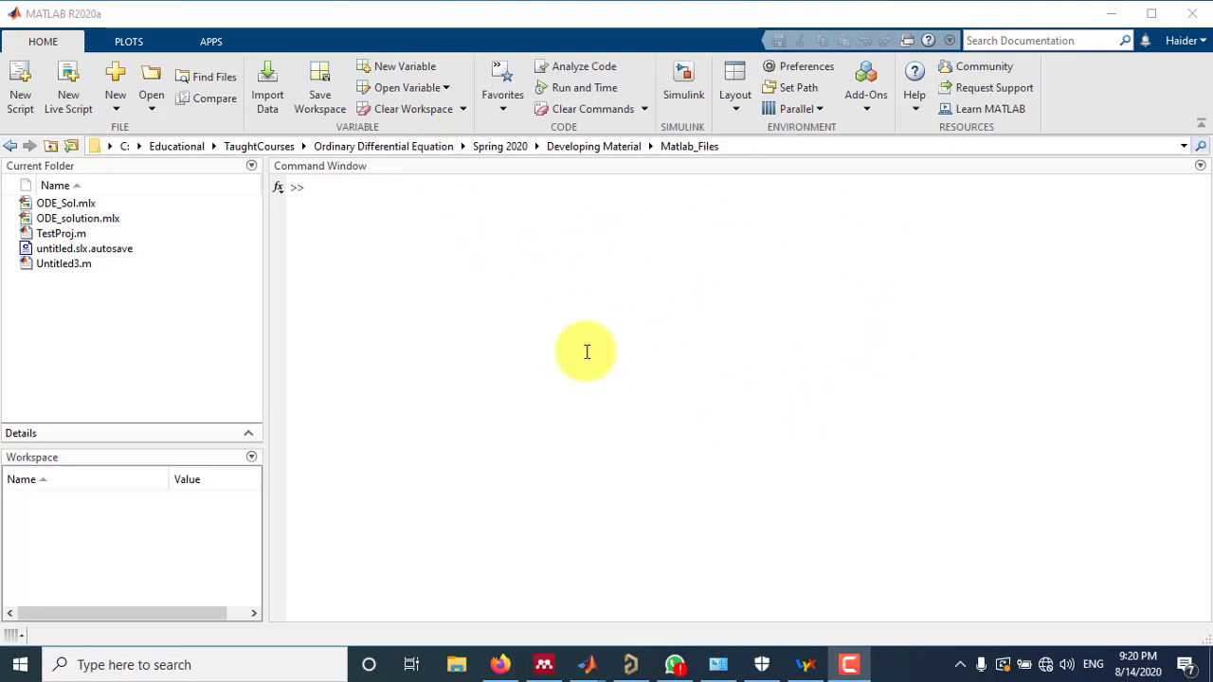
pyautogui.moveTo(519, 309)
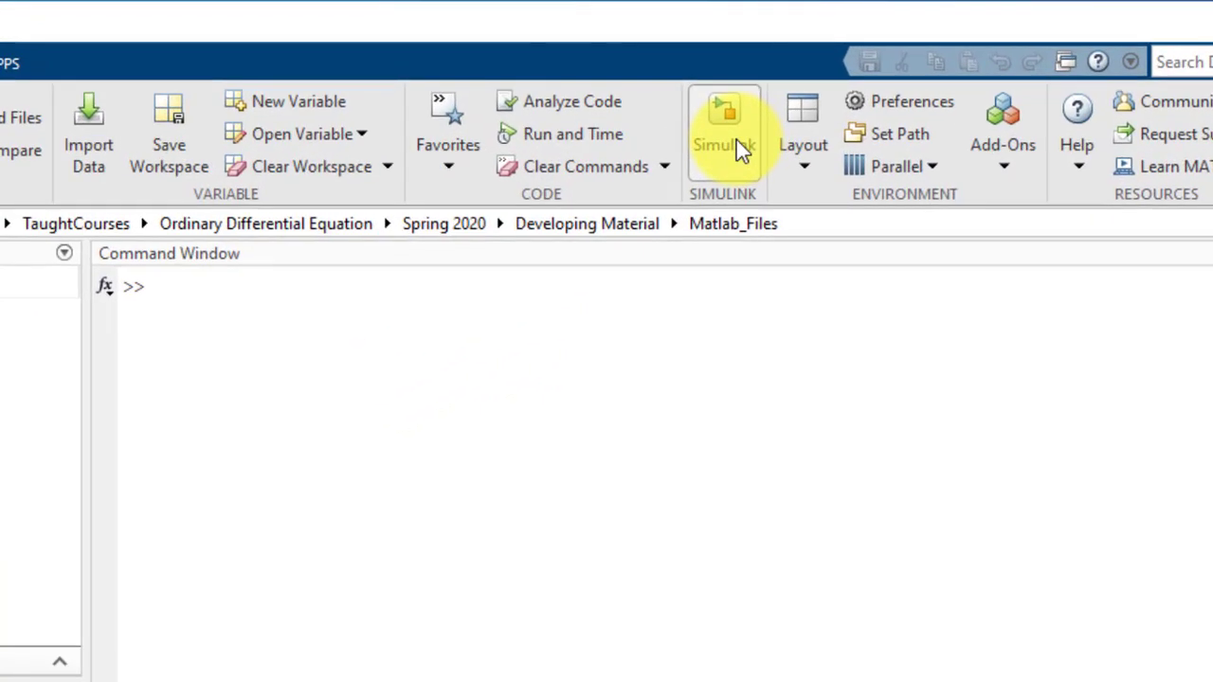
# Run the simulink command from MATLAB's Command Window to reach the Start Page's new-model templates.
pyautogui.click(724, 133)
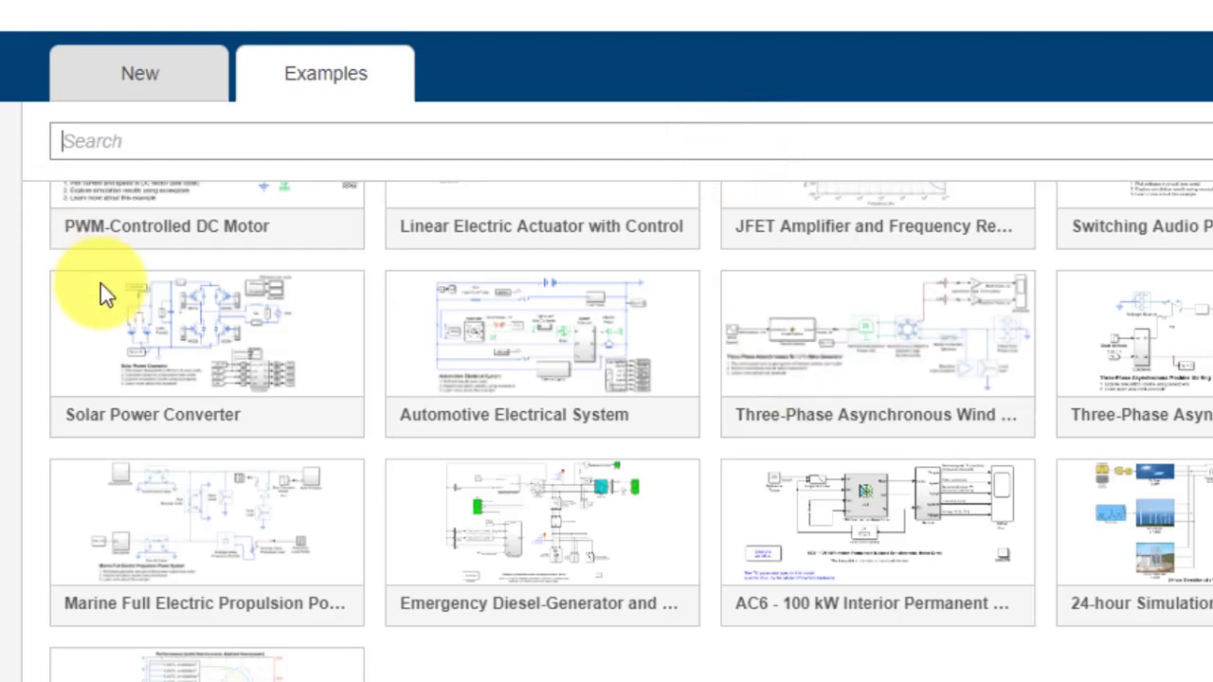
pyautogui.scroll(3)
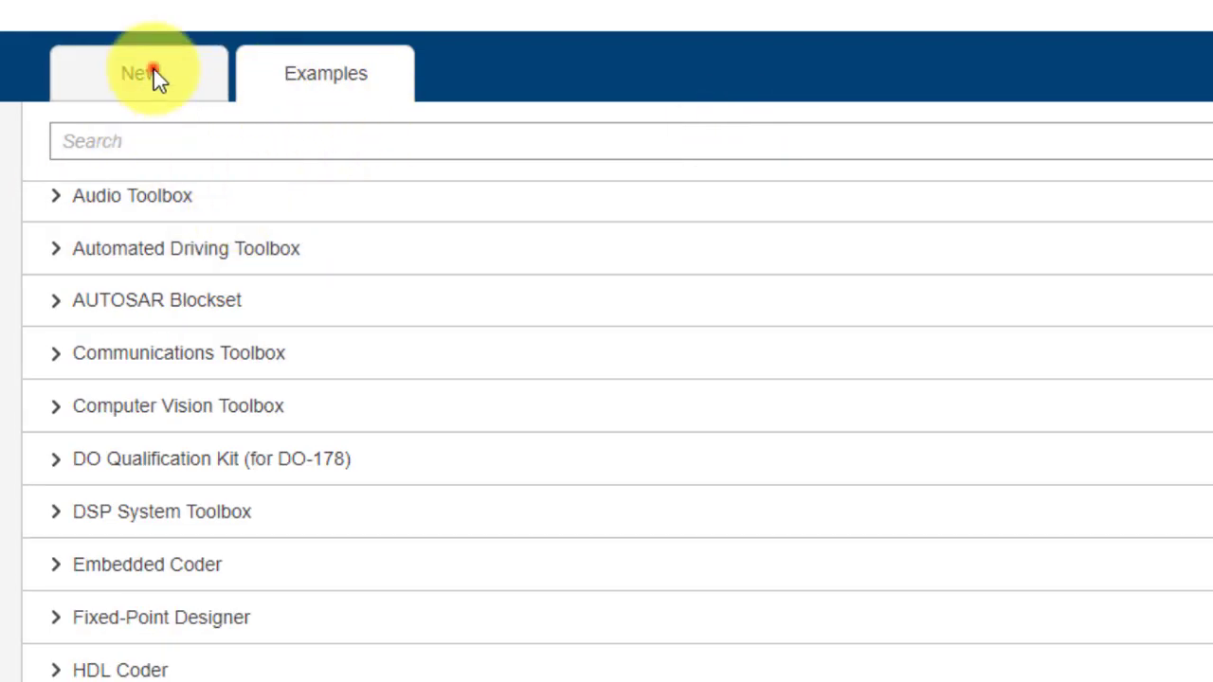
pyautogui.click(140, 72)
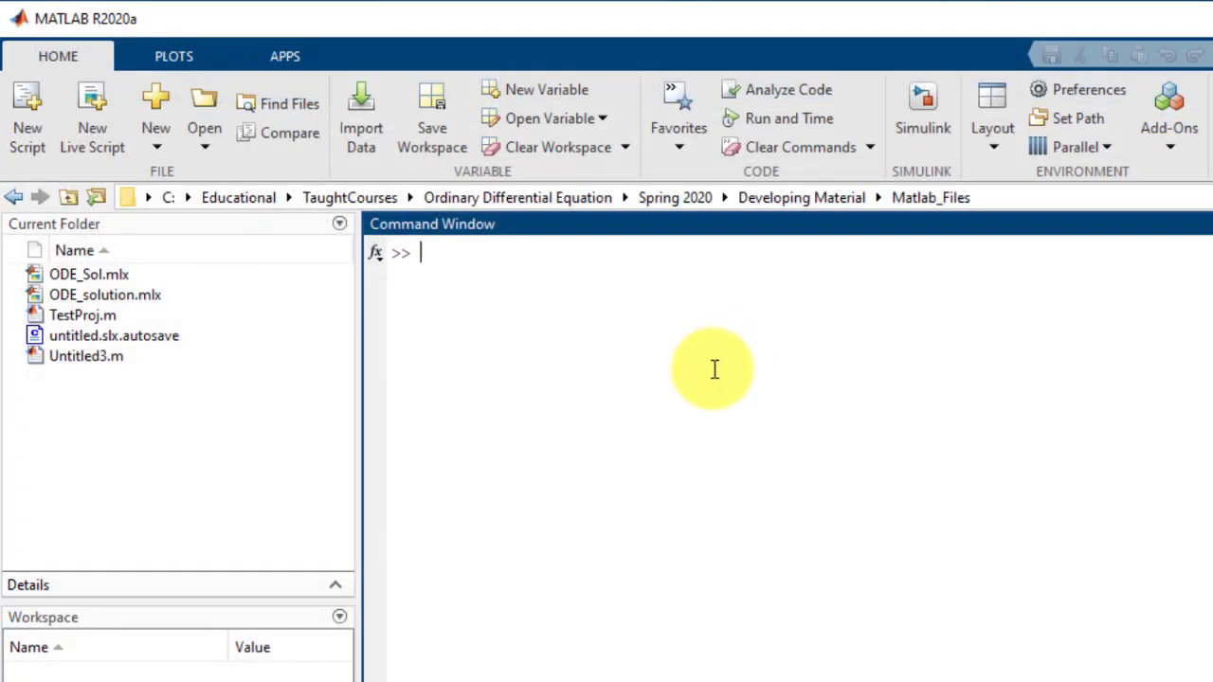
pyautogui.write('si')
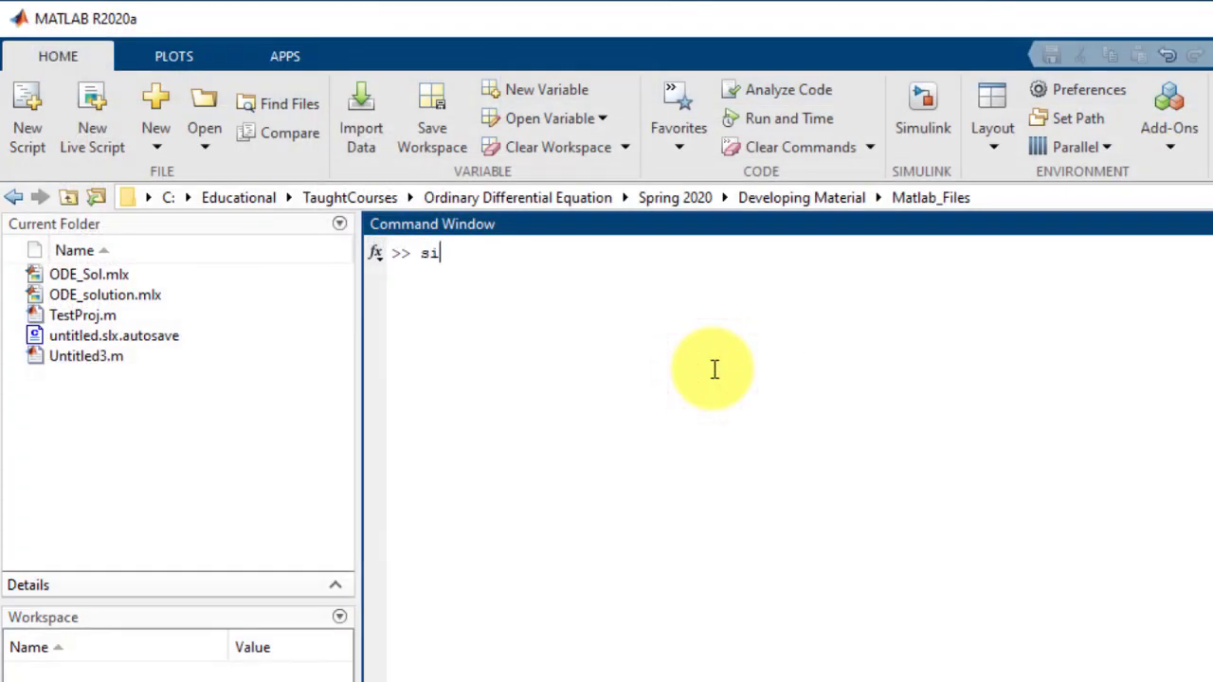
pyautogui.write('mulin')
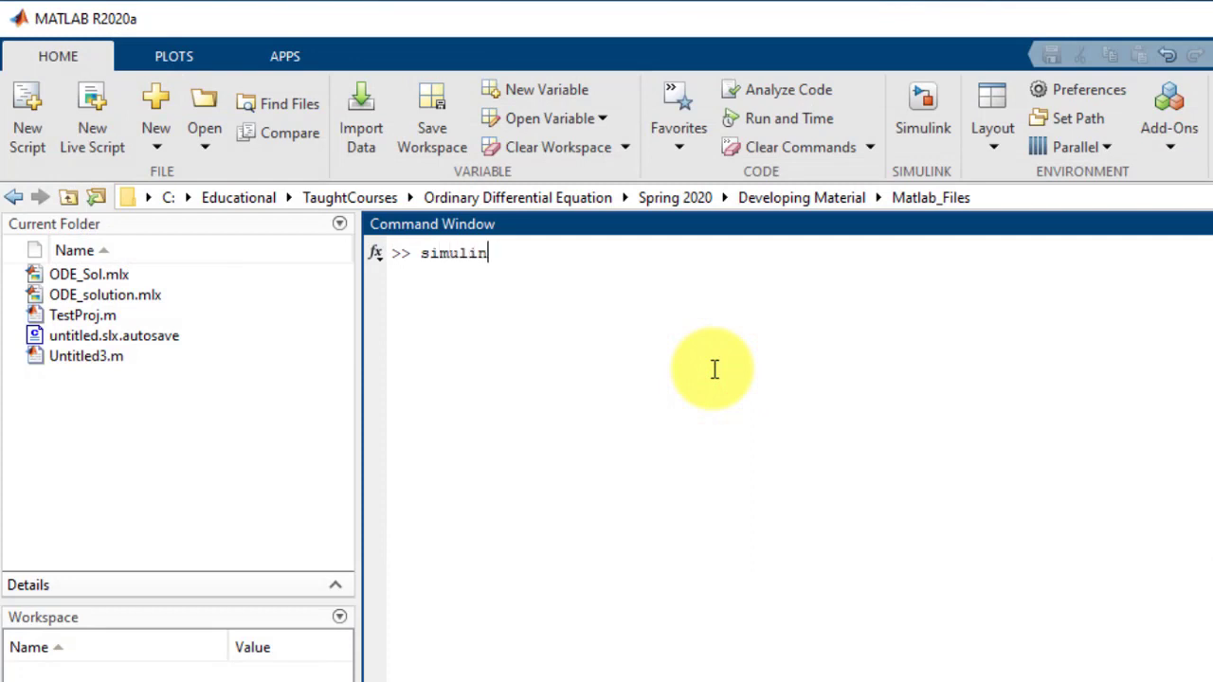
pyautogui.write('k')
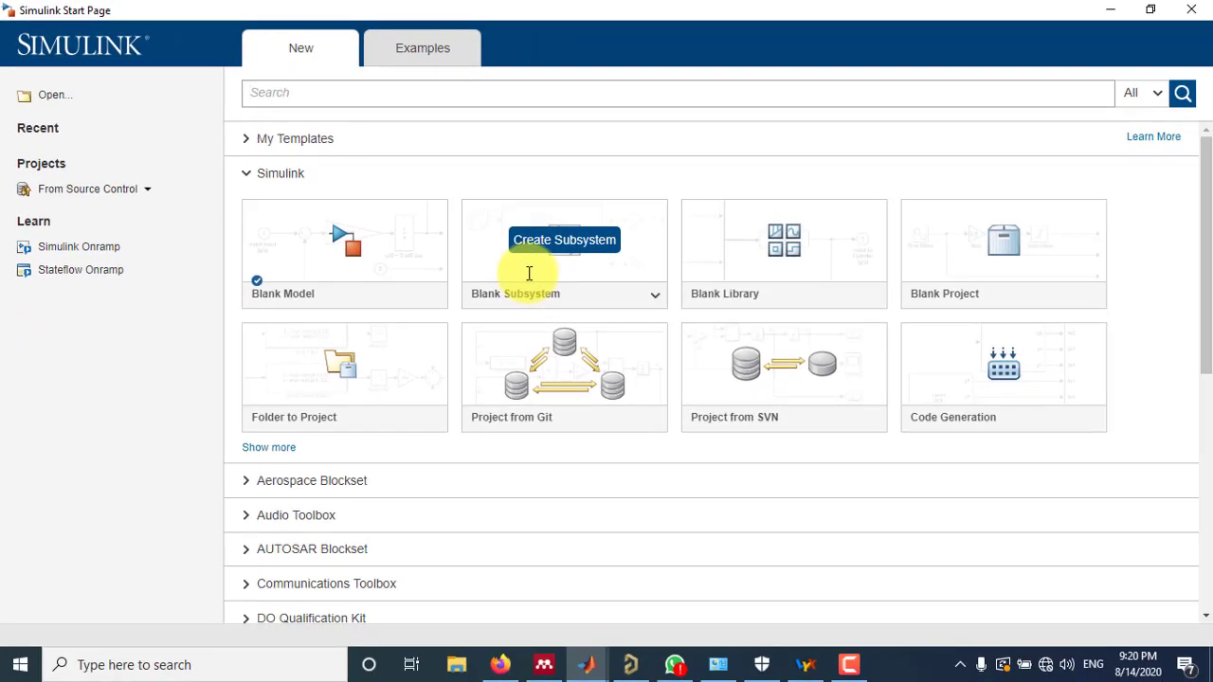
pyautogui.moveTo(345, 140)
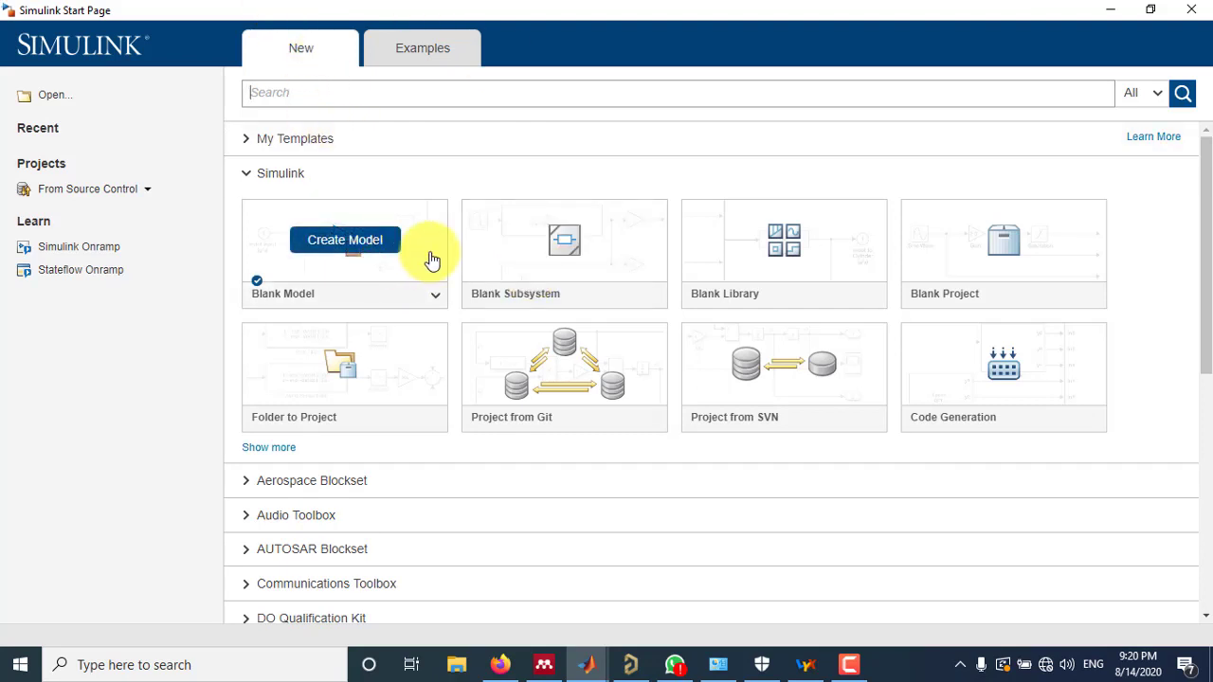
pyautogui.moveTo(428, 273)
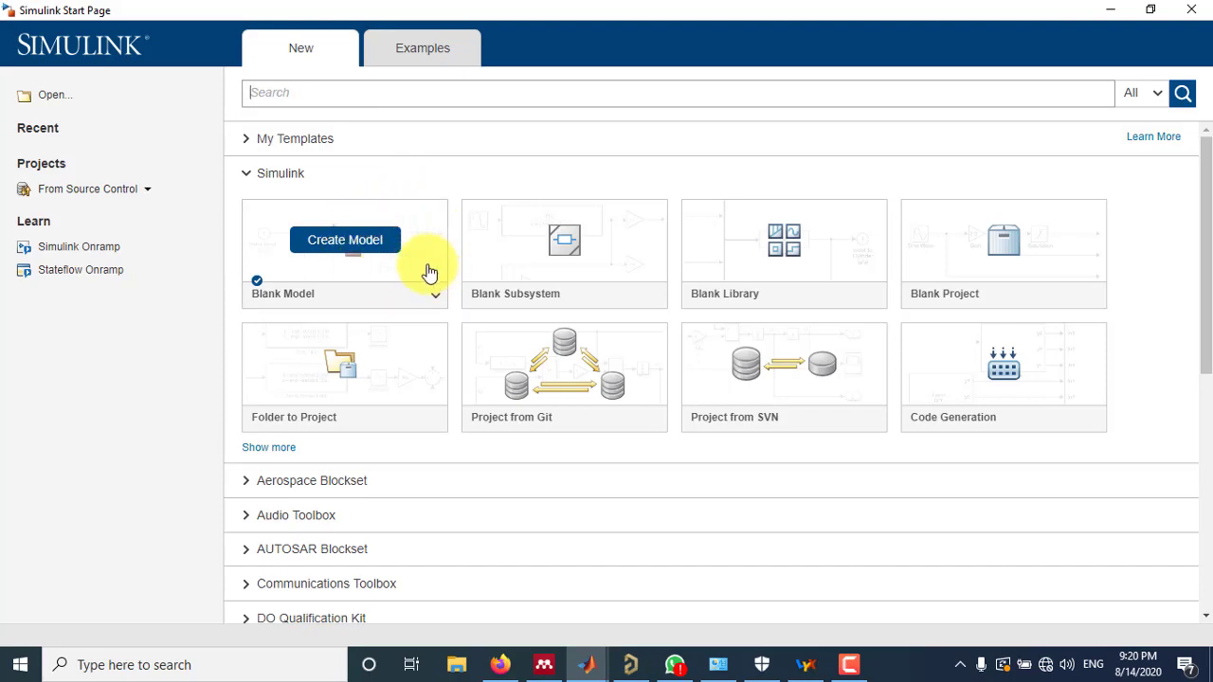
# Create a blank model, untitled1, and maximize its editor window.
pyautogui.click(345, 238)
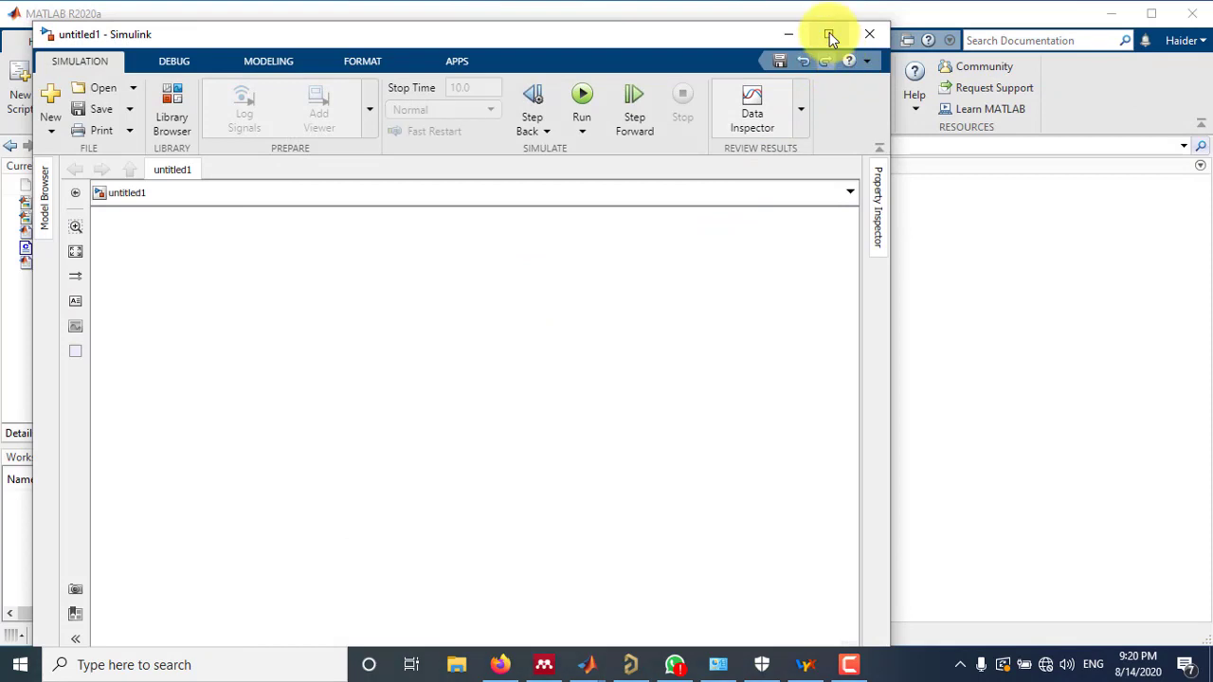
pyautogui.click(830, 34)
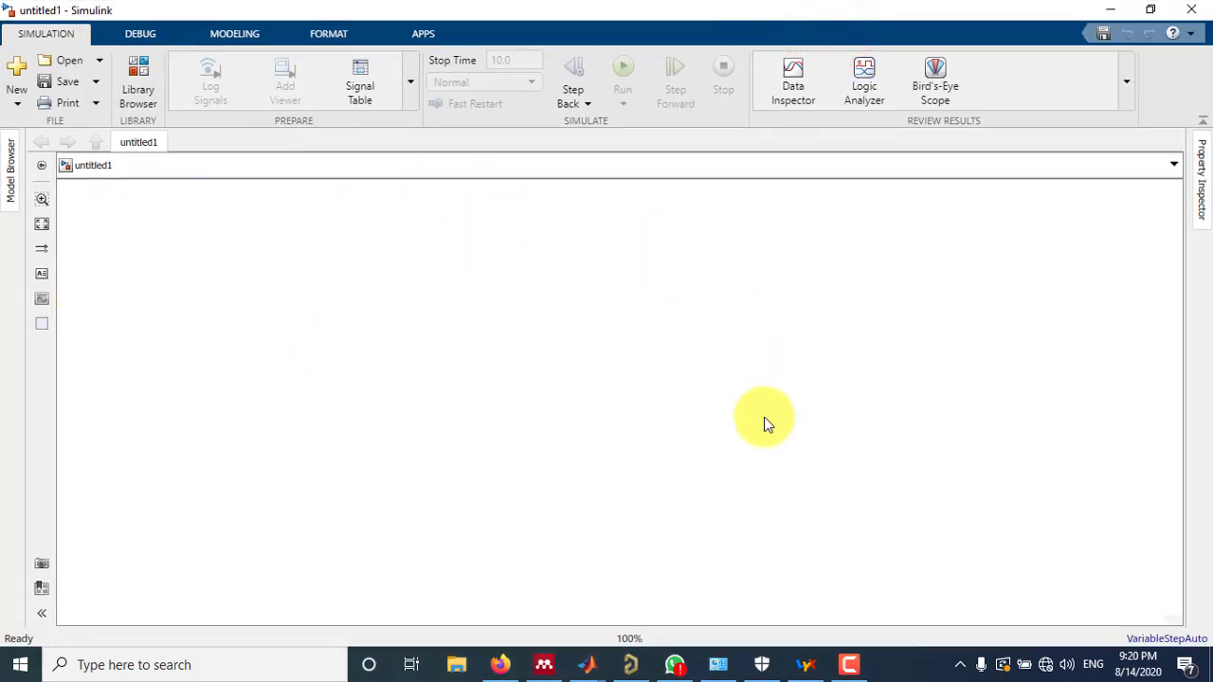
pyautogui.moveTo(386, 325)
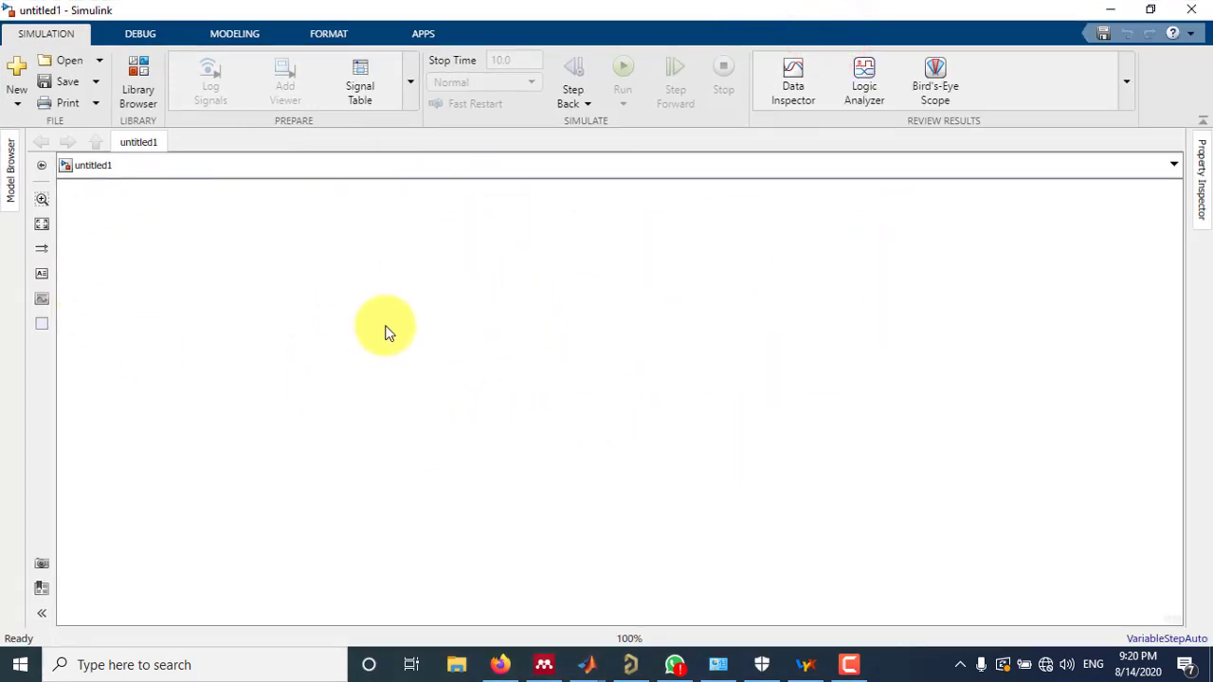
pyautogui.moveTo(508, 362)
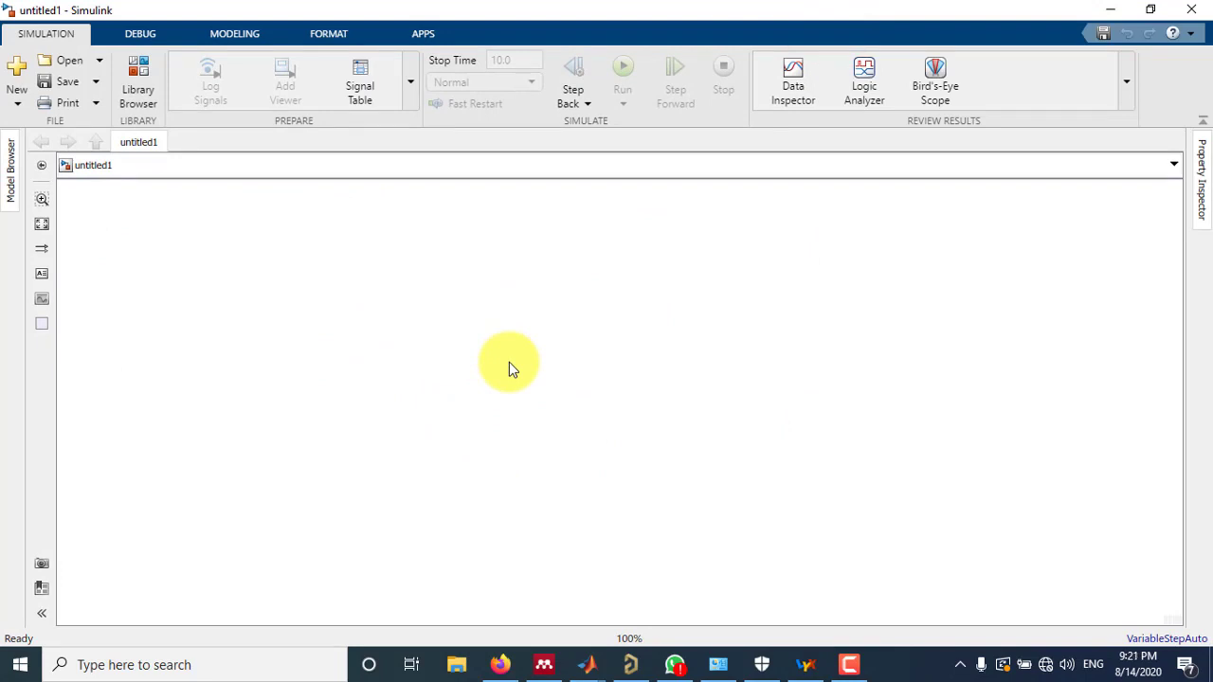
pyautogui.moveTo(808, 343)
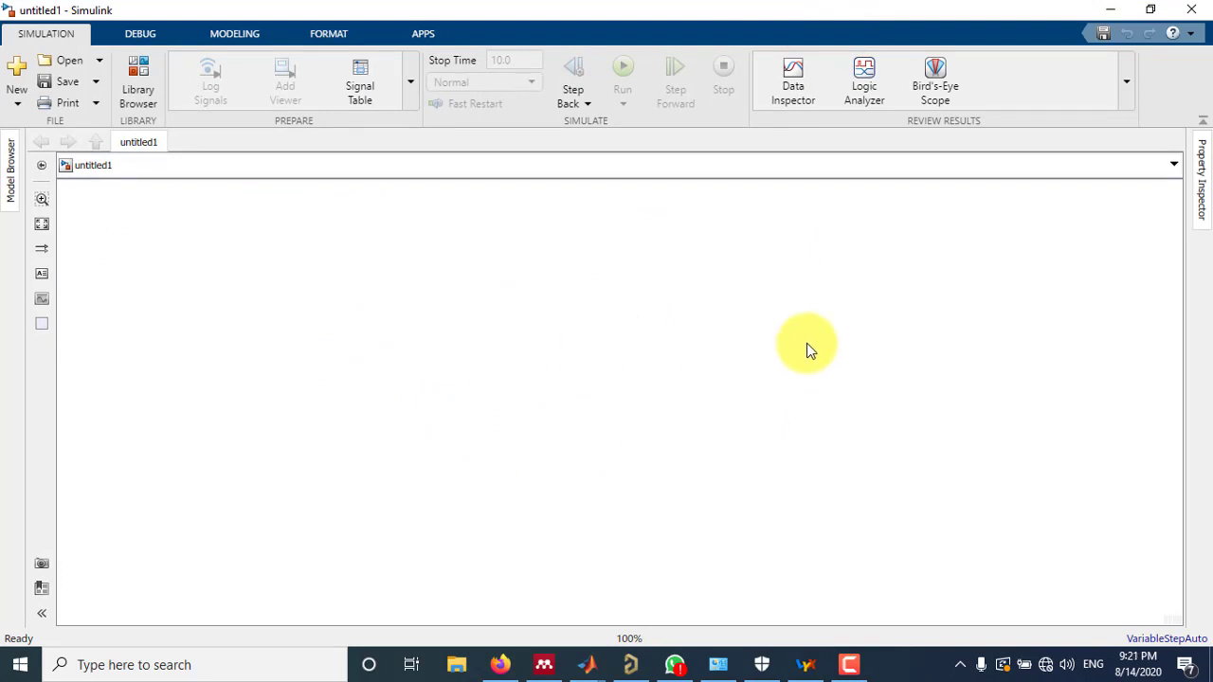
pyautogui.moveTo(507, 300)
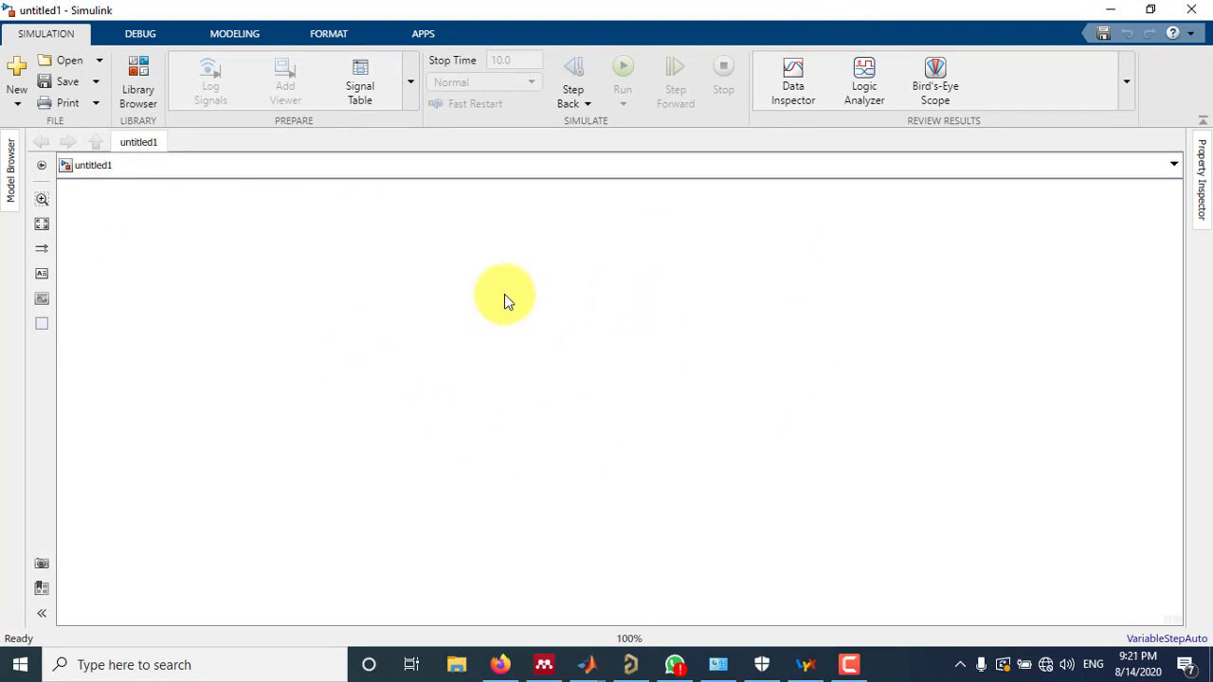
pyautogui.moveTo(367, 369)
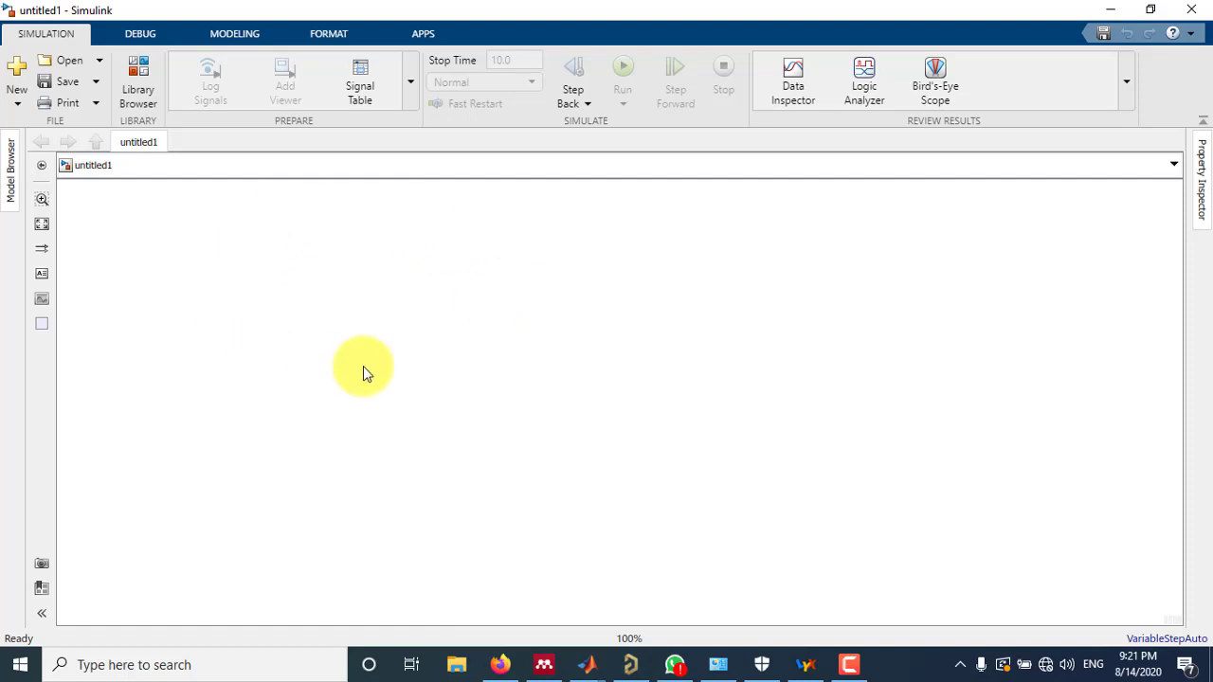
pyautogui.moveTo(175, 161)
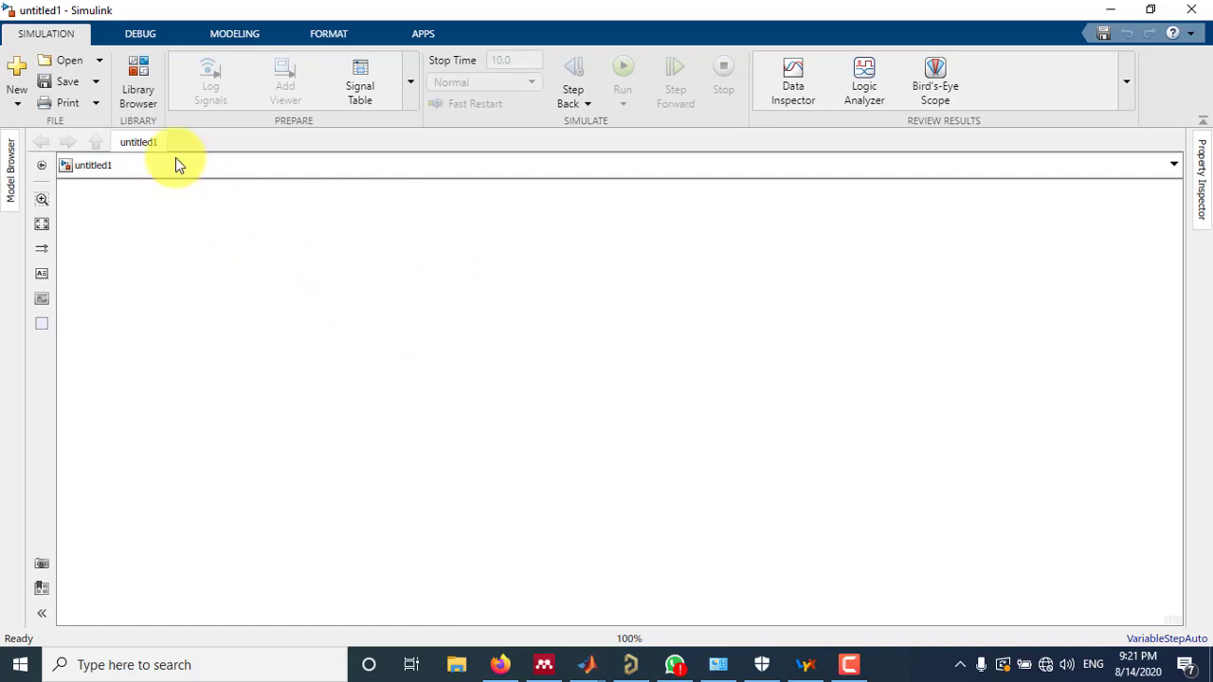
pyautogui.moveTo(138, 91)
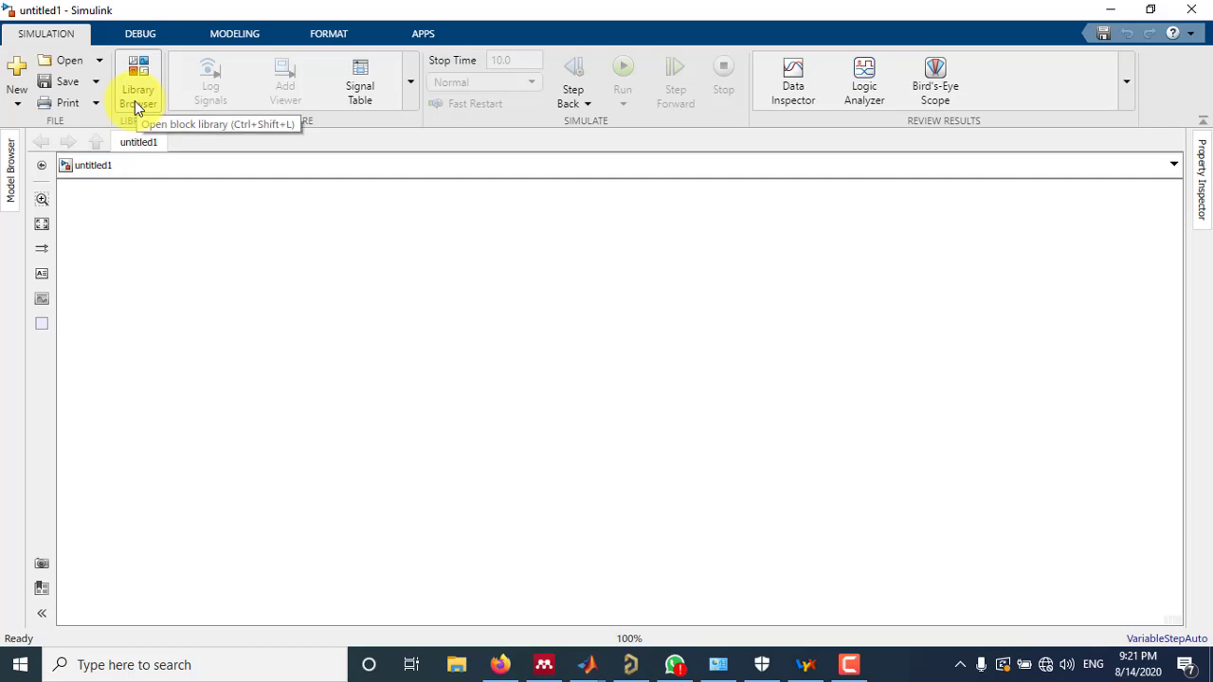
# Show the Library Browser and expand the Simulink block categories tree.
pyautogui.click(137, 91)
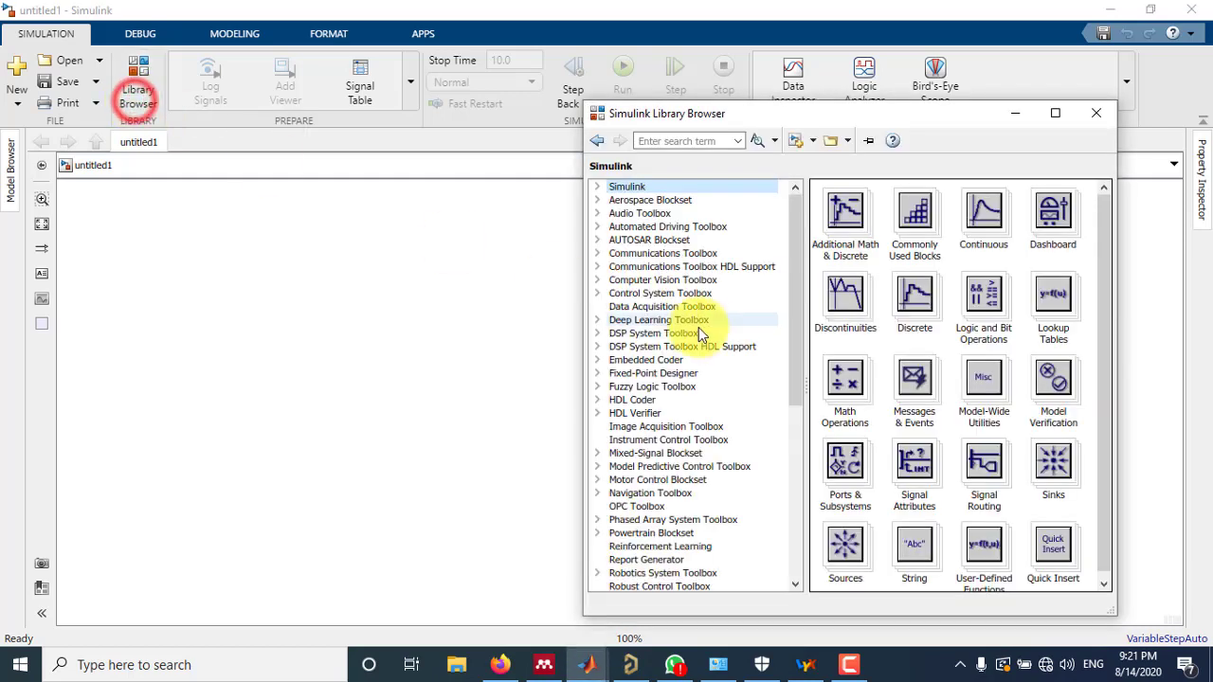
pyautogui.moveTo(754, 223)
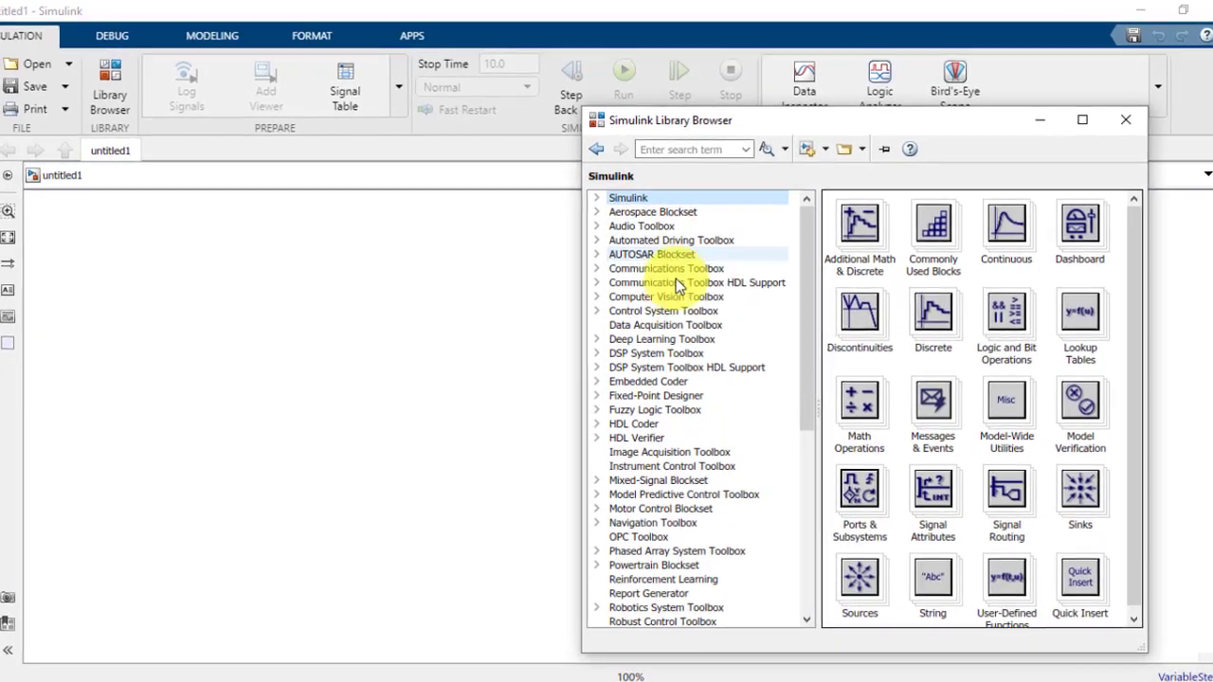
pyautogui.scroll(-3)
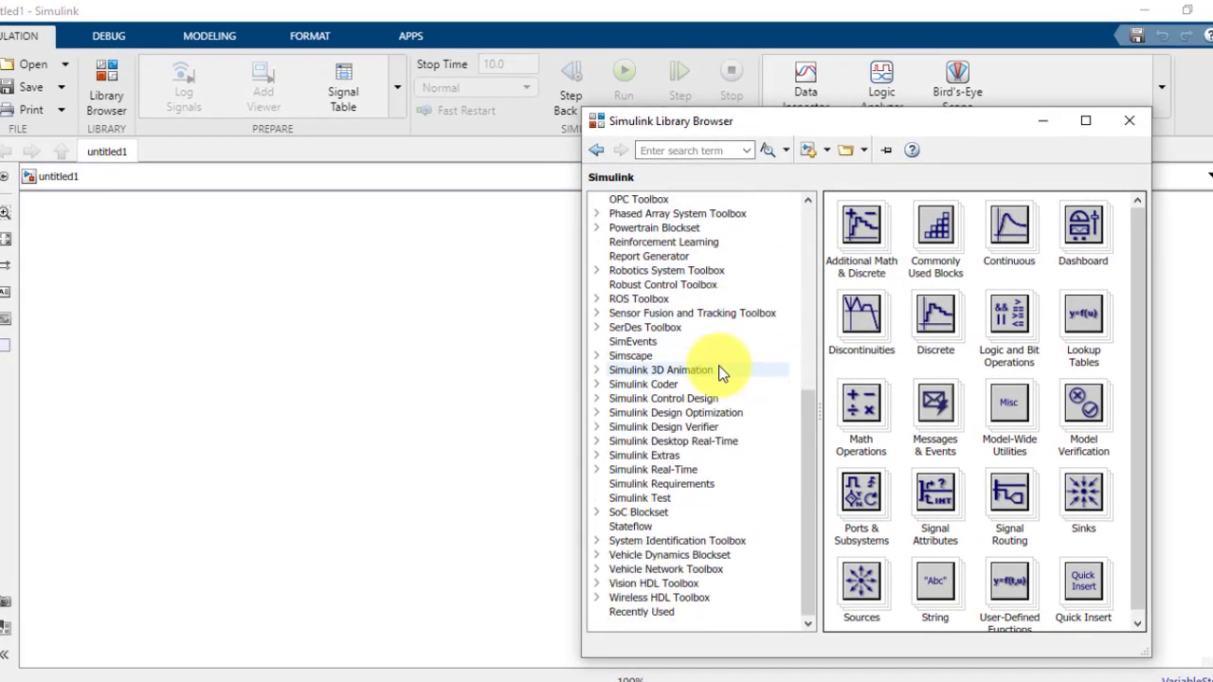
pyautogui.scroll(3)
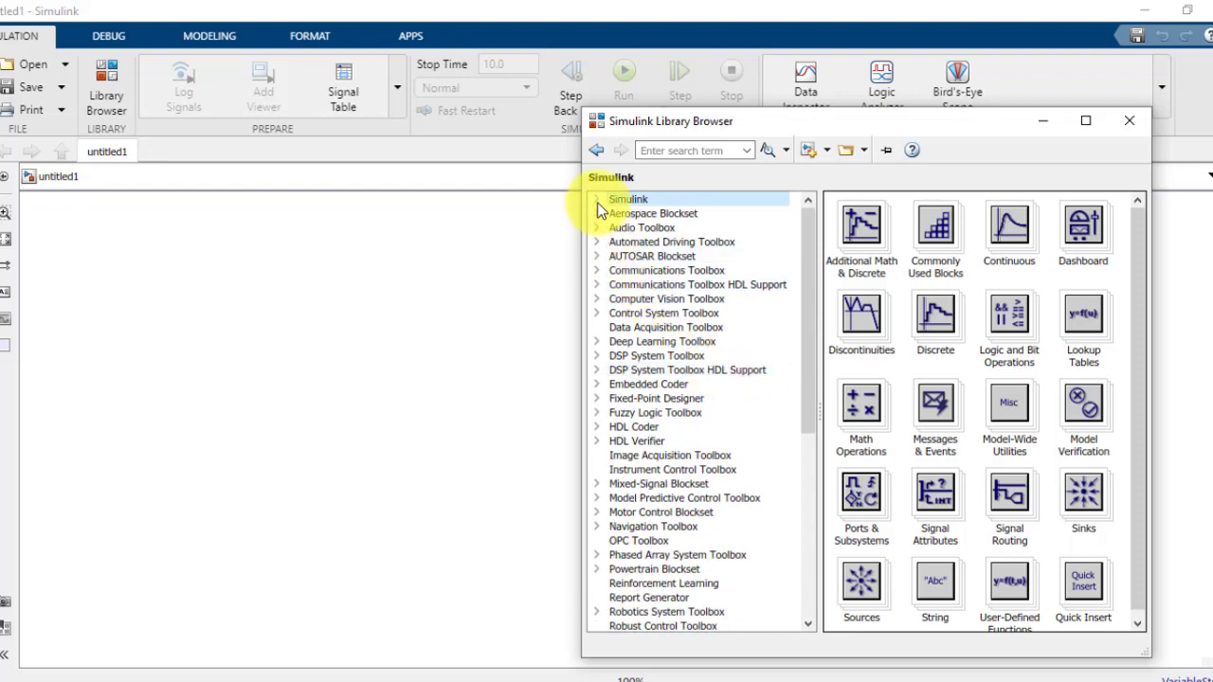
pyautogui.click(595, 199)
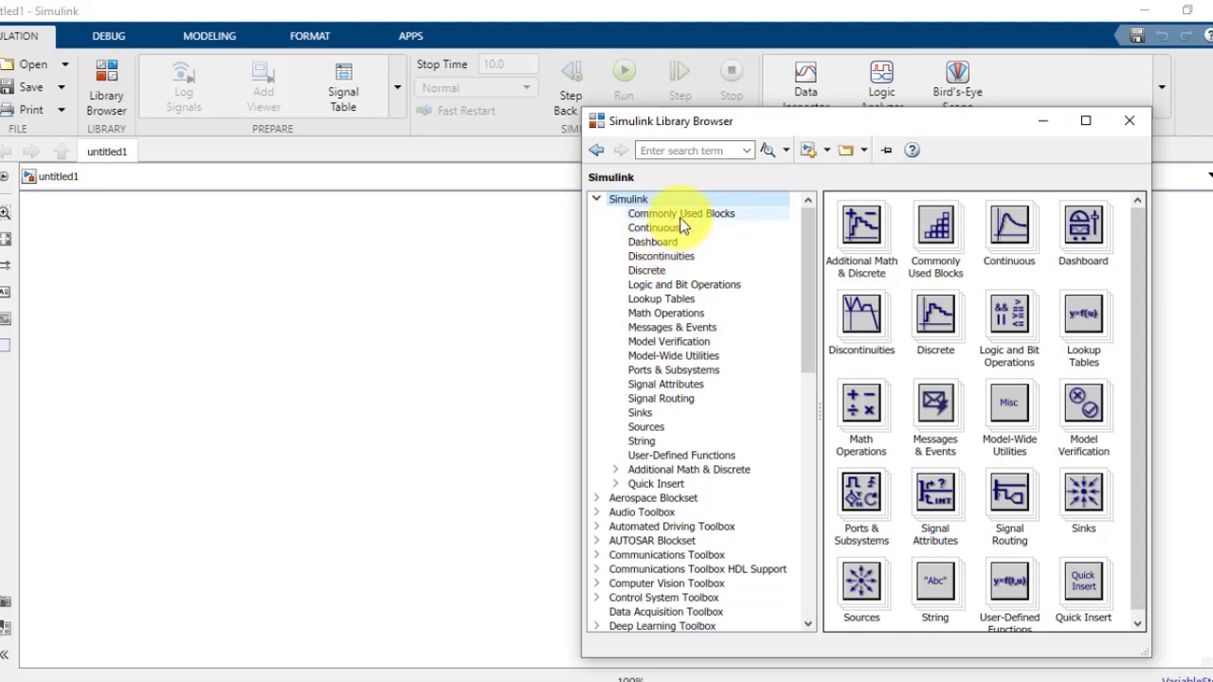
pyautogui.moveTo(679, 396)
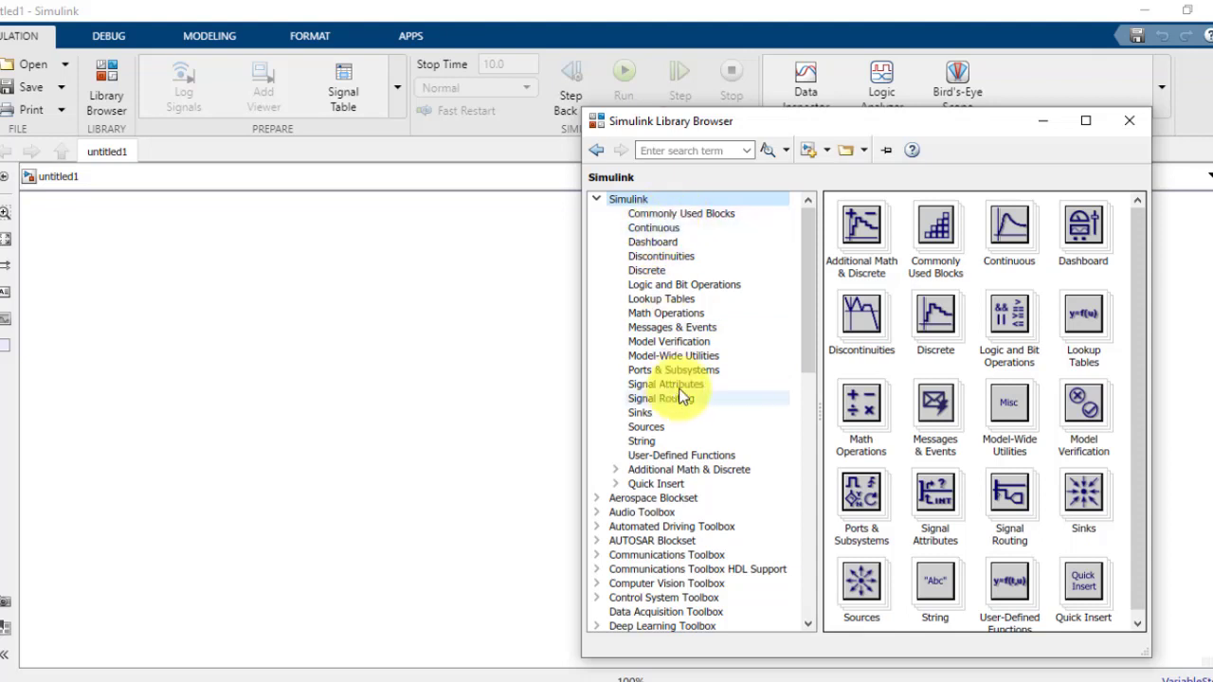
pyautogui.moveTo(652, 455)
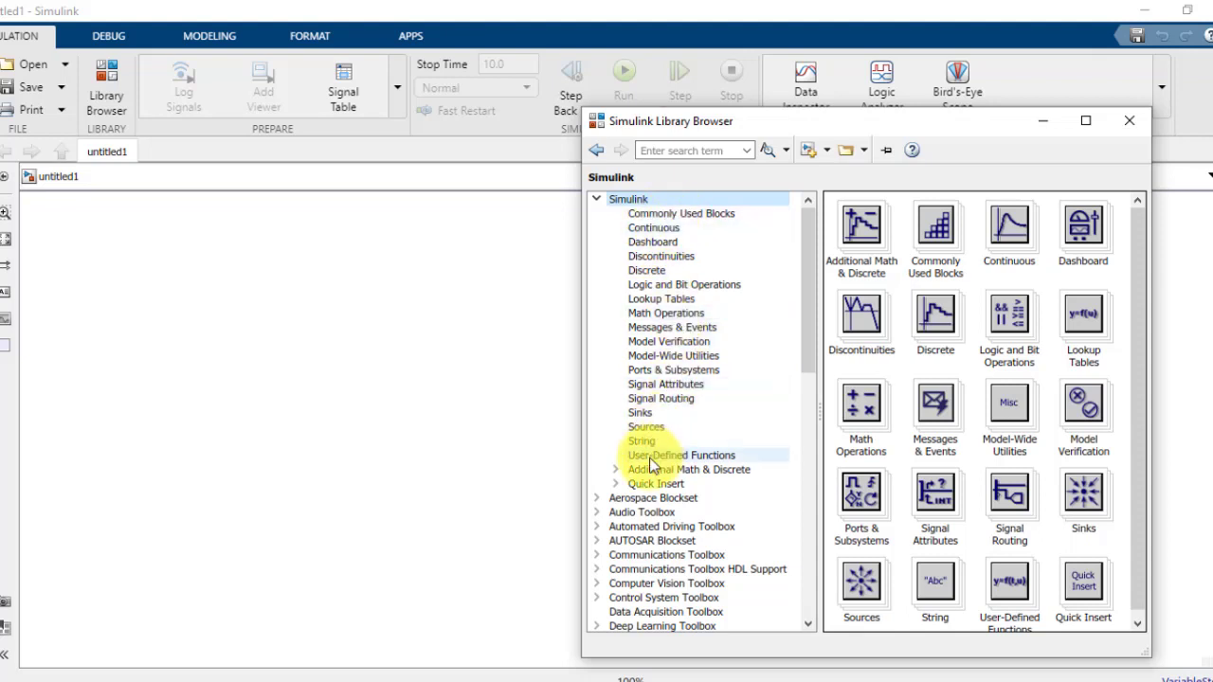
# Browse Sources, Sinks, Continuous and Commonly Used Blocks, end on Sources, and return to the empty model.
pyautogui.click(644, 427)
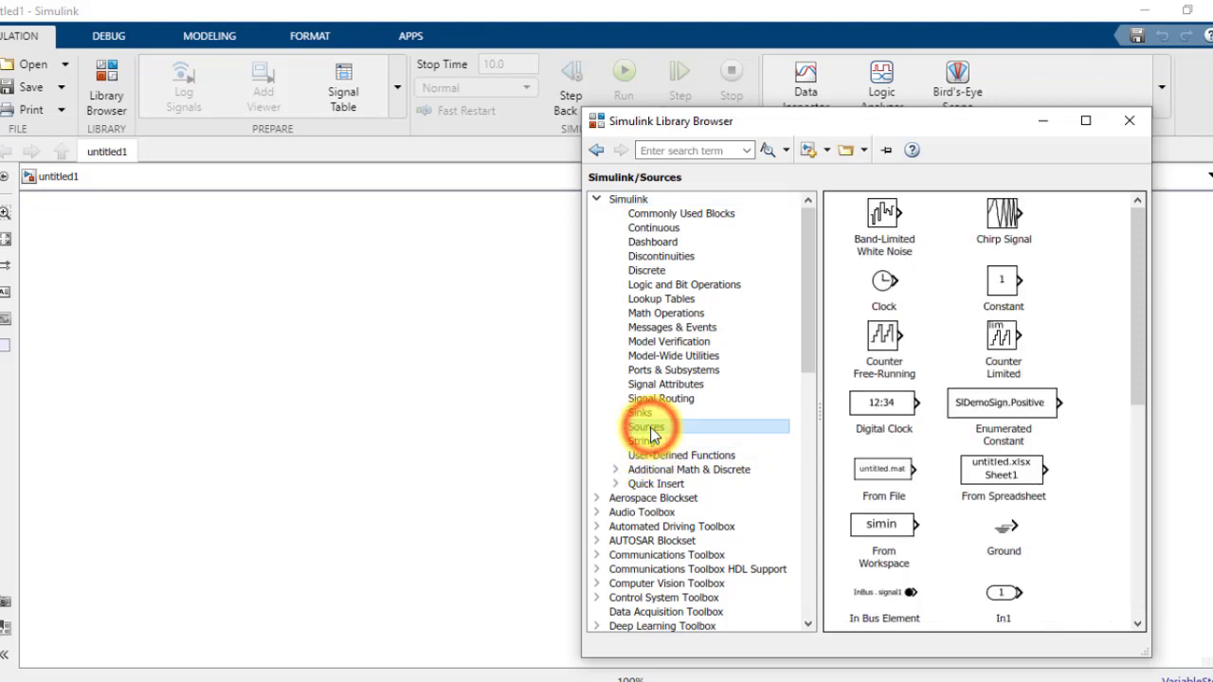
pyautogui.click(641, 413)
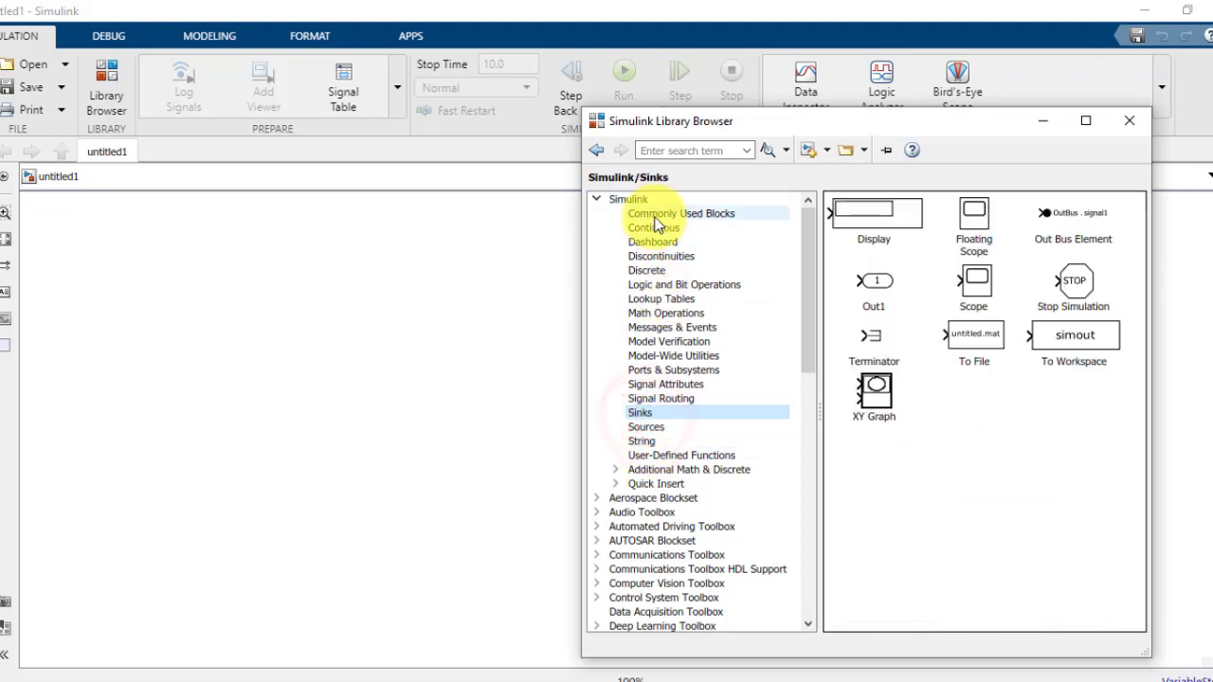
pyautogui.click(652, 228)
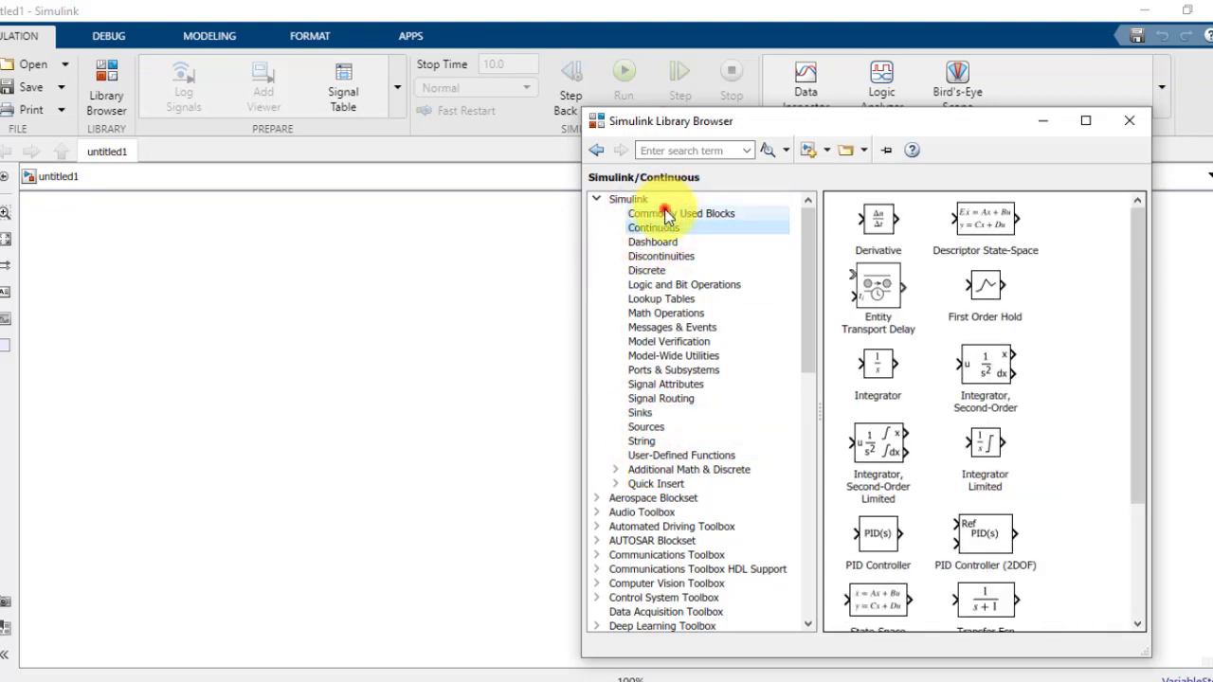
pyautogui.click(680, 213)
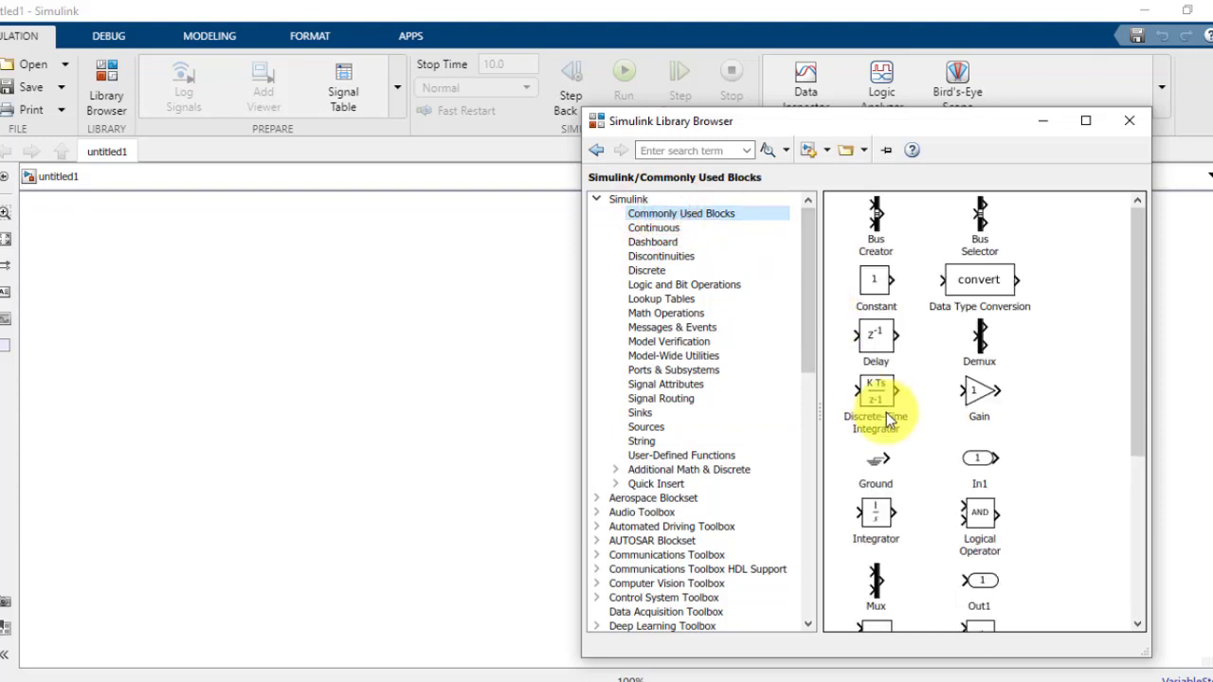
pyautogui.scroll(-3)
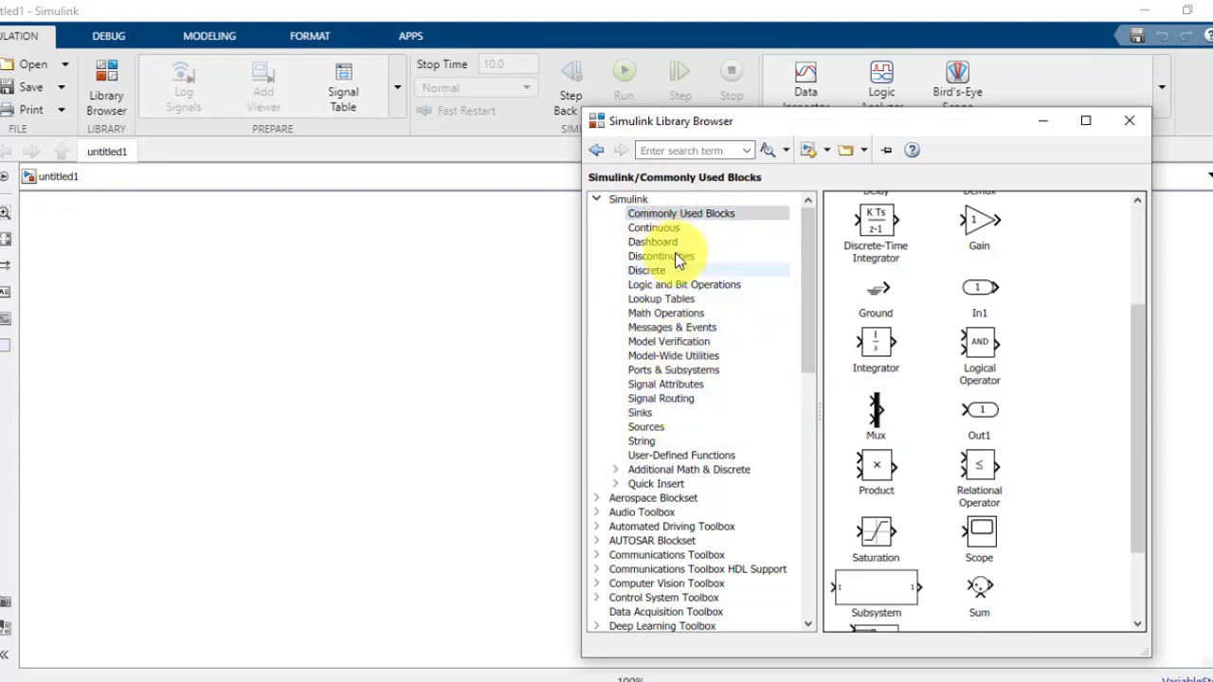
pyautogui.click(653, 227)
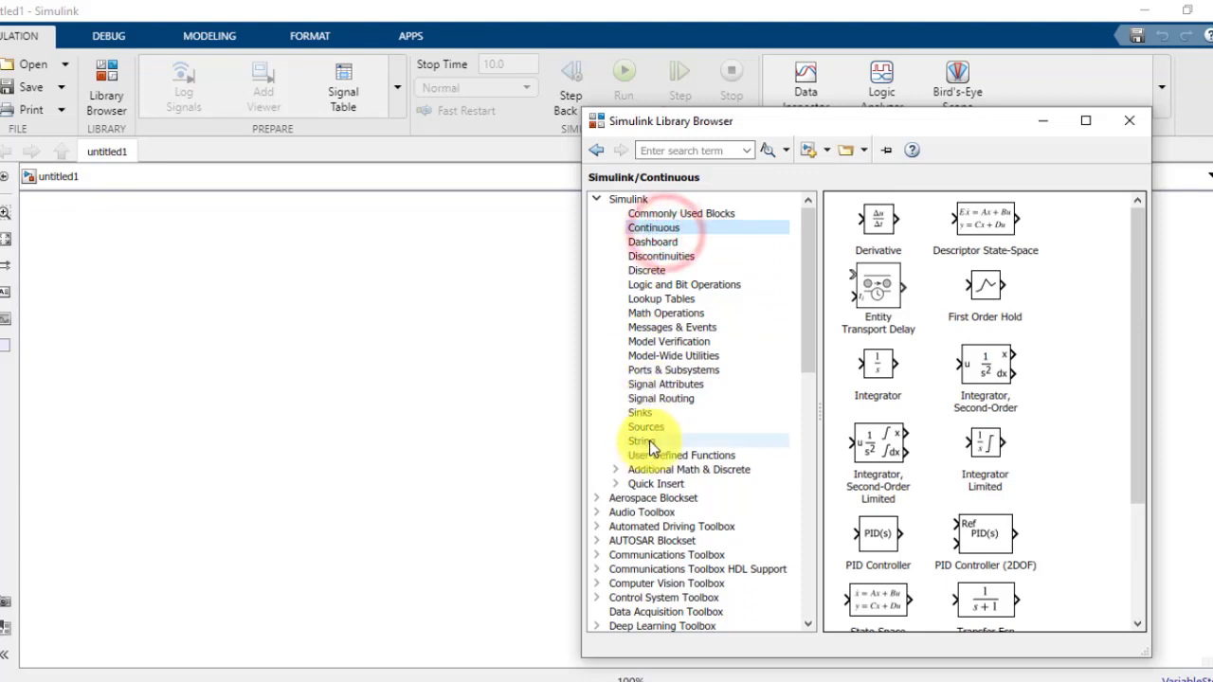
pyautogui.click(640, 413)
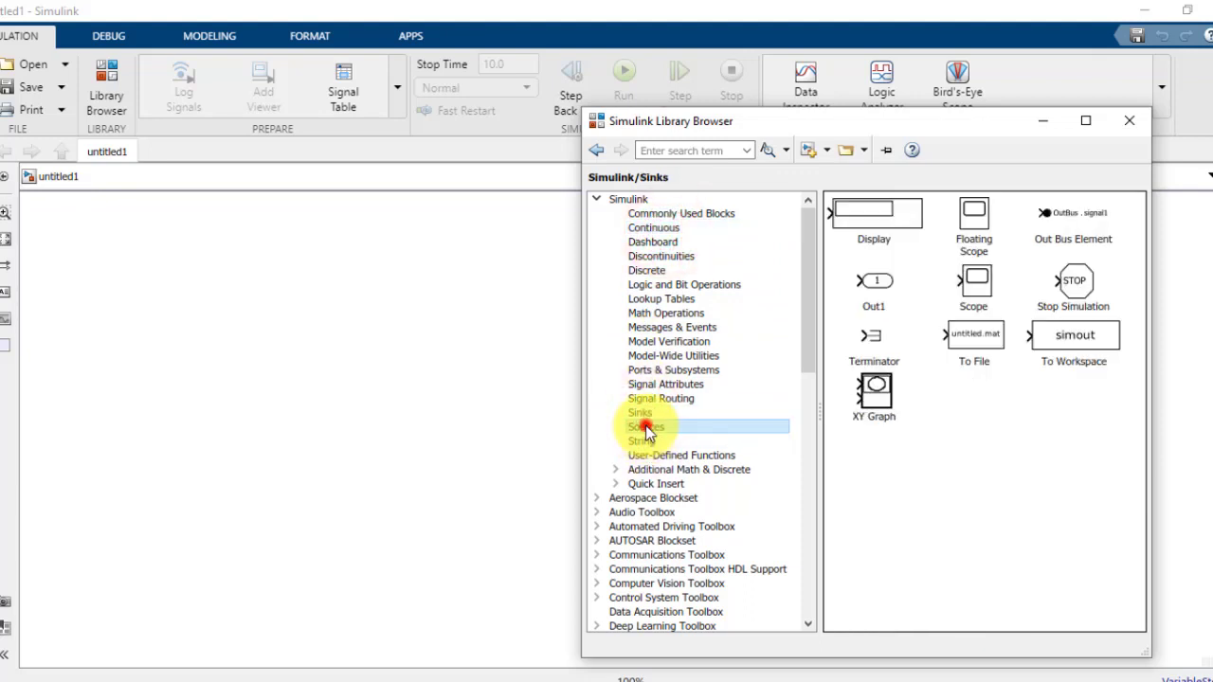
pyautogui.click(644, 426)
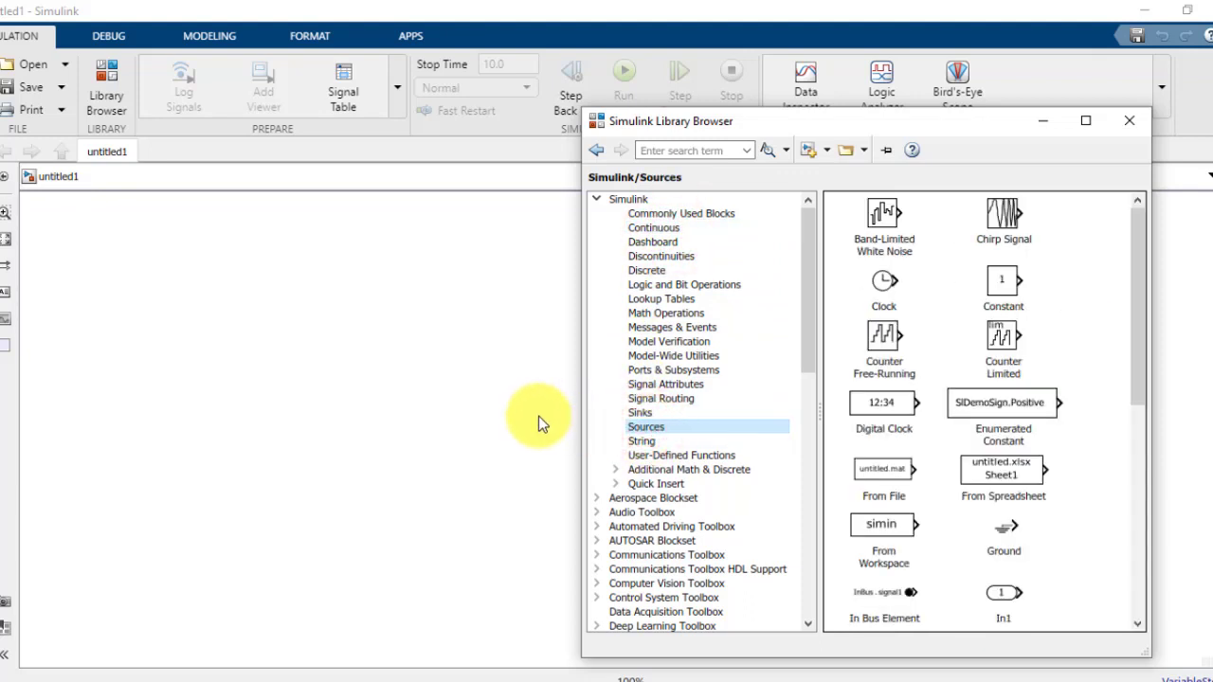
pyautogui.click(1129, 122)
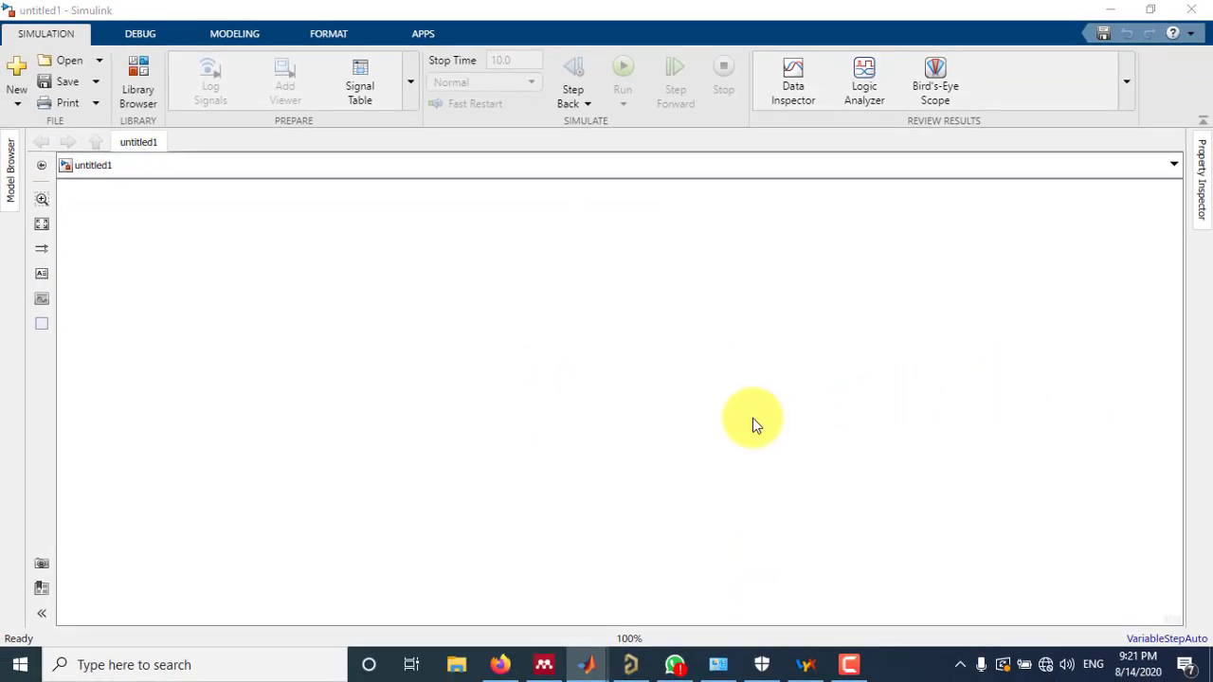
pyautogui.moveTo(588, 266)
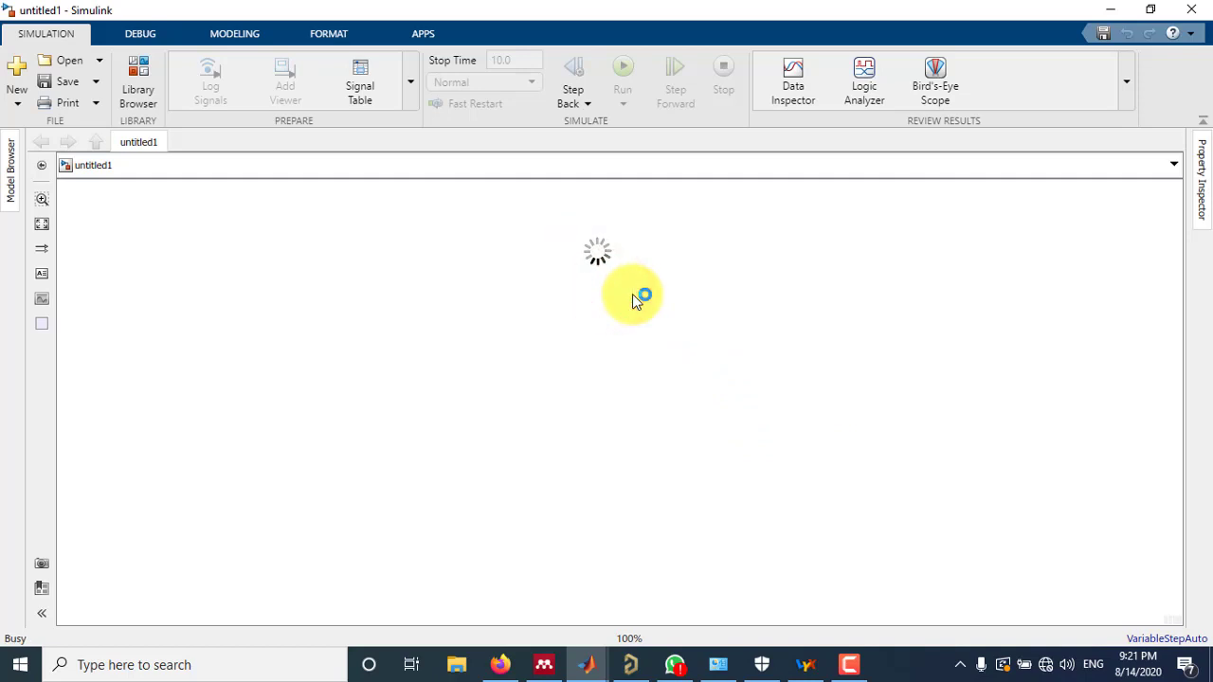
pyautogui.moveTo(722, 312)
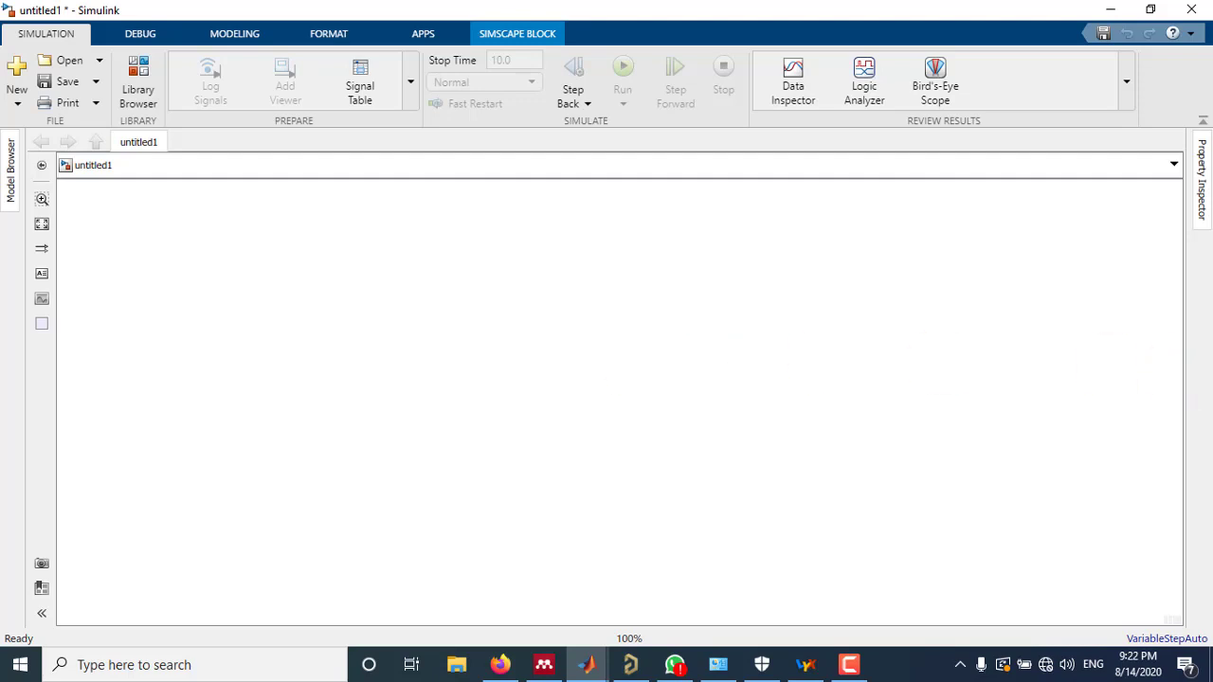
# Place the y = ∫ sin(t) dt equation annotation at the top centre of the canvas and deselect it.
pyautogui.click(621, 72)
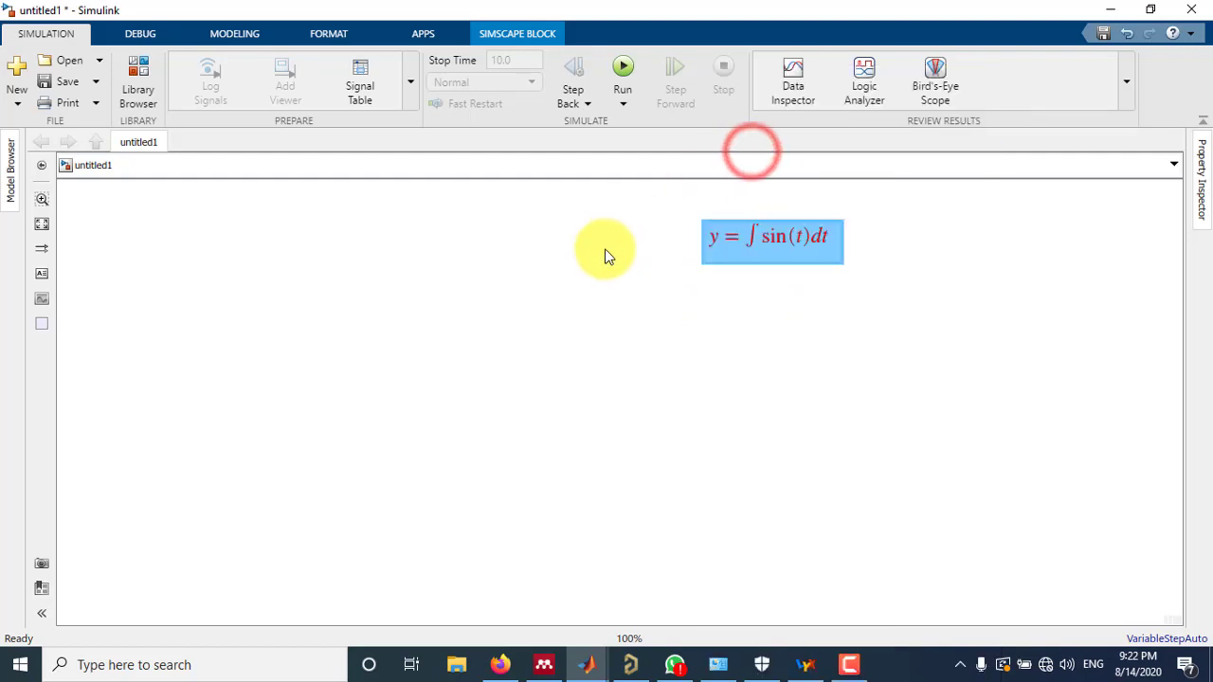
pyautogui.moveTo(773, 235); pyautogui.dragTo(597, 231)
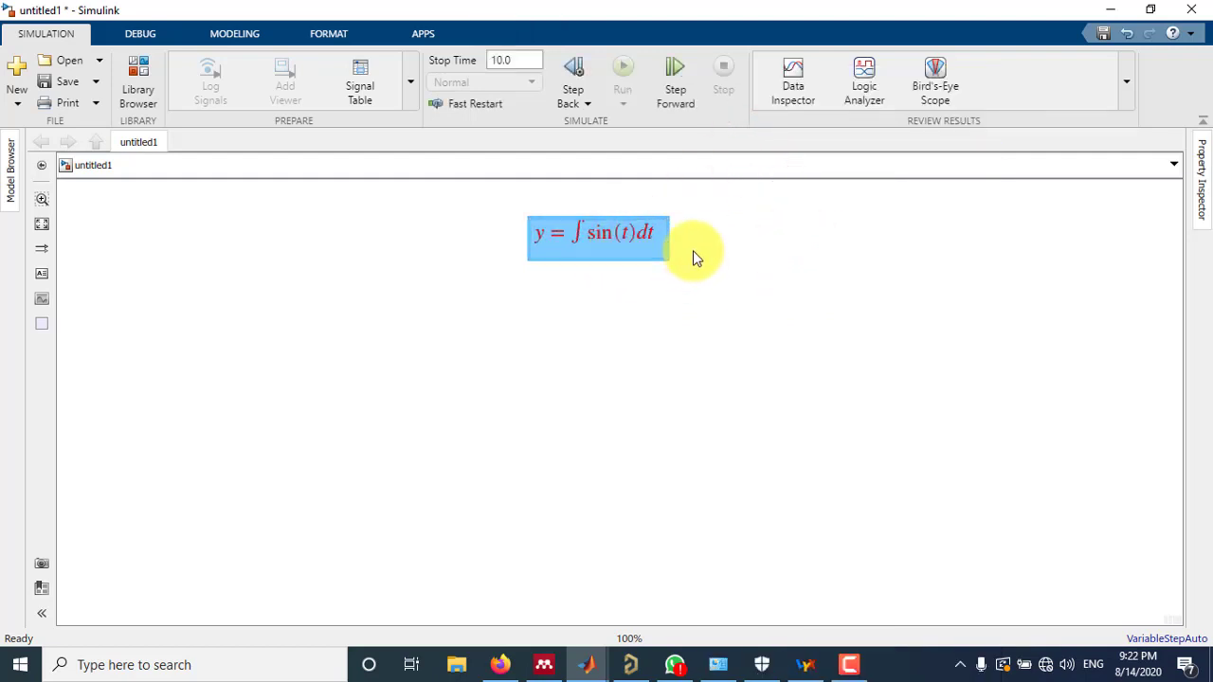
pyautogui.click(716, 262)
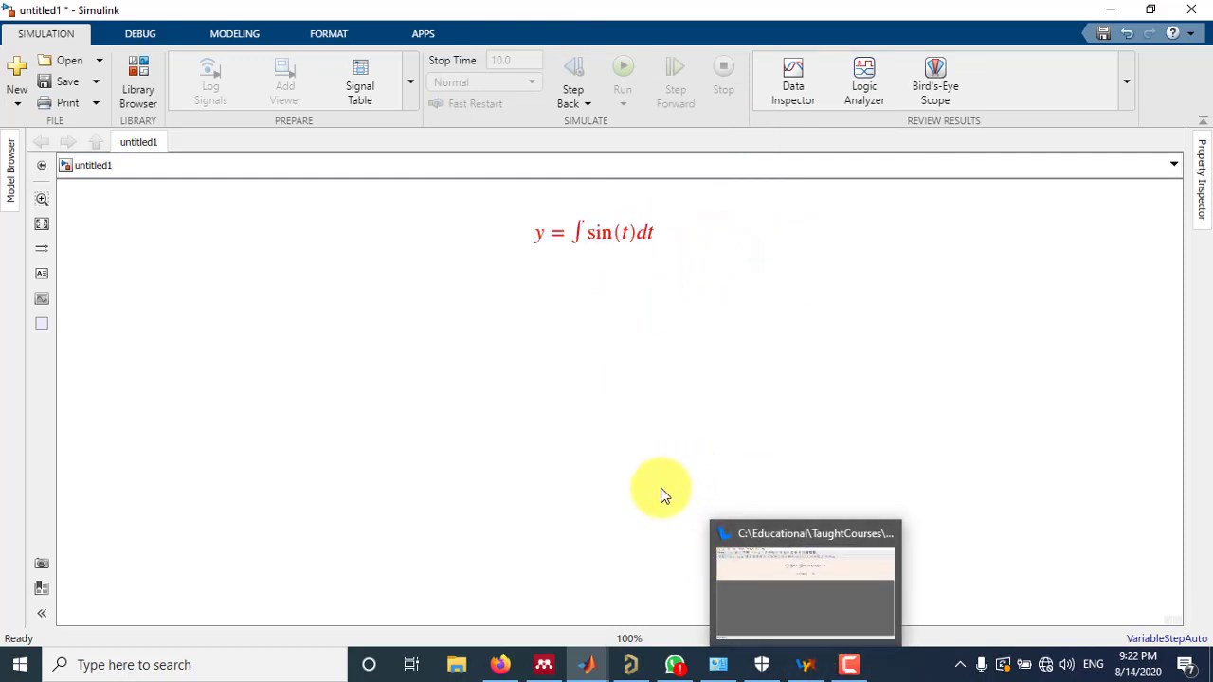
pyautogui.click(606, 233)
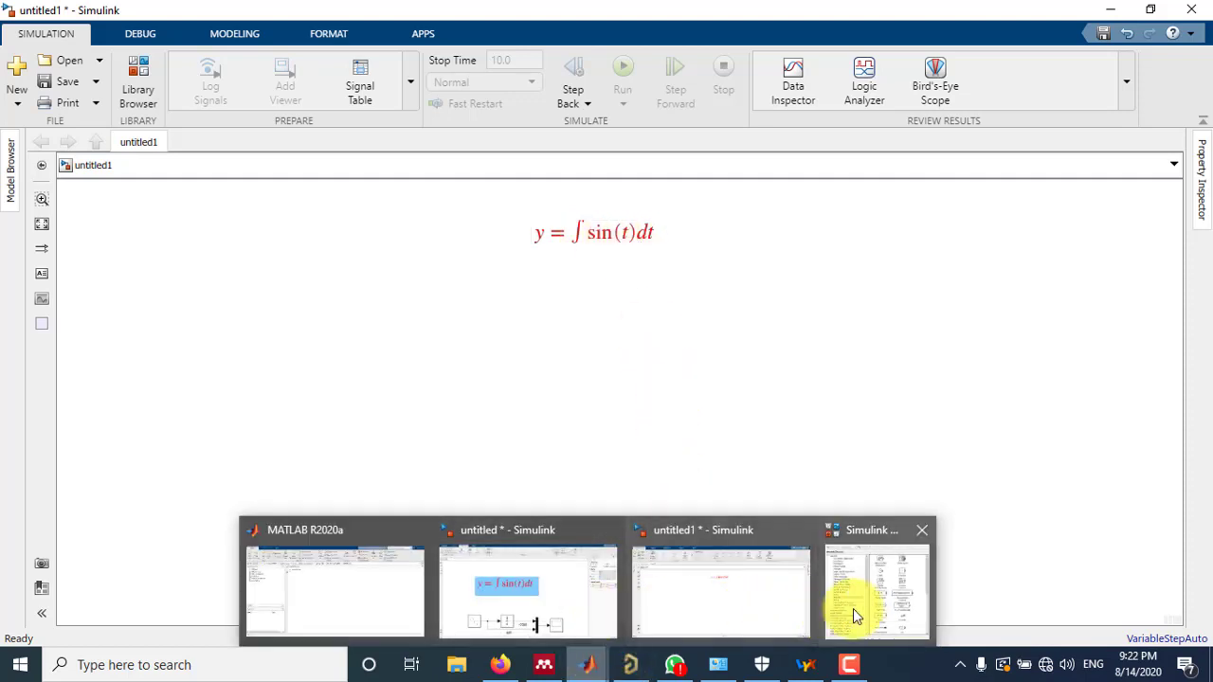
# Drag a Sine Wave block from Sources onto the canvas, left of centre below the equation.
pyautogui.click(875, 588)
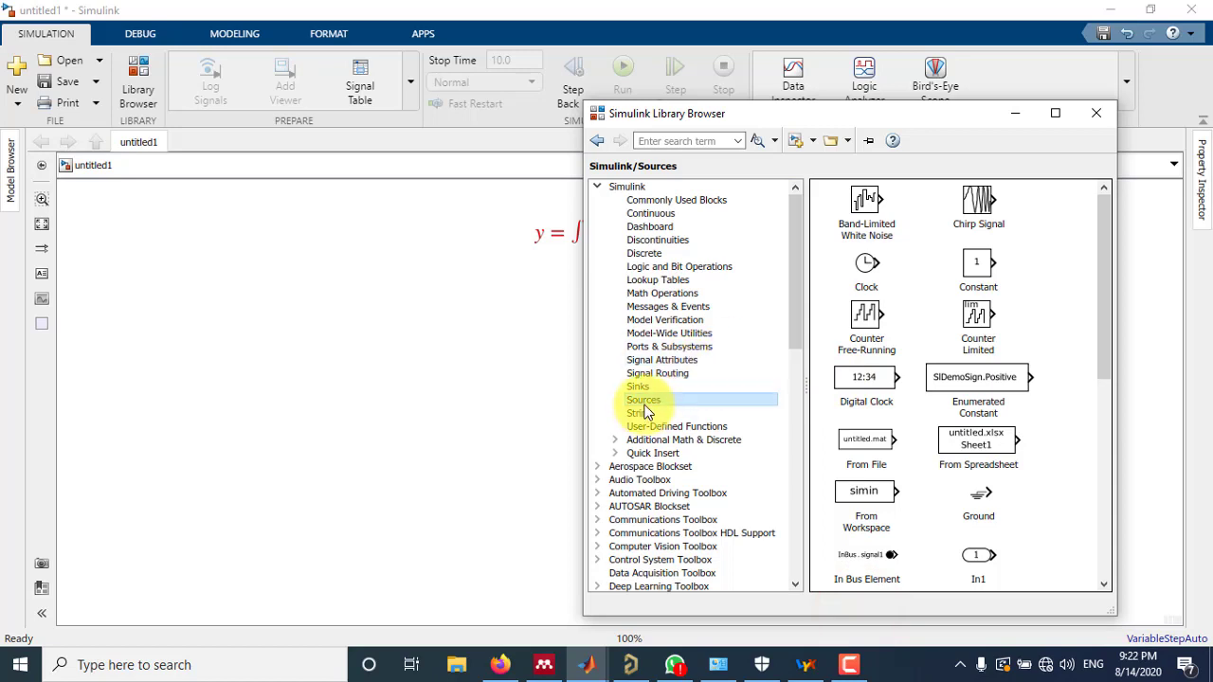
pyautogui.scroll(-3)
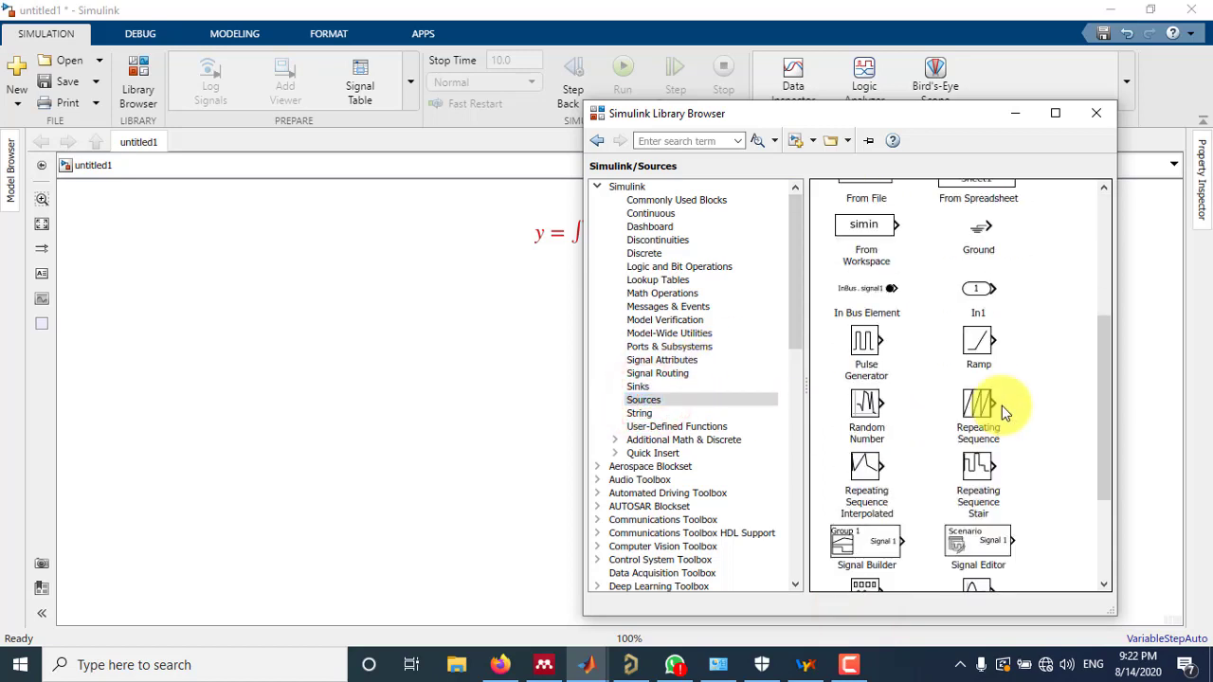
pyautogui.scroll(-3)
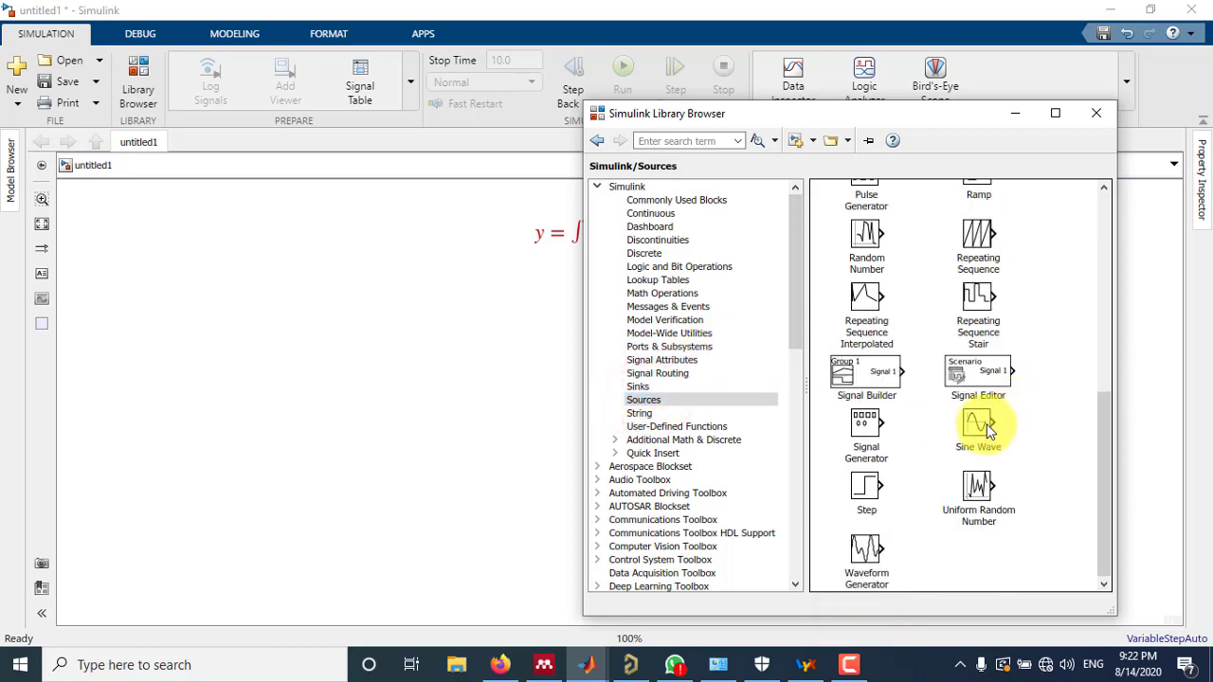
pyautogui.moveTo(978, 424); pyautogui.dragTo(455, 379)
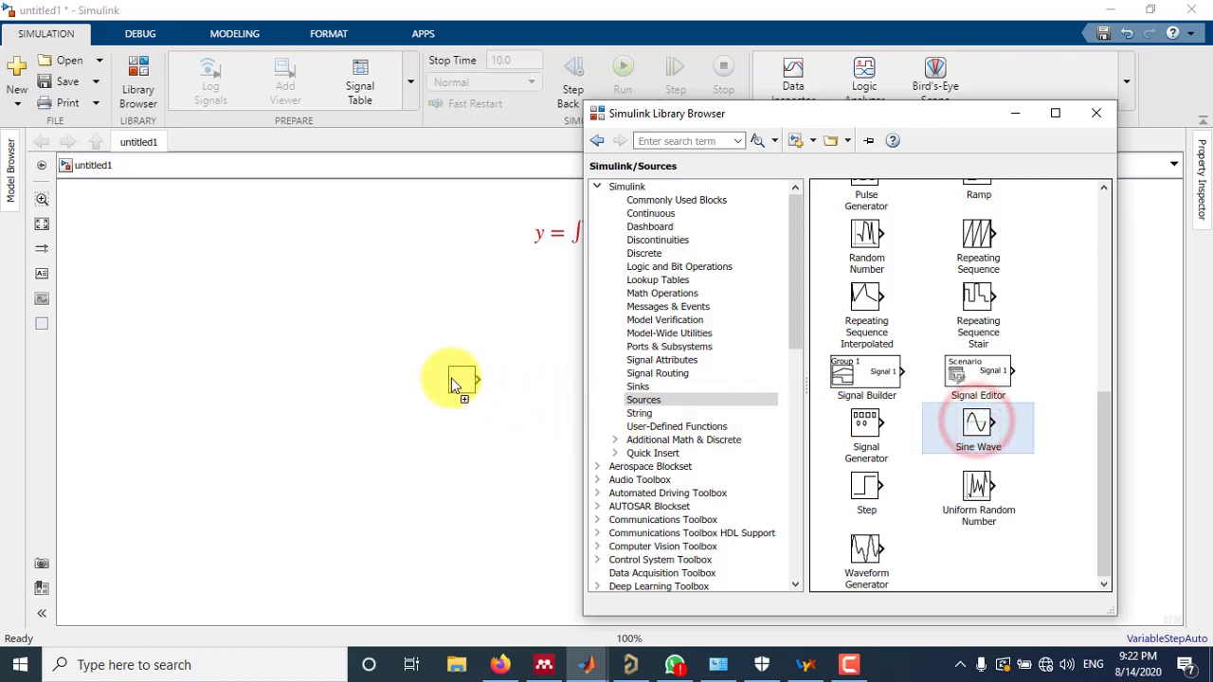
pyautogui.moveTo(977, 424); pyautogui.dragTo(407, 379)
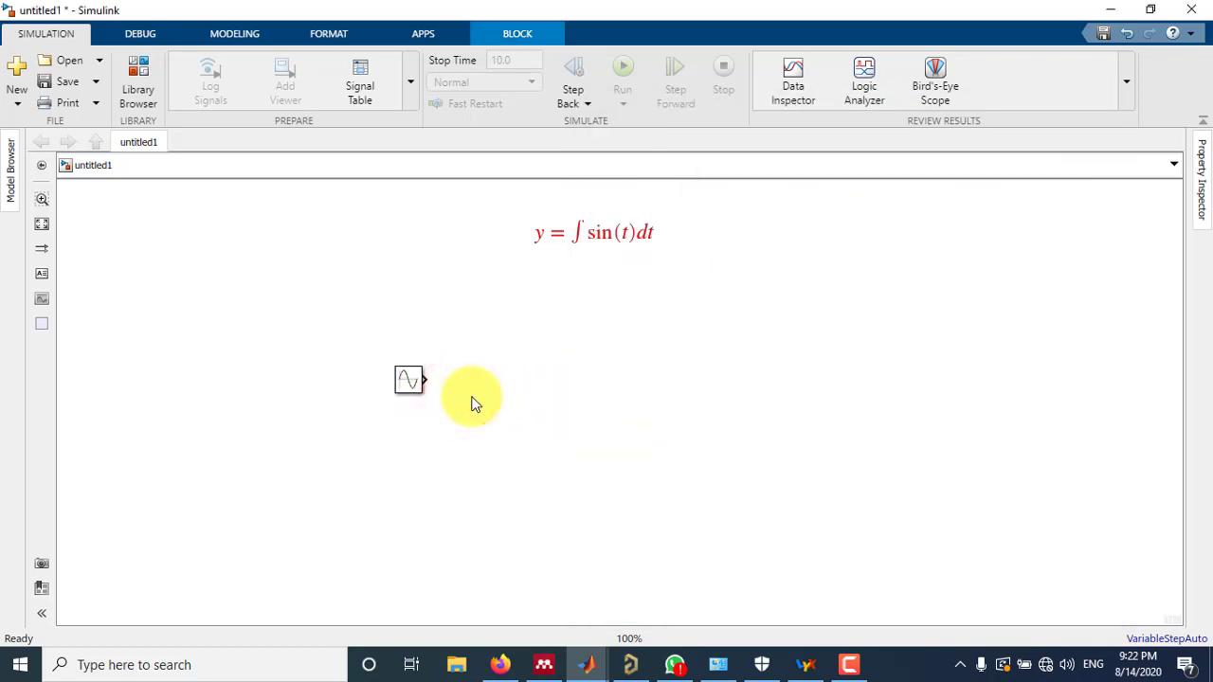
pyautogui.click(591, 231)
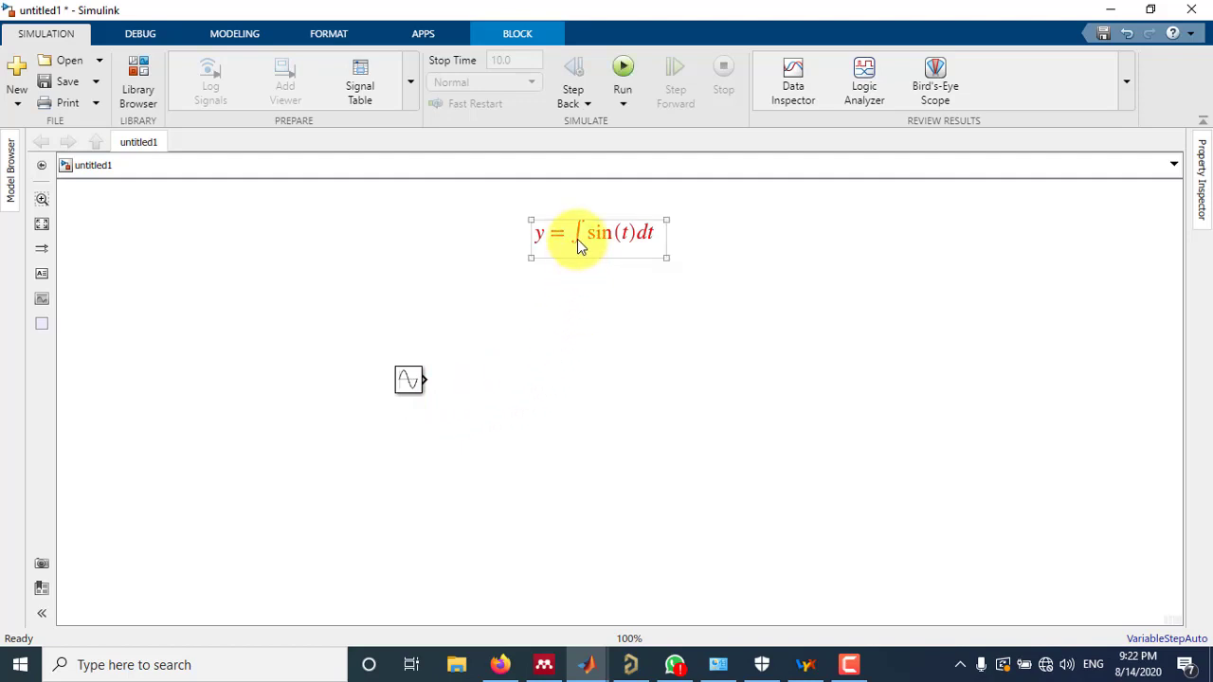
pyautogui.click(542, 329)
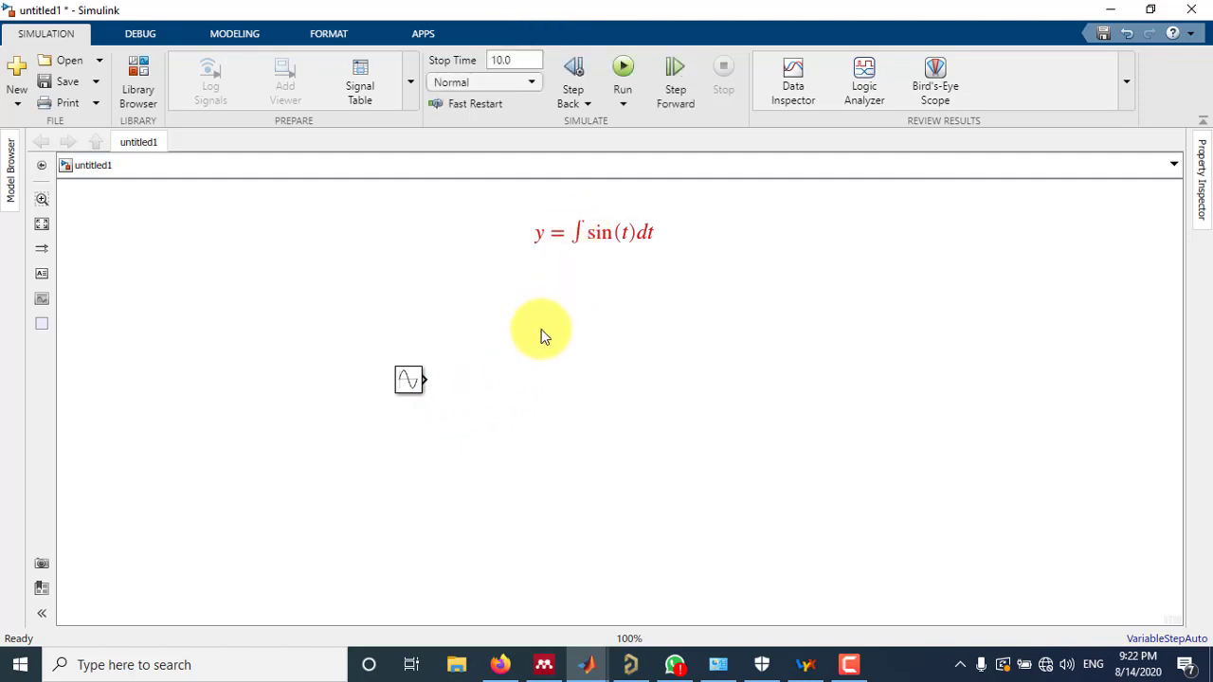
pyautogui.moveTo(592, 318)
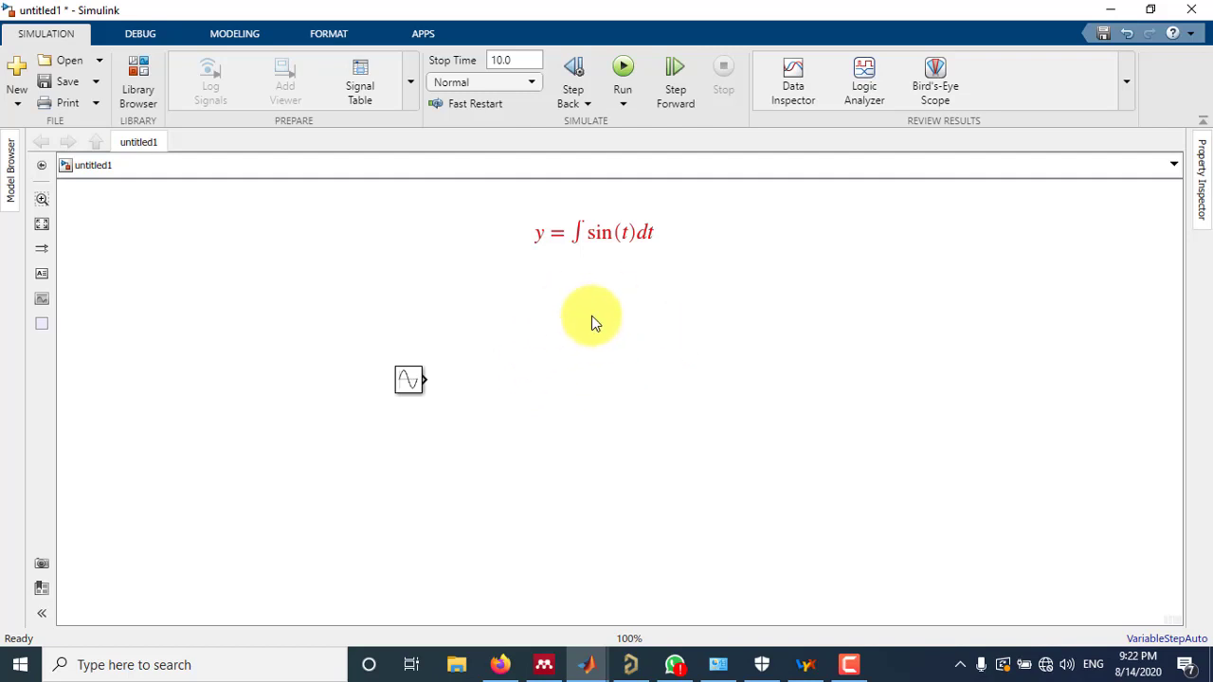
pyautogui.moveTo(635, 392)
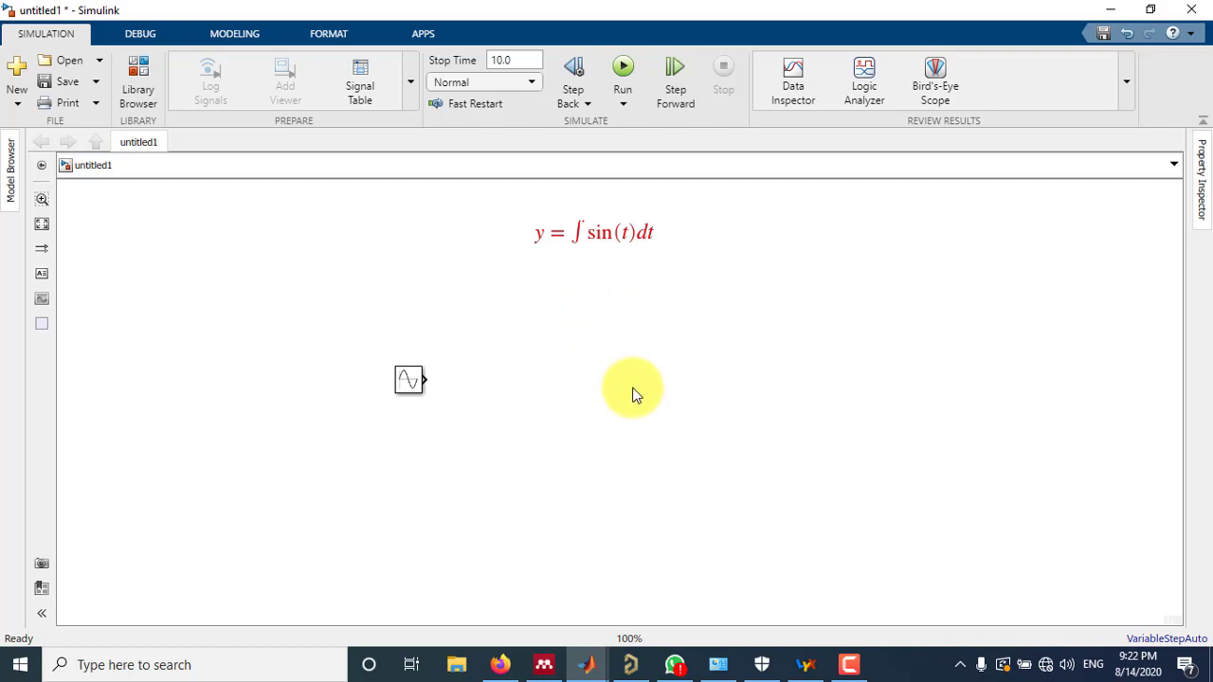
pyautogui.moveTo(515, 383)
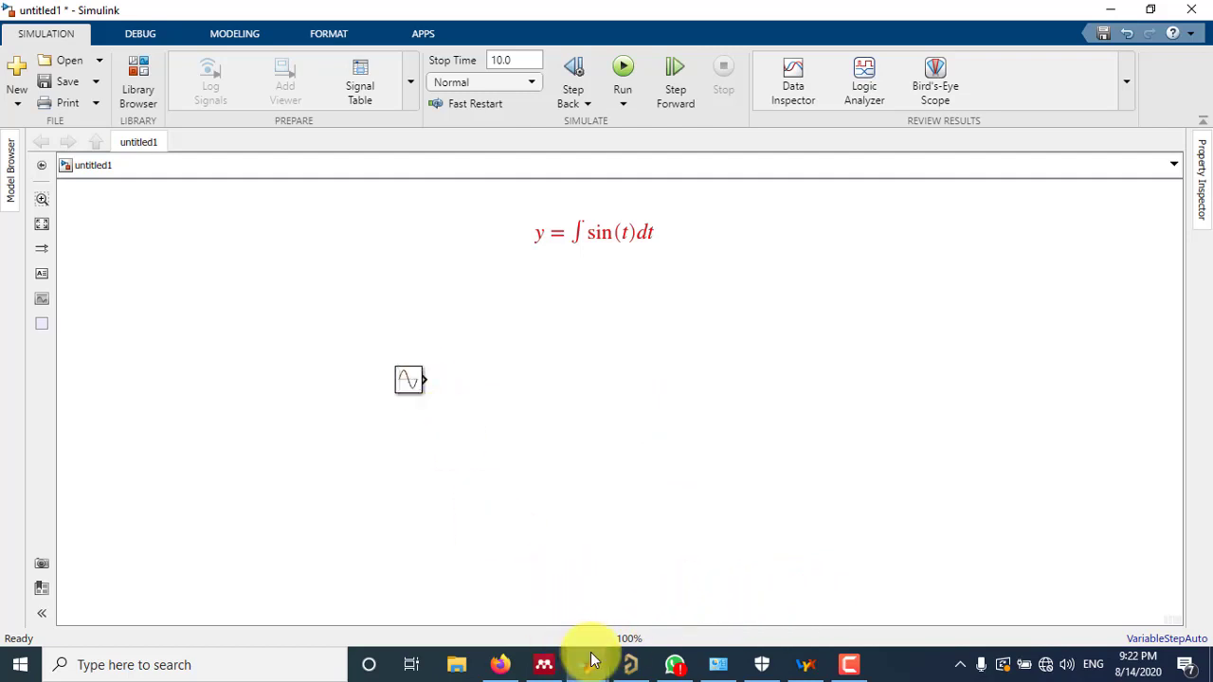
# Add an Integrator from the Continuous library and position it right of the Sine Wave block.
pyautogui.click(137, 80)
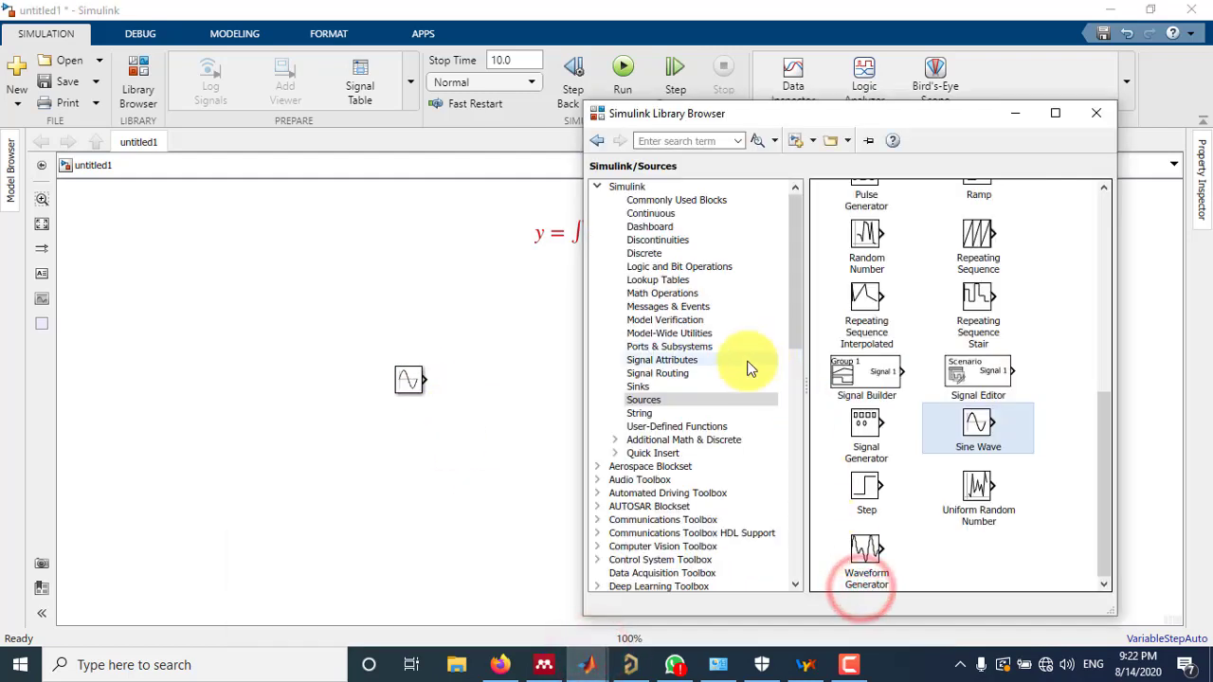
pyautogui.moveTo(578, 425)
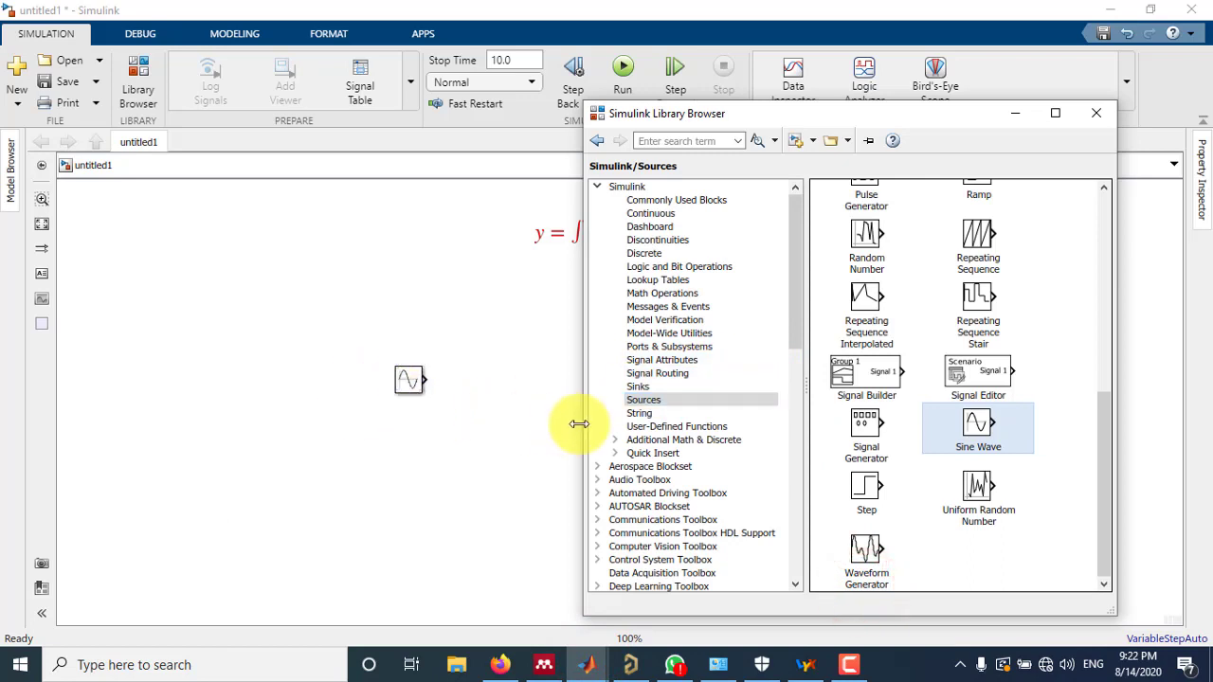
pyautogui.moveTo(711, 383)
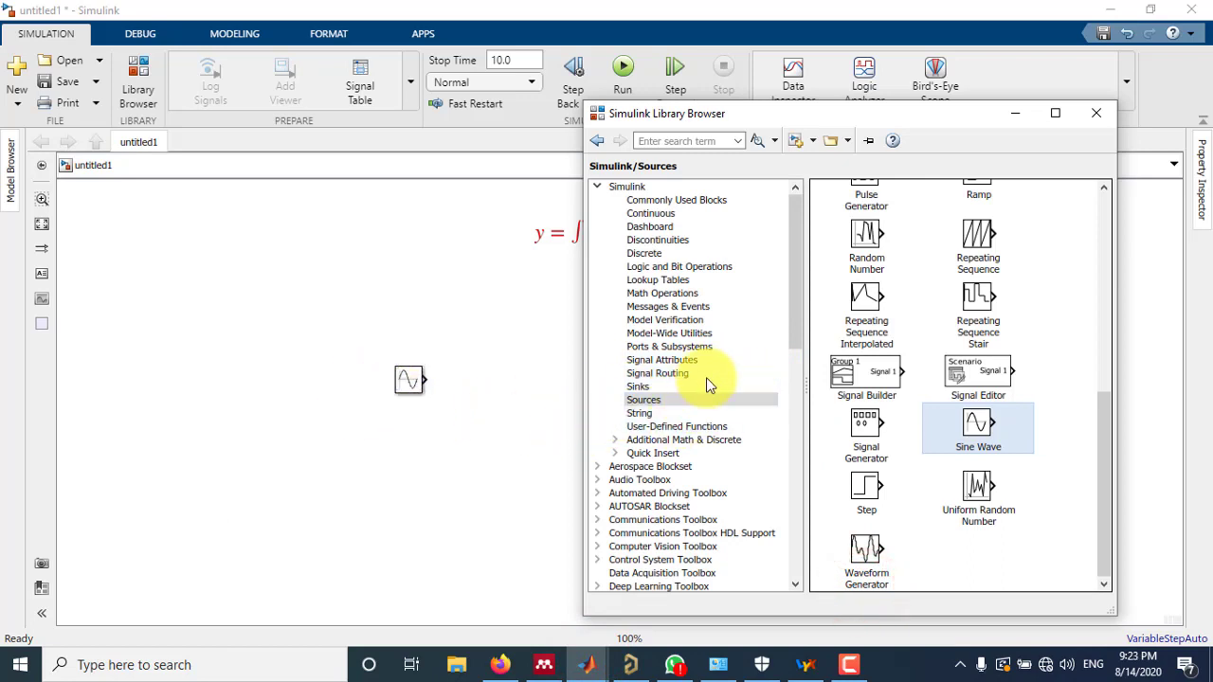
pyautogui.click(652, 212)
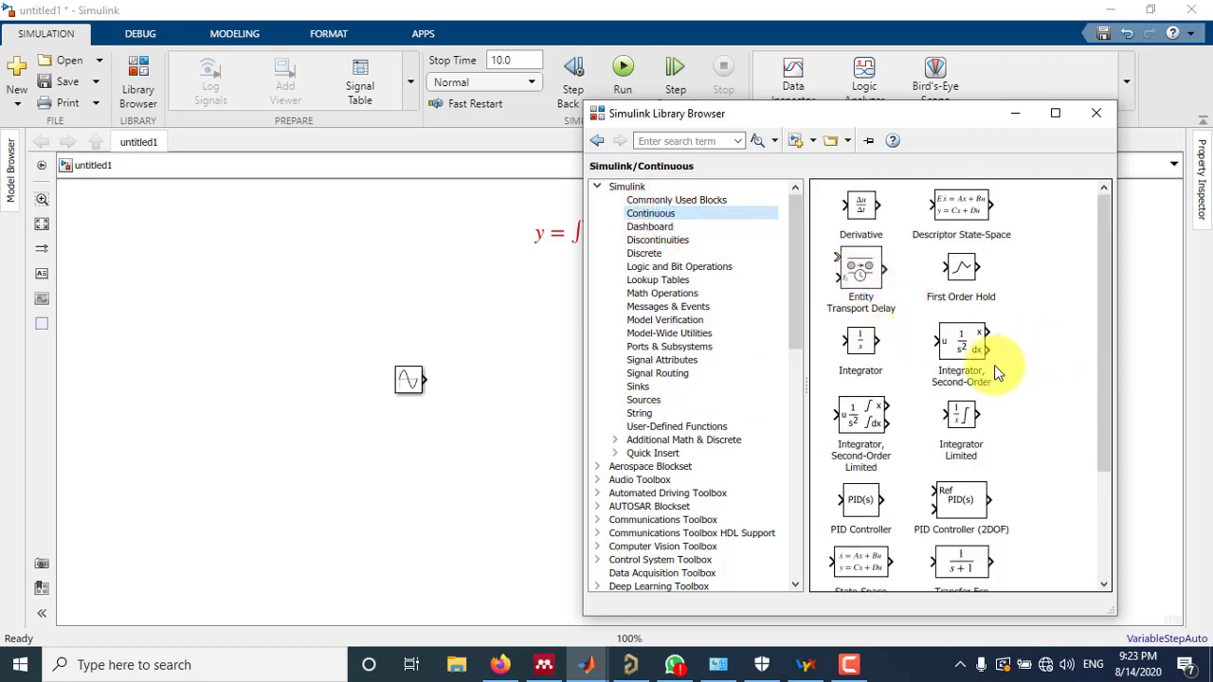
pyautogui.moveTo(860, 342)
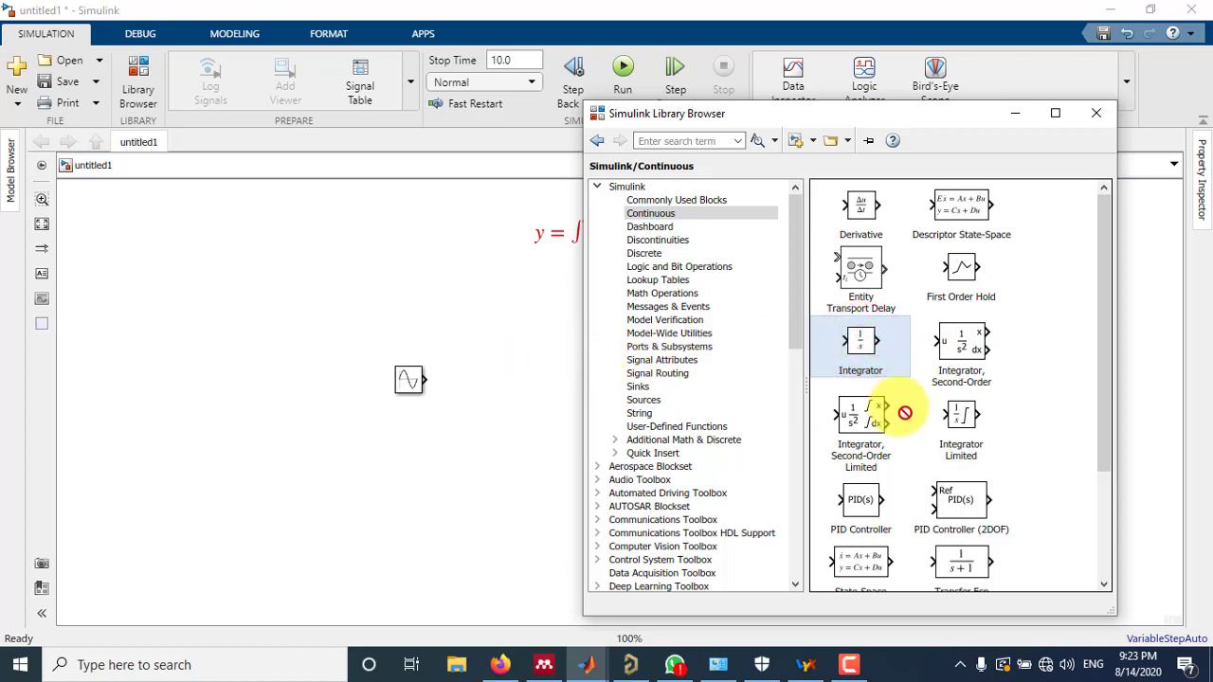
pyautogui.rightClick(861, 341)
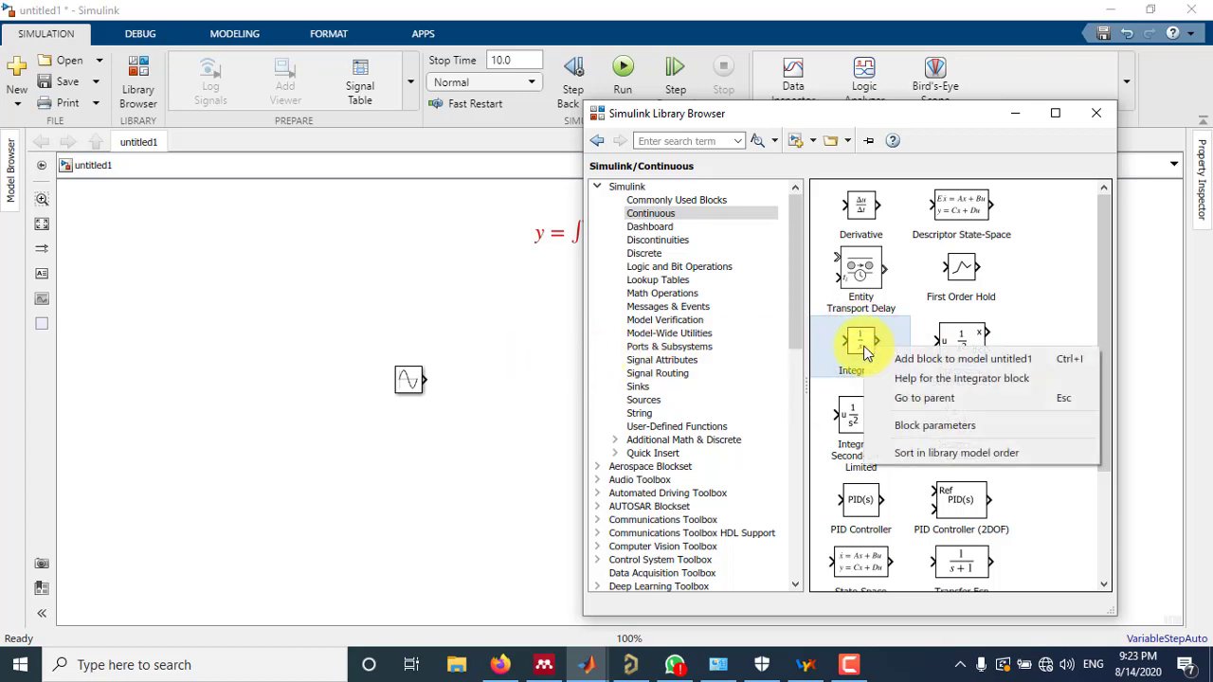
pyautogui.moveTo(932, 358)
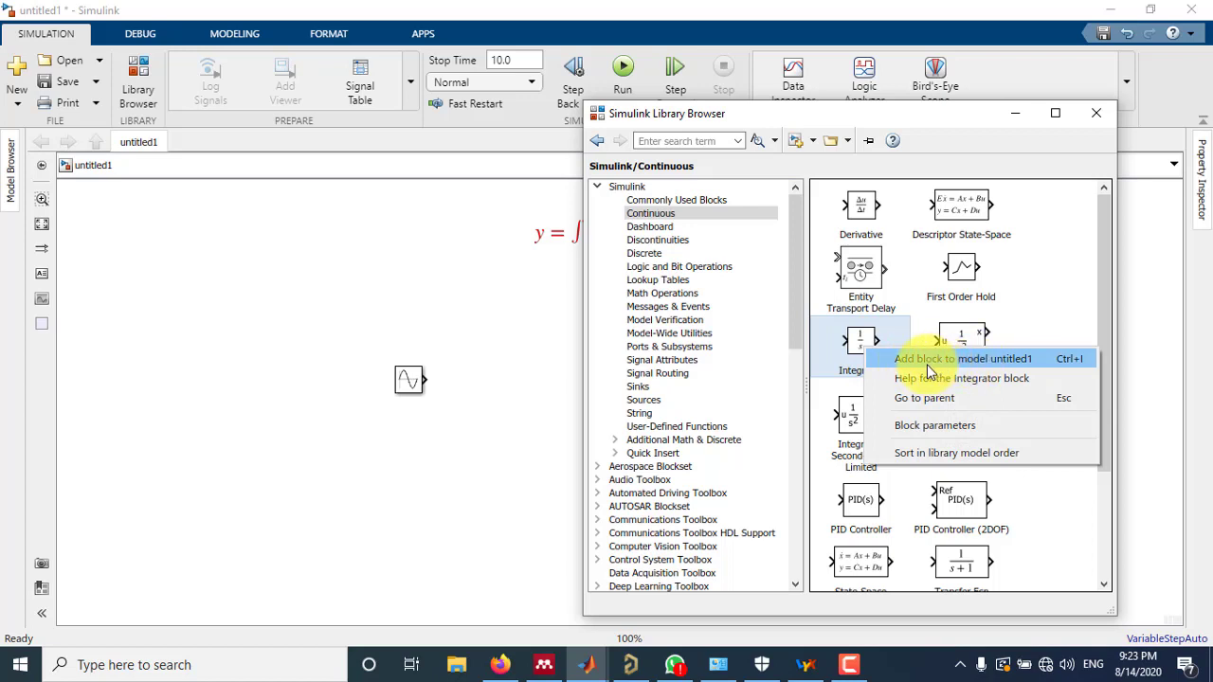
pyautogui.click(963, 358)
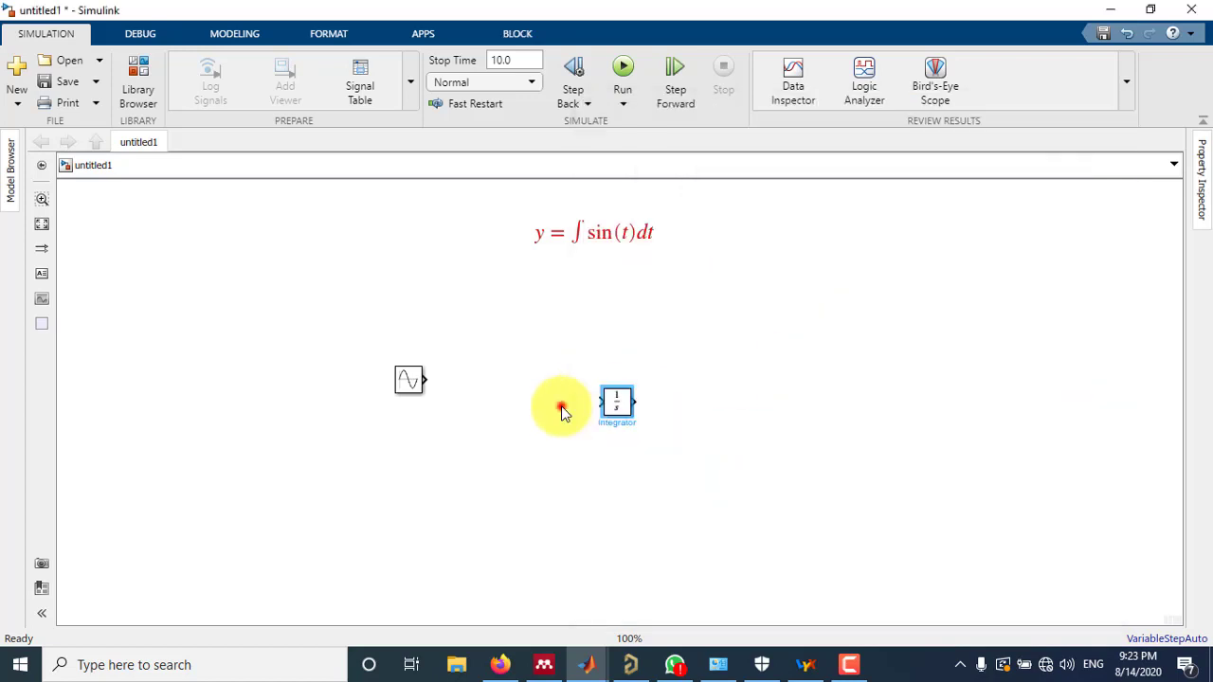
pyautogui.moveTo(617, 402); pyautogui.dragTo(493, 379)
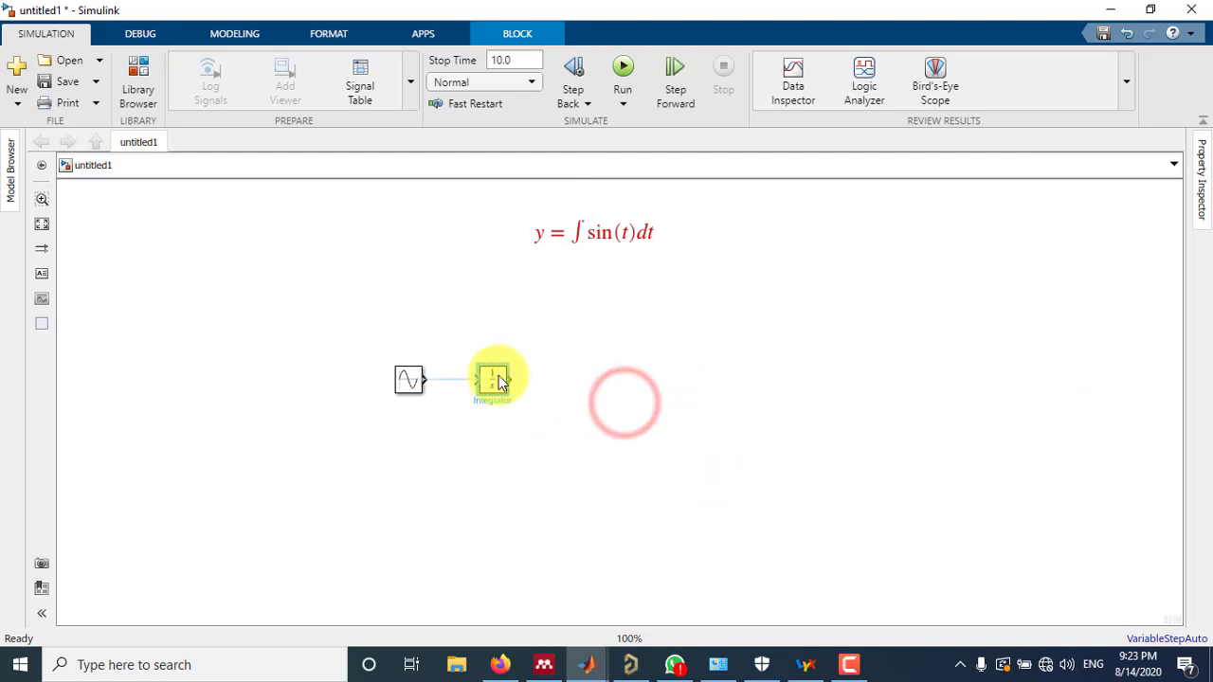
pyautogui.click(584, 434)
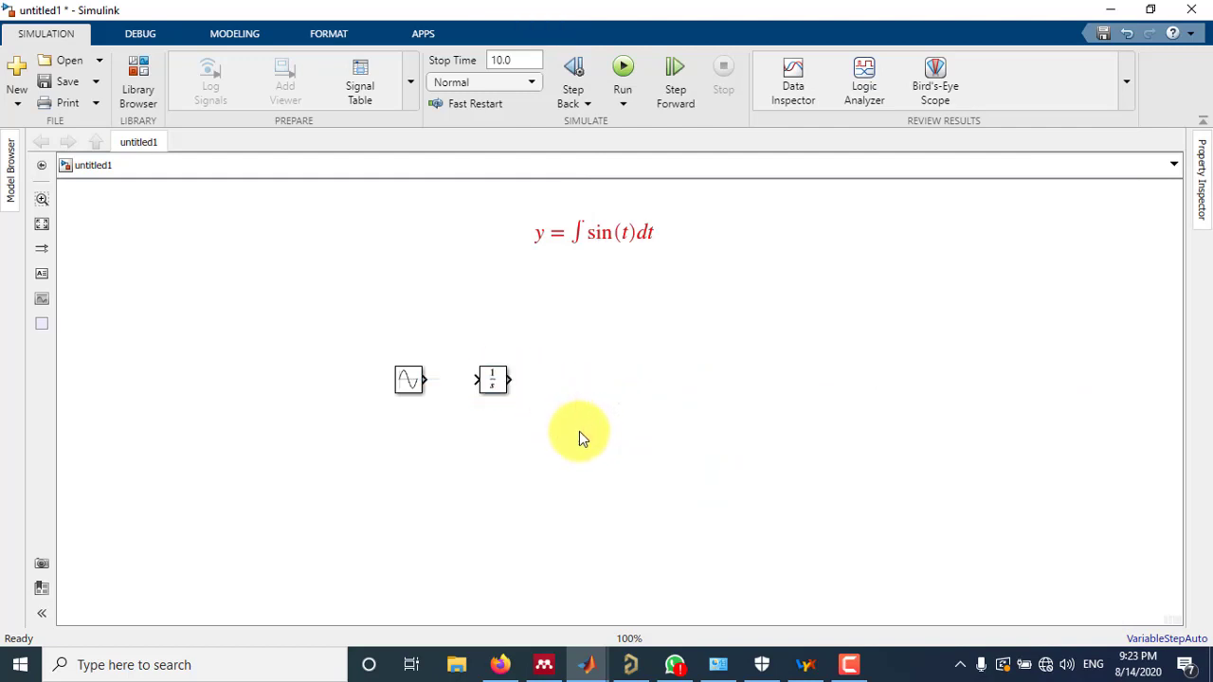
pyautogui.moveTo(564, 428)
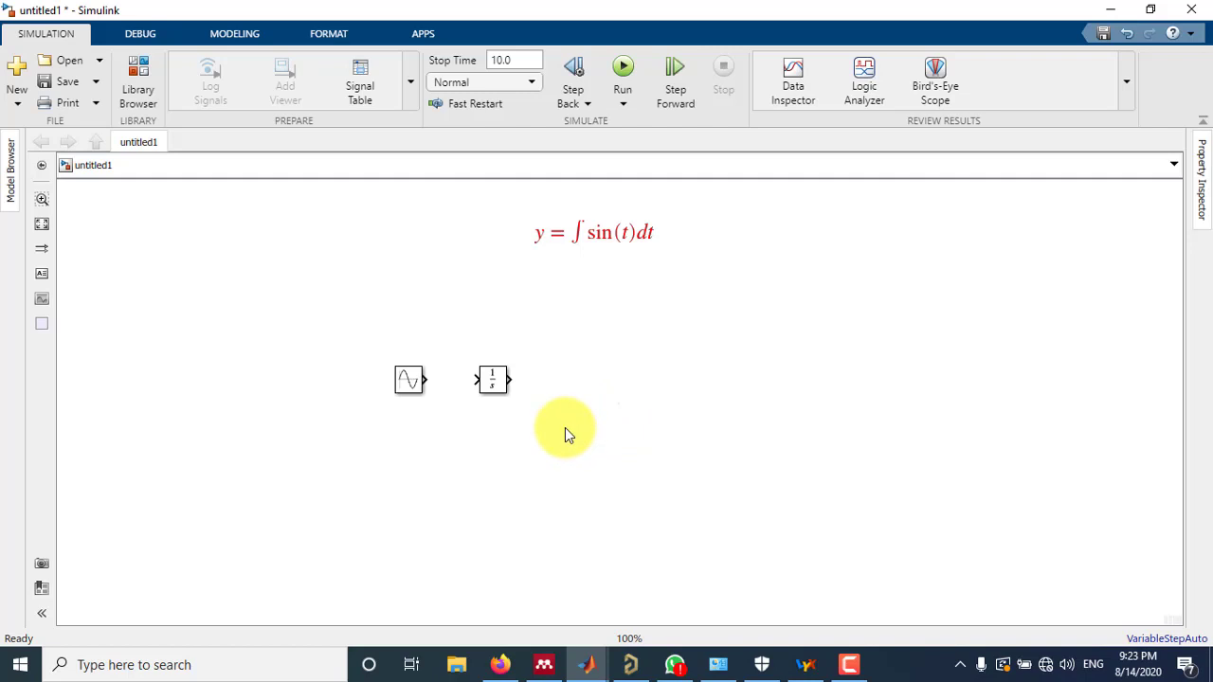
pyautogui.moveTo(578, 379)
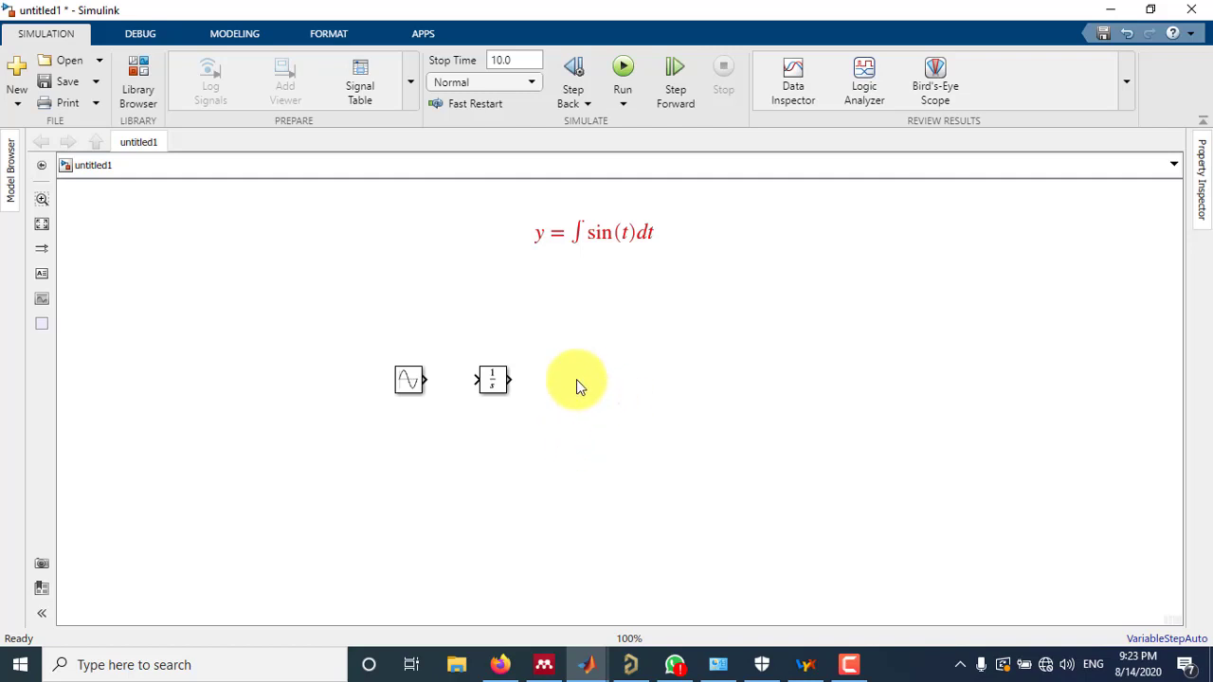
pyautogui.moveTo(563, 382)
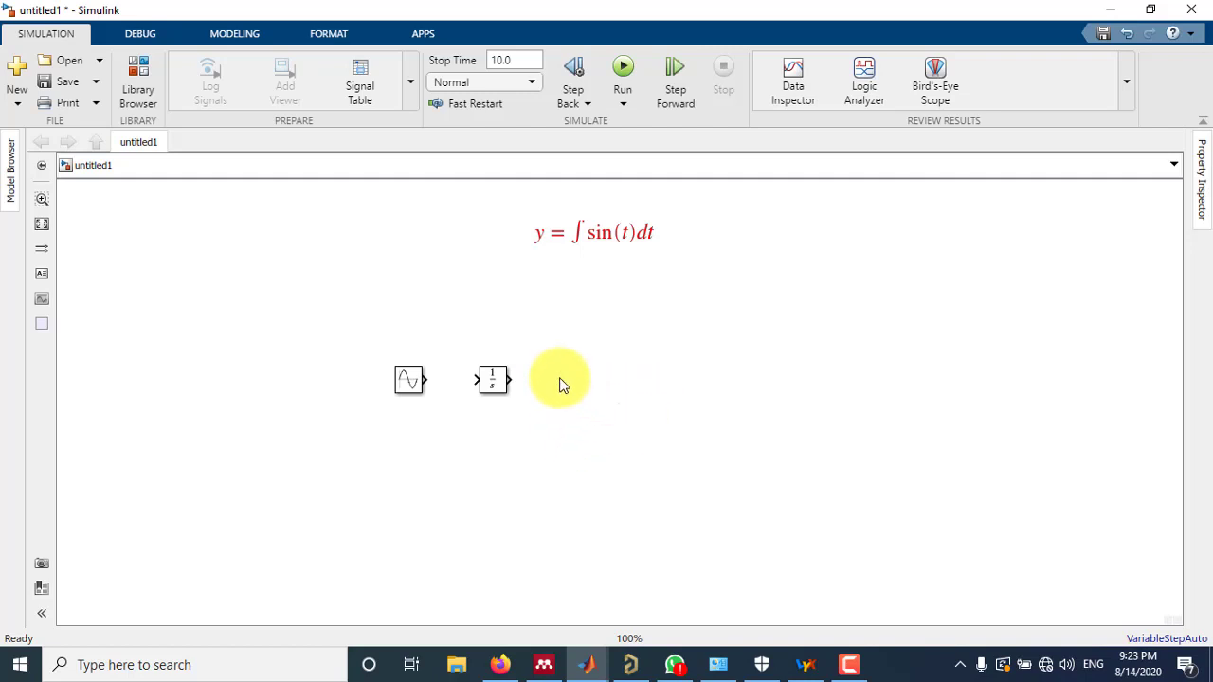
pyautogui.moveTo(663, 368)
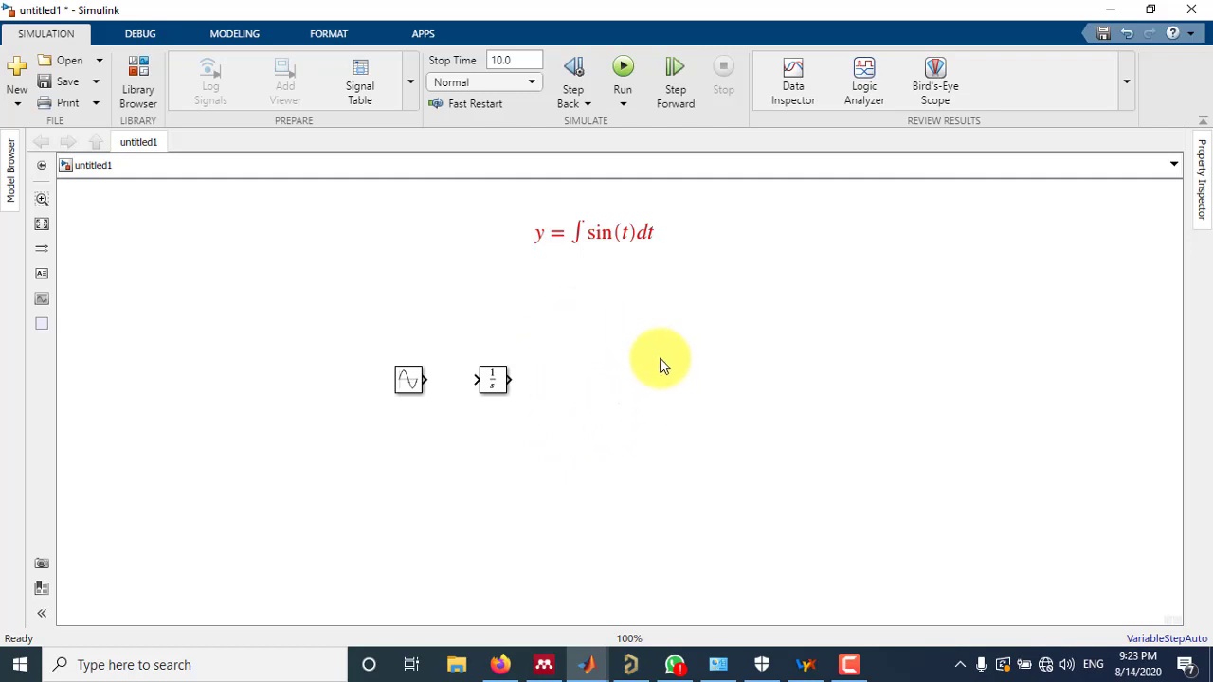
pyautogui.moveTo(559, 396)
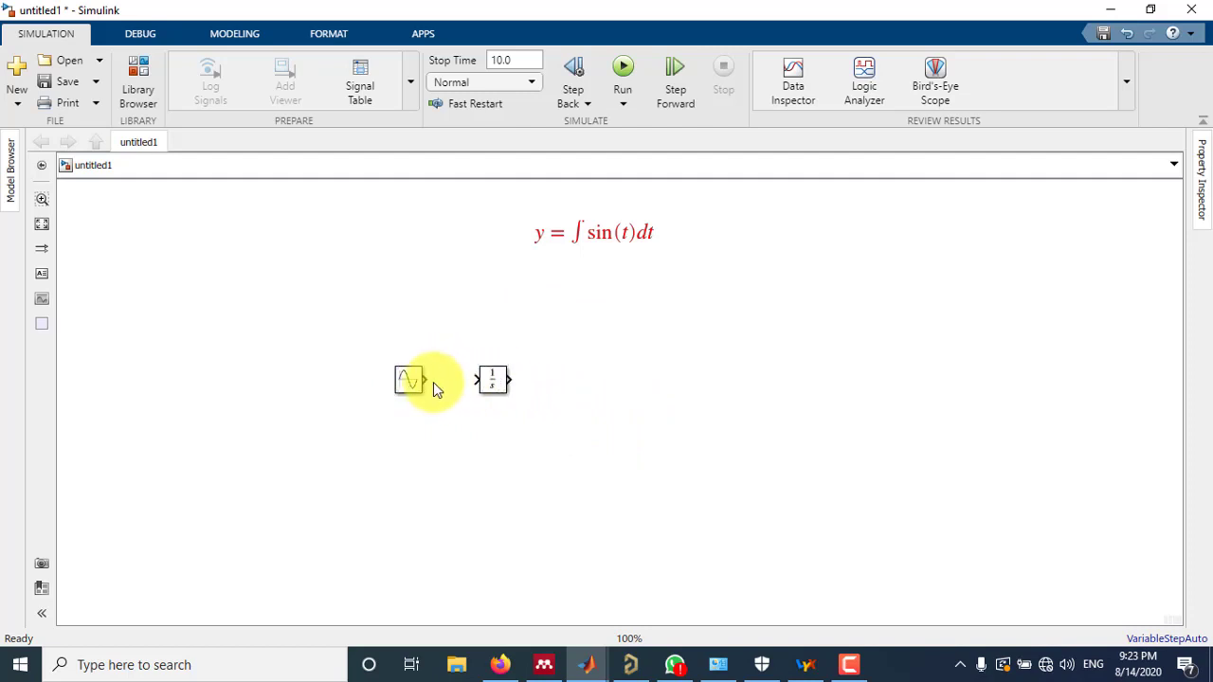
pyautogui.moveTo(580, 398)
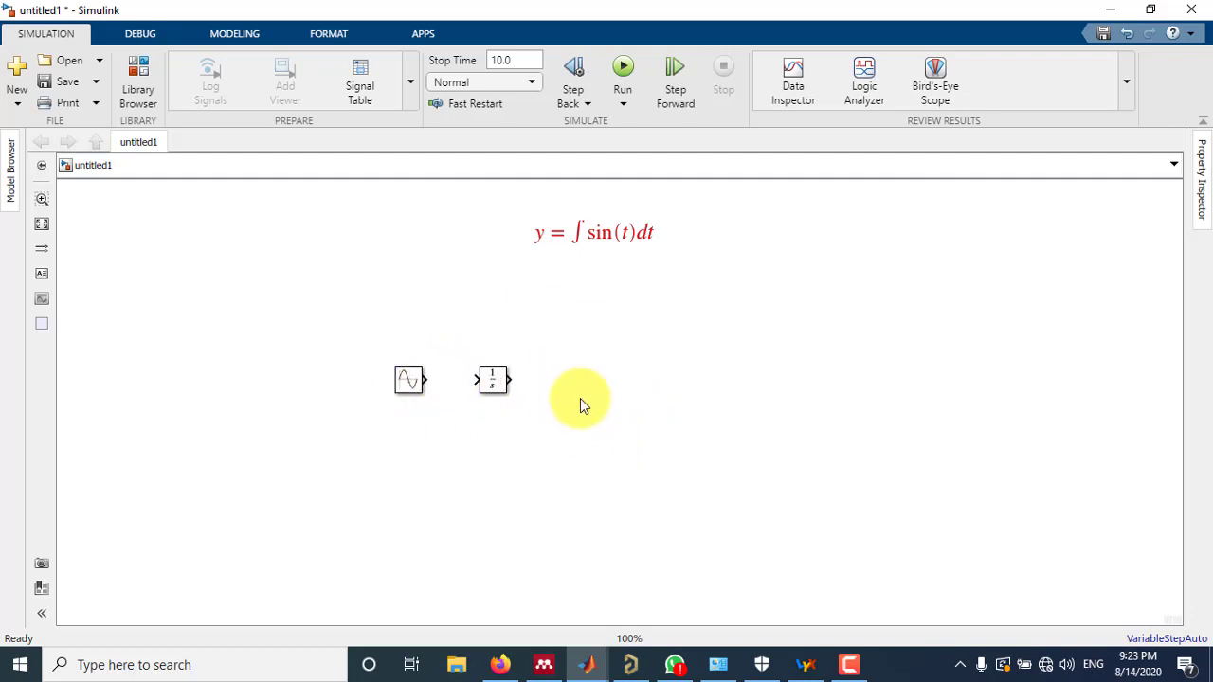
pyautogui.moveTo(679, 398)
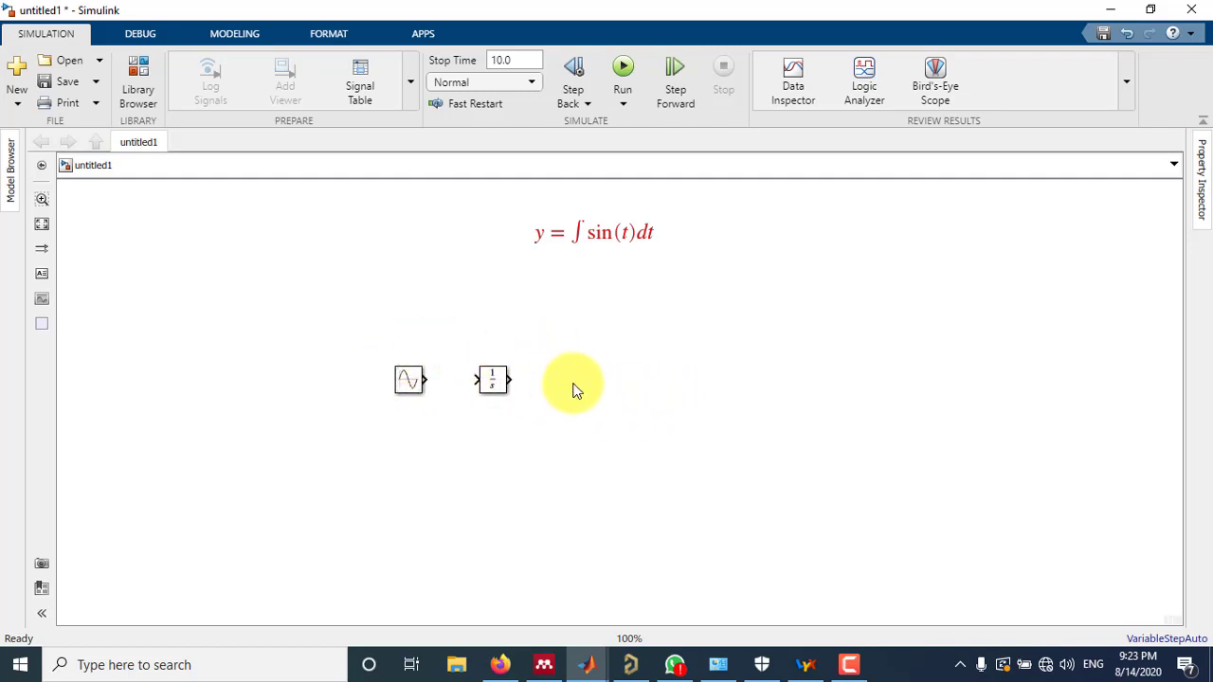
pyautogui.moveTo(583, 387)
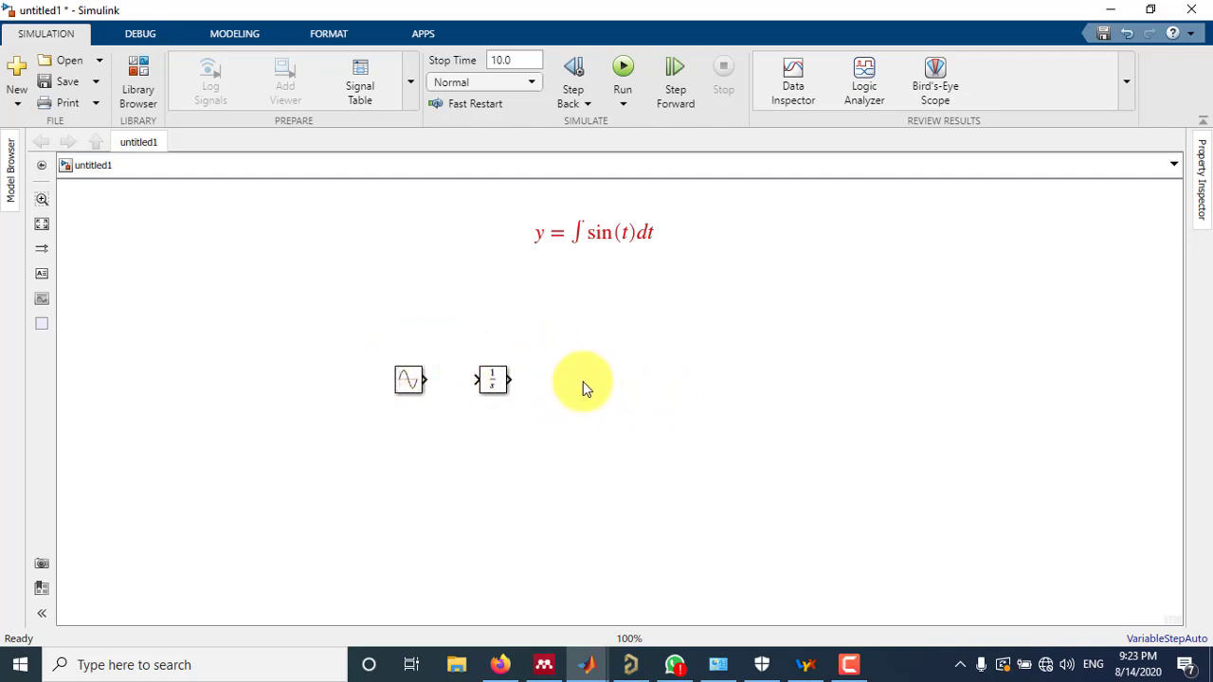
pyautogui.moveTo(581, 391)
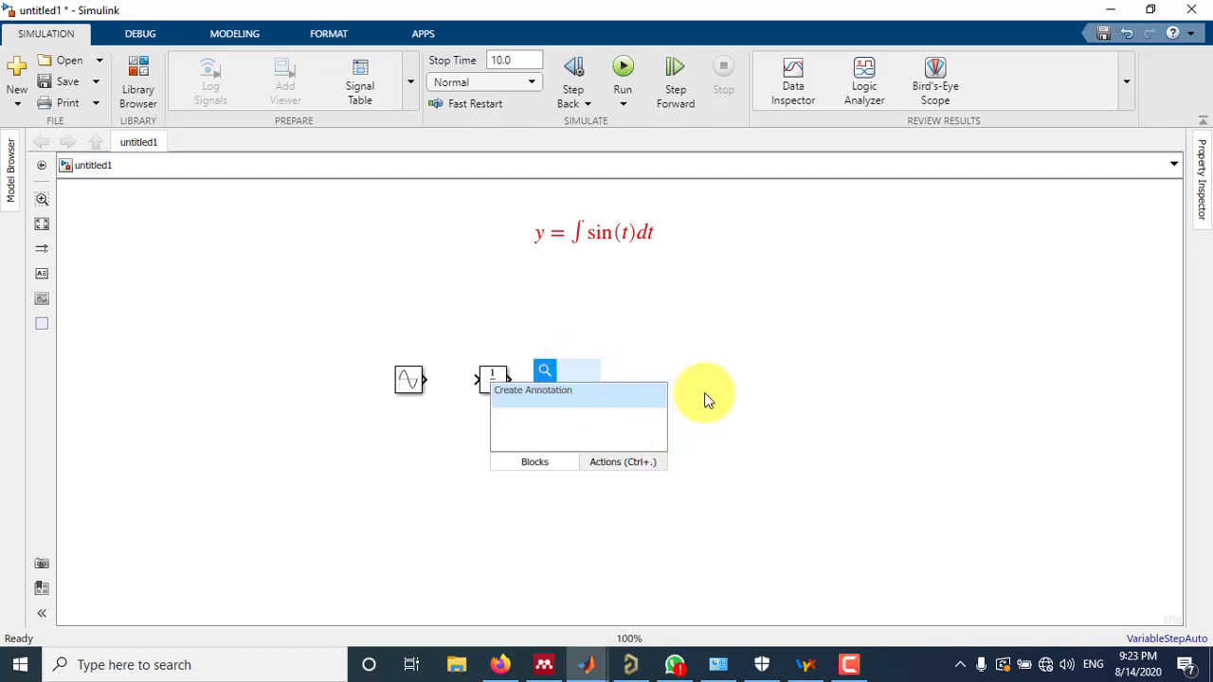
# Insert a Scope (Simulink/Sinks) block via quick insert, placed after the Integrator.
pyautogui.write('sd')
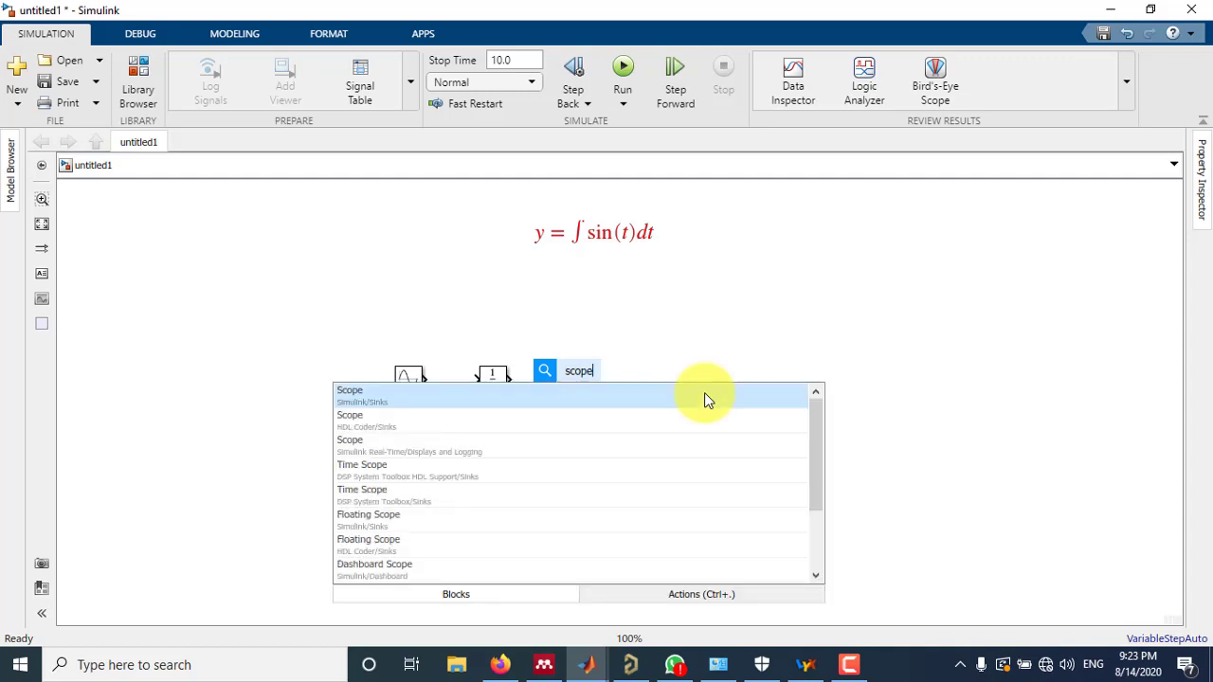
pyautogui.moveTo(383, 398)
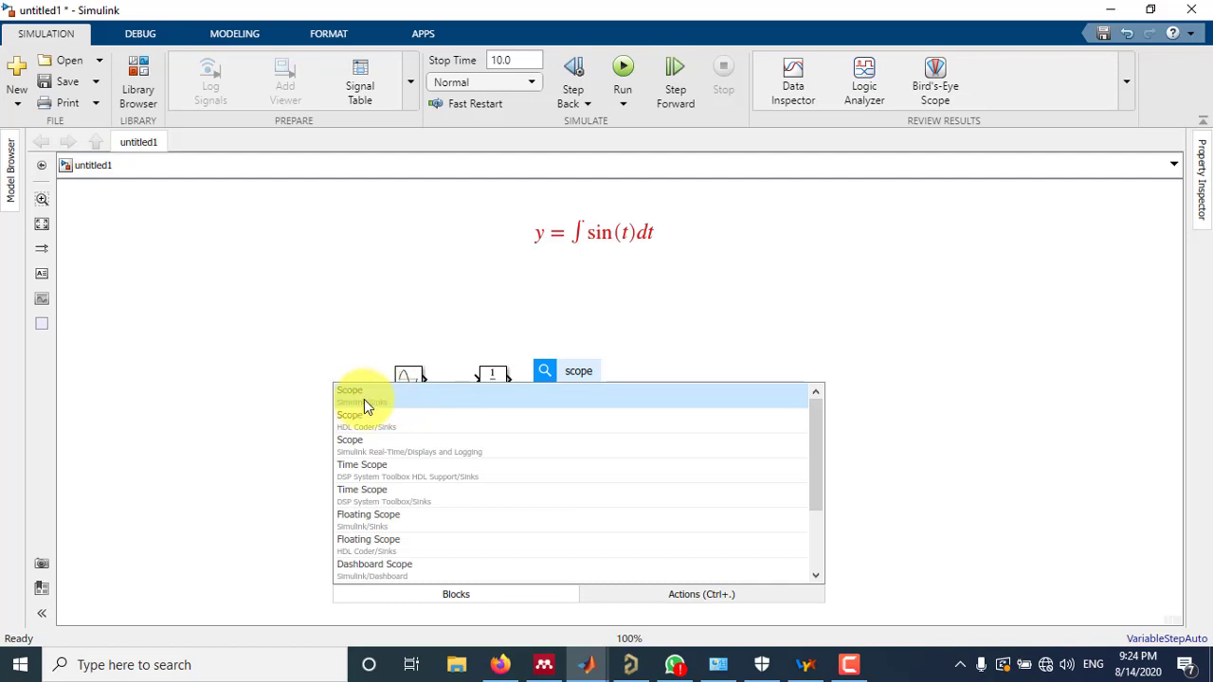
pyautogui.click(348, 390)
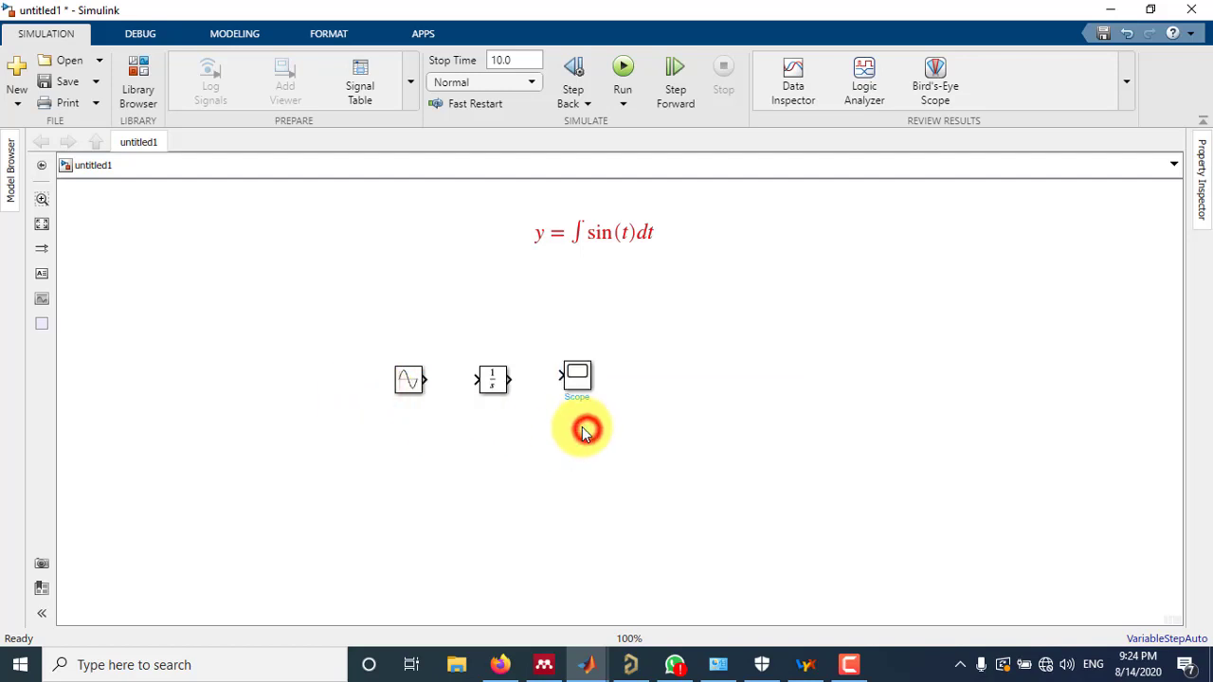
pyautogui.click(576, 379)
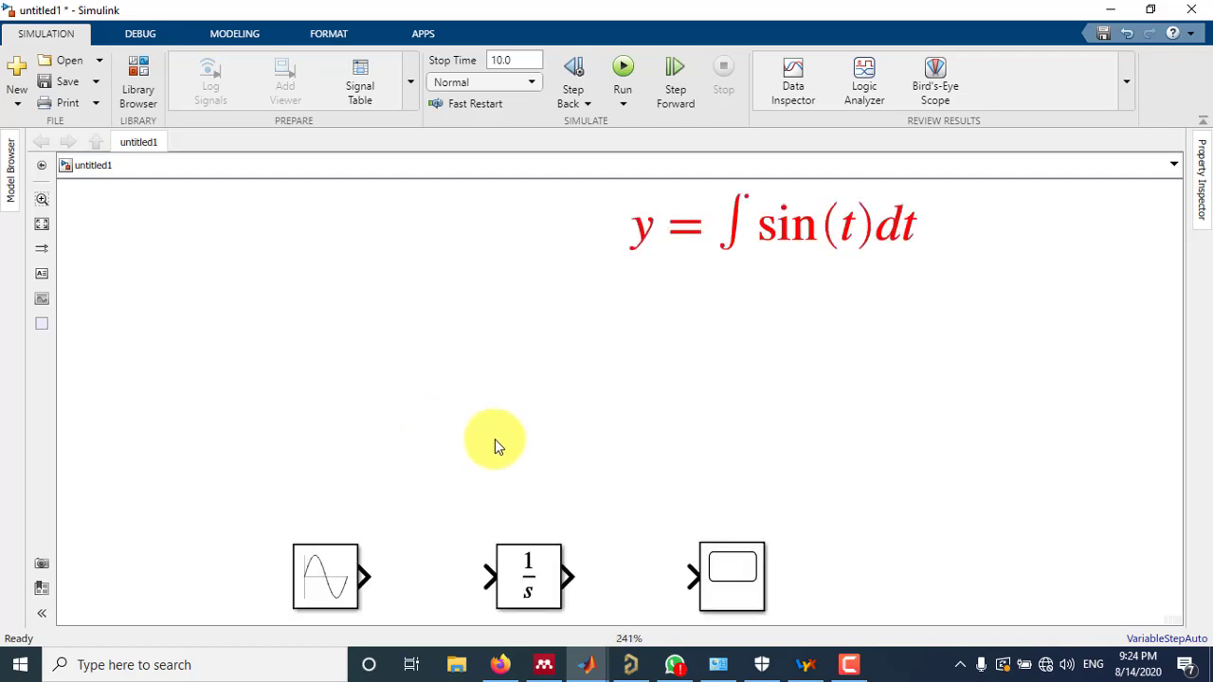
# Centre the three blocks and wire Sine Wave to Integrator and Integrator to Scope.
pyautogui.moveTo(236, 451); pyautogui.dragTo(819, 616)
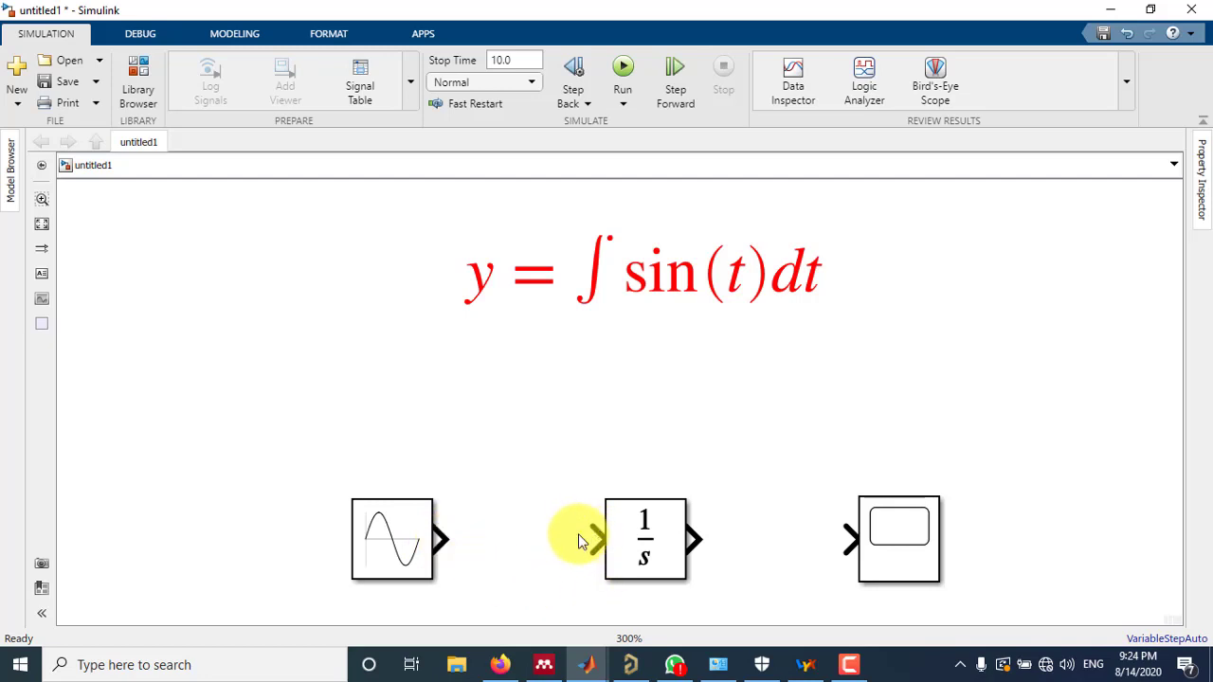
pyautogui.moveTo(592, 546)
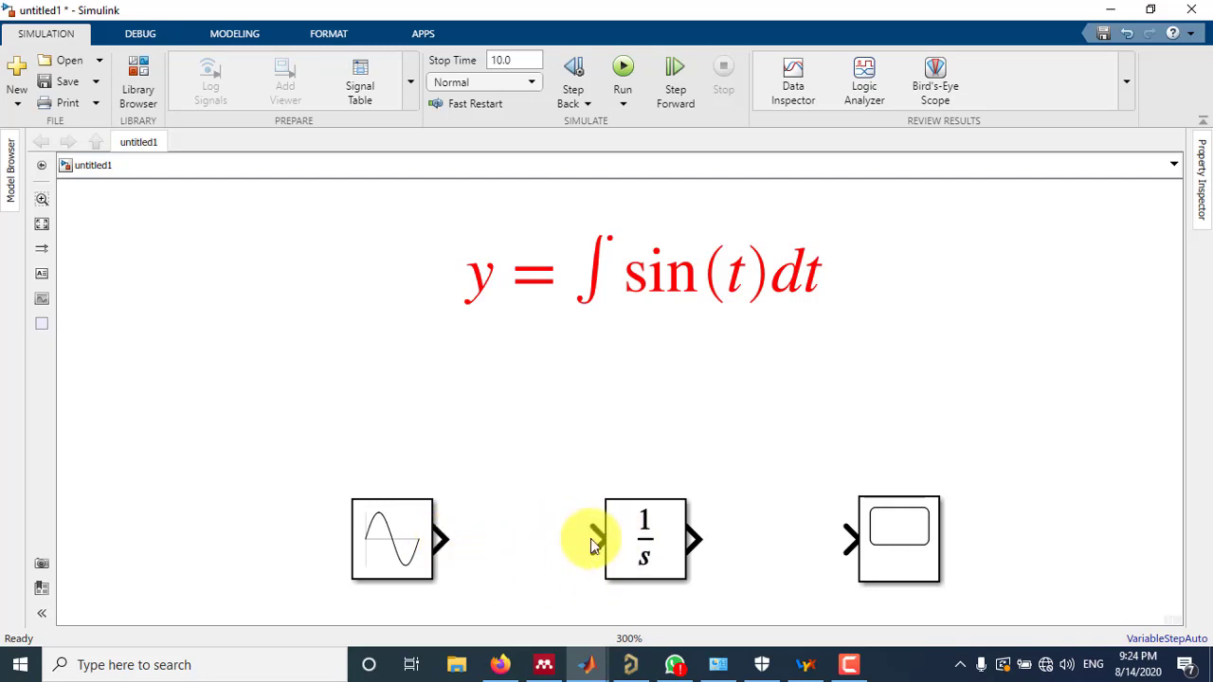
pyautogui.moveTo(489, 549)
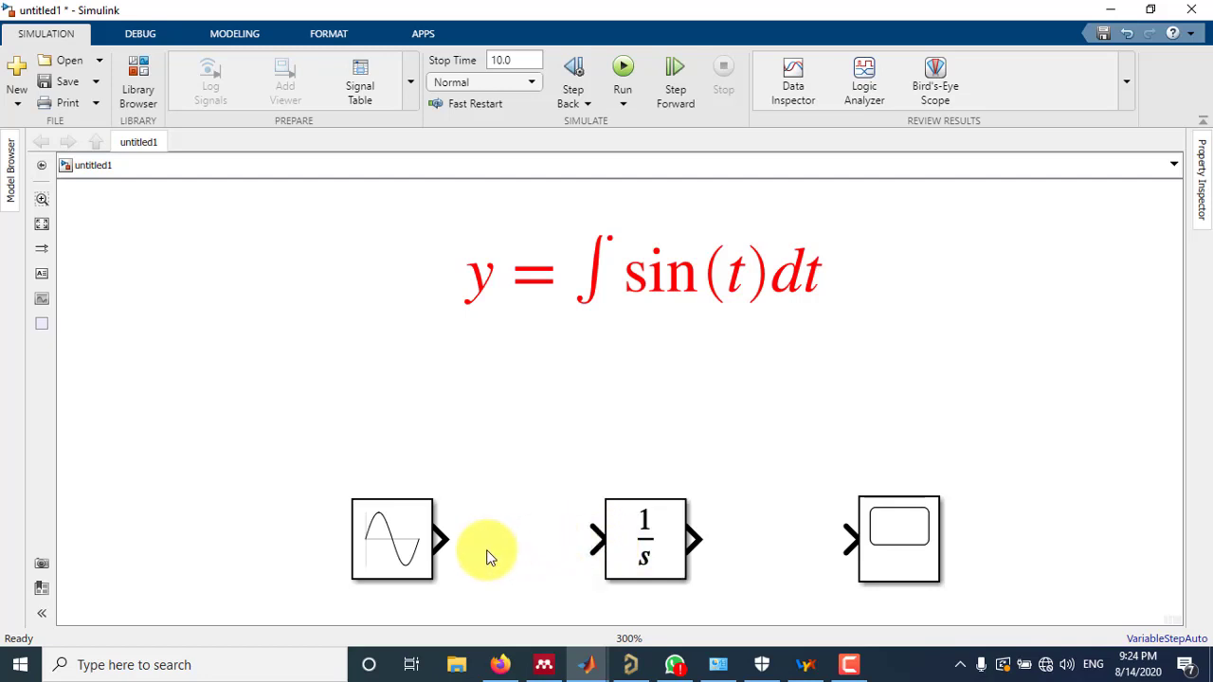
pyautogui.moveTo(446, 541)
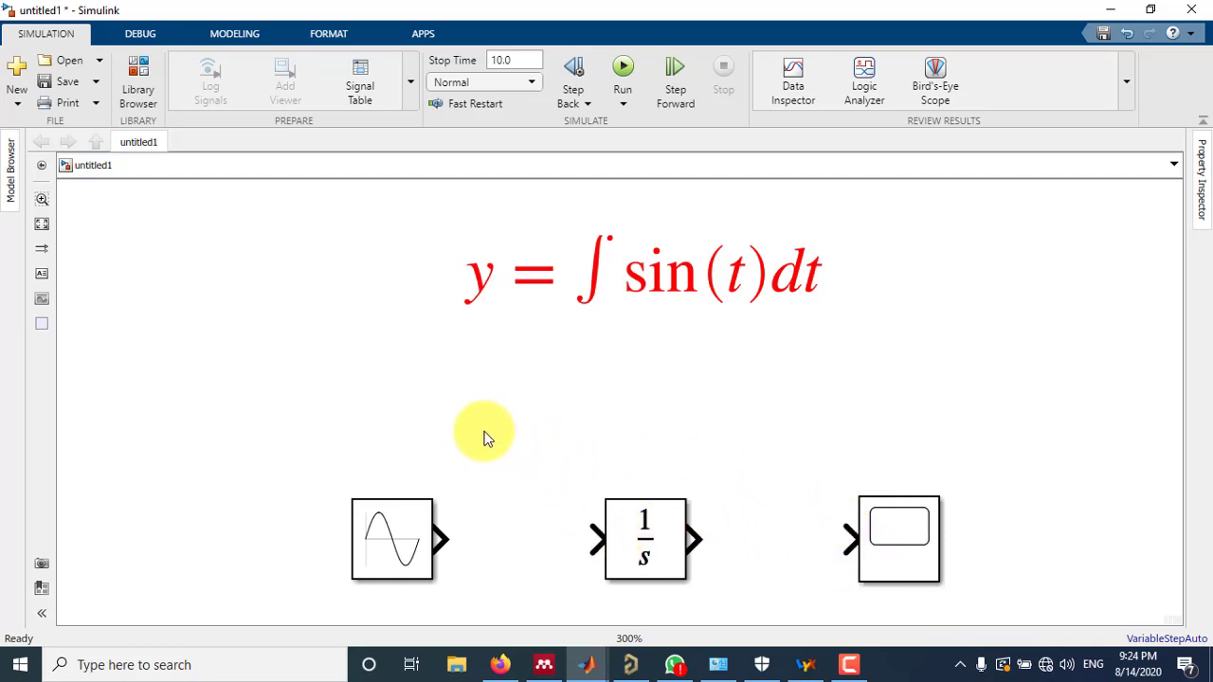
pyautogui.moveTo(546, 511)
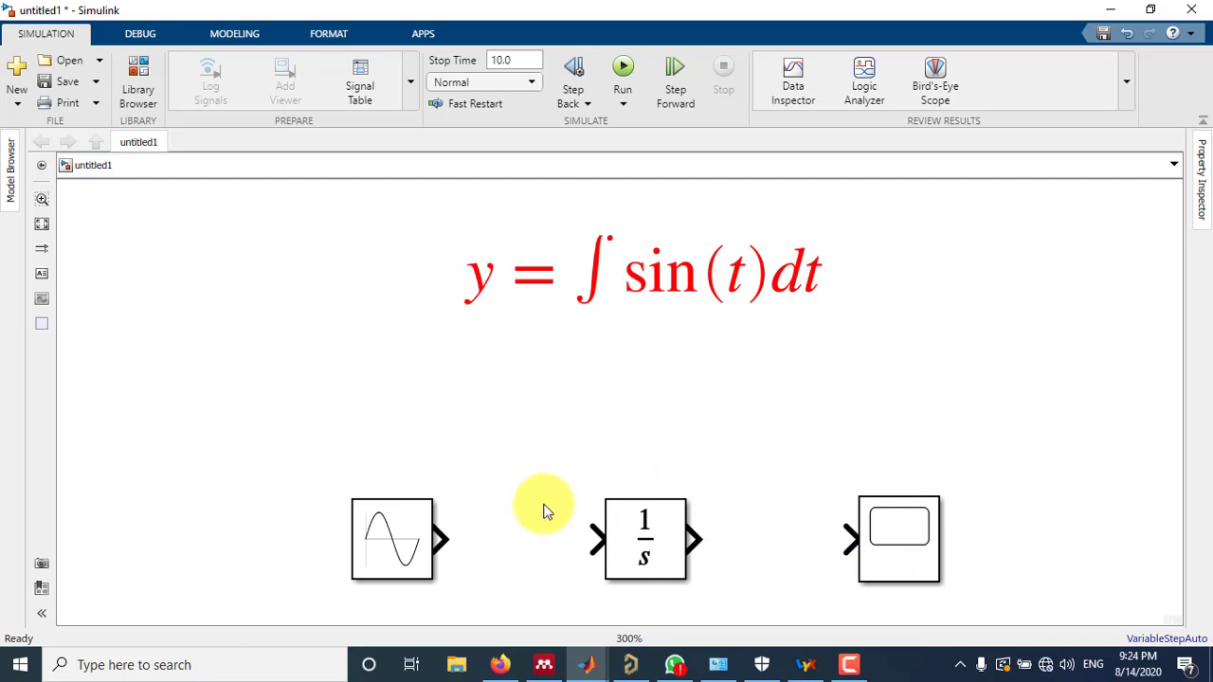
pyautogui.moveTo(521, 509)
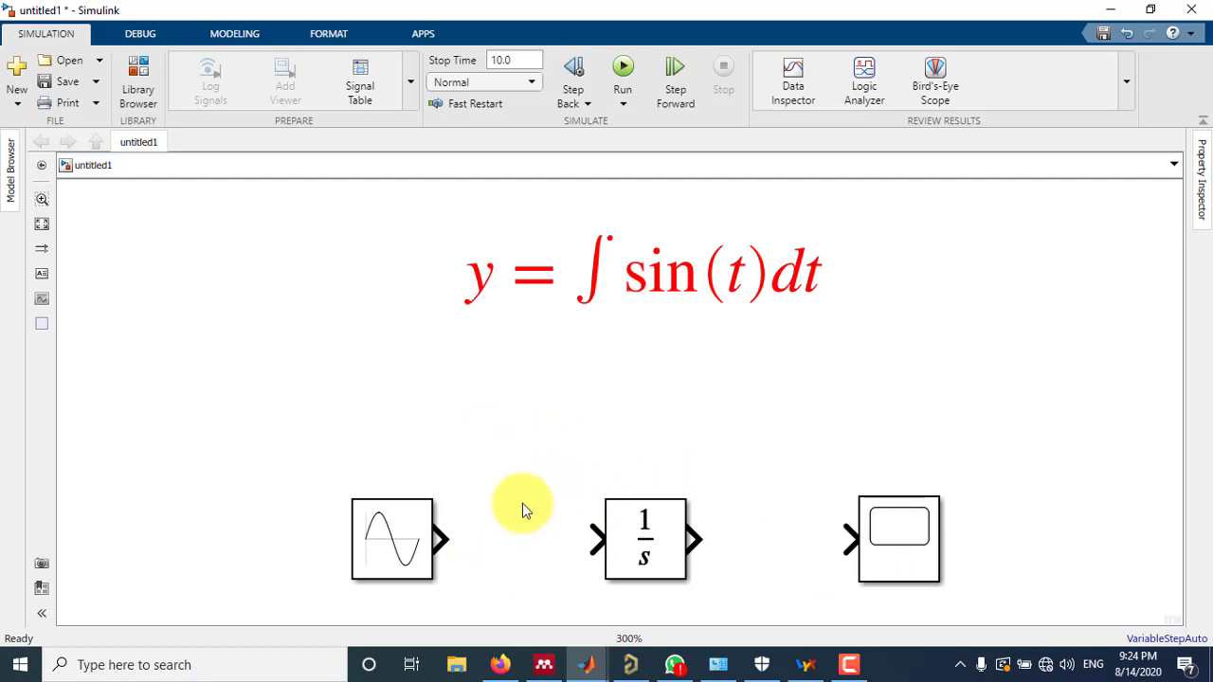
pyautogui.moveTo(583, 540)
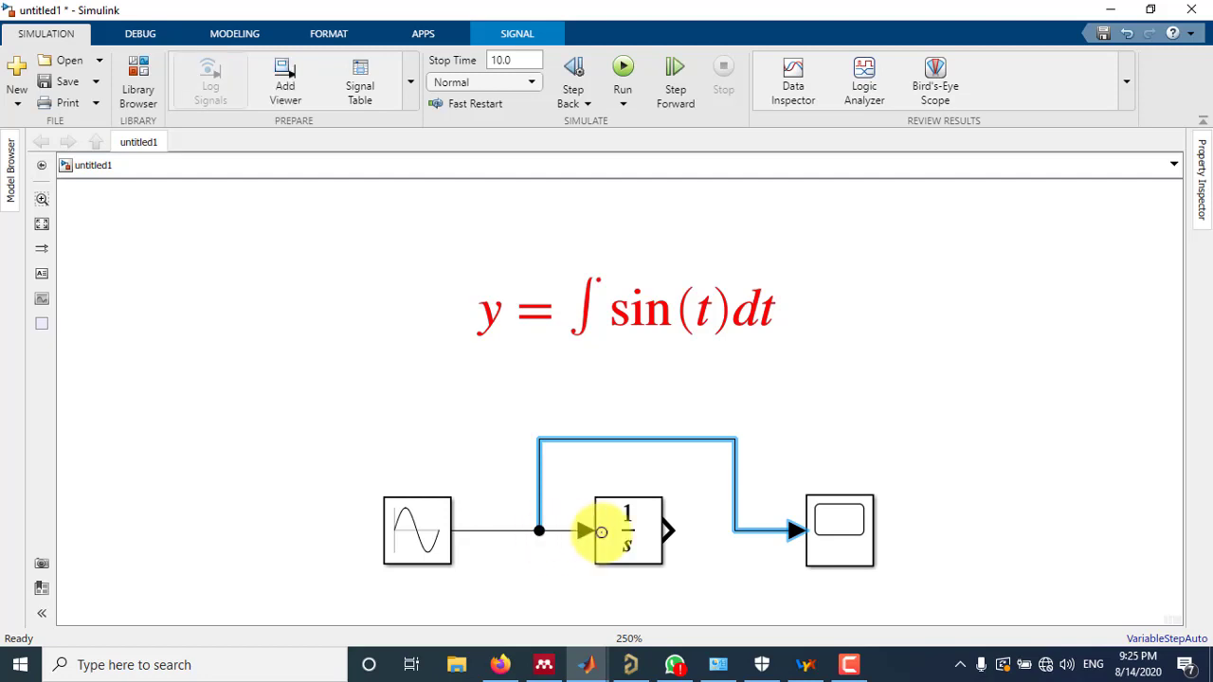
pyautogui.moveTo(774, 527)
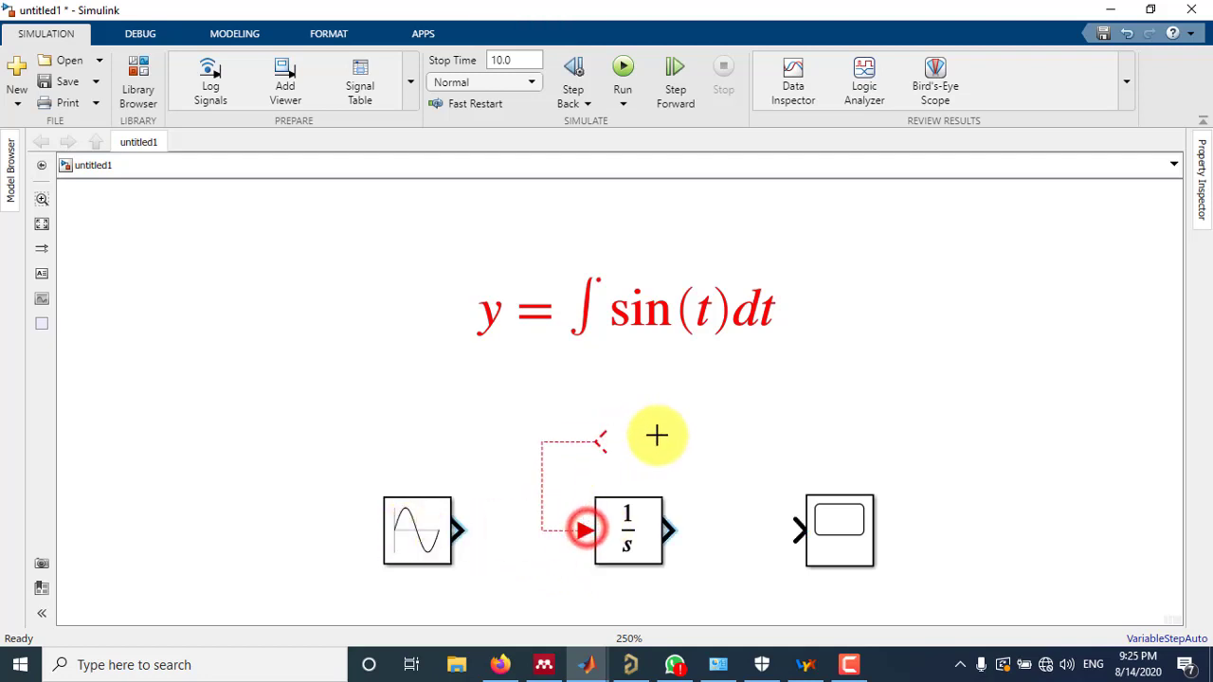
pyautogui.moveTo(660, 435); pyautogui.dragTo(796, 531)
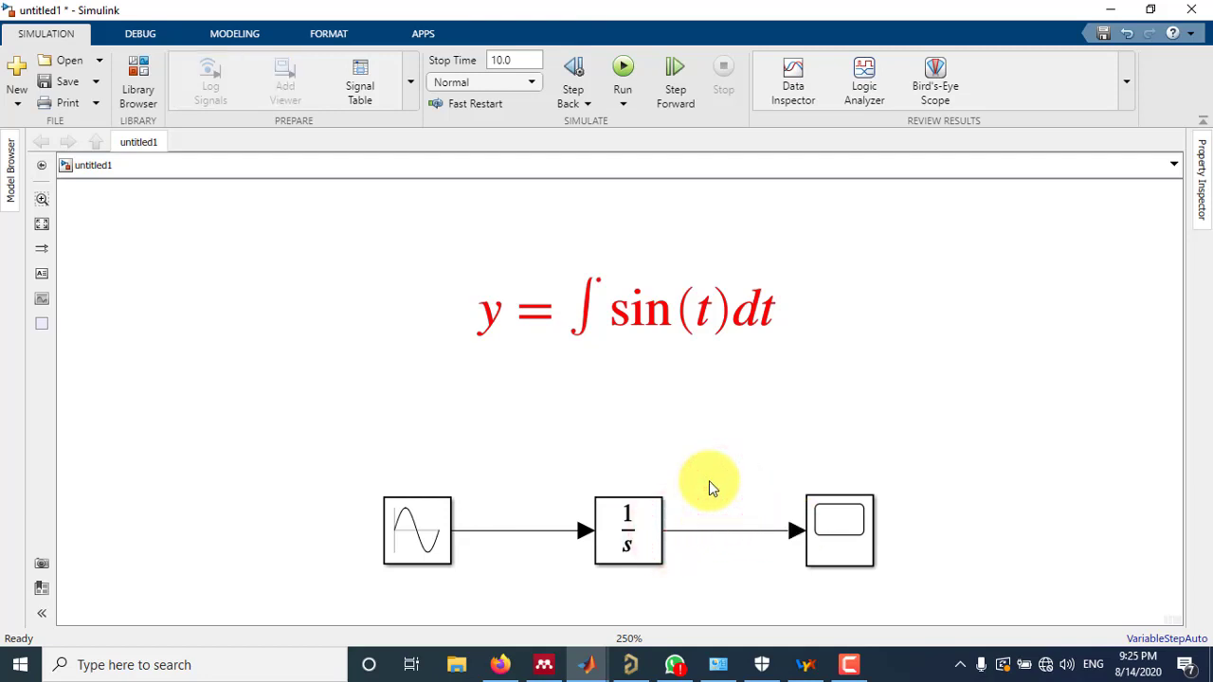
pyautogui.moveTo(712, 538)
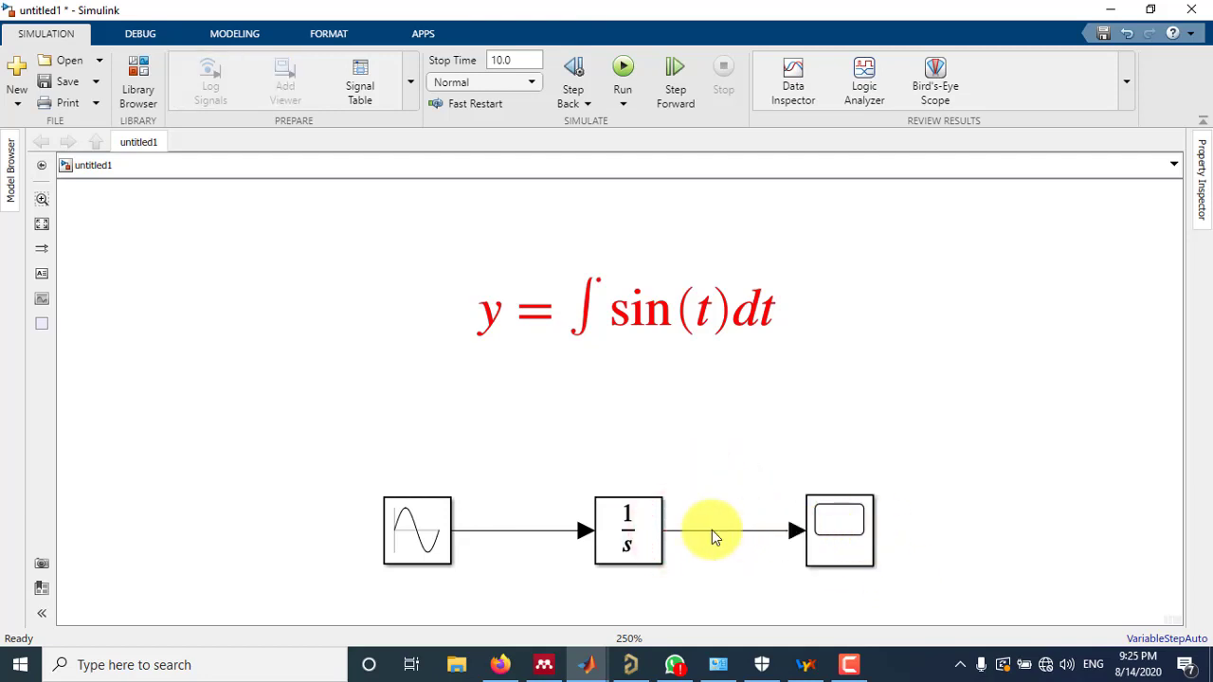
pyautogui.moveTo(691, 527)
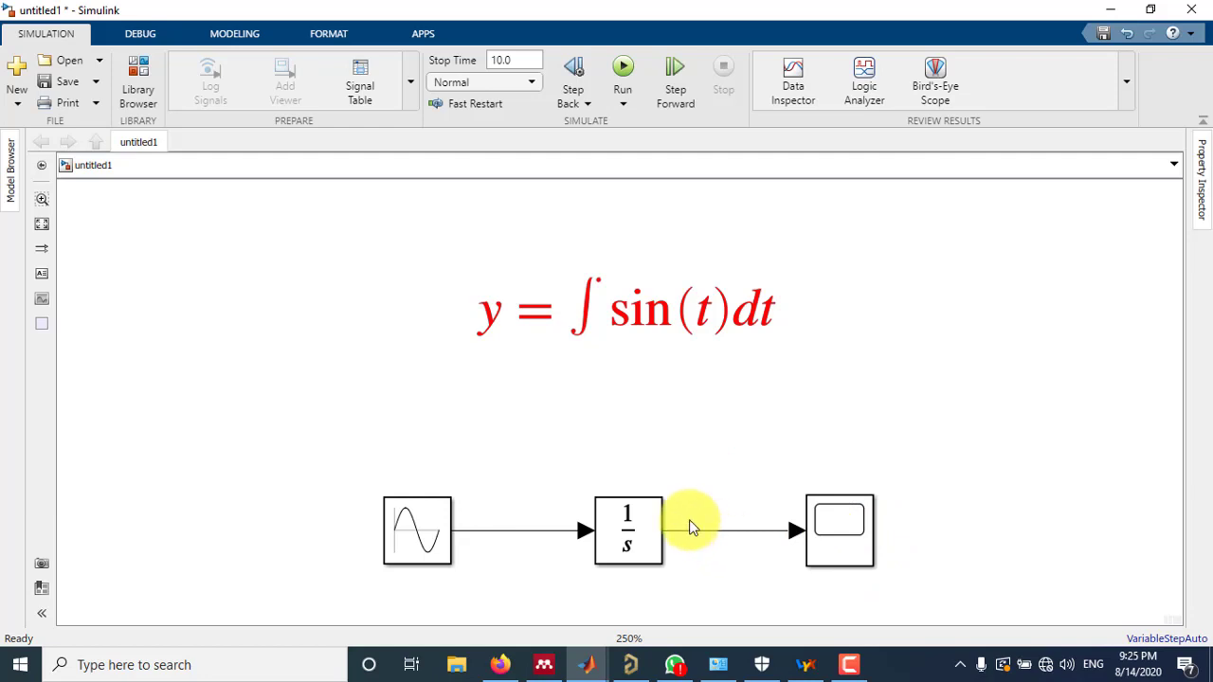
pyautogui.moveTo(565, 182)
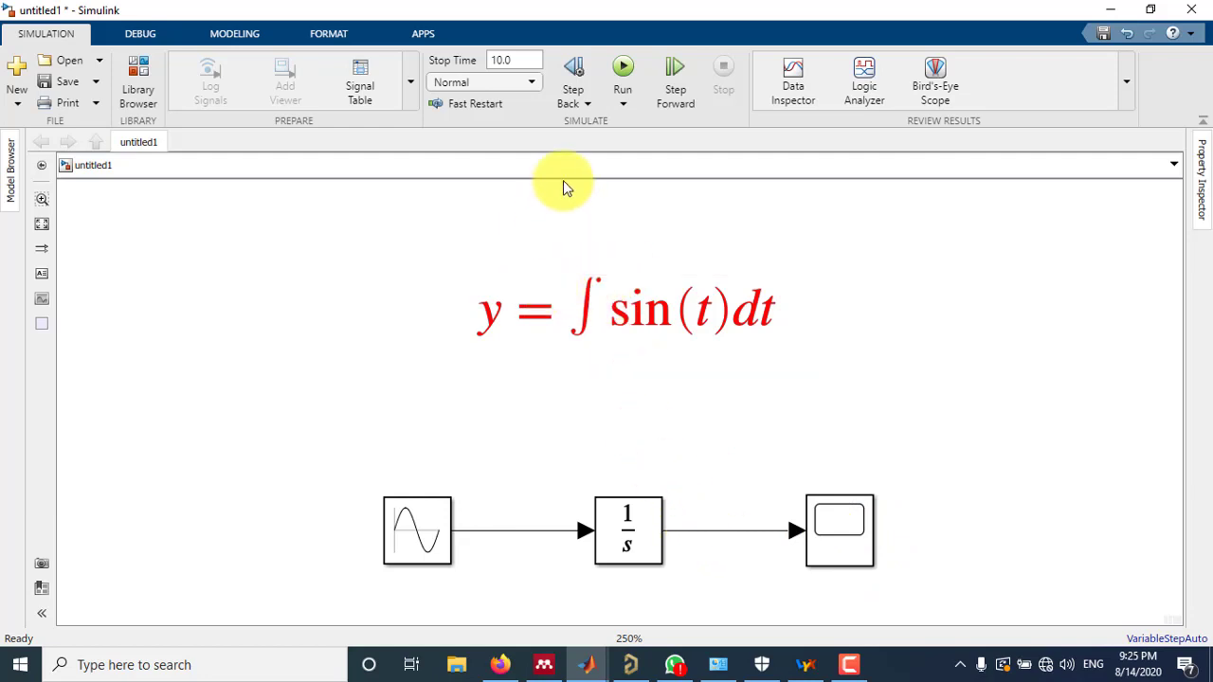
pyautogui.moveTo(622, 66)
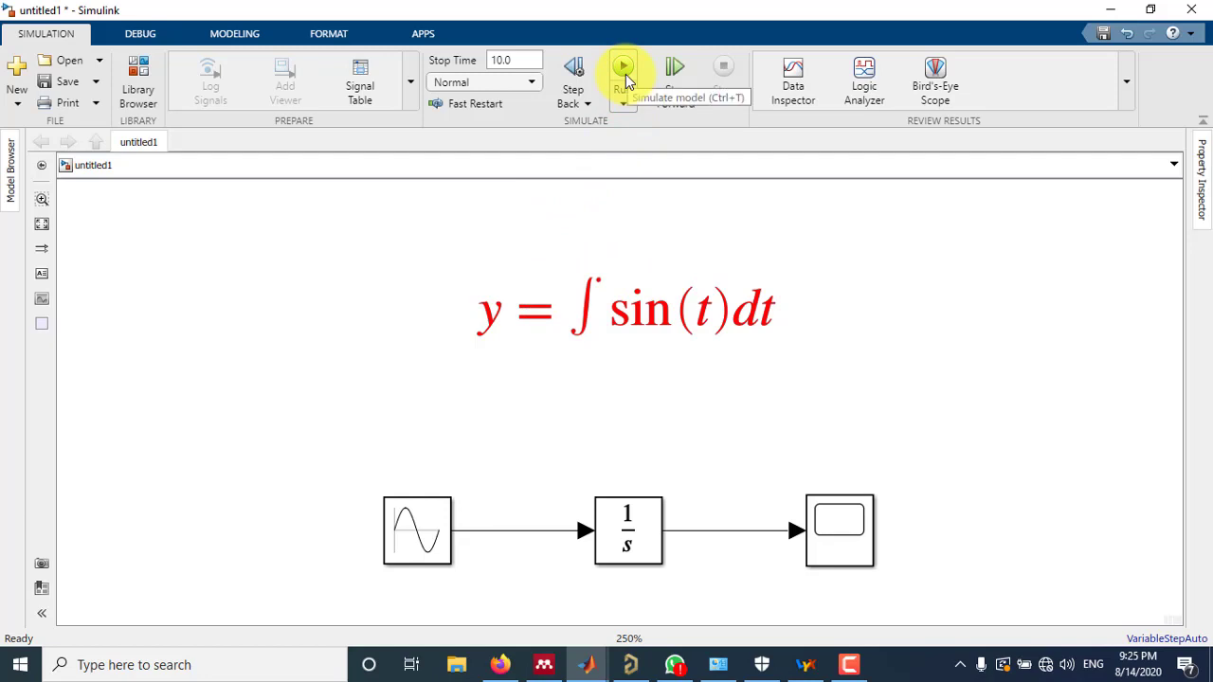
# Run the simulation, view the integrated sine curve on the Scope from 0 to 10 s, then close it.
pyautogui.click(624, 67)
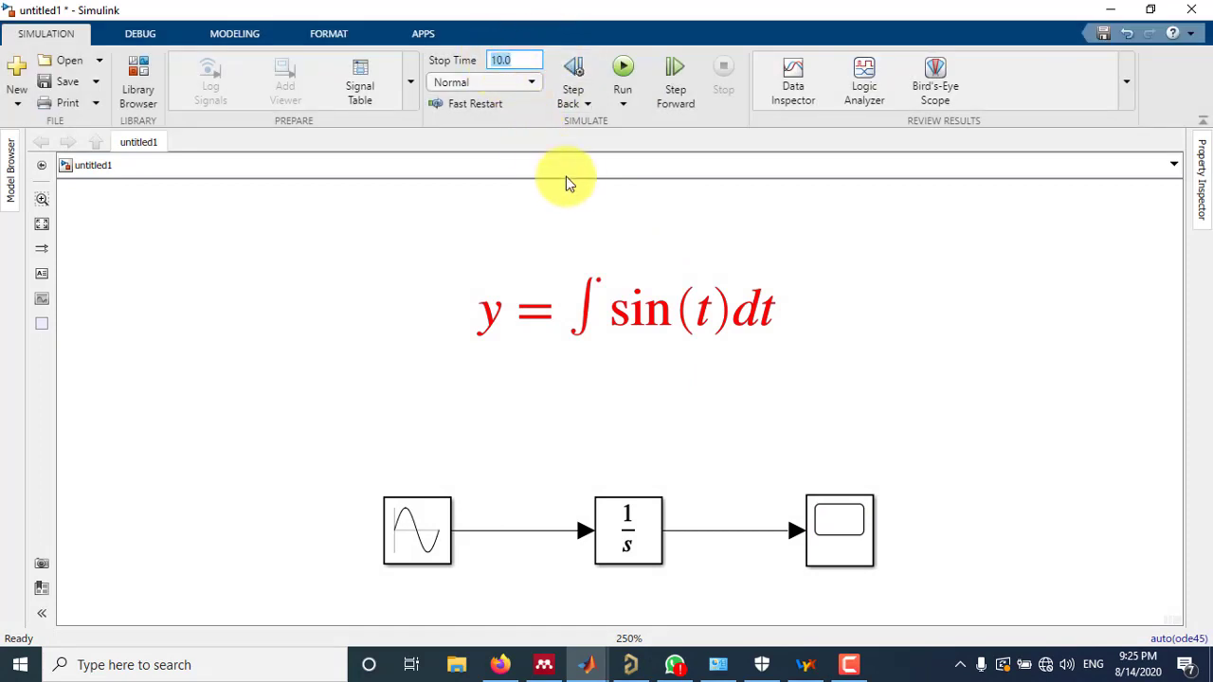
pyautogui.click(837, 528)
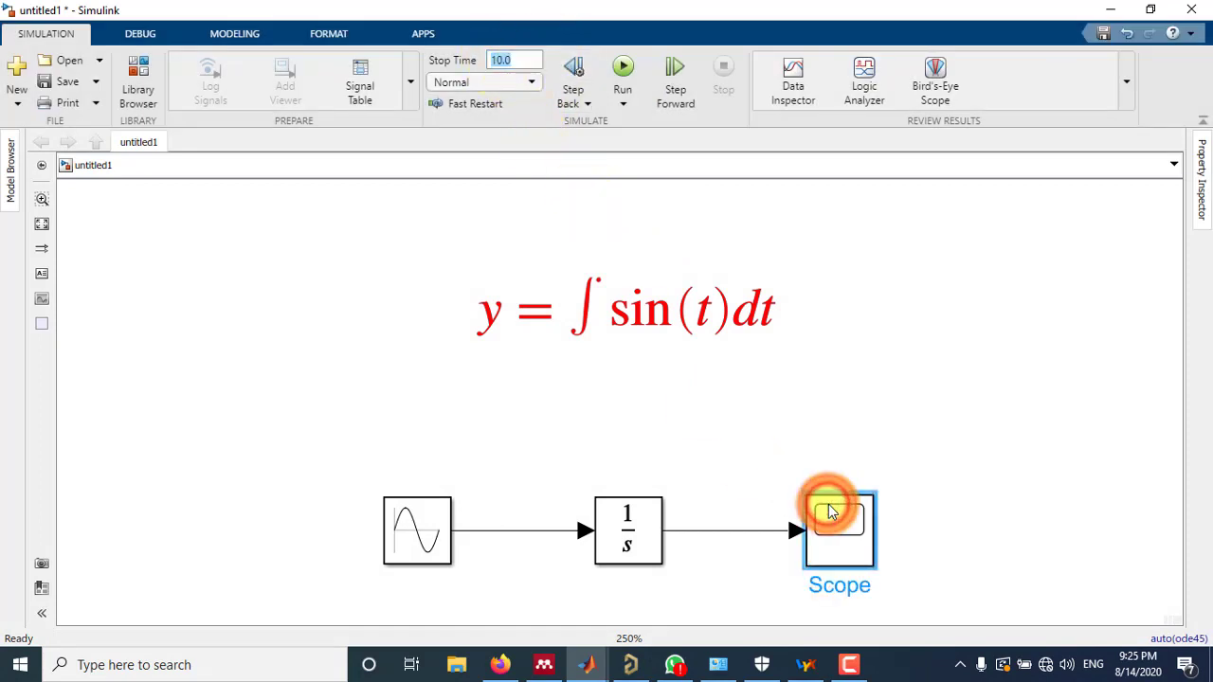
pyautogui.doubleClick(838, 529)
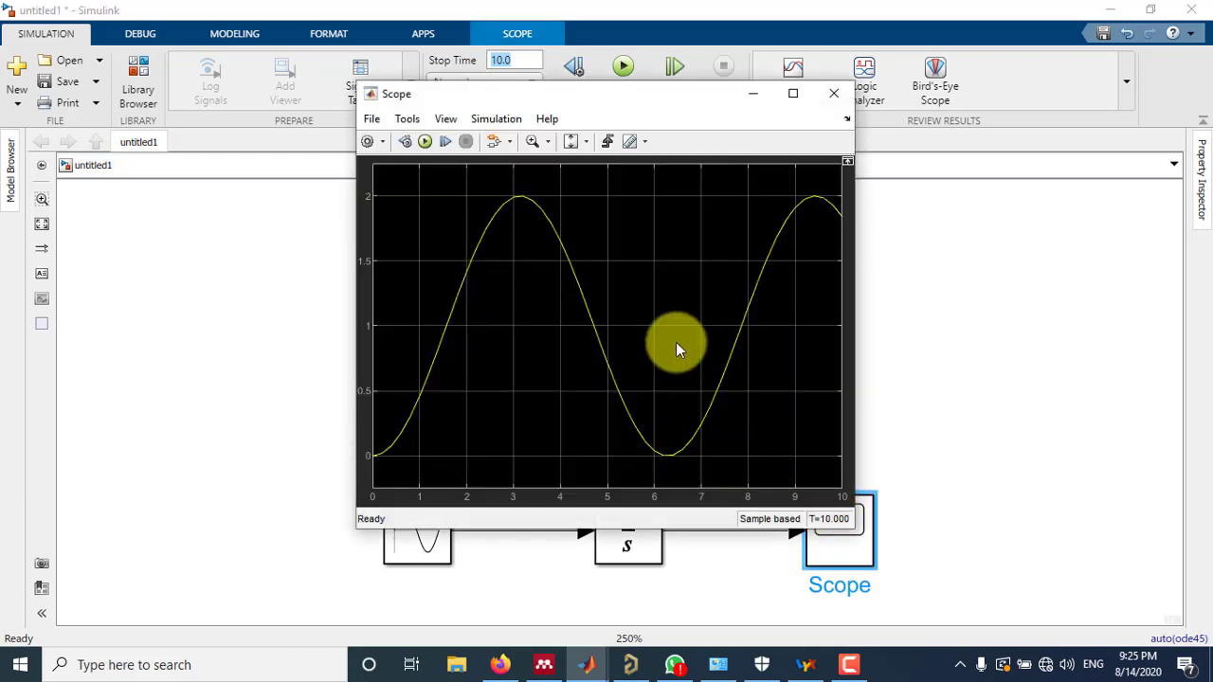
pyautogui.moveTo(379, 497)
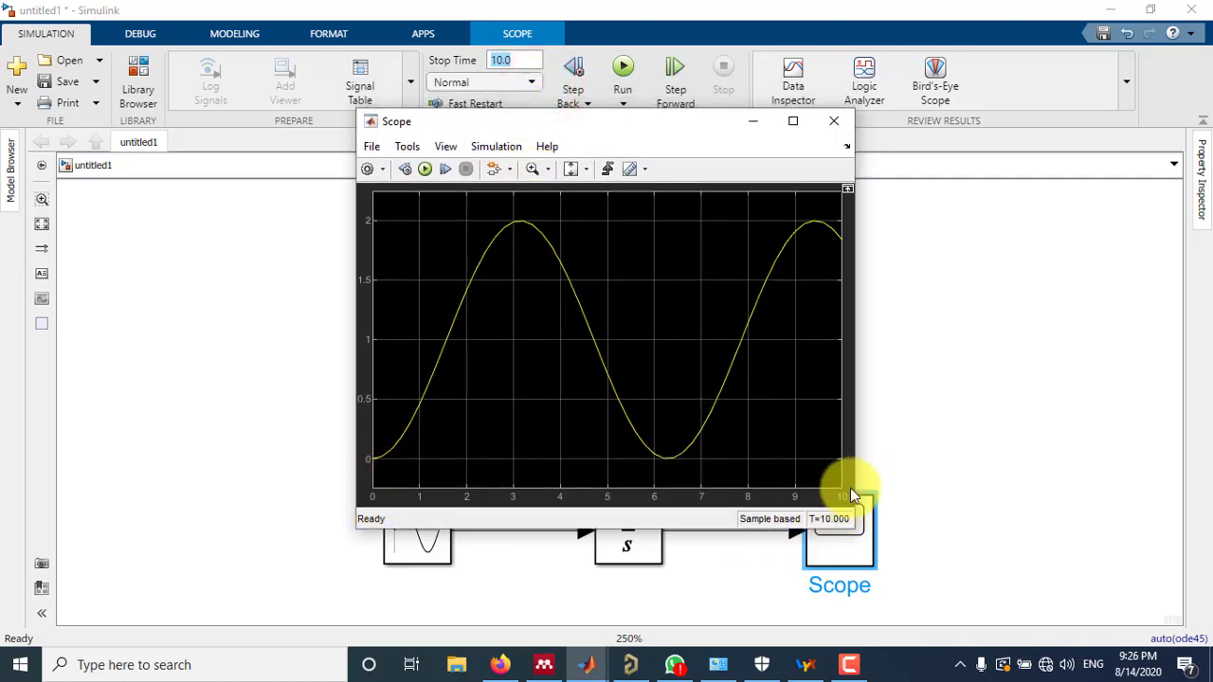
pyautogui.moveTo(578, 485)
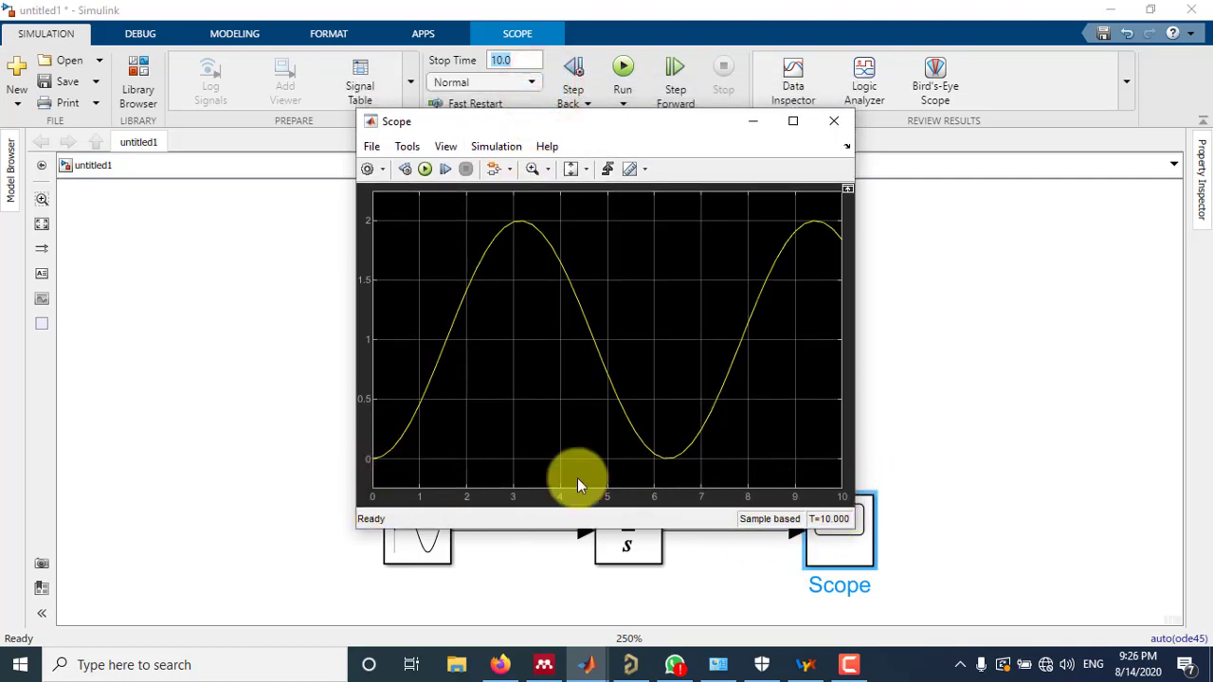
pyautogui.moveTo(682, 123)
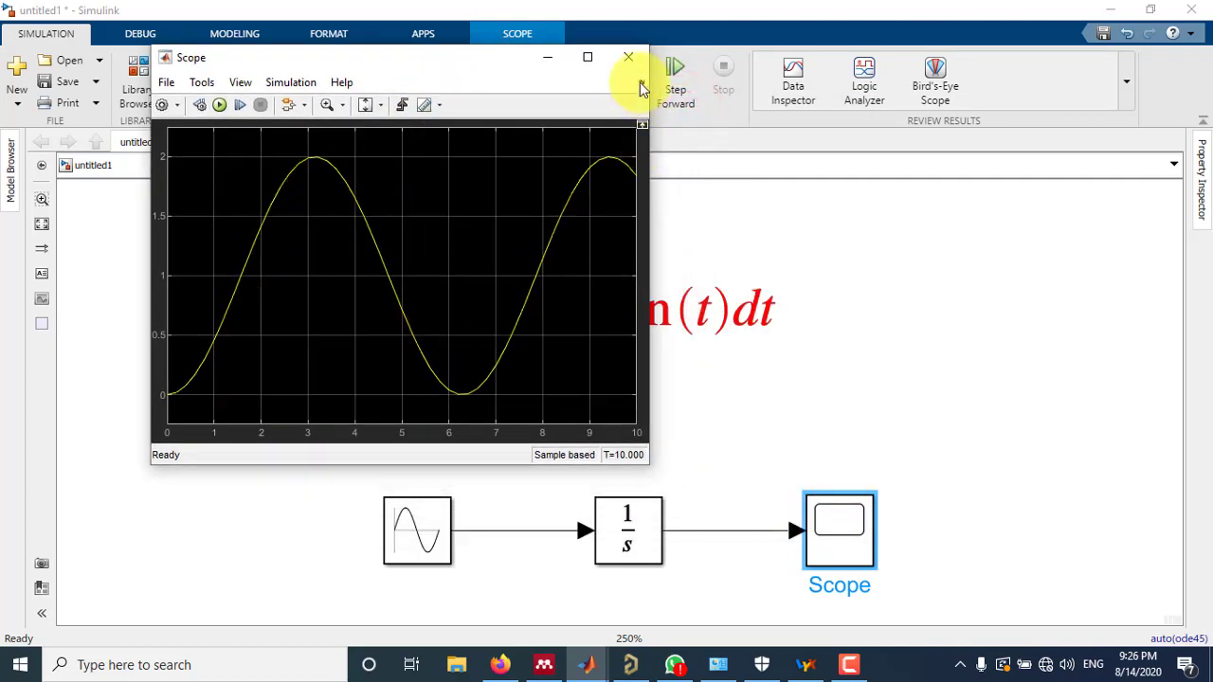
pyautogui.click(627, 57)
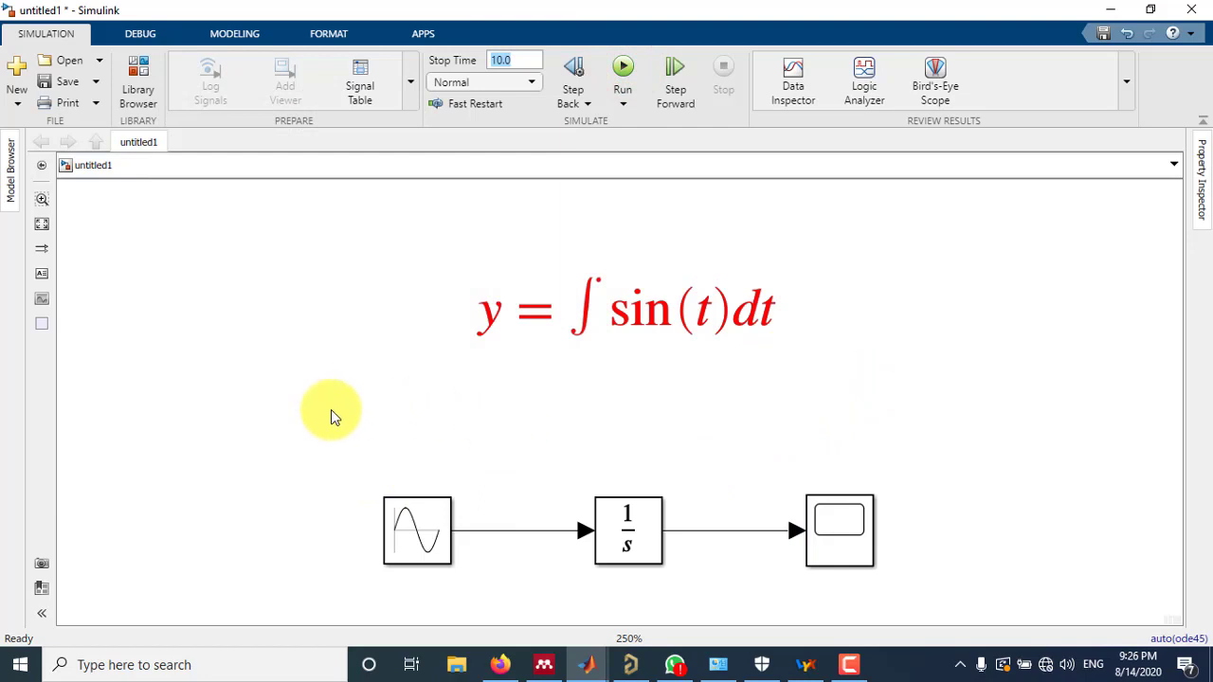
pyautogui.moveTo(534, 409)
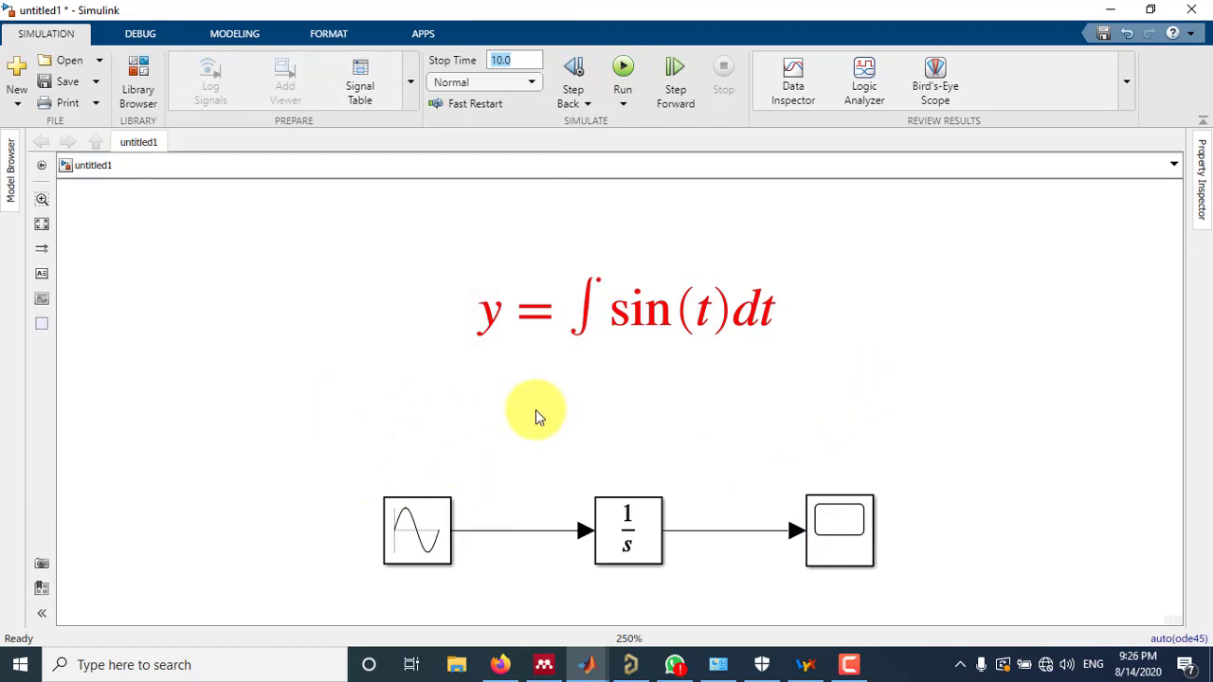
pyautogui.moveTo(616, 402)
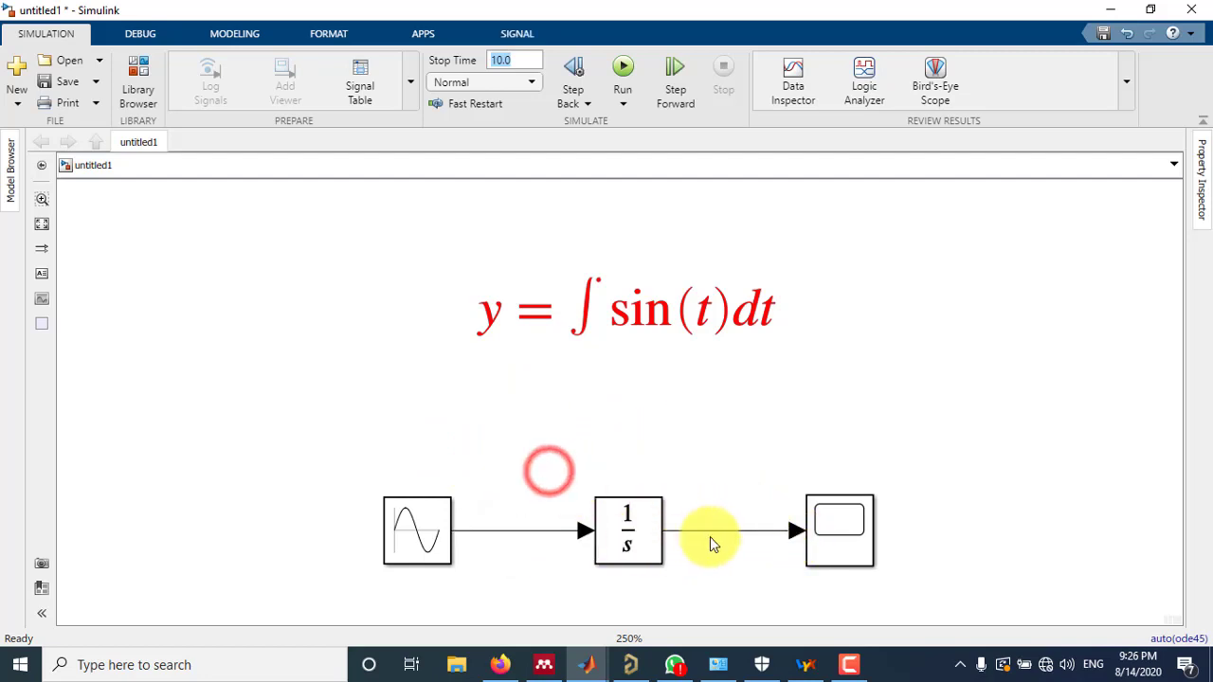
pyautogui.moveTo(770, 538)
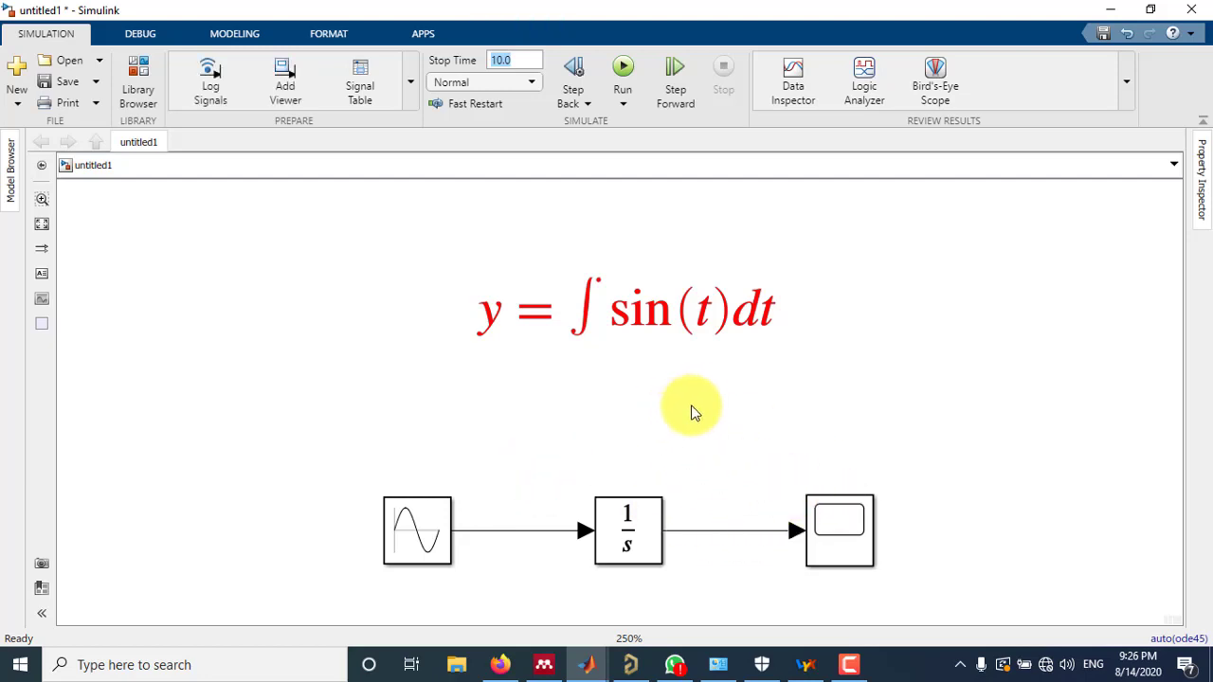
pyautogui.moveTo(402, 256)
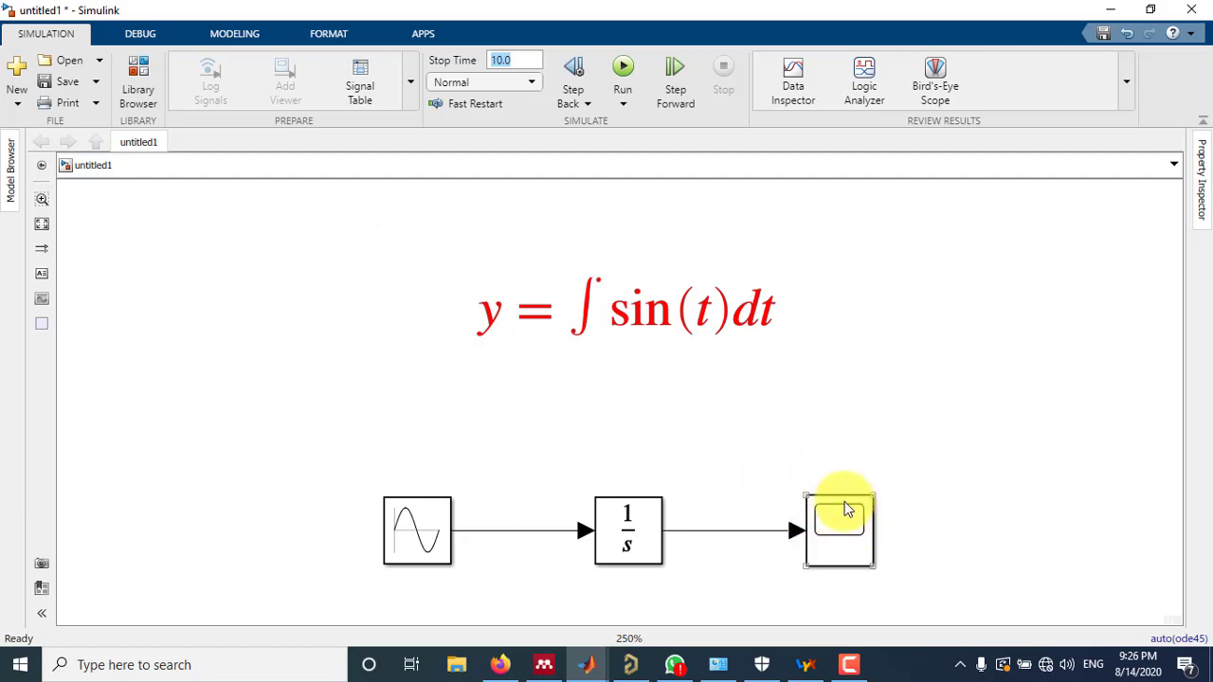
pyautogui.click(838, 526)
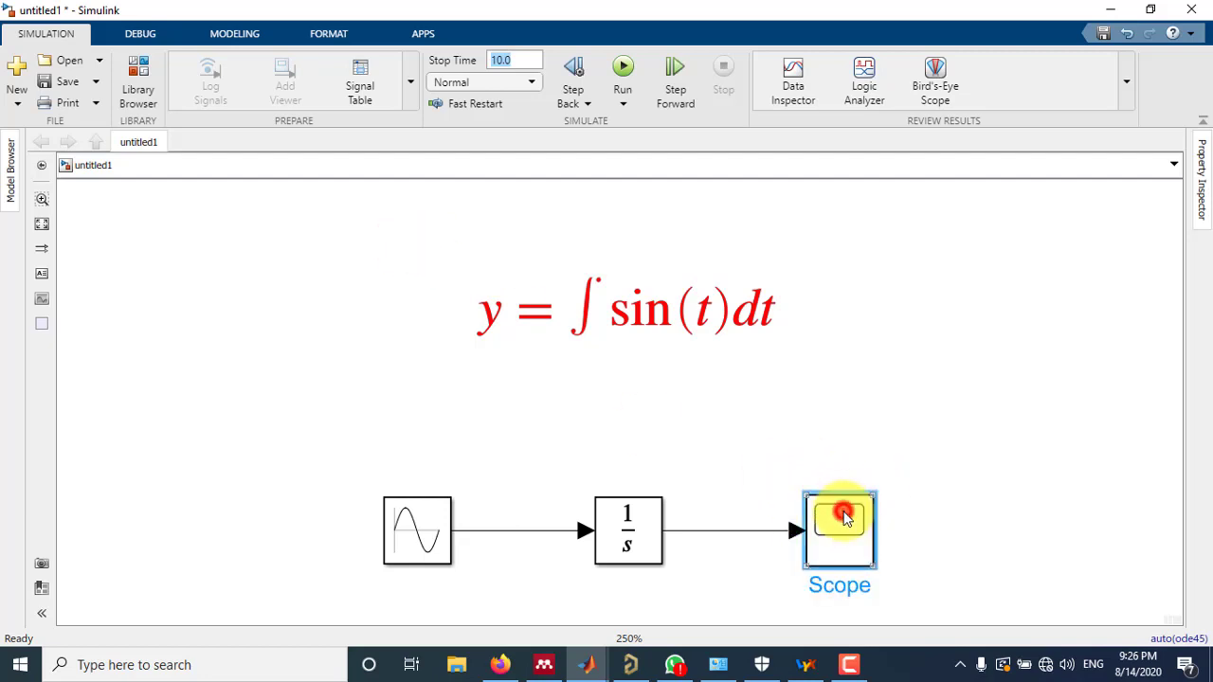
pyautogui.doubleClick(837, 529)
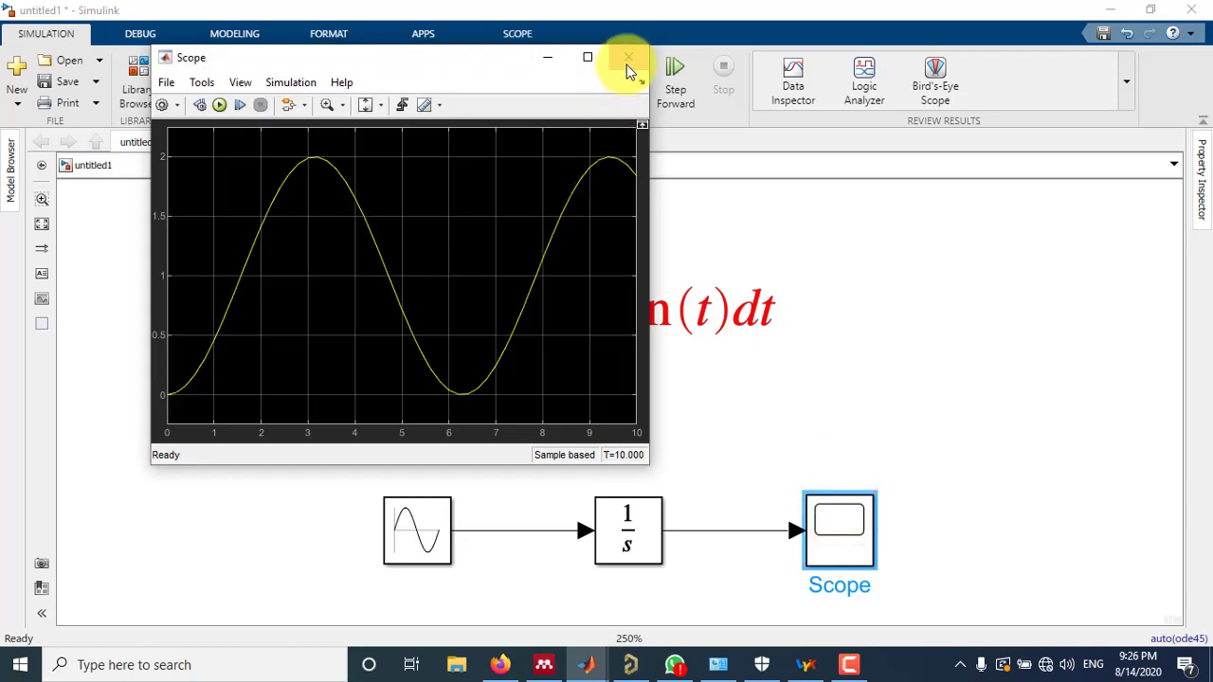
pyautogui.click(627, 57)
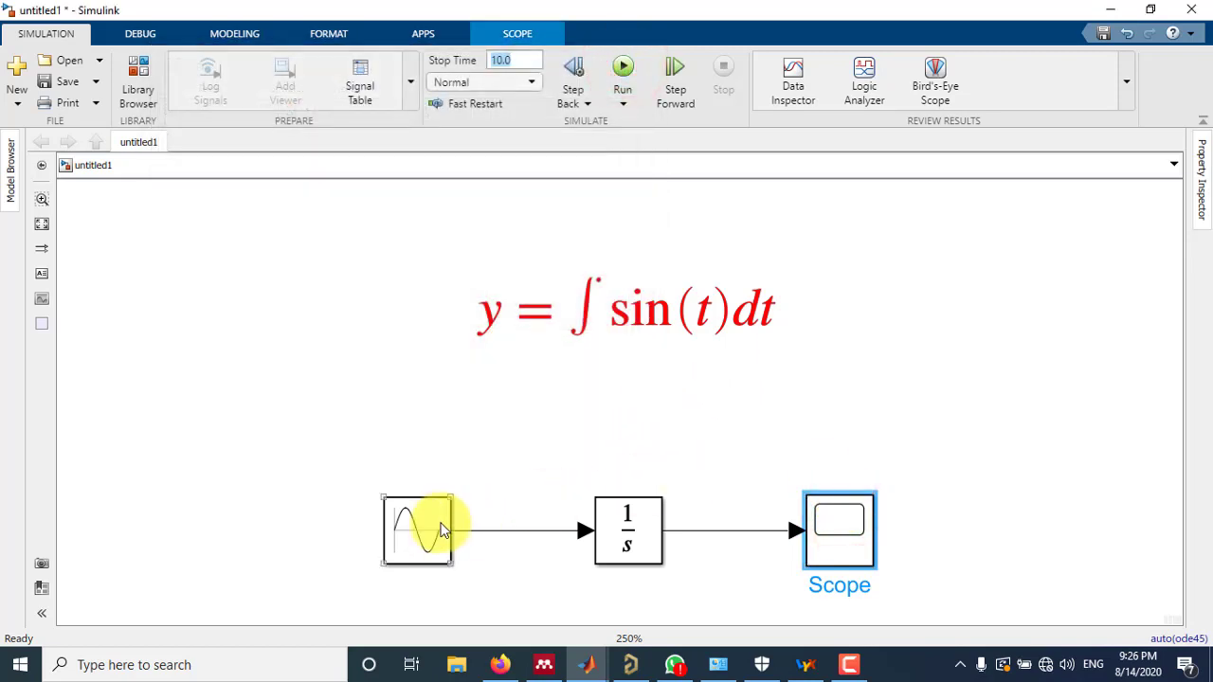
pyautogui.click(416, 531)
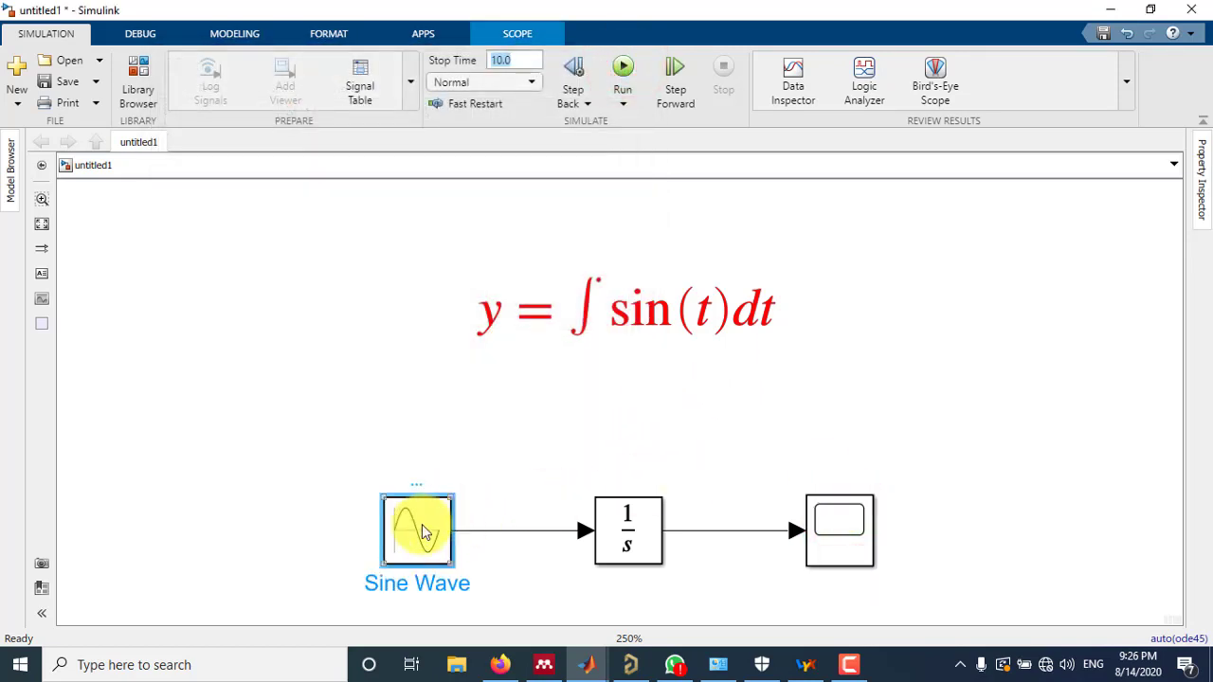
pyautogui.click(417, 530)
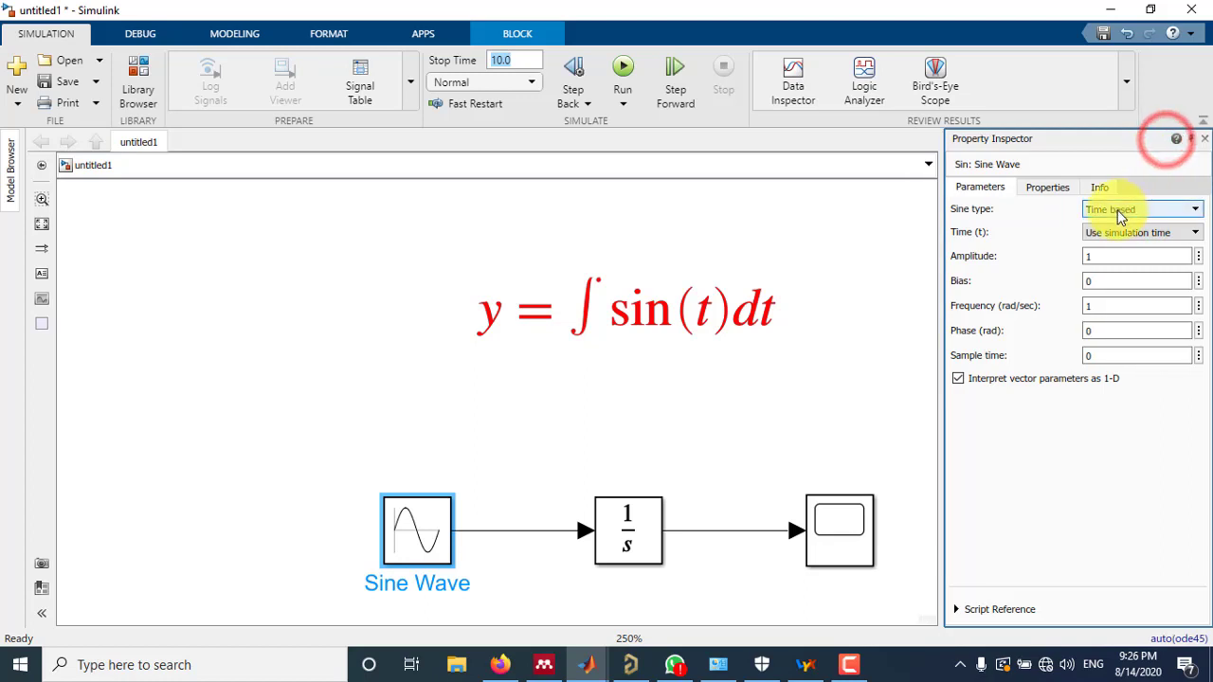
# Check the Sine Wave type and frequency, then set the Scope's Number of input ports to 2.
pyautogui.click(1136, 256)
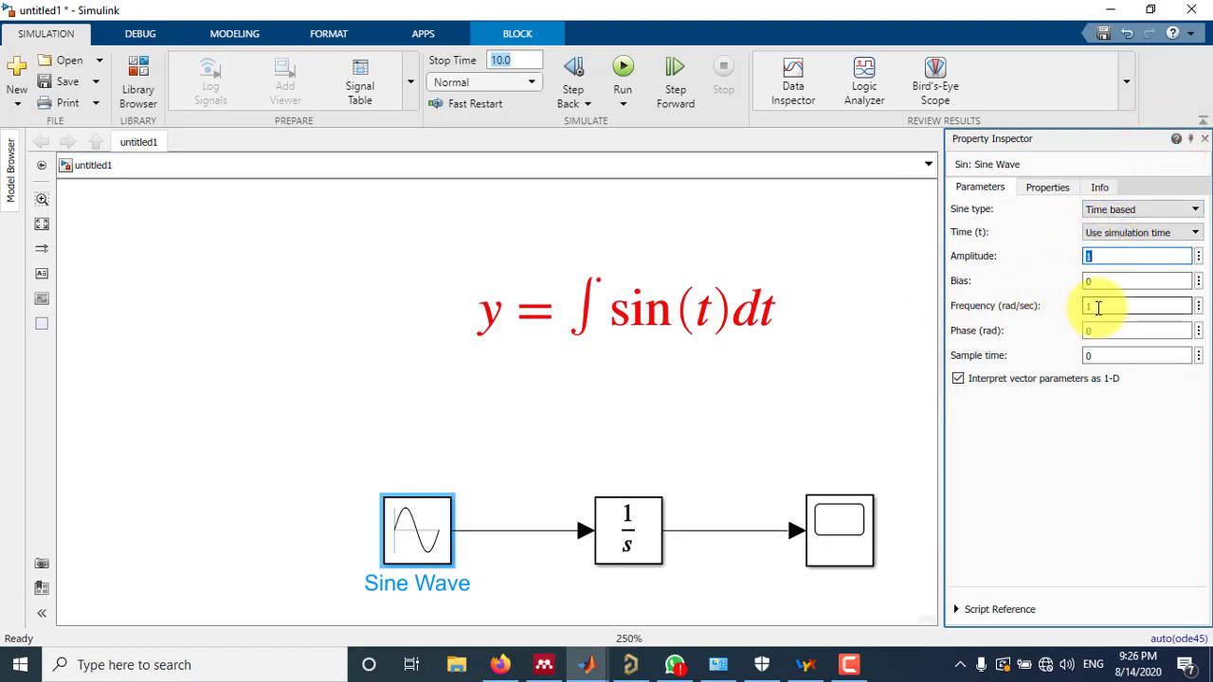
pyautogui.click(1135, 330)
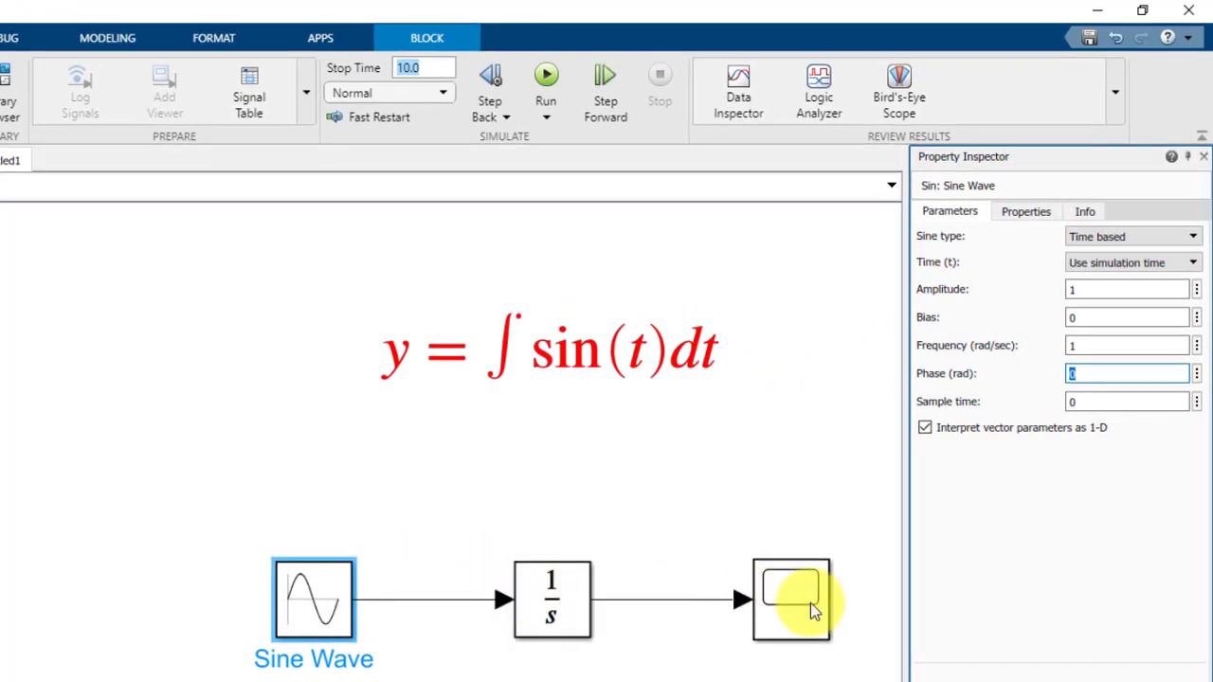
pyautogui.click(790, 599)
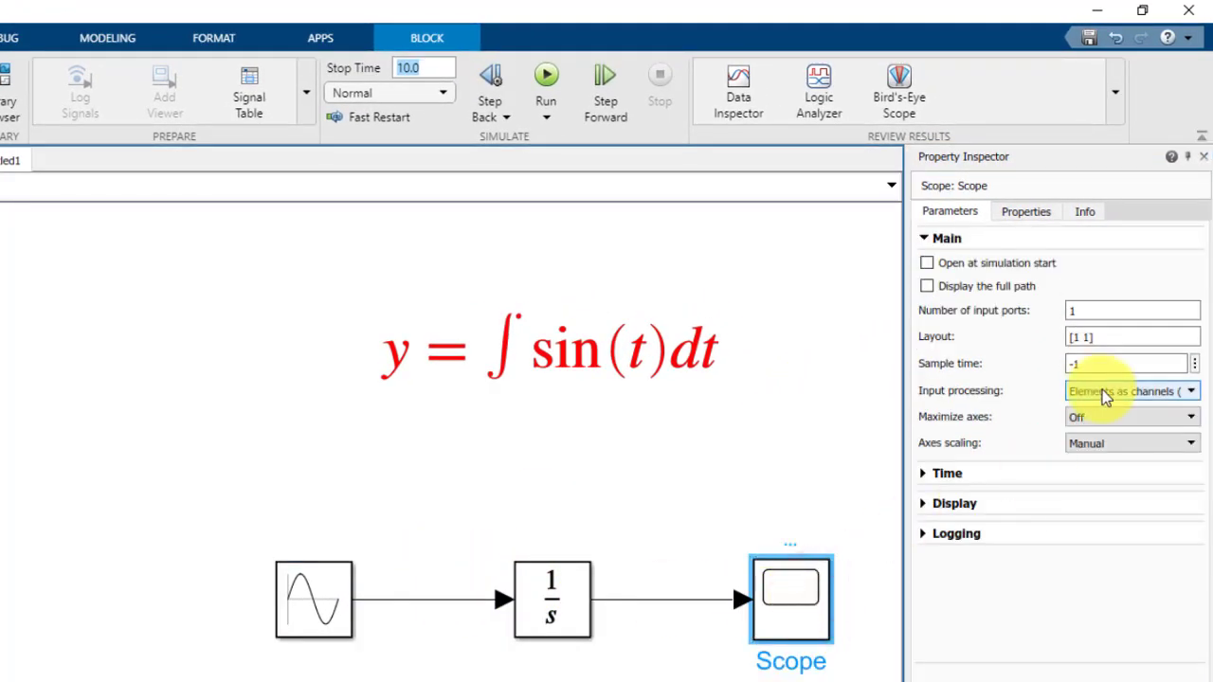
pyautogui.click(1133, 311)
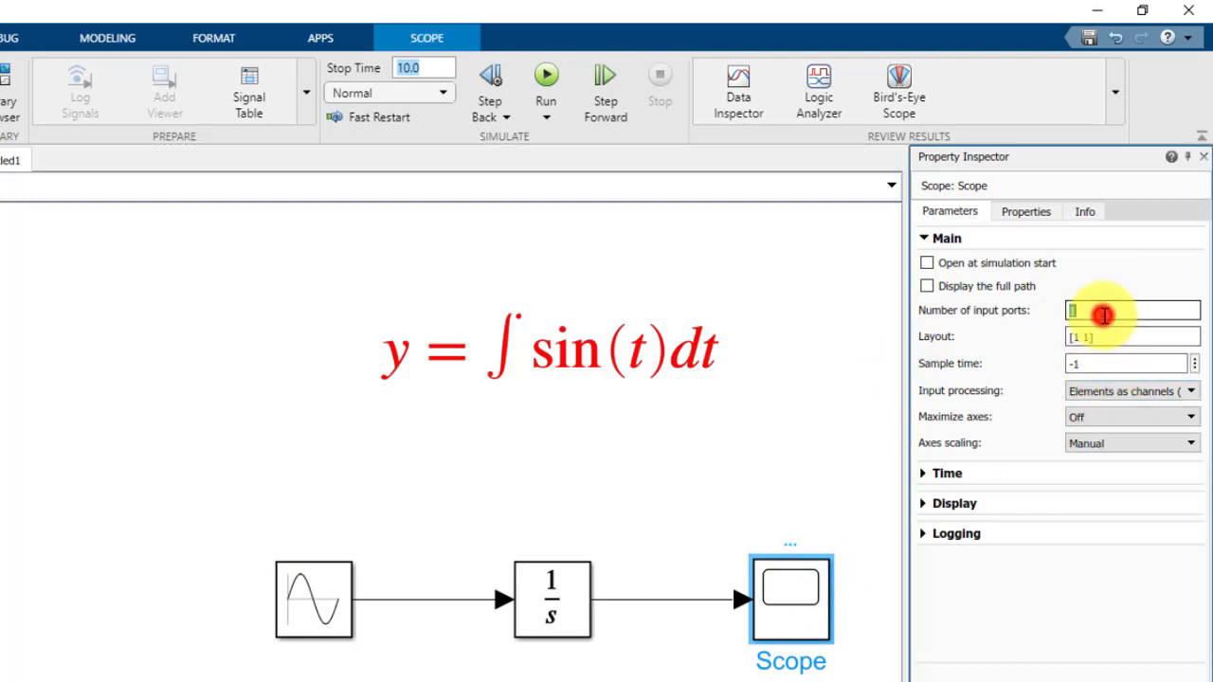
pyautogui.write('2')
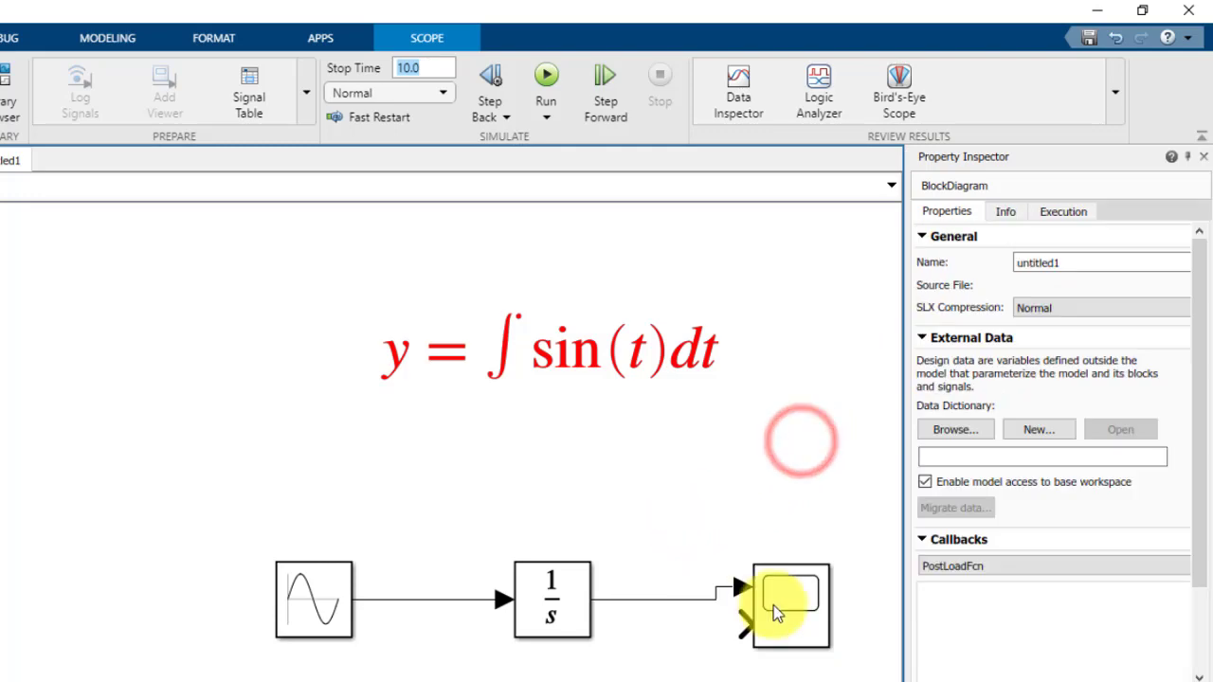
# Branch the Sine Wave output into the Scope's second input port.
pyautogui.click(777, 607)
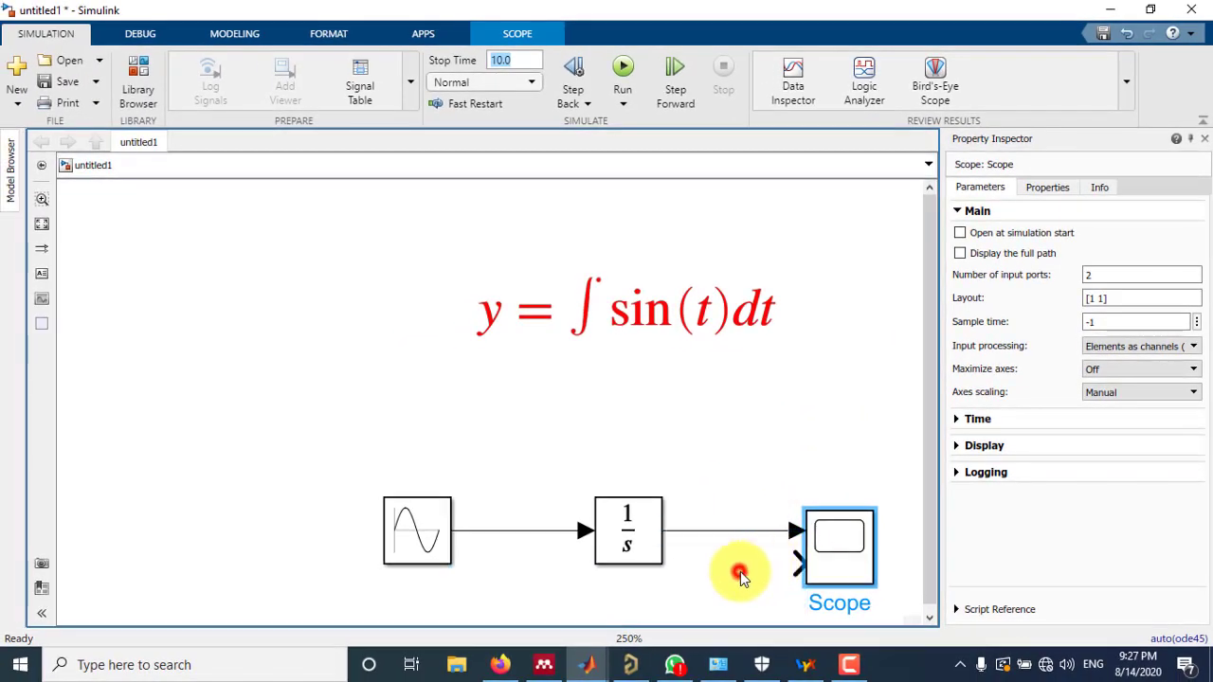
pyautogui.click(540, 531)
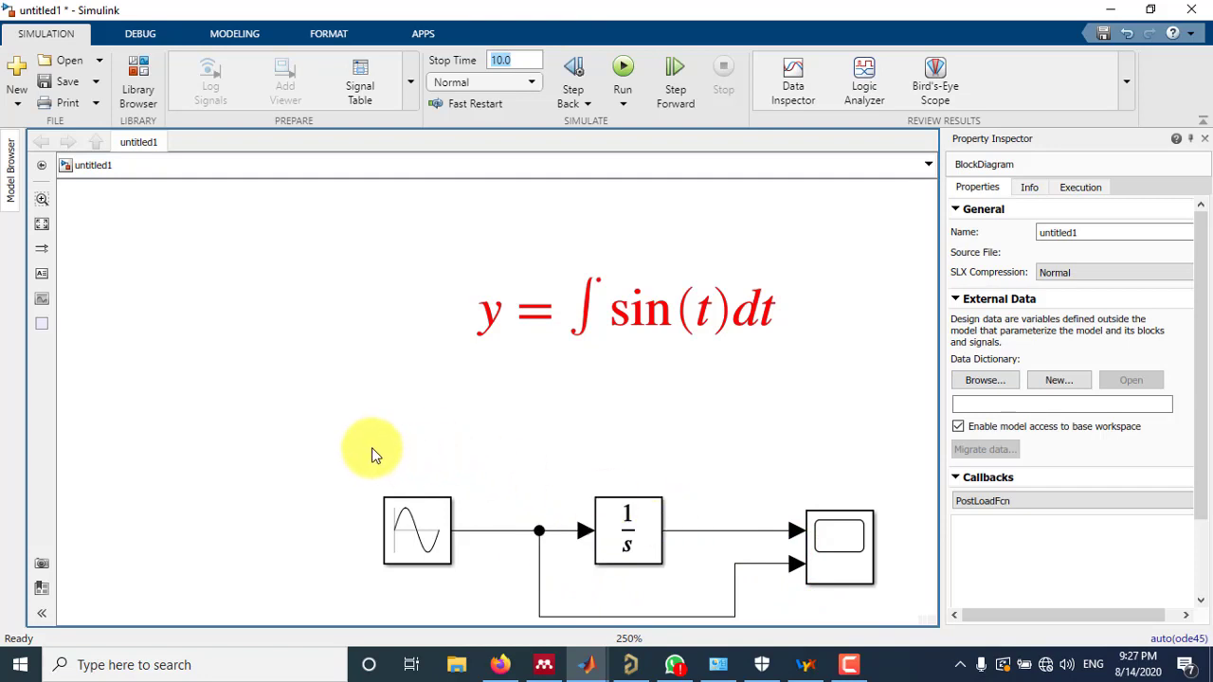
pyautogui.click(837, 546)
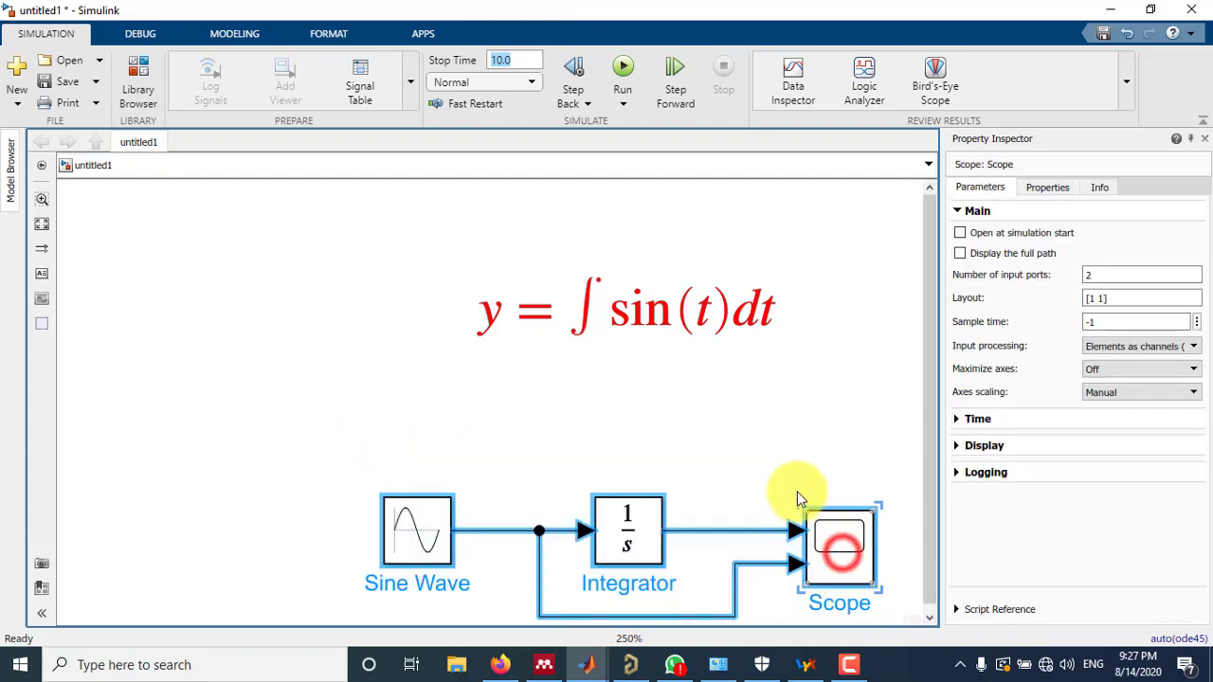
pyautogui.click(512, 545)
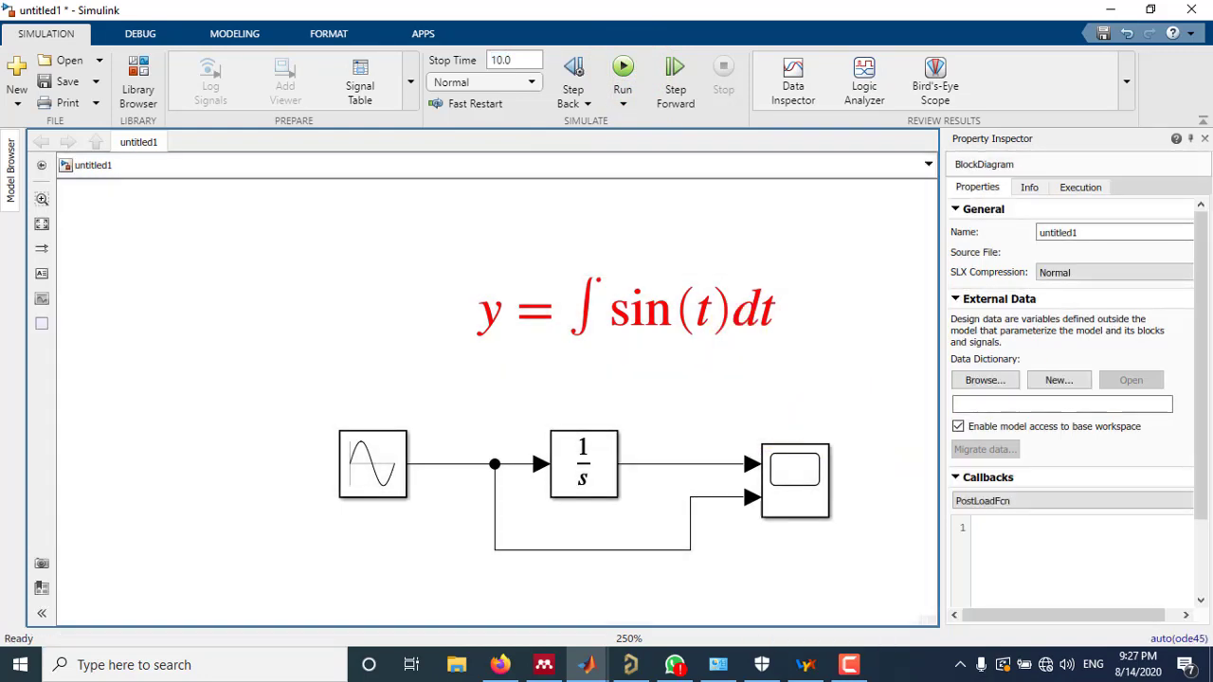
# View the Scope plot of the sine and its integral over 0–10 s.
pyautogui.click(796, 464)
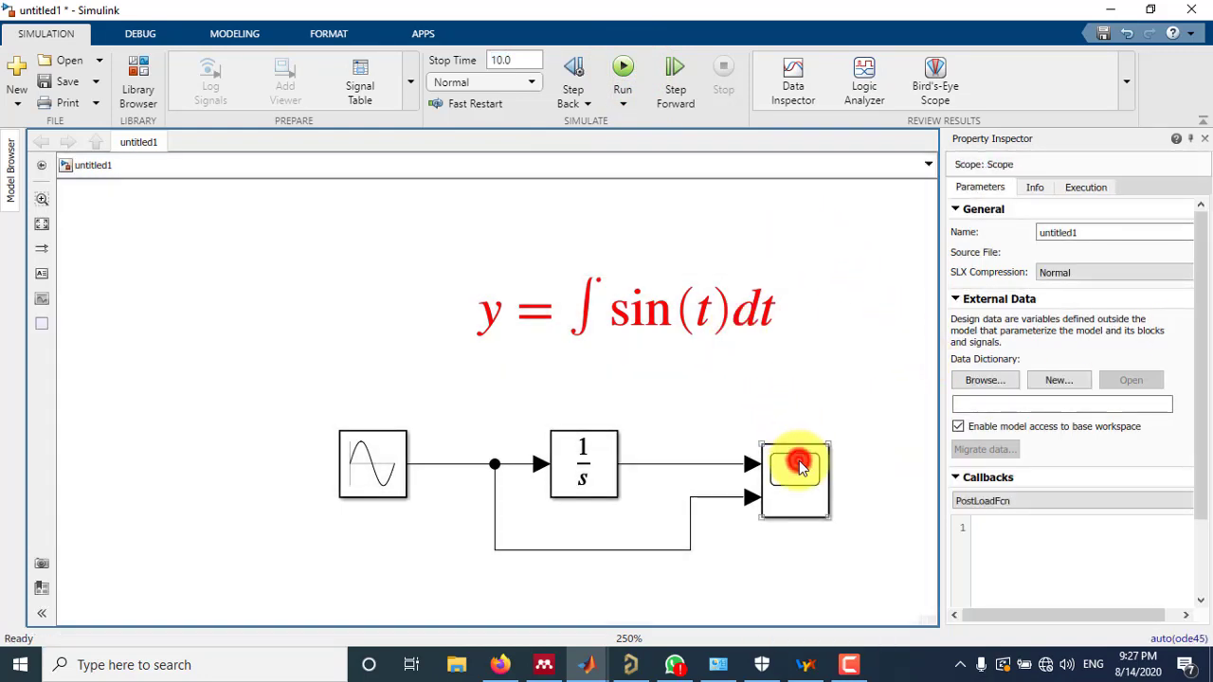
pyautogui.doubleClick(794, 477)
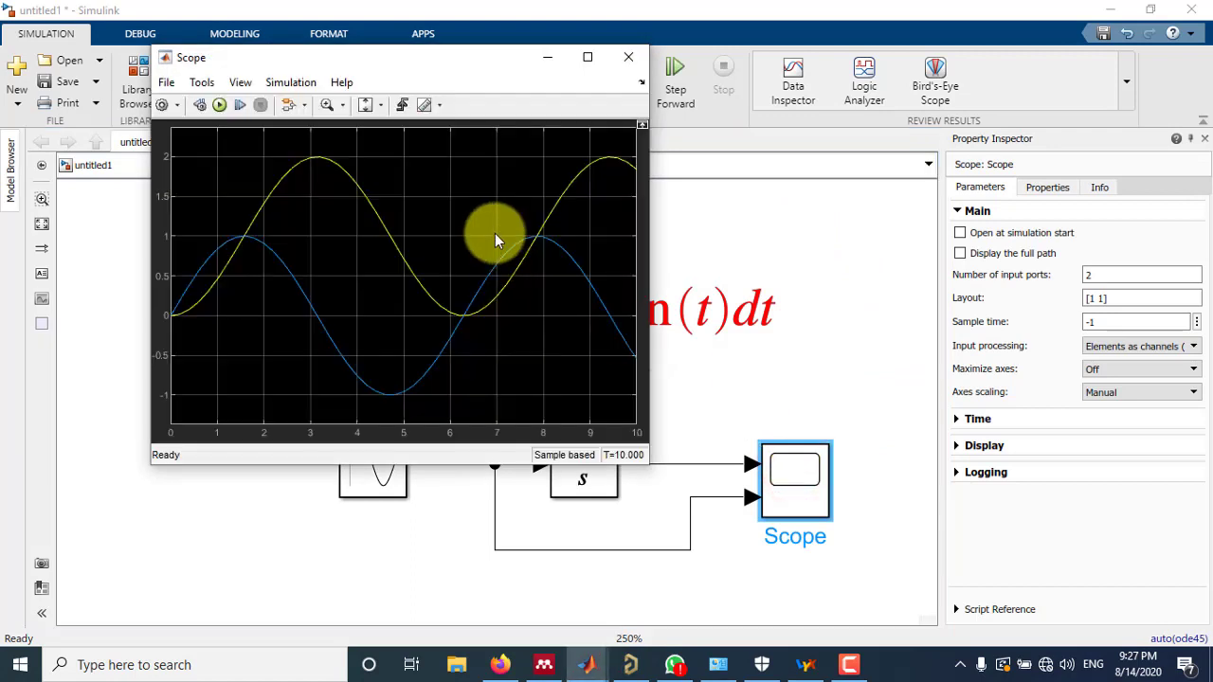
pyautogui.moveTo(396, 207)
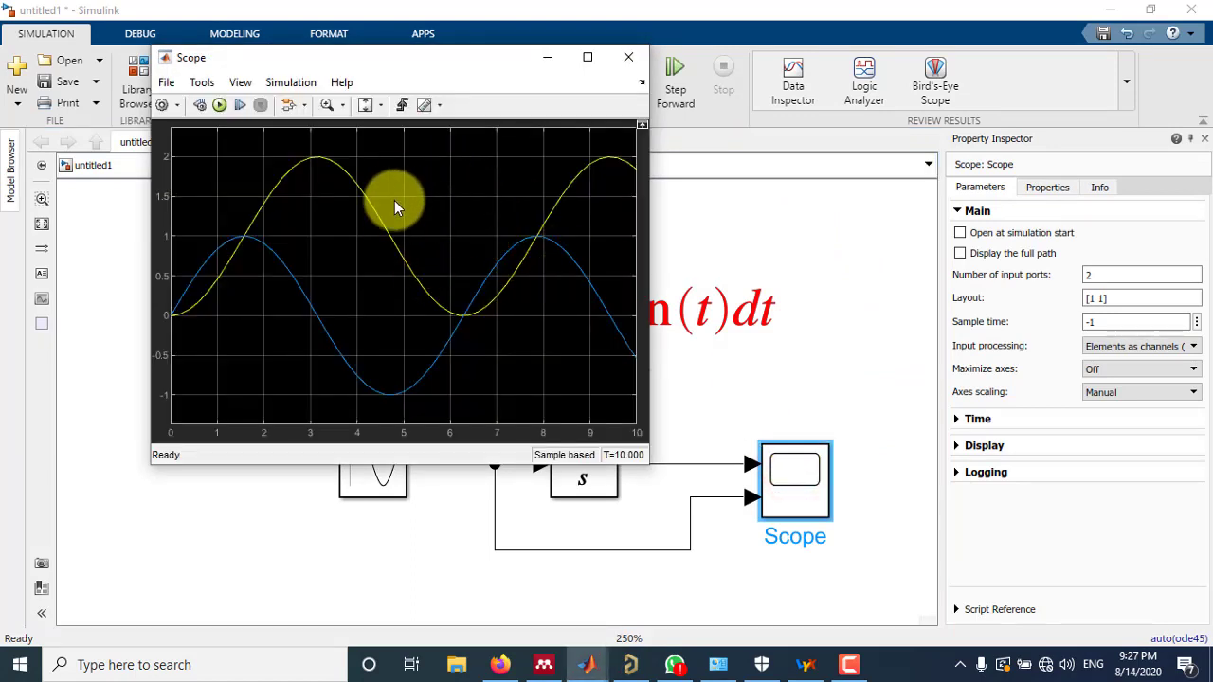
pyautogui.moveTo(318, 261)
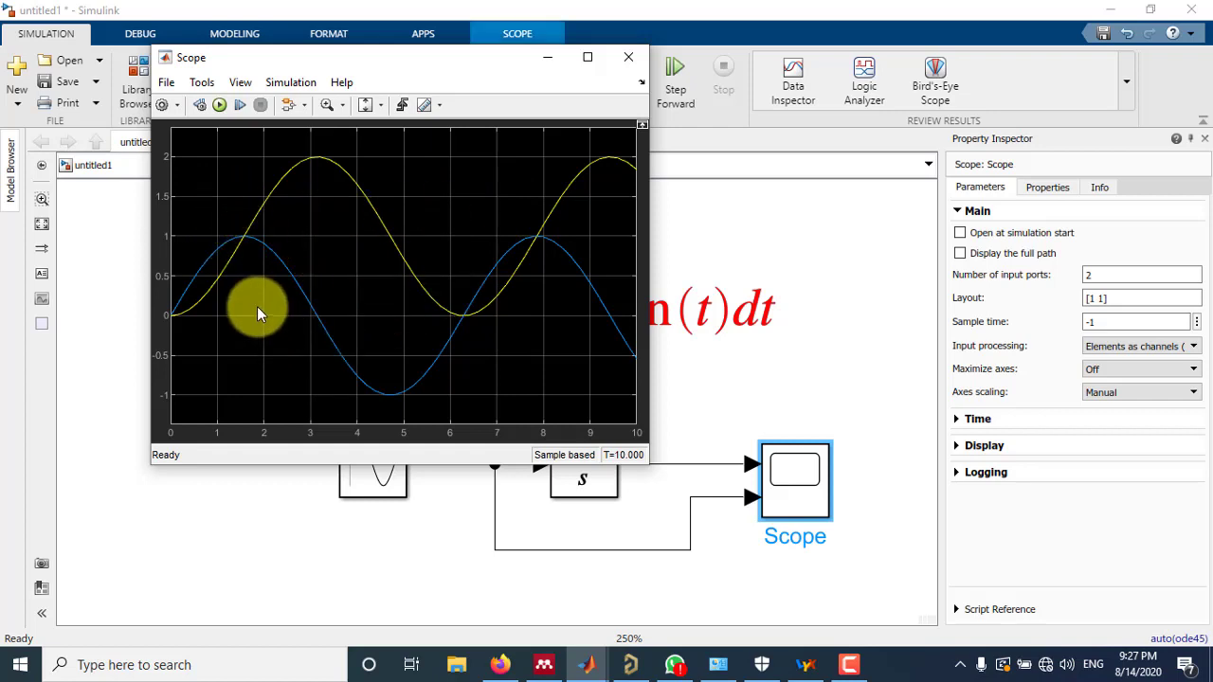
pyautogui.moveTo(546, 307)
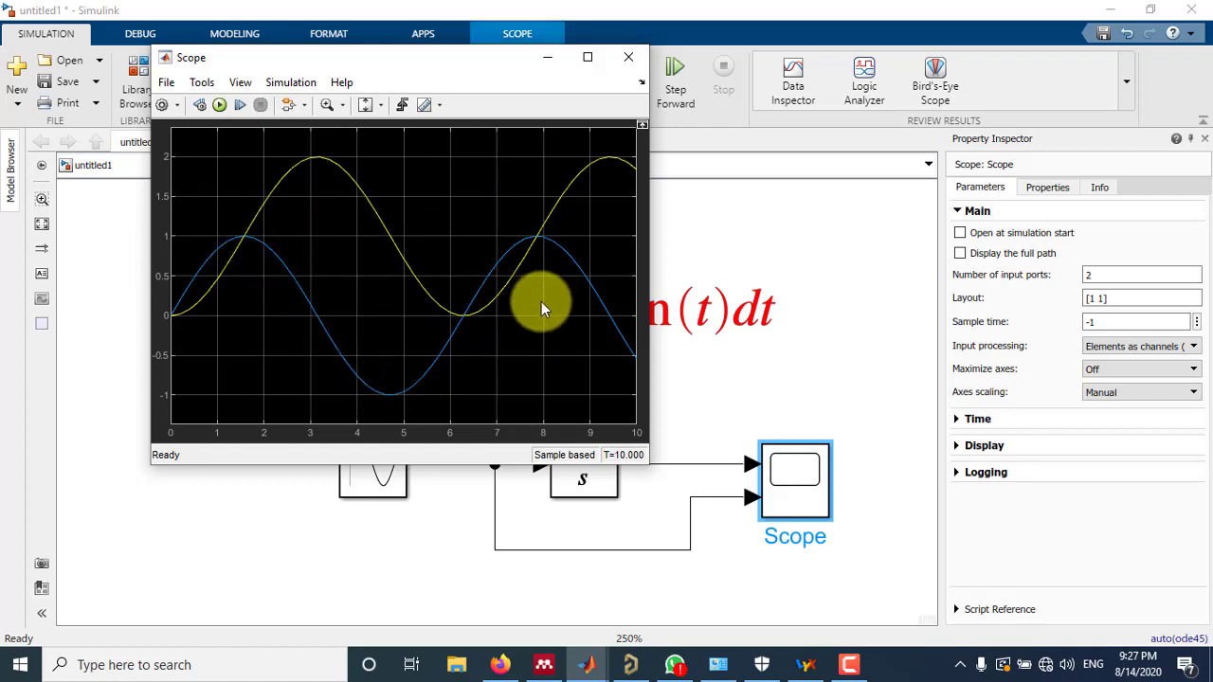
pyautogui.moveTo(623, 152)
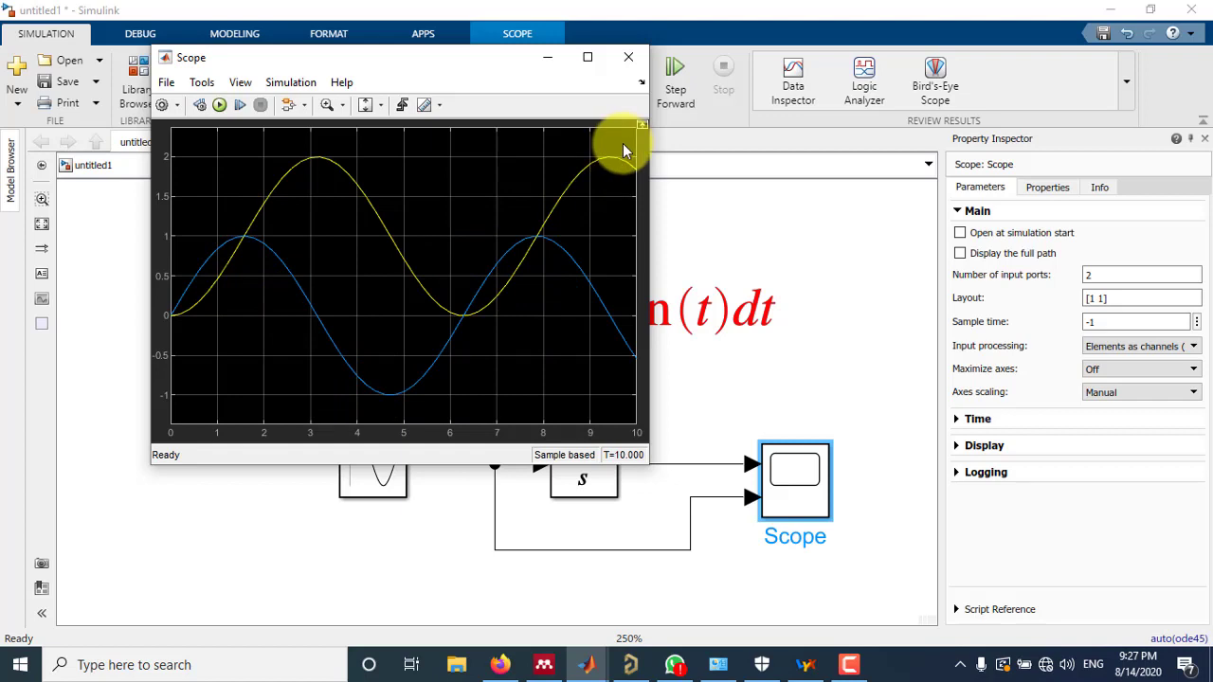
pyautogui.moveTo(607, 156)
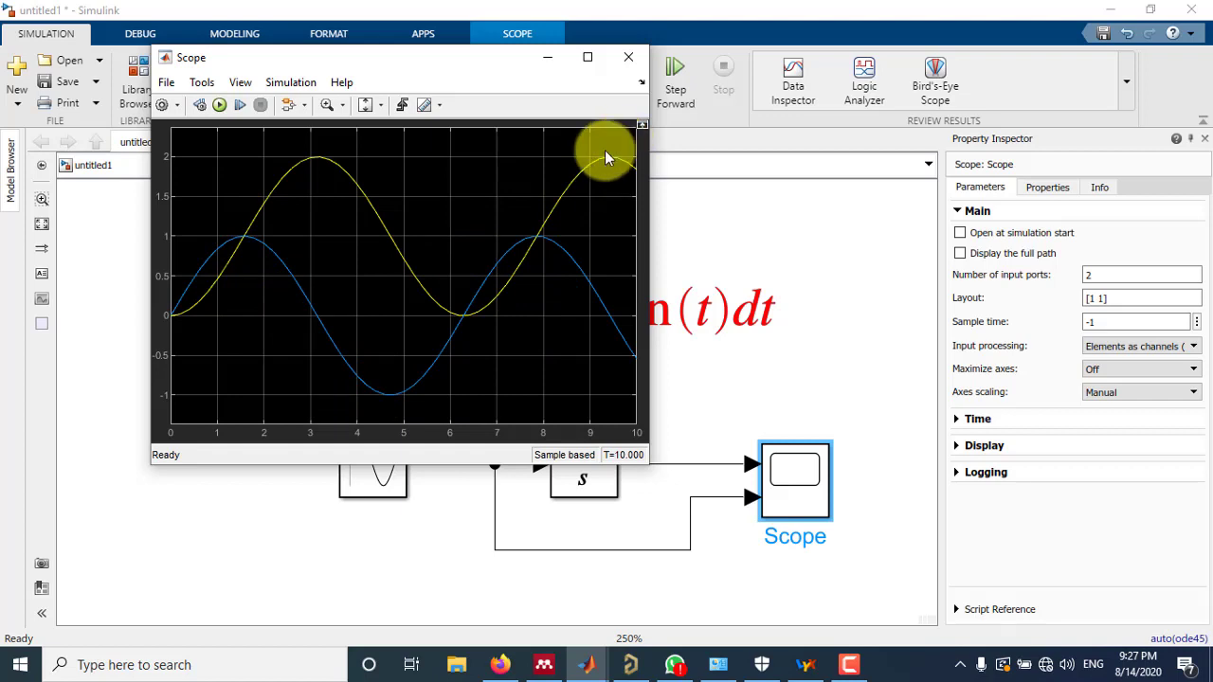
pyautogui.moveTo(529, 151)
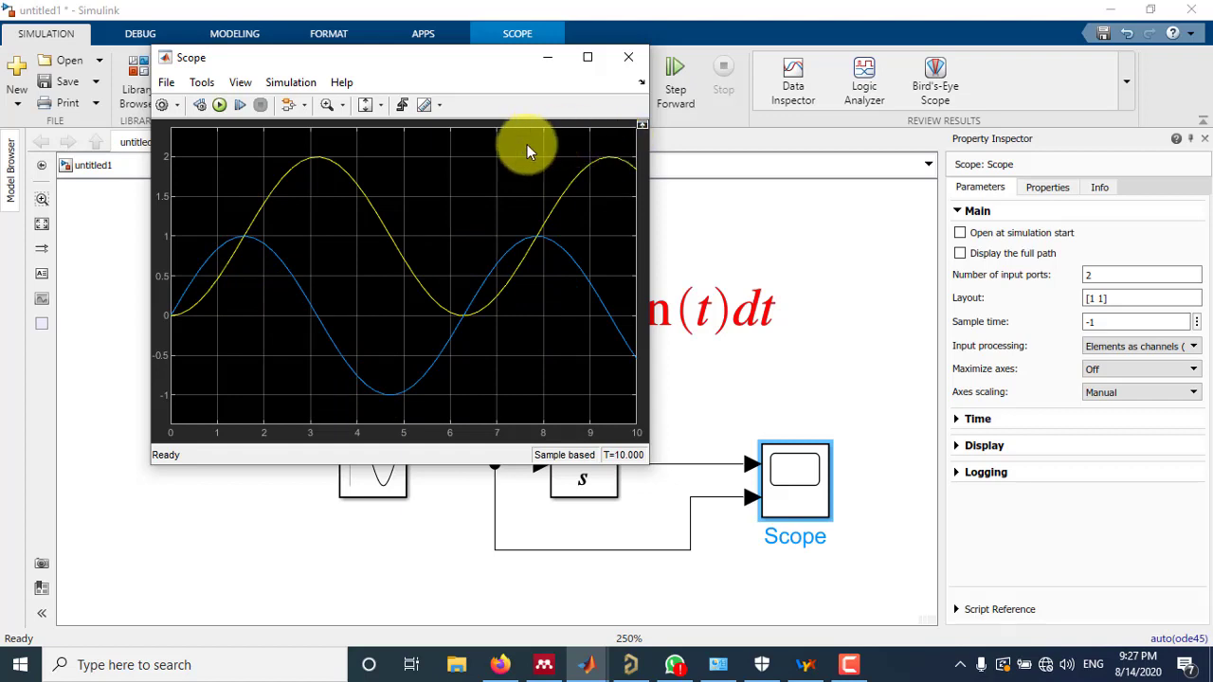
pyautogui.moveTo(420, 74)
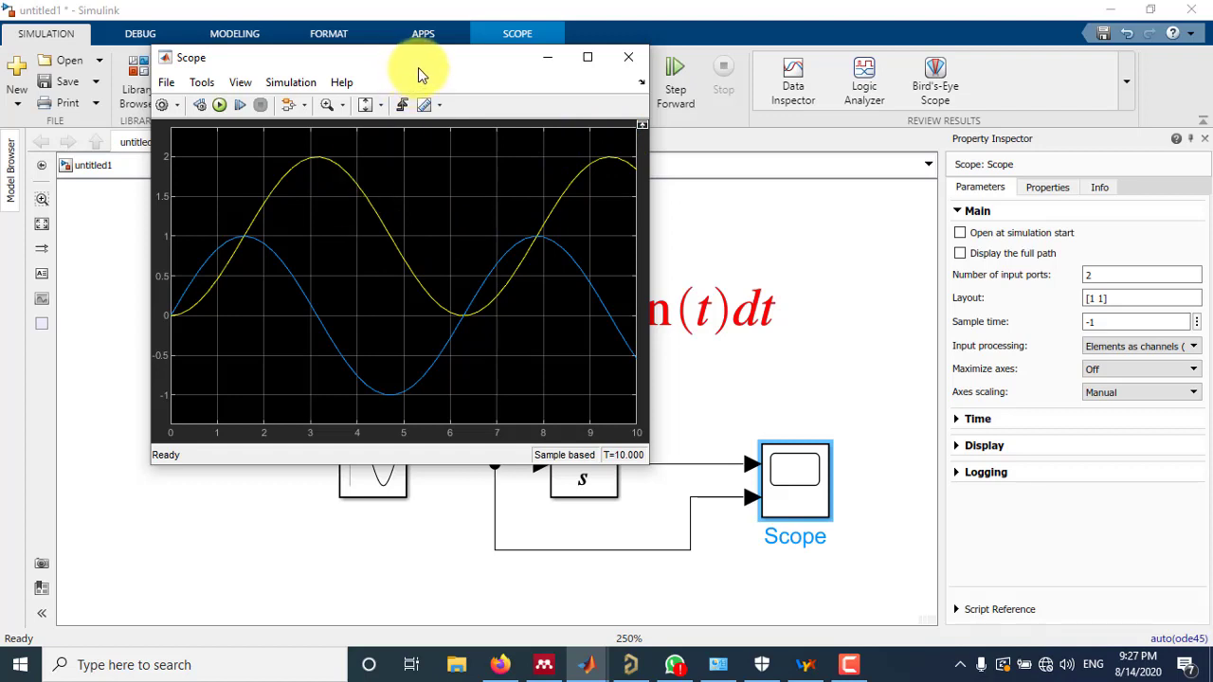
pyautogui.moveTo(398, 224)
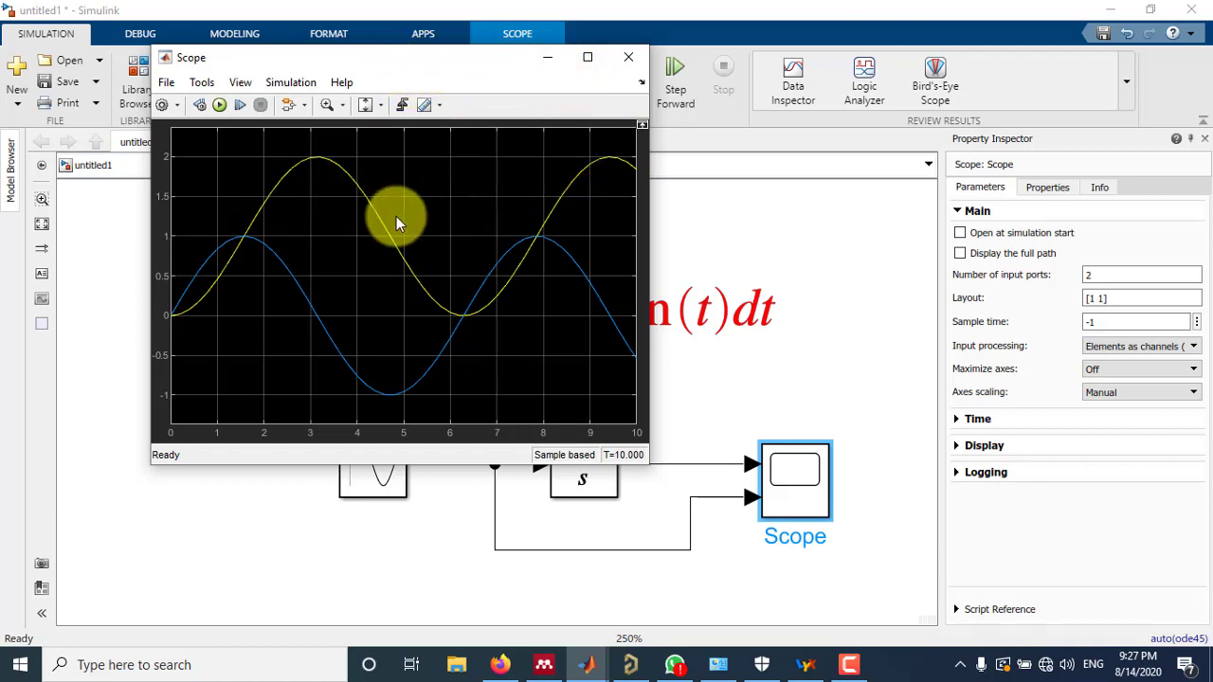
pyautogui.moveTo(569, 123)
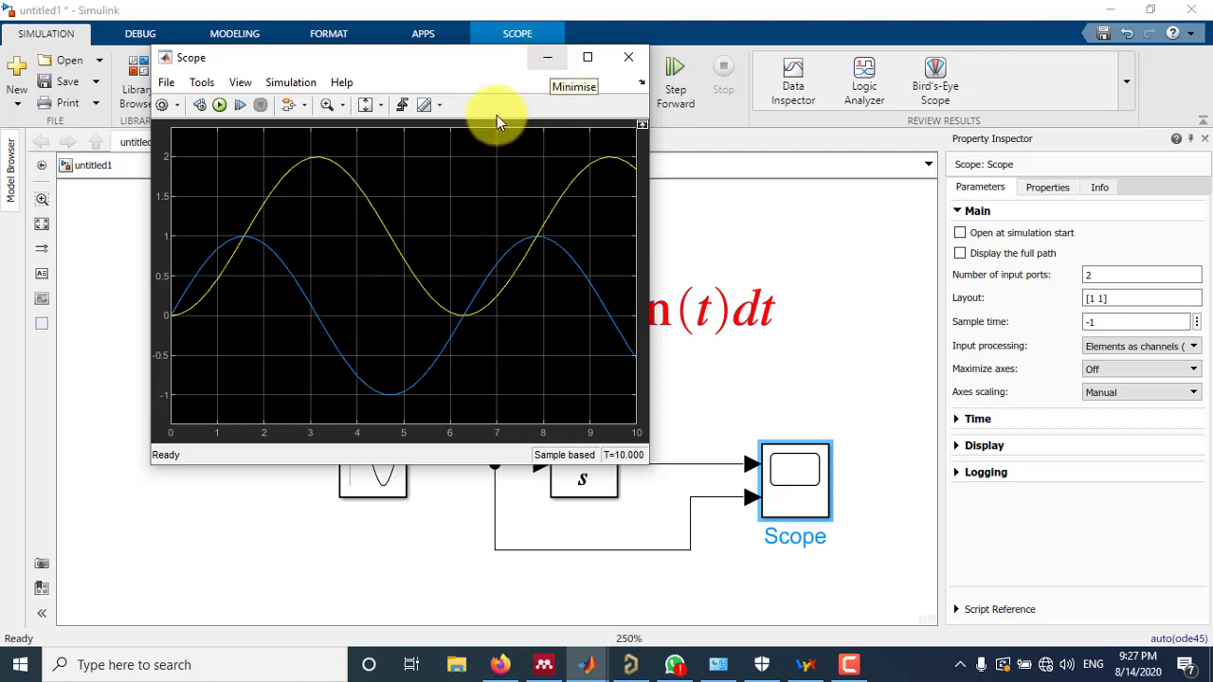
pyautogui.moveTo(367, 307)
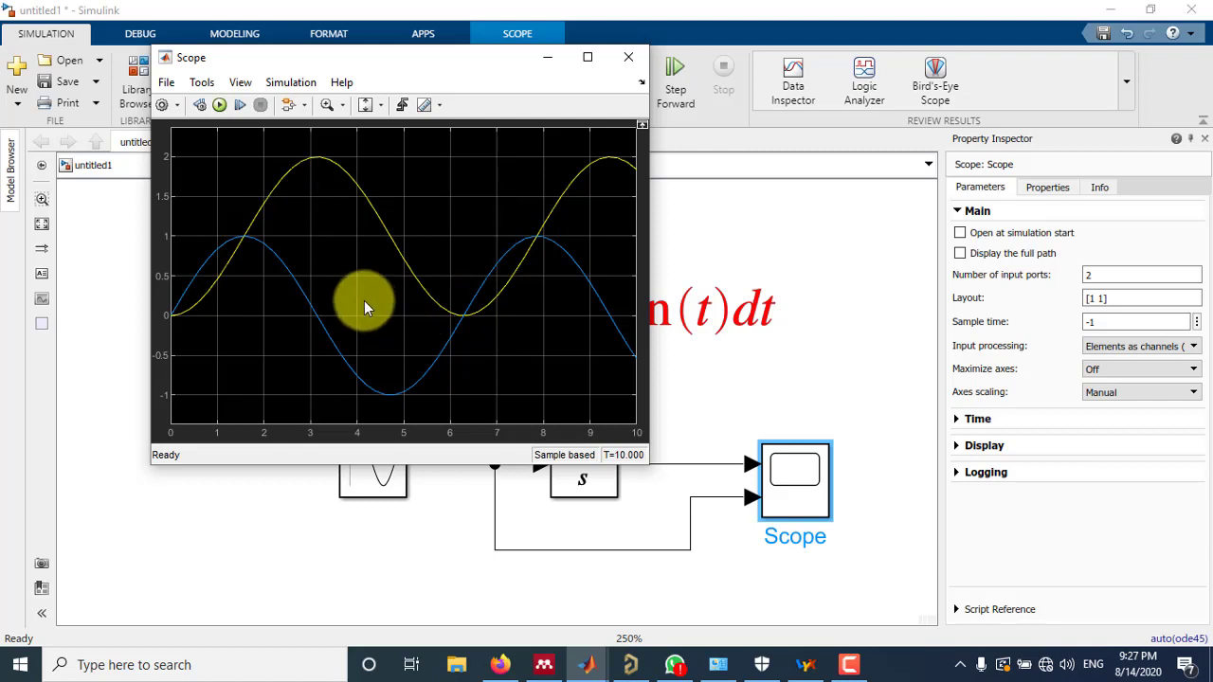
pyautogui.moveTo(174, 313)
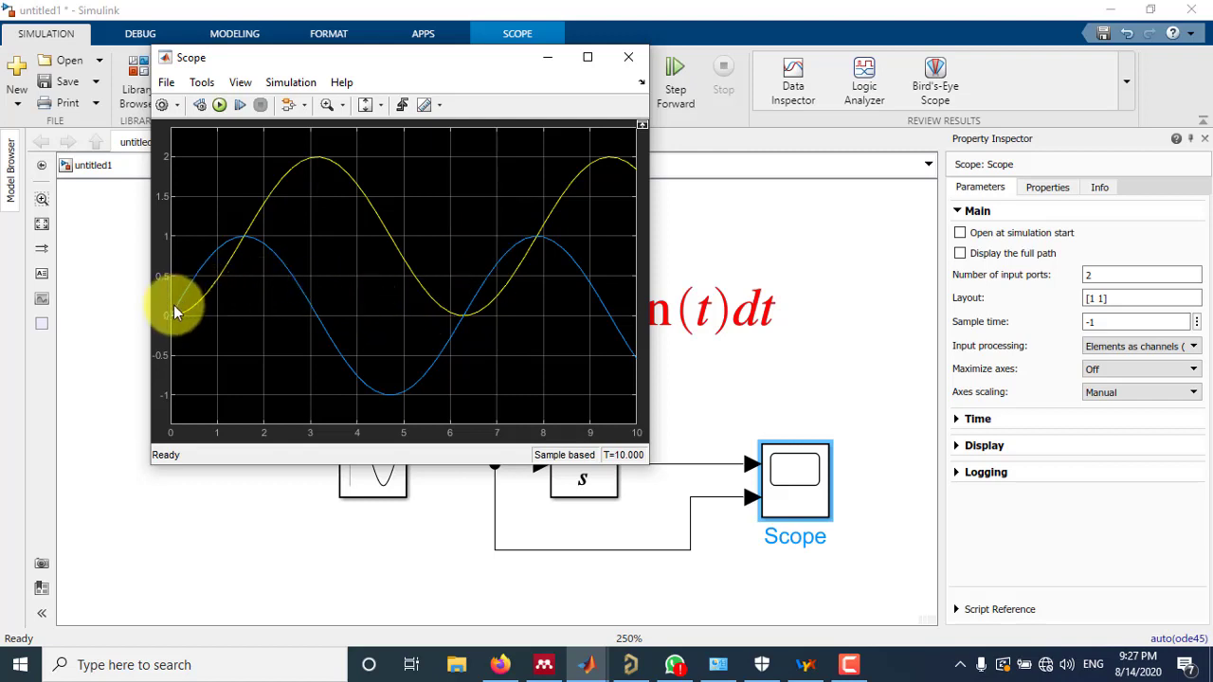
pyautogui.moveTo(370, 379)
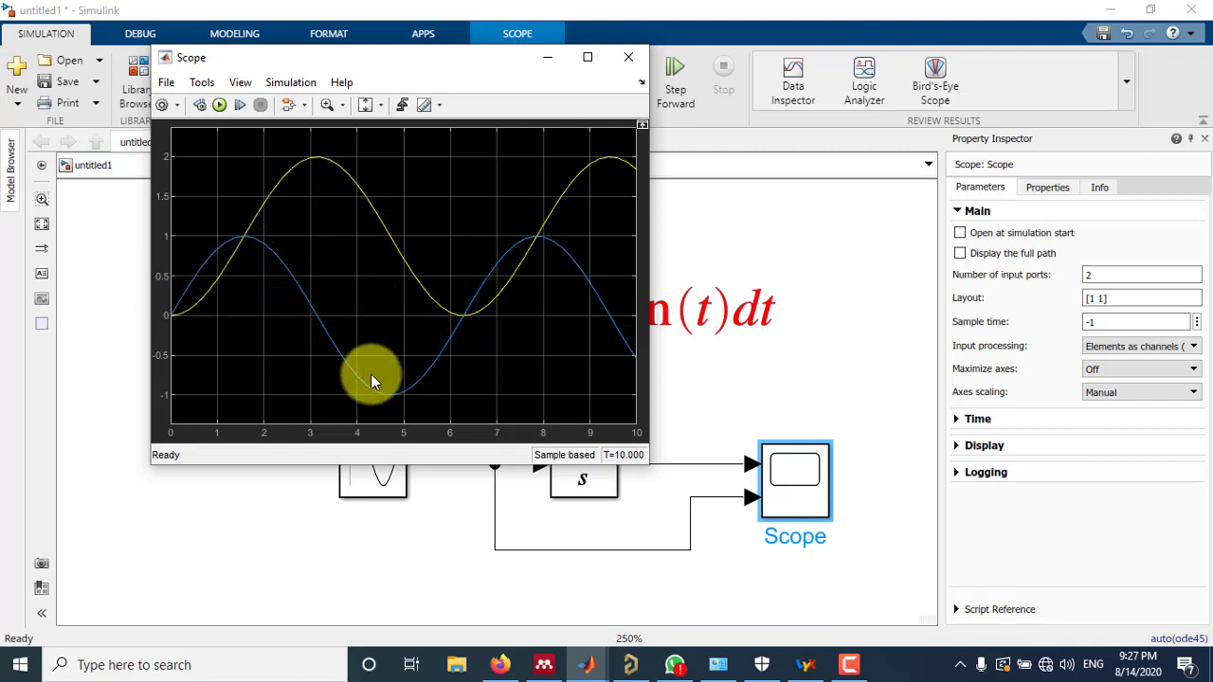
pyautogui.moveTo(369, 197)
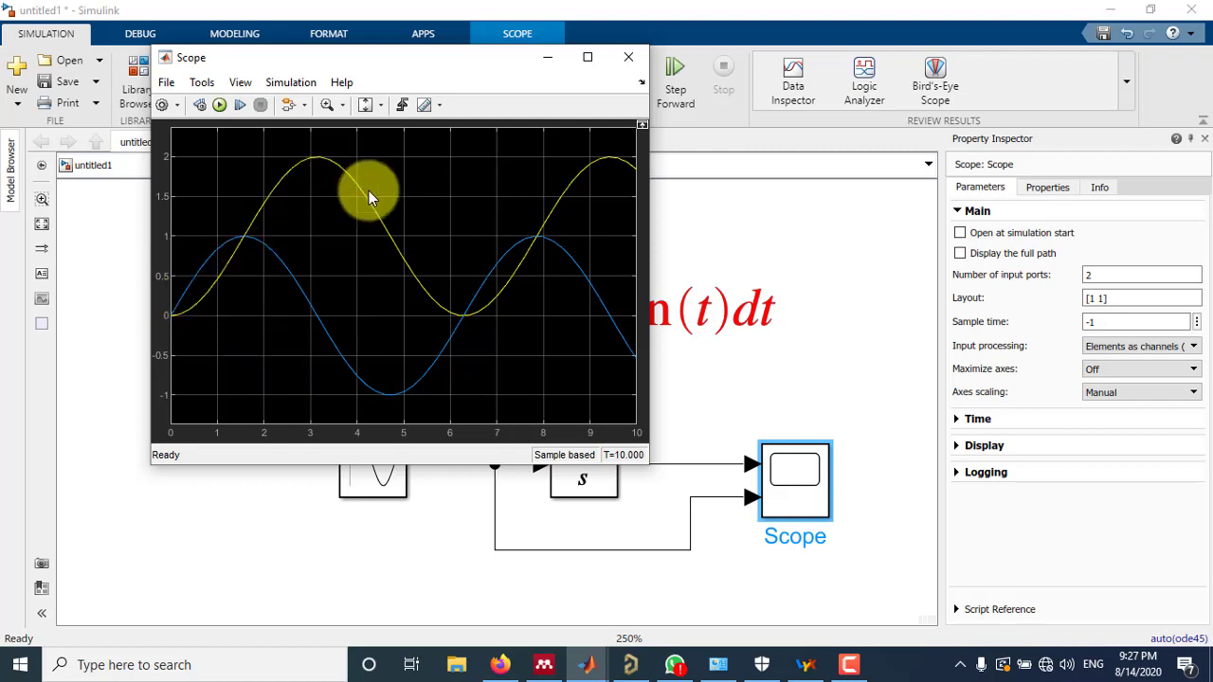
pyautogui.moveTo(621, 174)
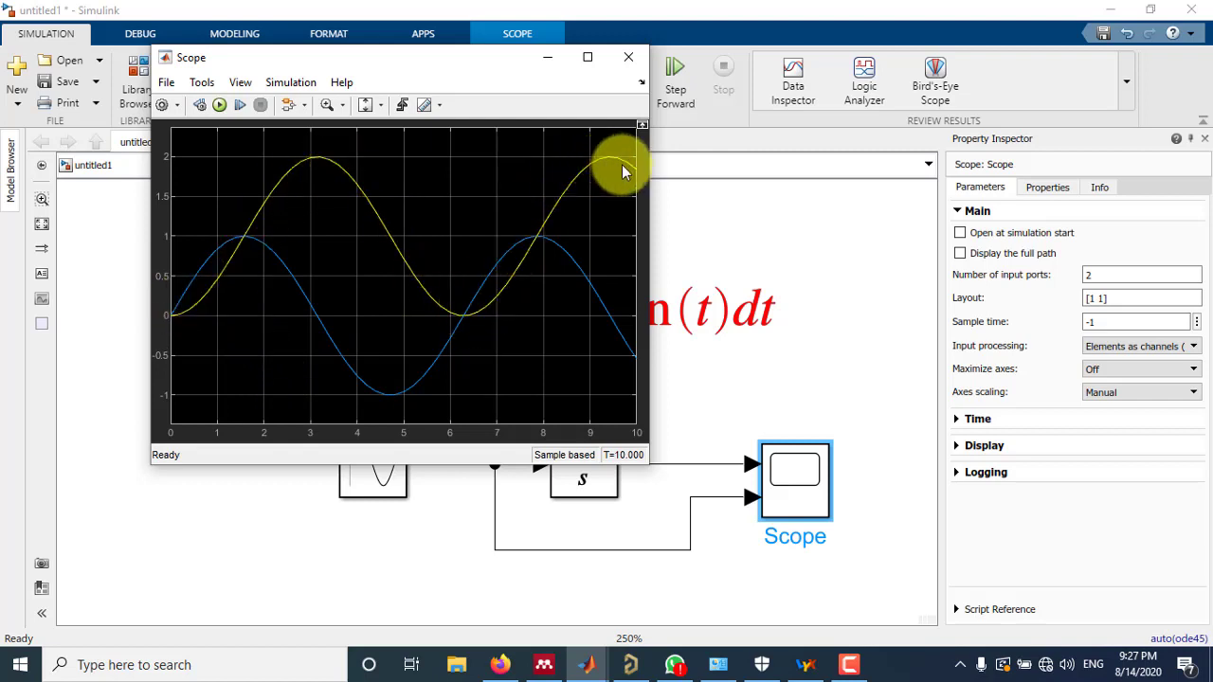
pyautogui.moveTo(248, 254)
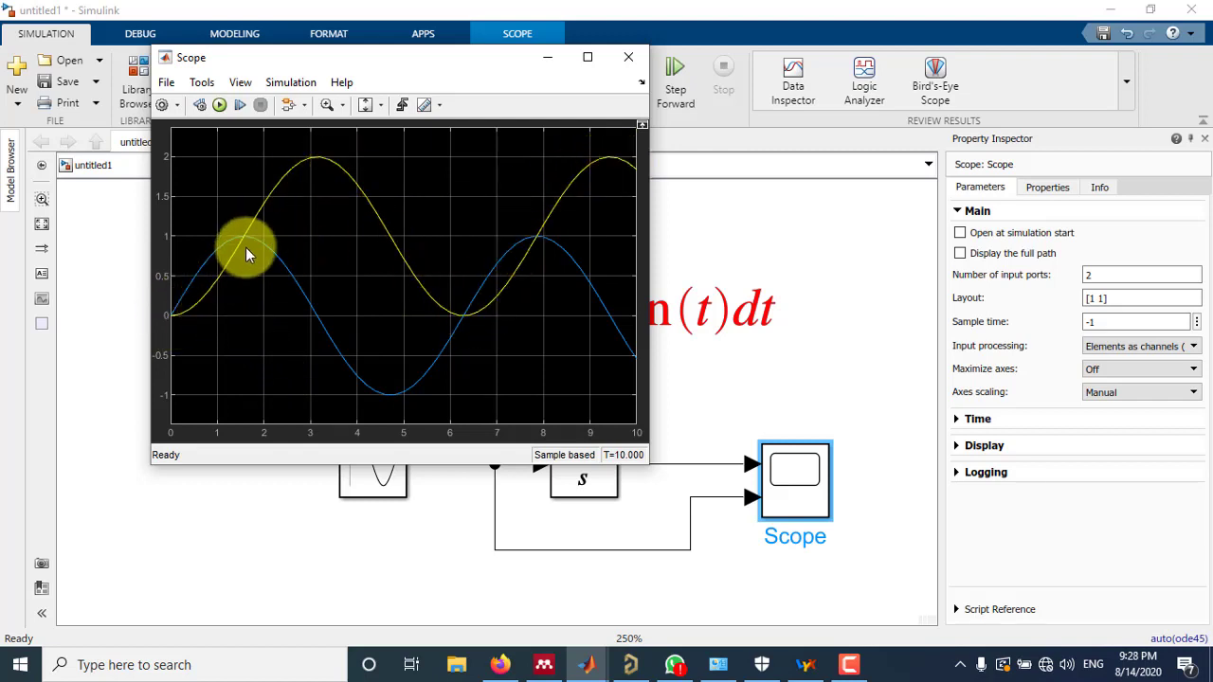
pyautogui.moveTo(540, 65)
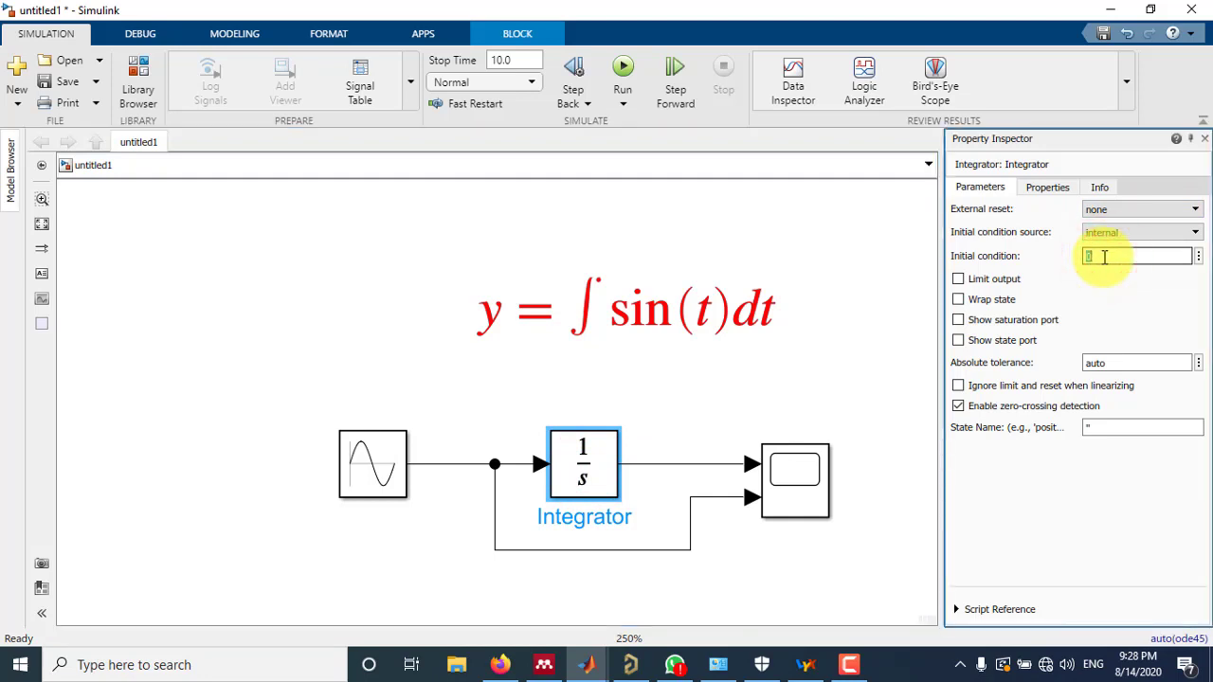
# Set the Integrator's initial condition to -1 in the Property Inspector.
pyautogui.click(625, 307)
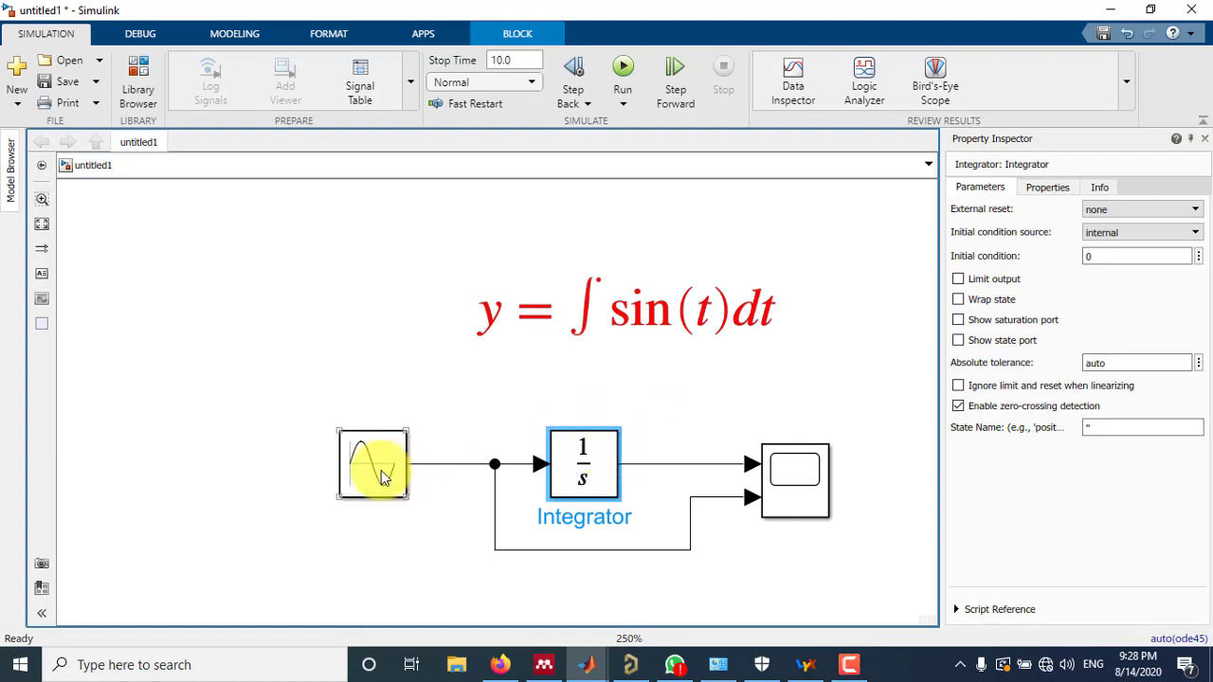
pyautogui.moveTo(371, 470)
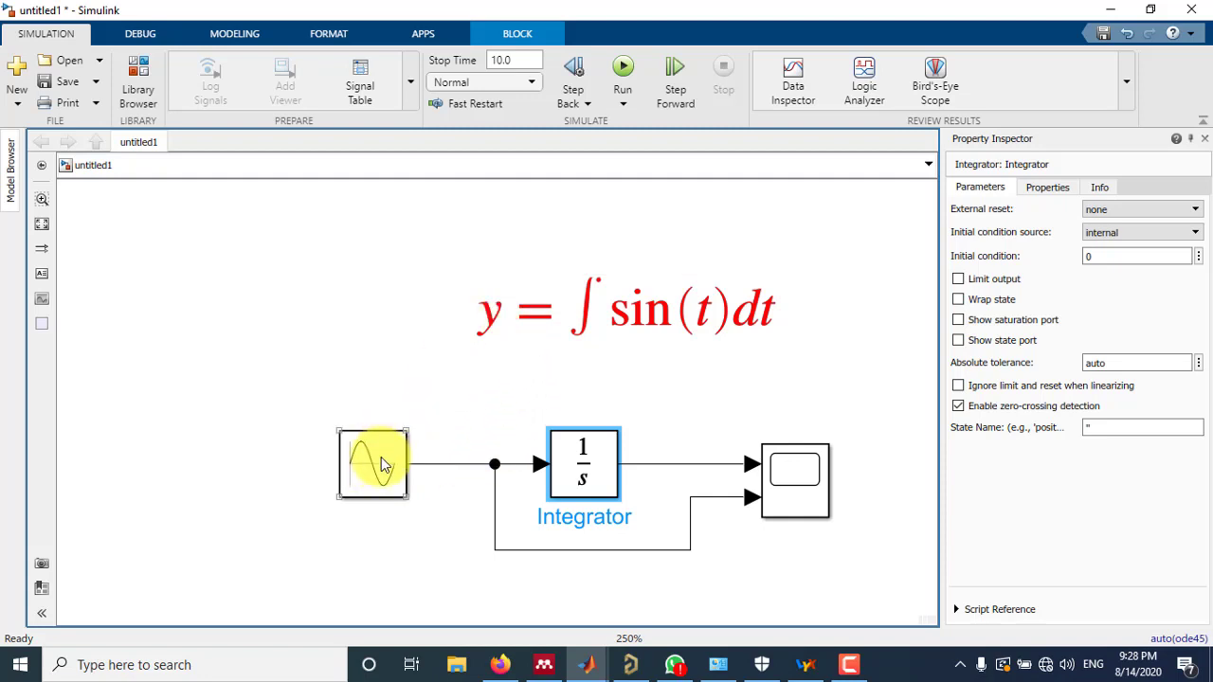
pyautogui.click(583, 464)
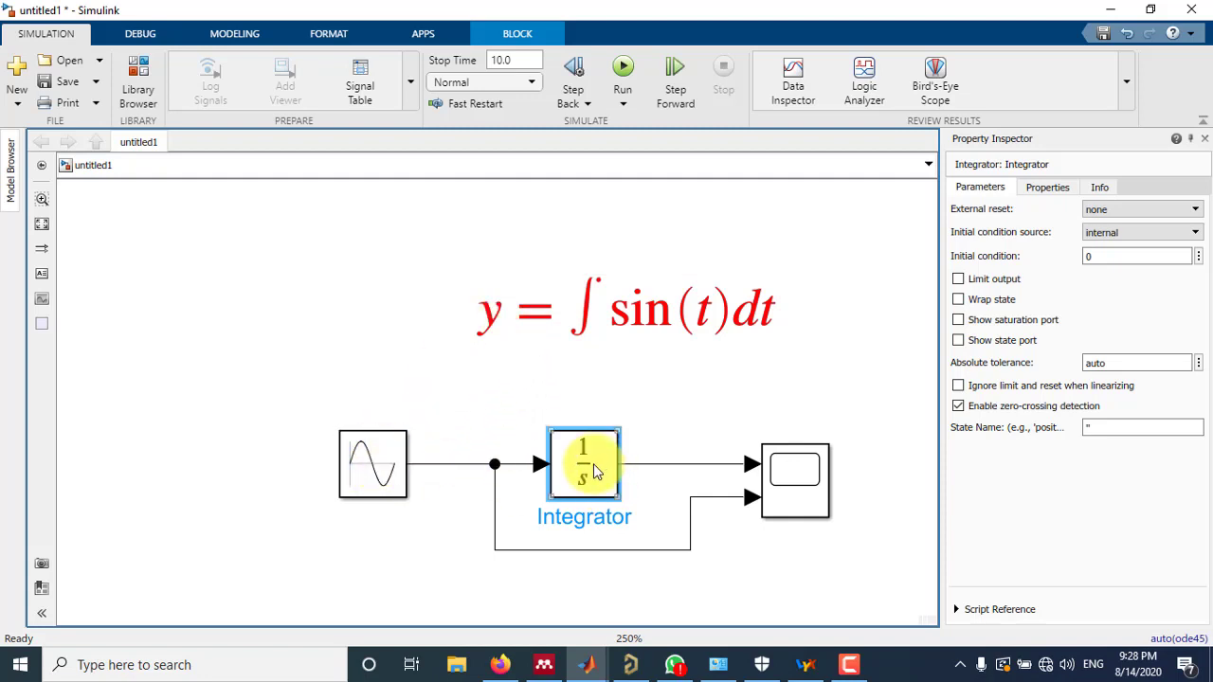
pyautogui.click(1137, 256)
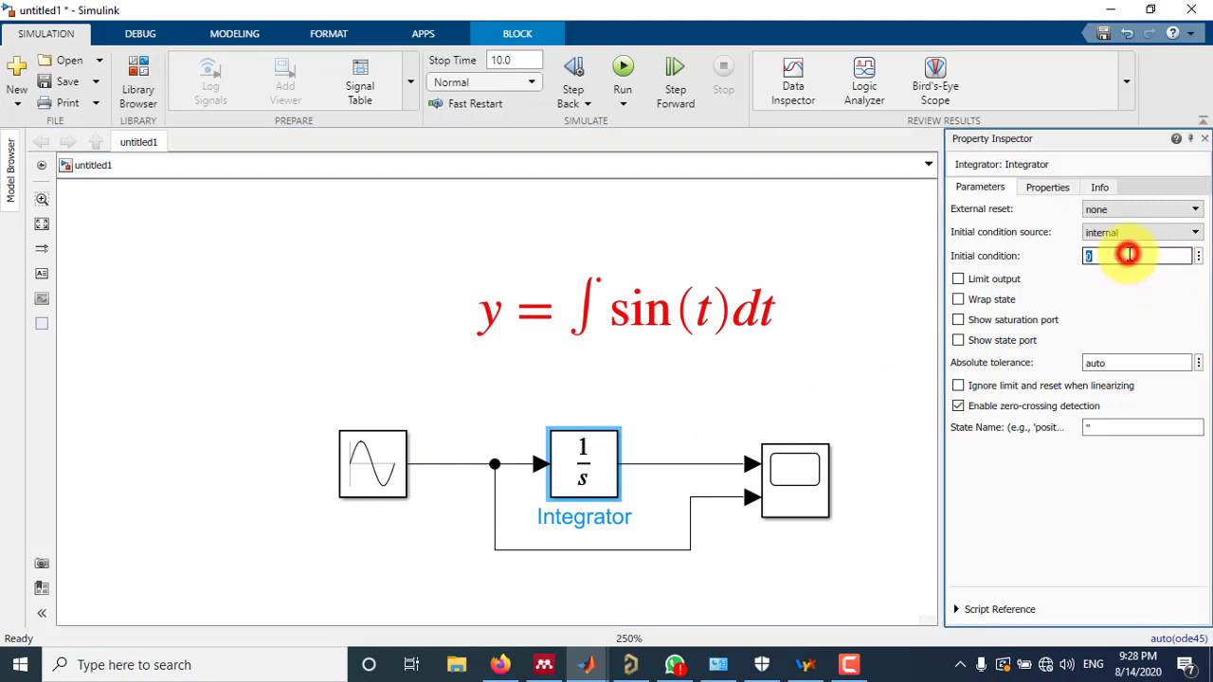
pyautogui.write('-1')
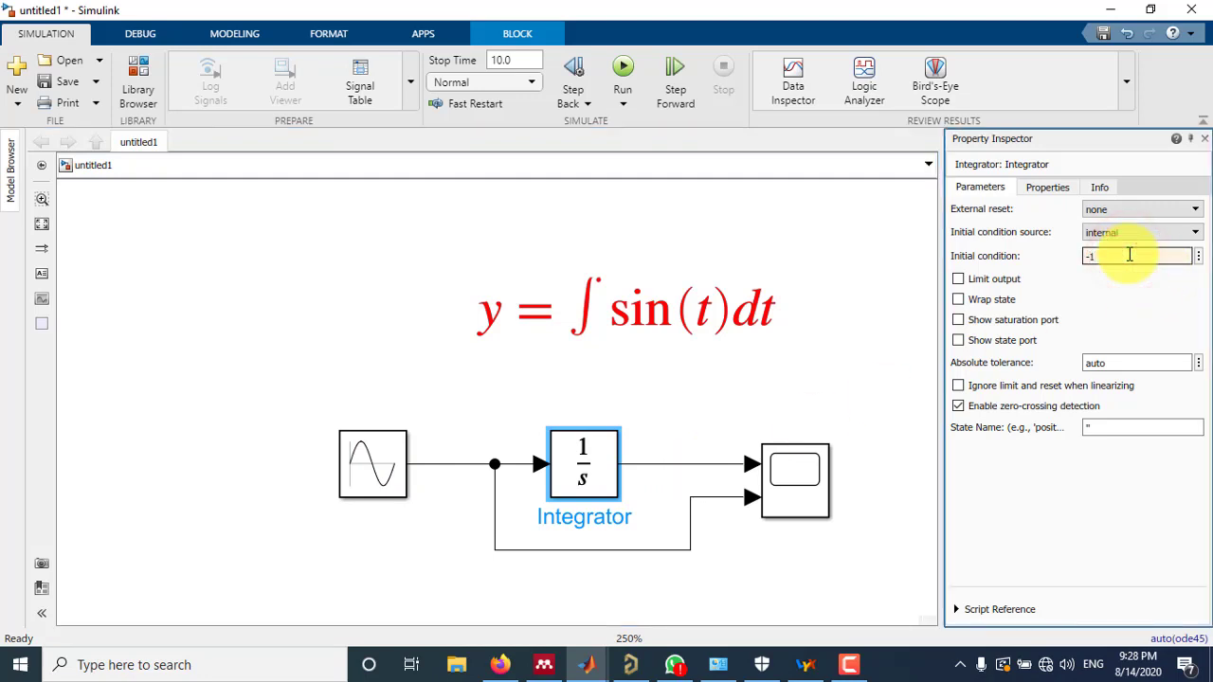
pyautogui.click(749, 307)
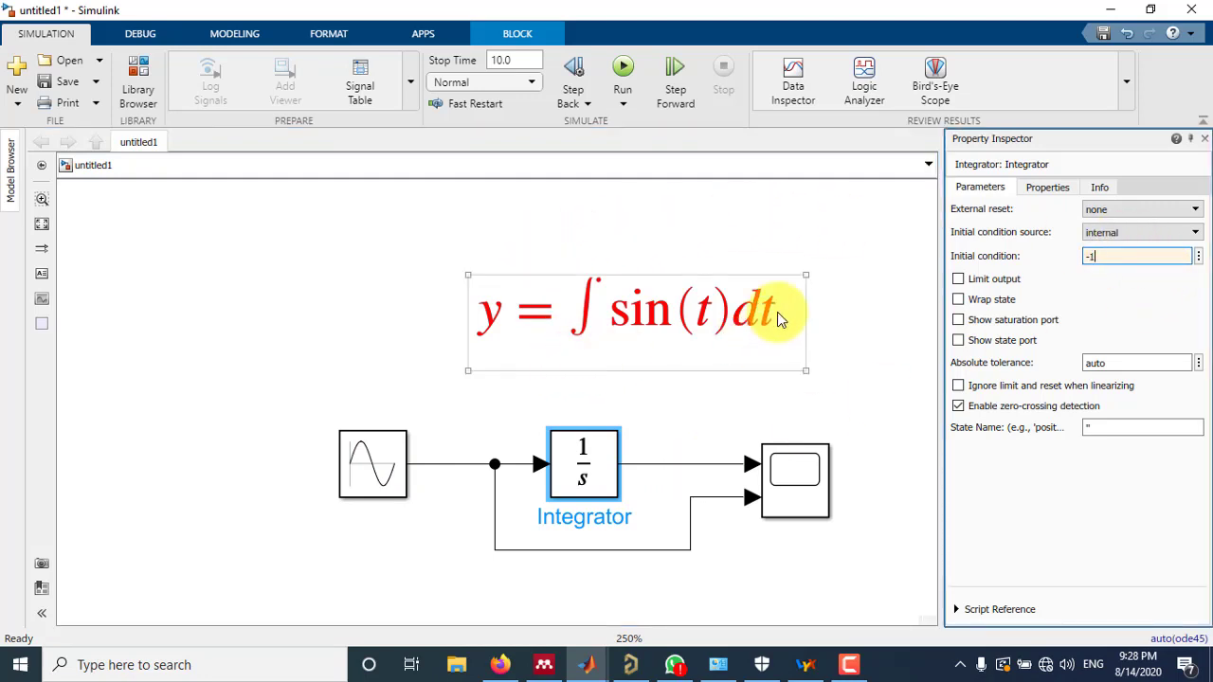
pyautogui.click(637, 322)
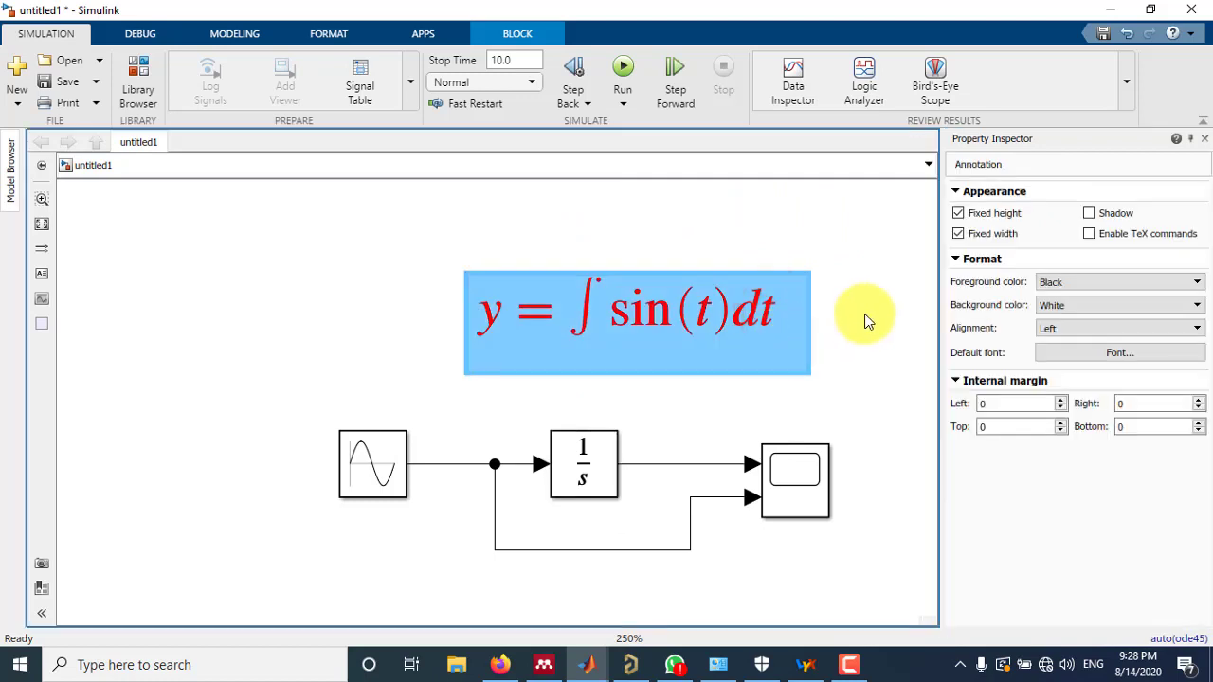
pyautogui.click(669, 434)
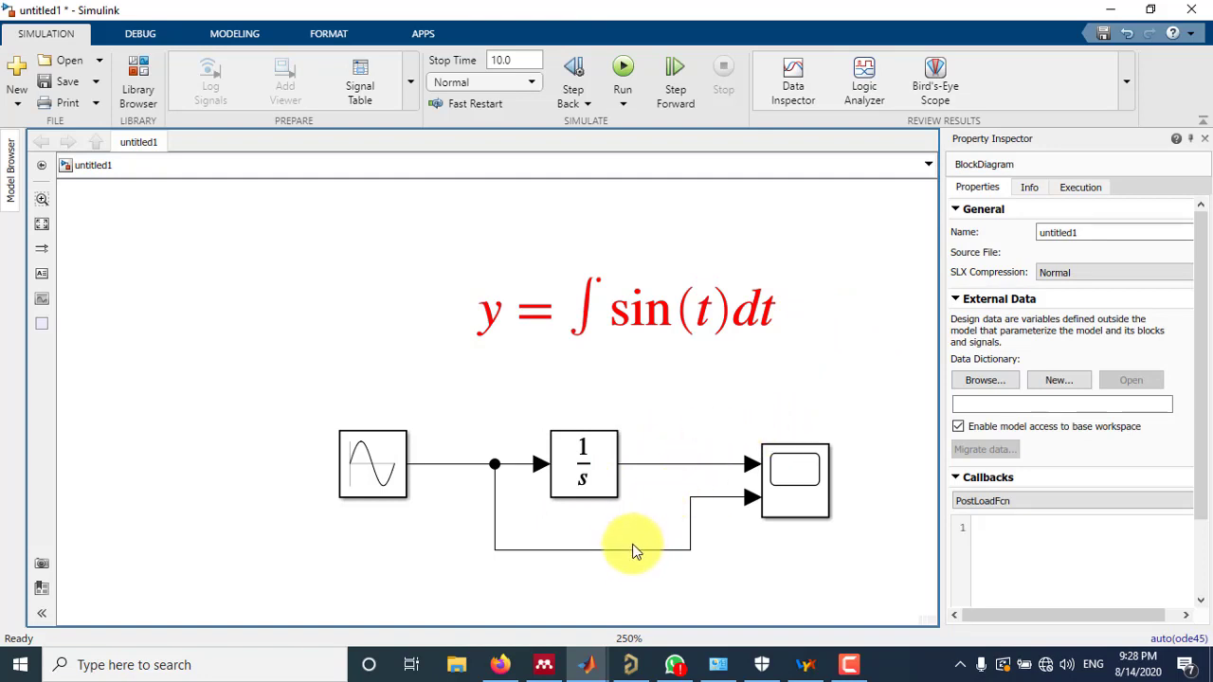
pyautogui.moveTo(633, 557)
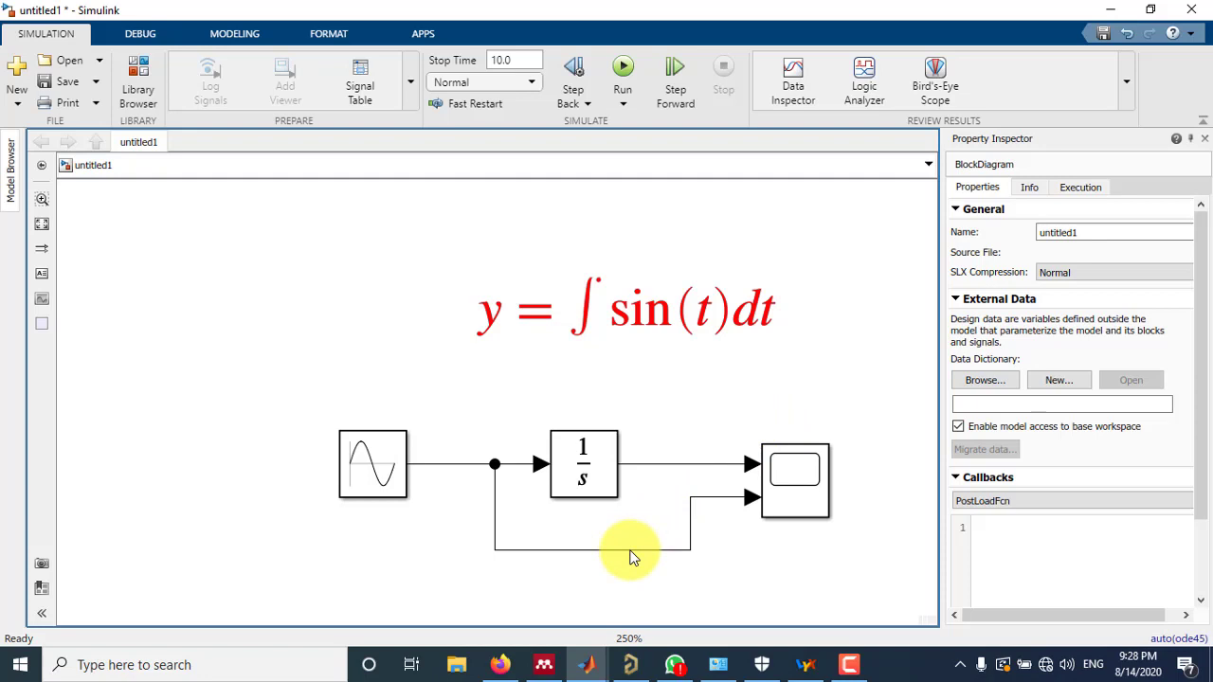
pyautogui.moveTo(674, 557)
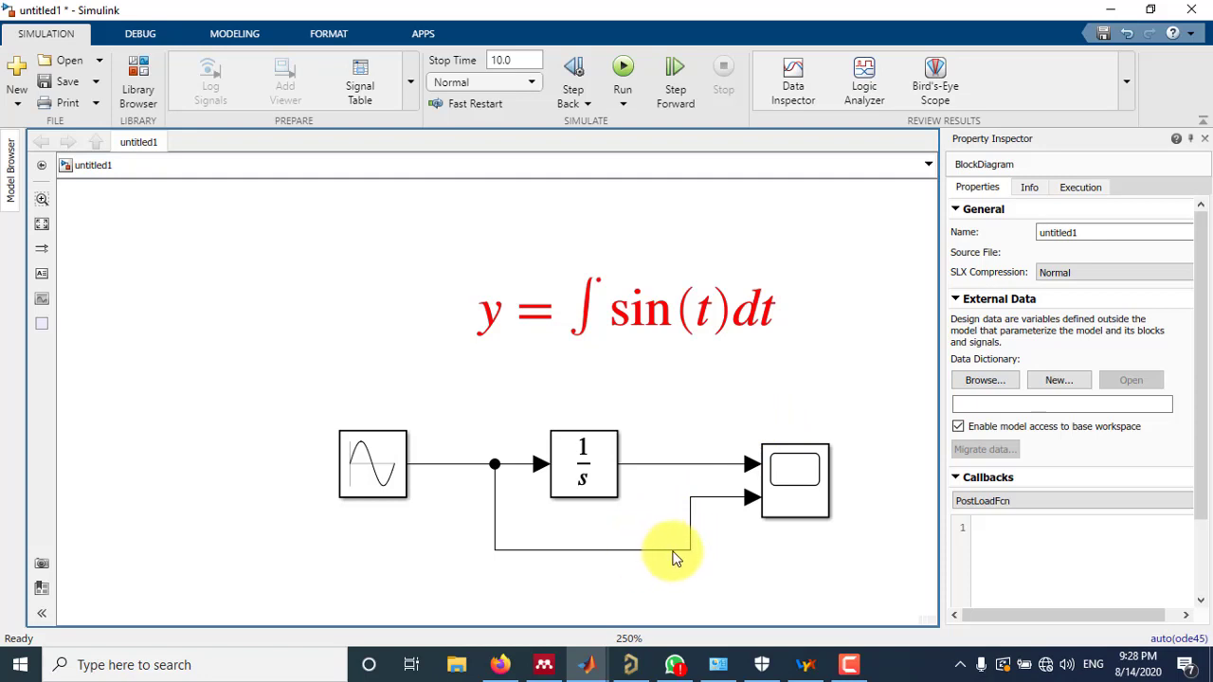
pyautogui.moveTo(654, 553)
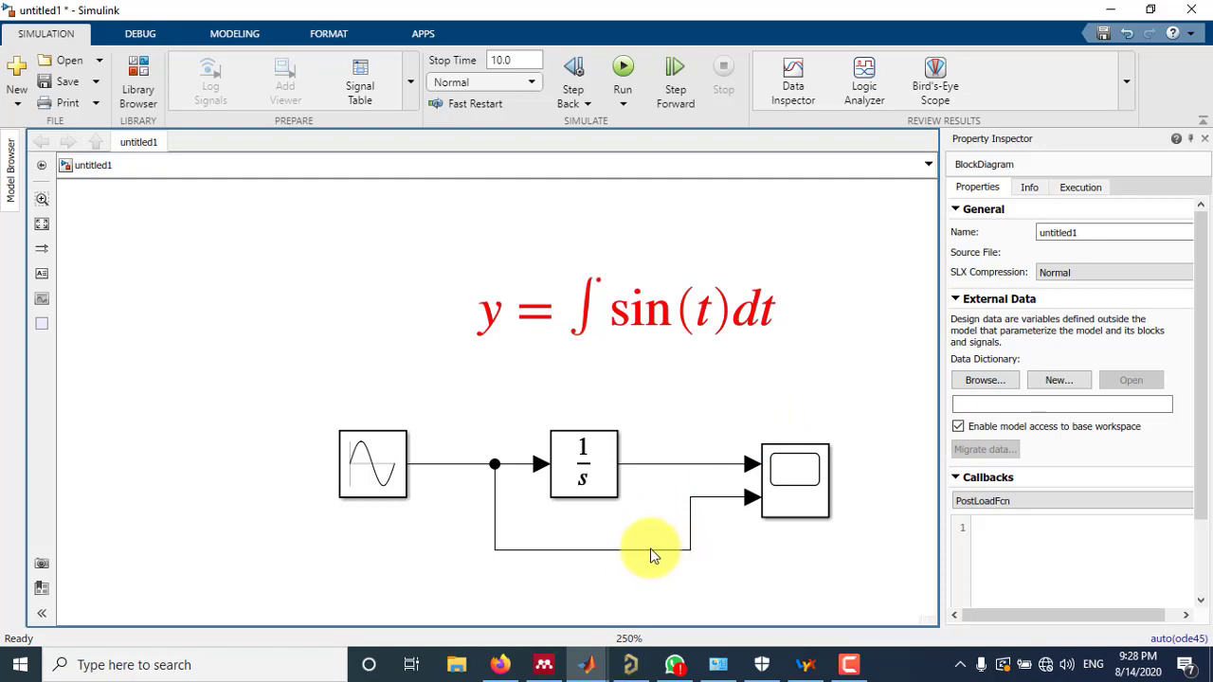
# Name the lower sine branch signal 'sint'.
pyautogui.click(651, 548)
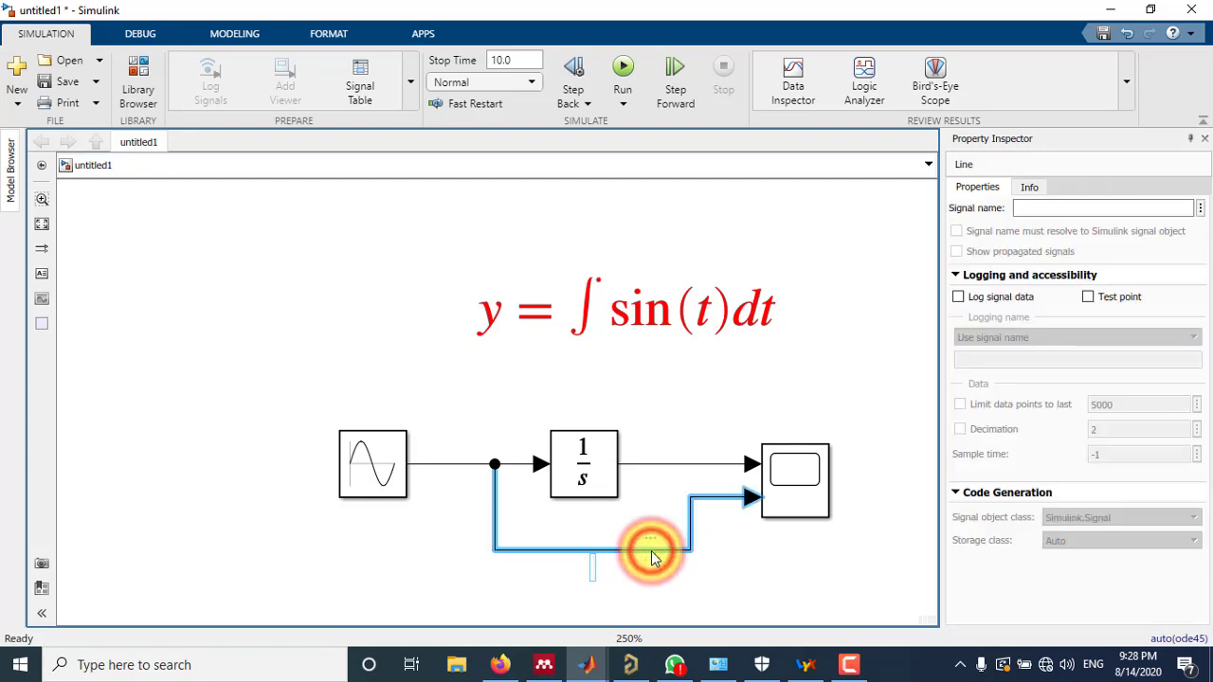
pyautogui.click(652, 553)
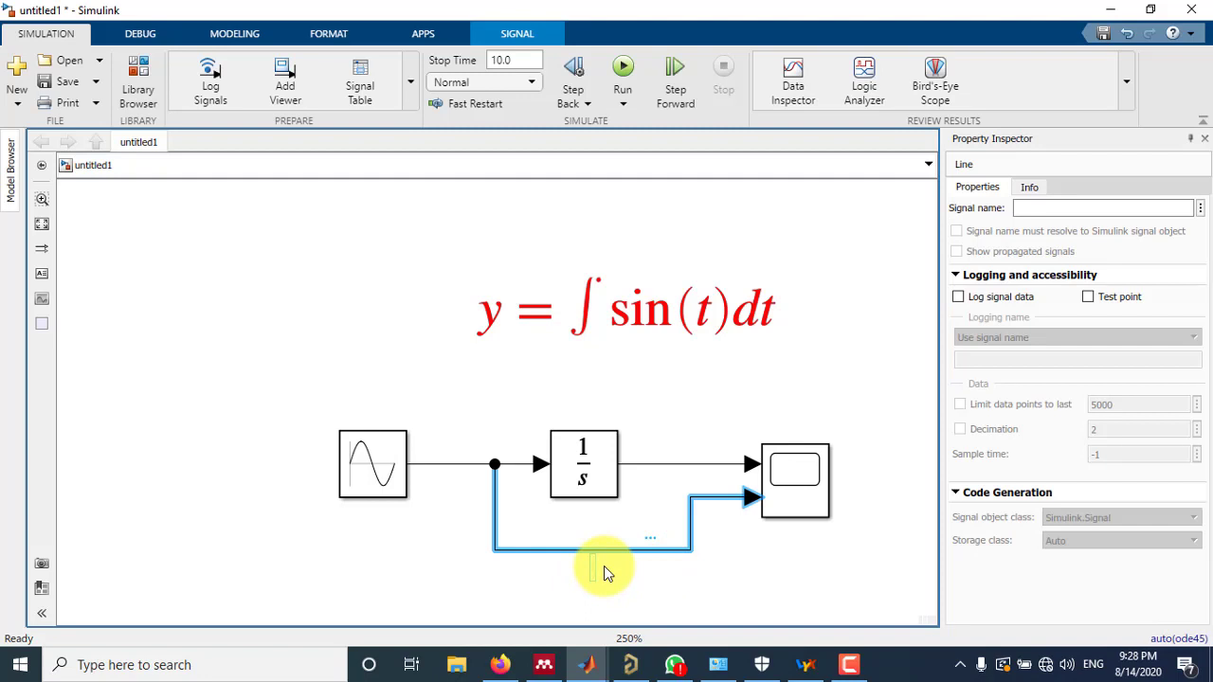
pyautogui.write('sint')
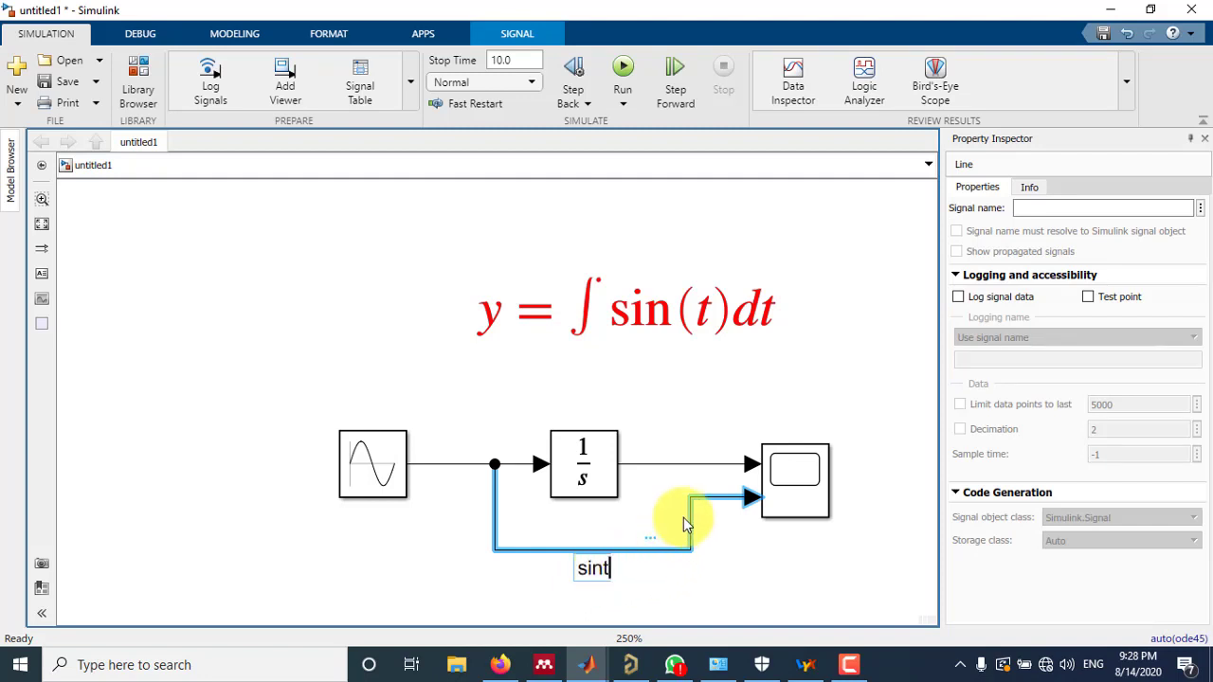
# Name the Integrator output '-cost' and move the equation annotation left.
pyautogui.click(684, 465)
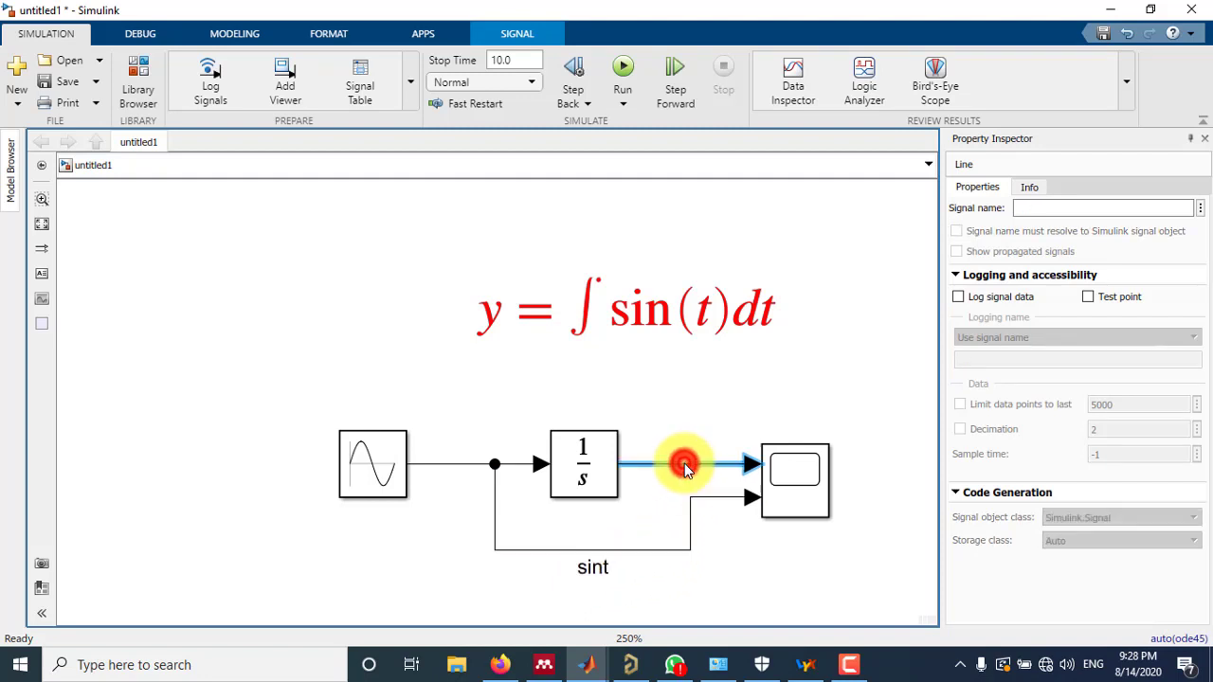
pyautogui.write('CO')
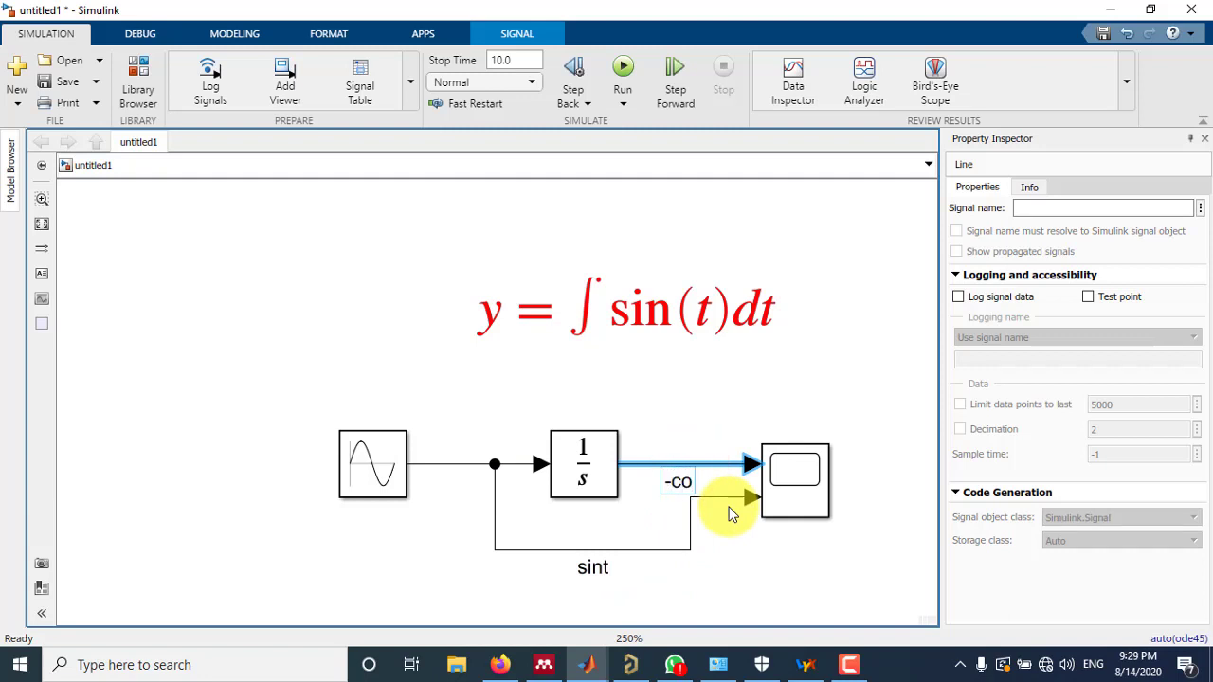
pyautogui.write('st')
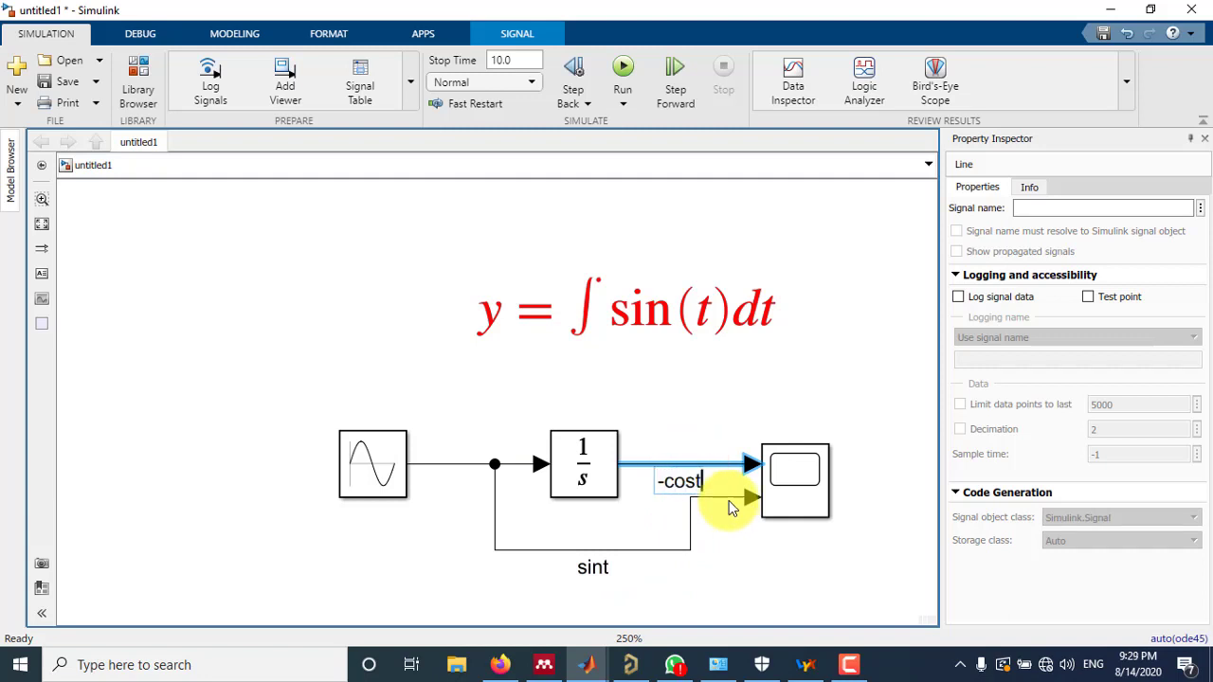
pyautogui.click(635, 311)
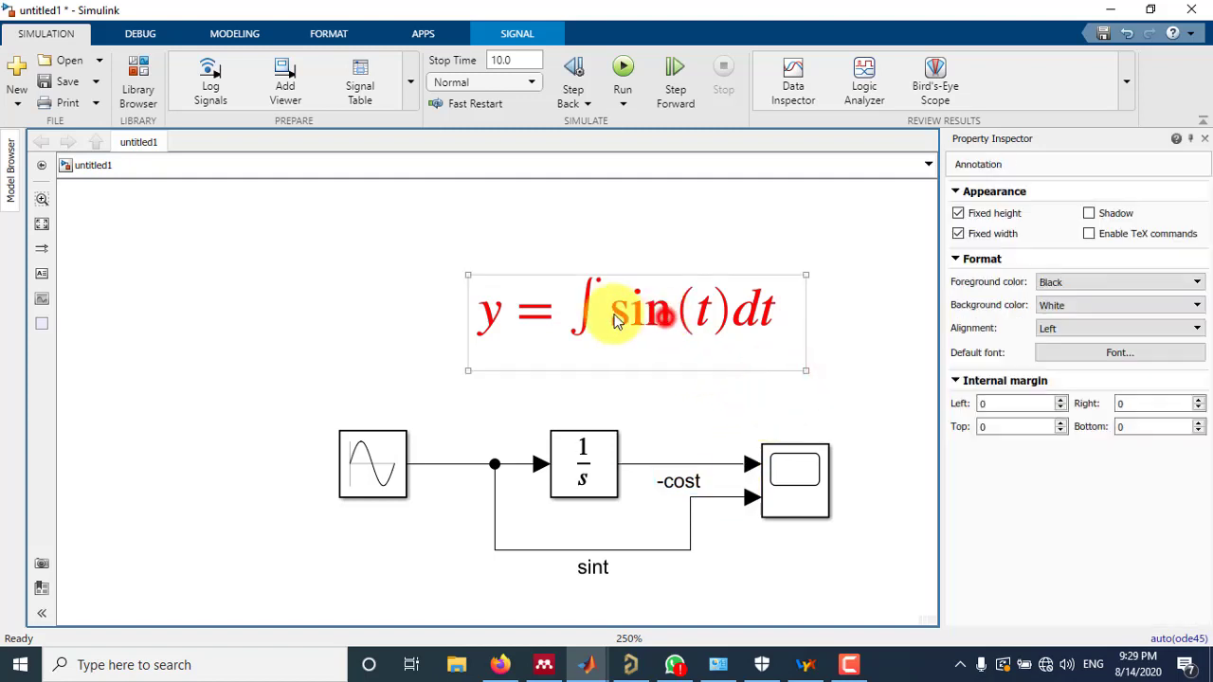
pyautogui.click(768, 313)
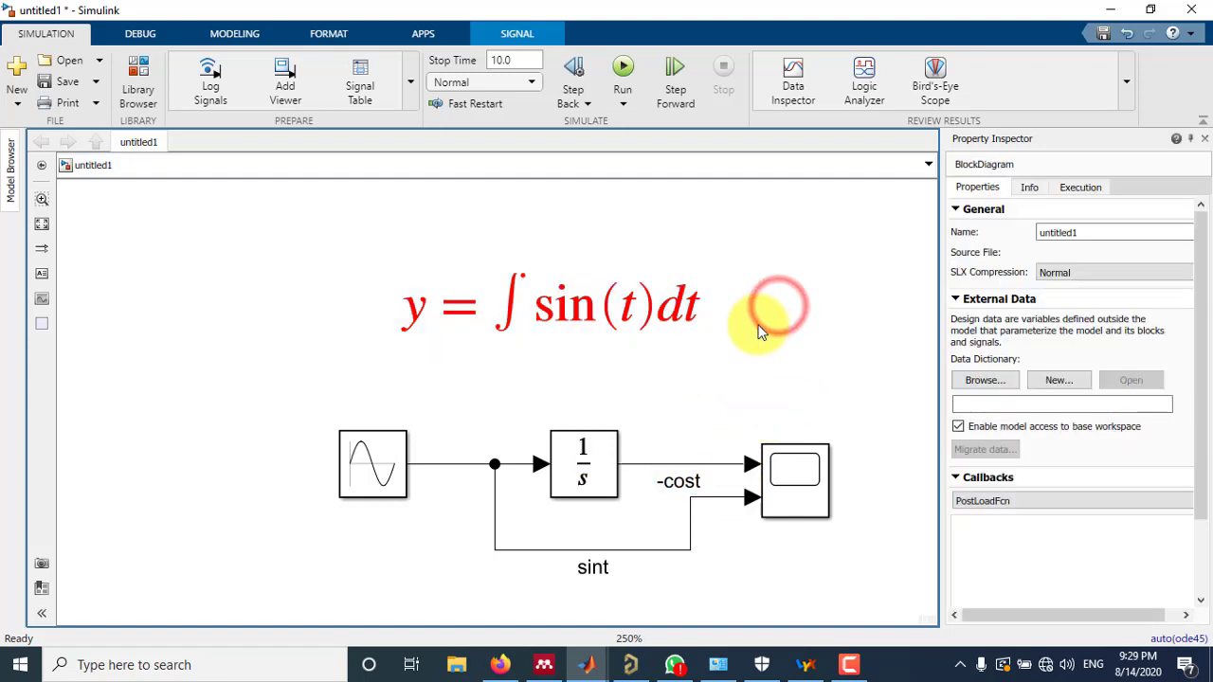
pyautogui.click(584, 465)
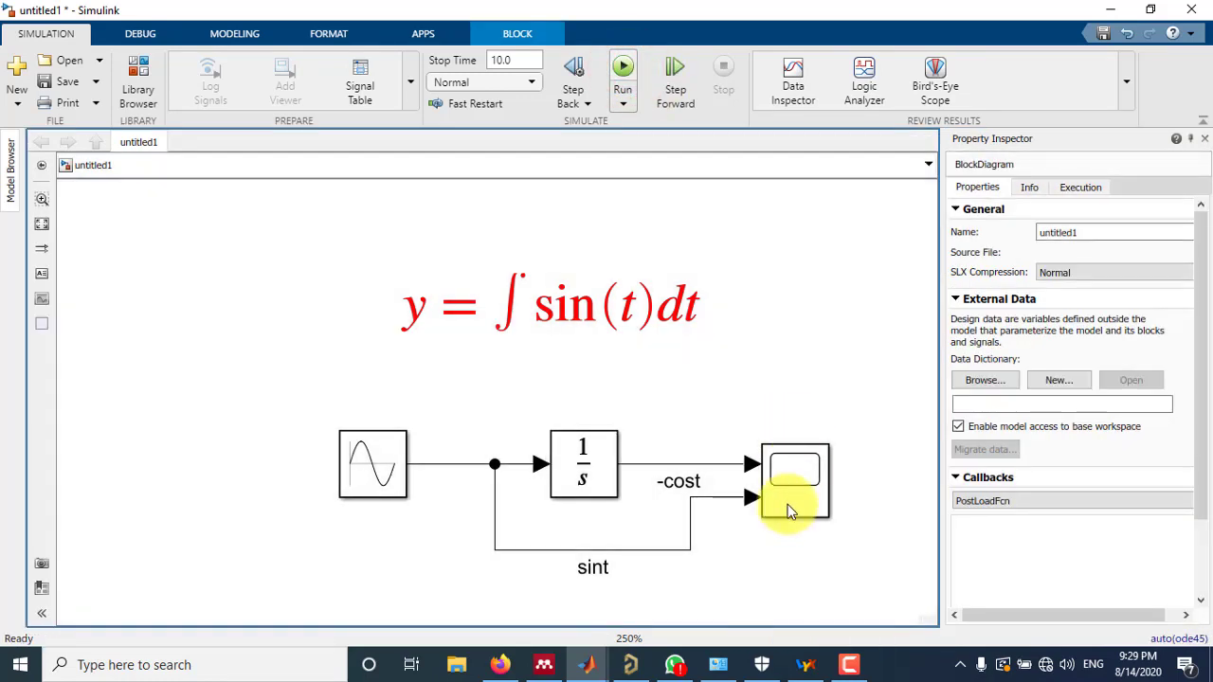
pyautogui.click(794, 481)
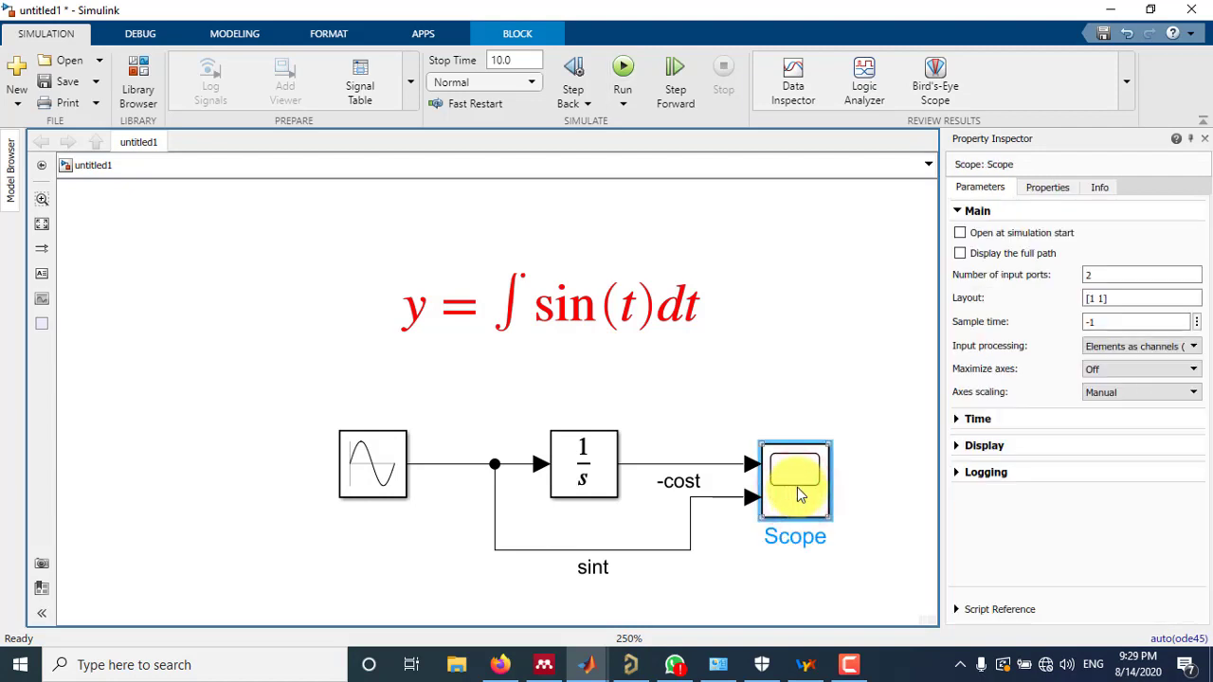
pyautogui.doubleClick(794, 481)
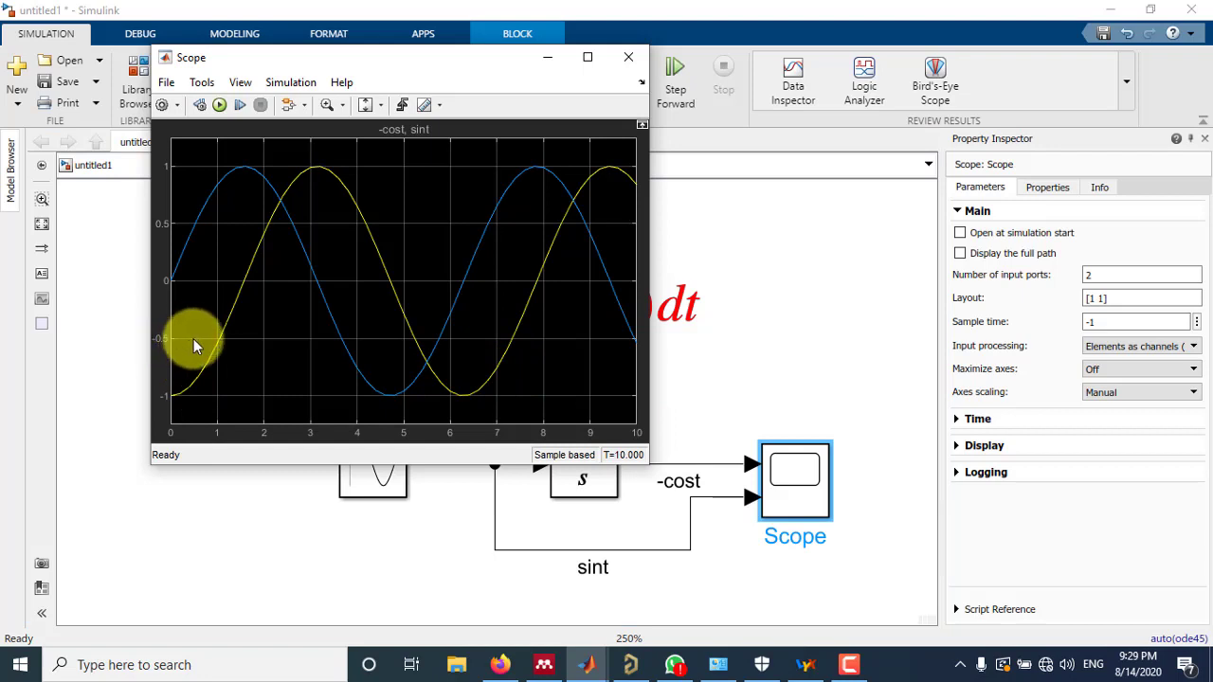
pyautogui.moveTo(300, 223)
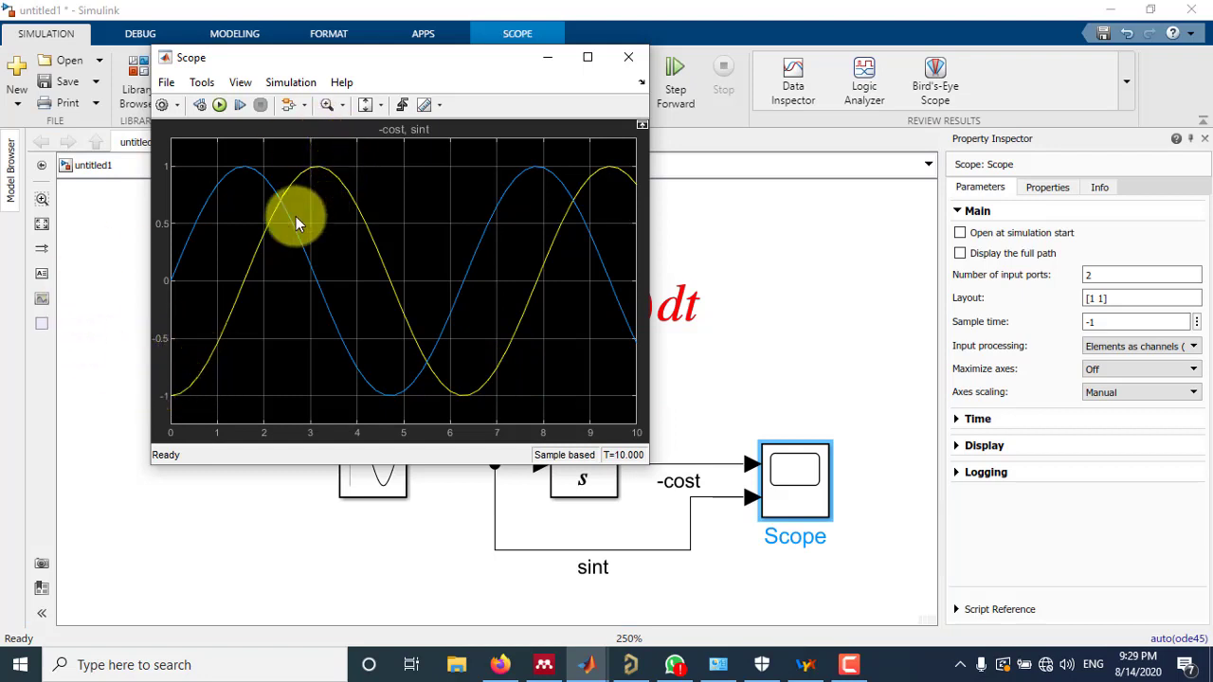
pyautogui.moveTo(250, 194)
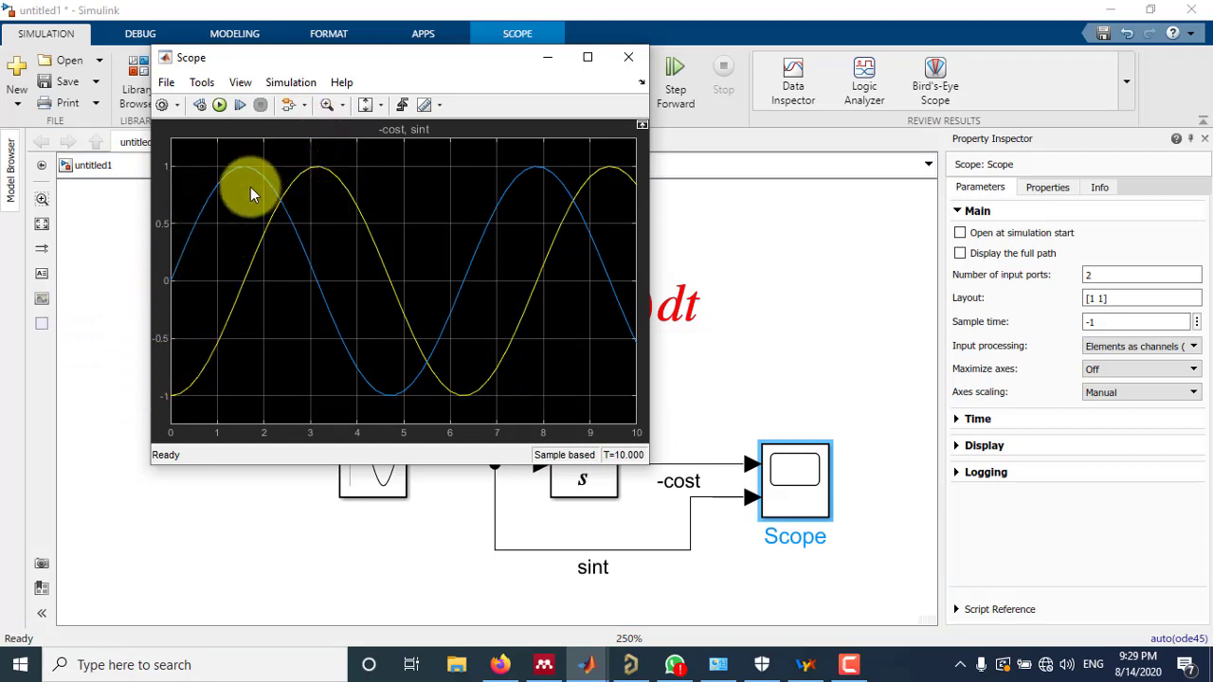
pyautogui.moveTo(304, 292)
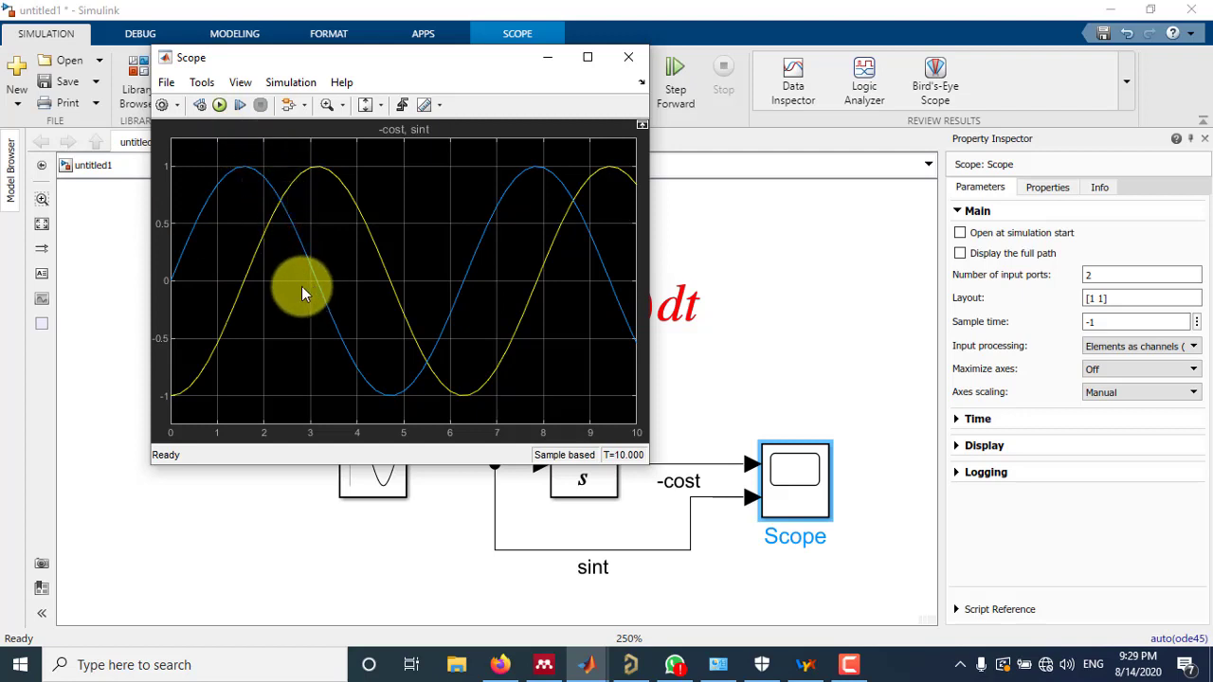
pyautogui.moveTo(275, 258)
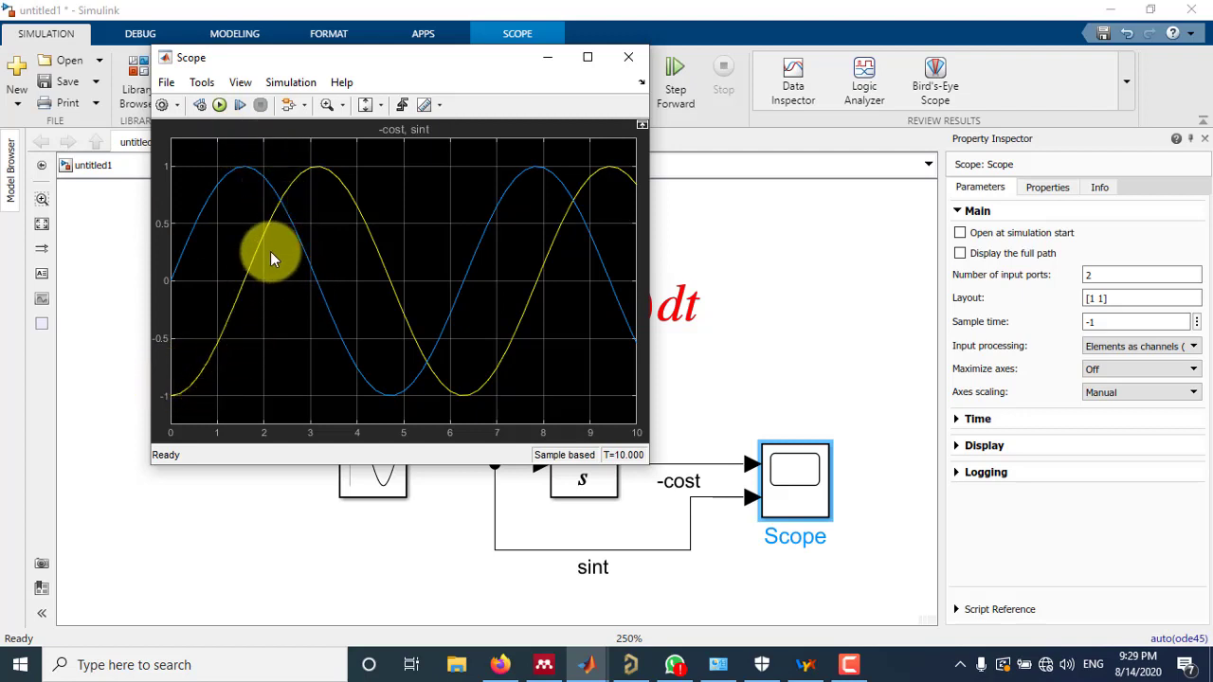
pyautogui.moveTo(276, 218)
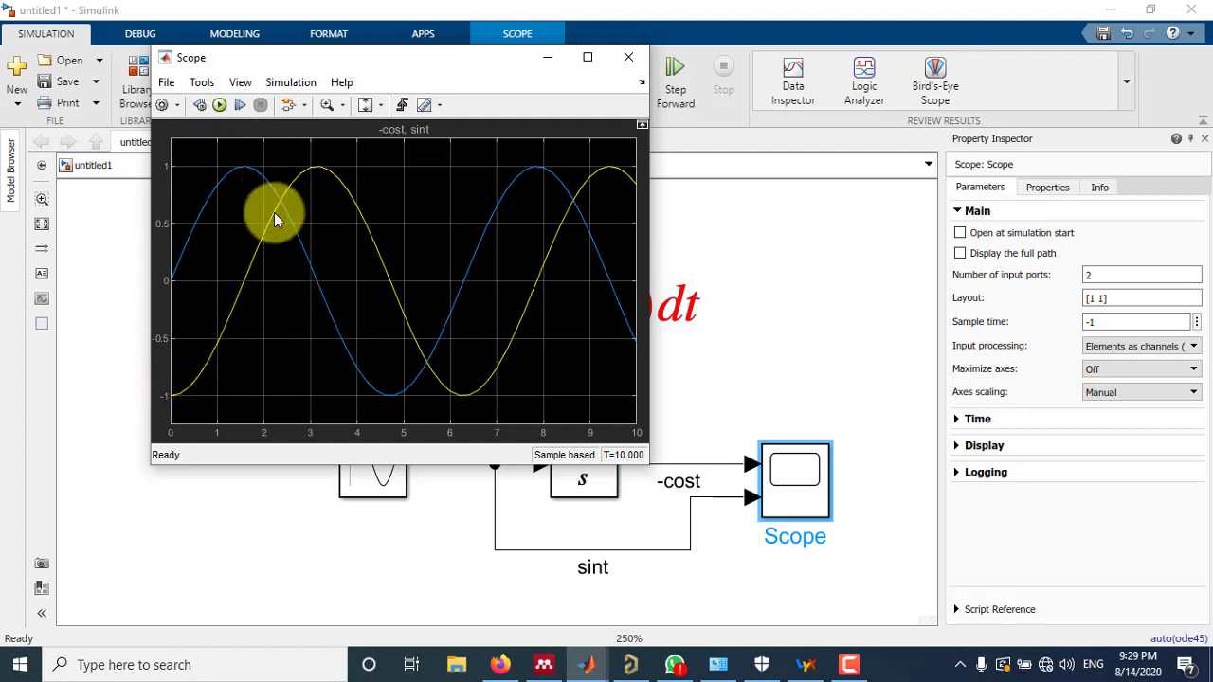
pyautogui.moveTo(383, 303)
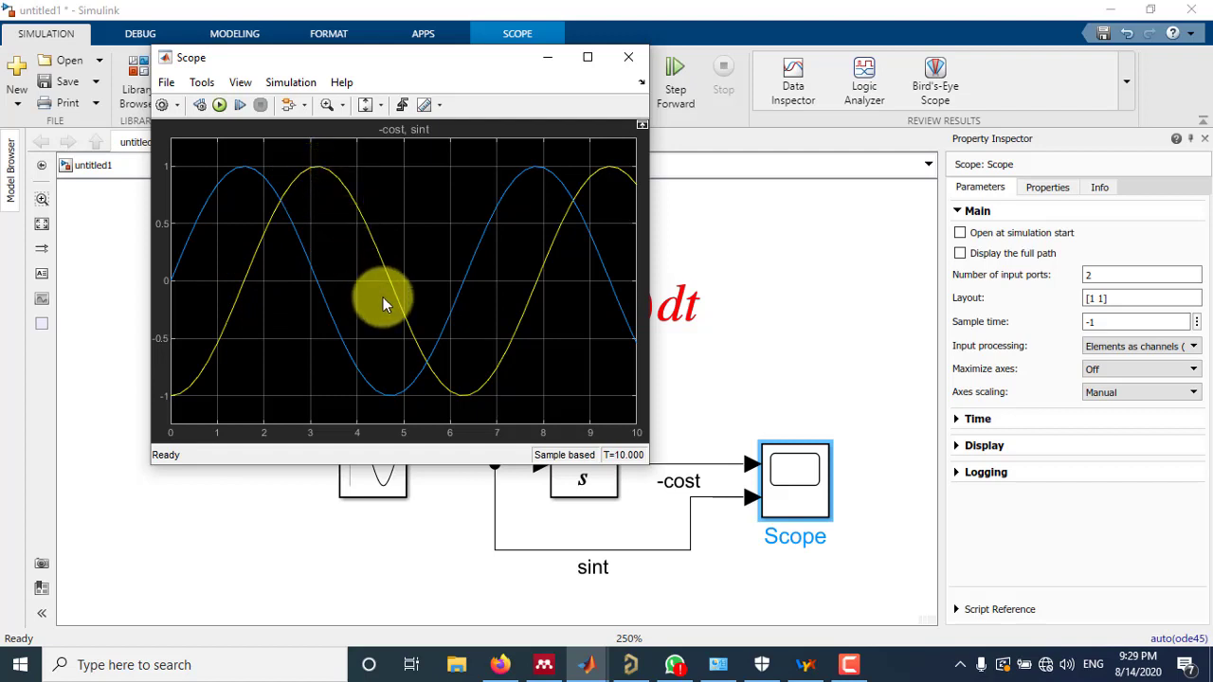
pyautogui.moveTo(224, 341)
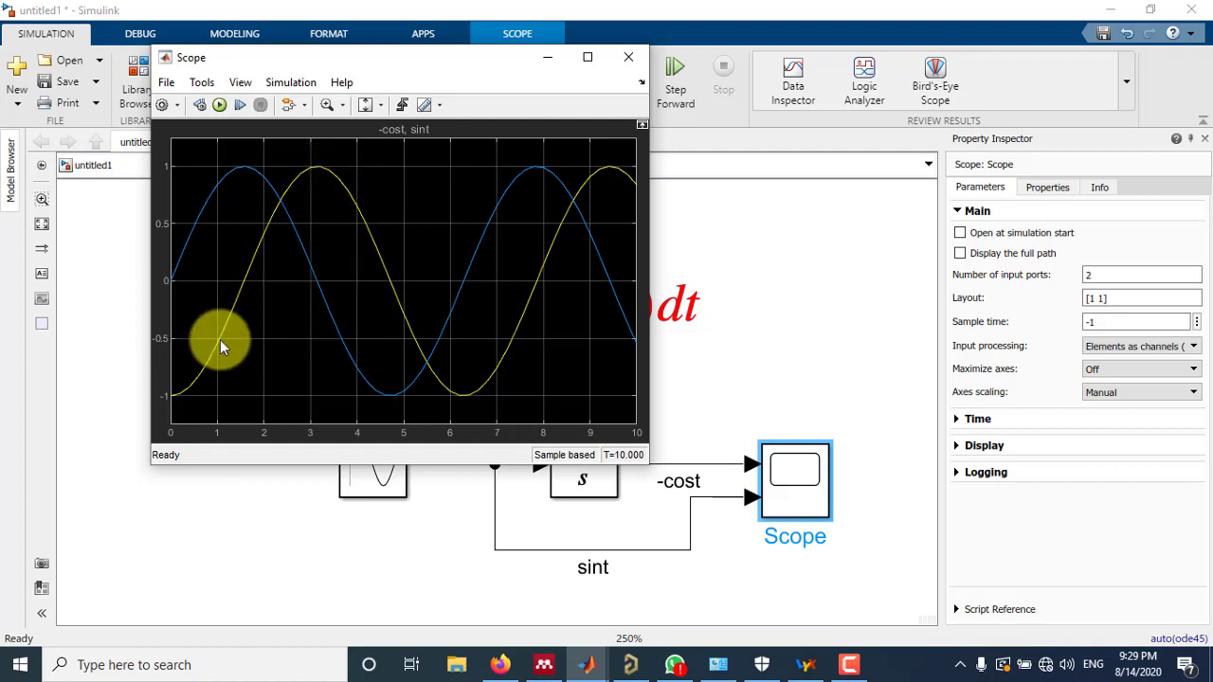
pyautogui.moveTo(349, 194)
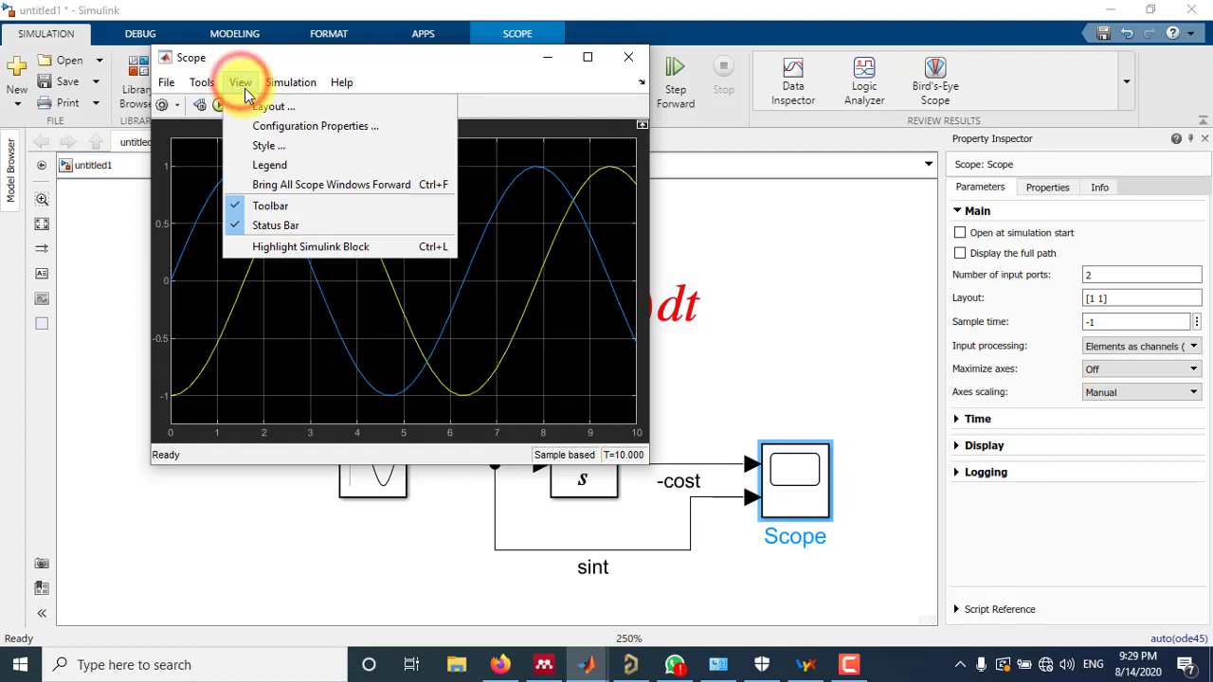
# Show a legend for -cost and sint on the Scope plot.
pyautogui.click(269, 165)
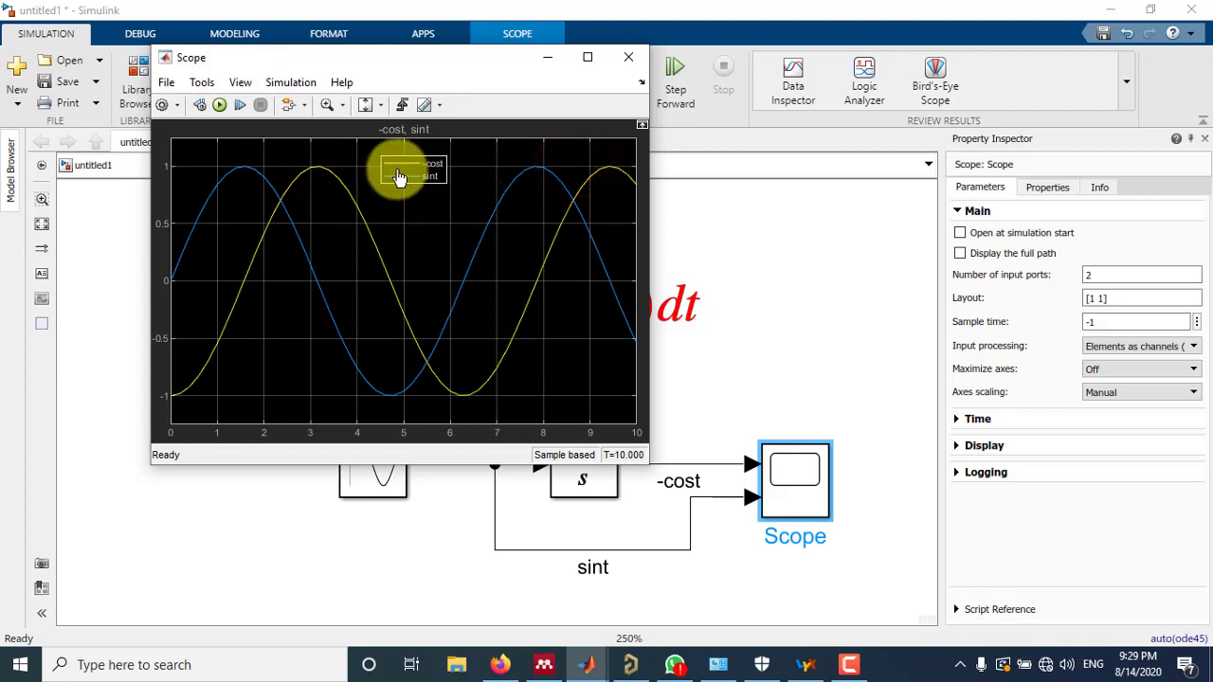
pyautogui.moveTo(401, 180)
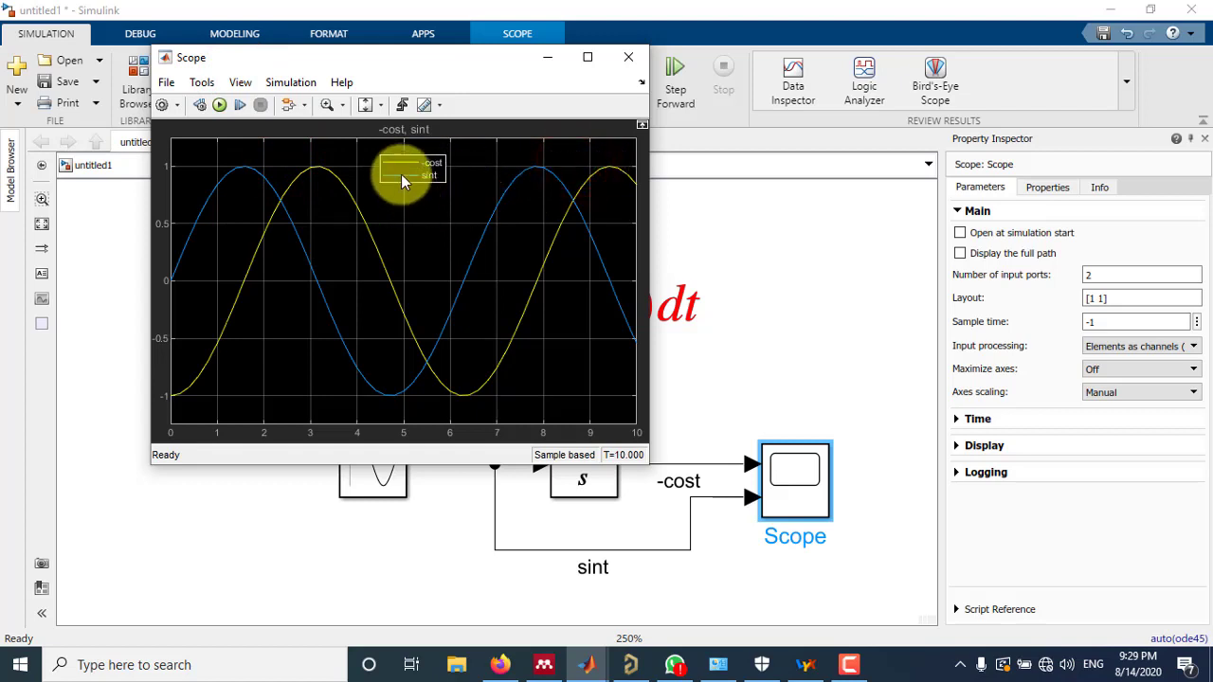
pyautogui.moveTo(531, 401)
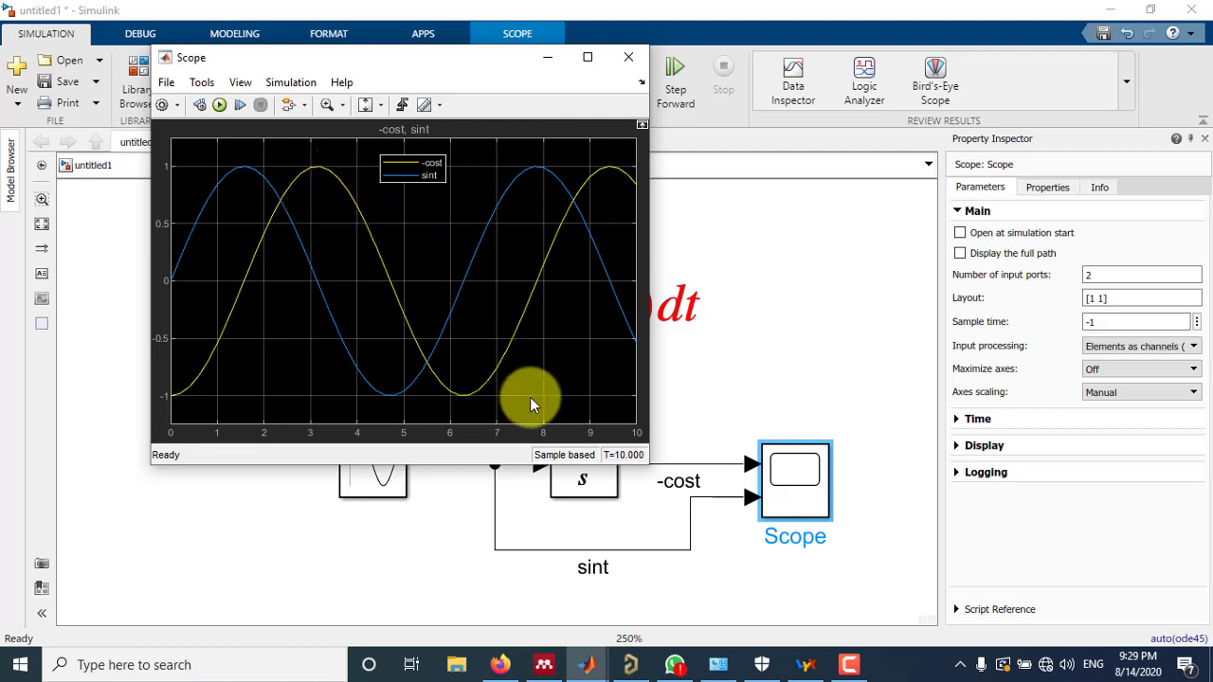
pyautogui.moveTo(682, 482)
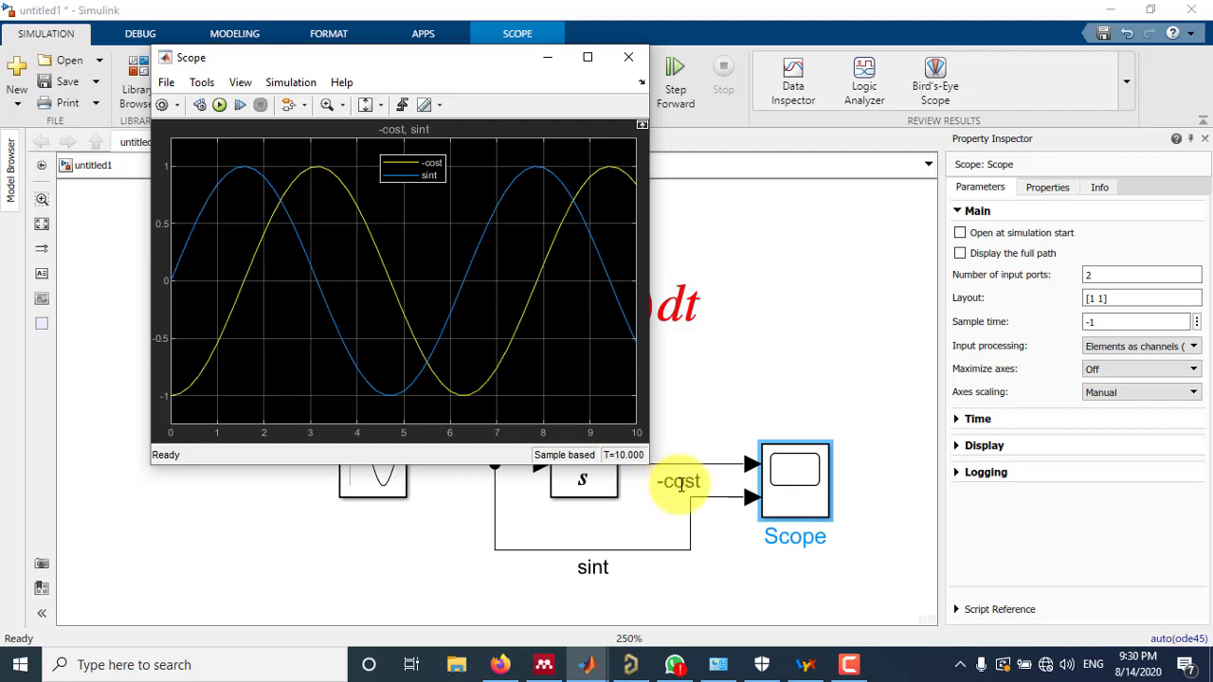
pyautogui.moveTo(455, 208)
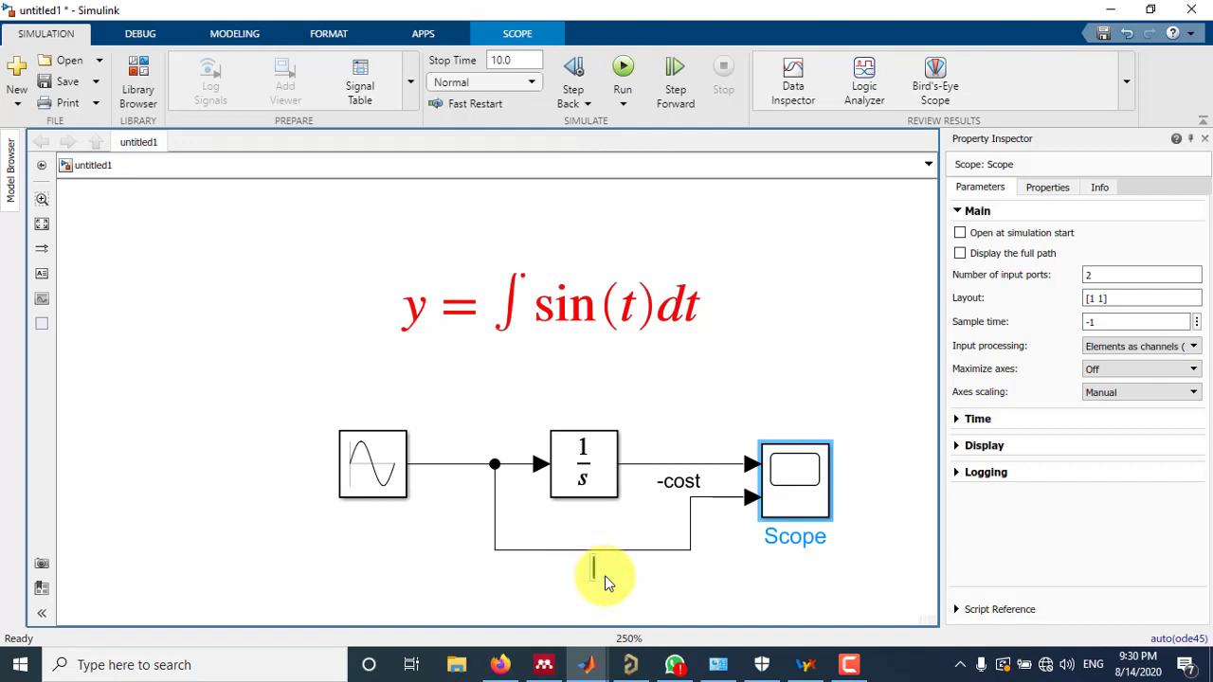
# Rerun the simulation with the lower signal labelled sint and view the Scope.
pyautogui.write('input')
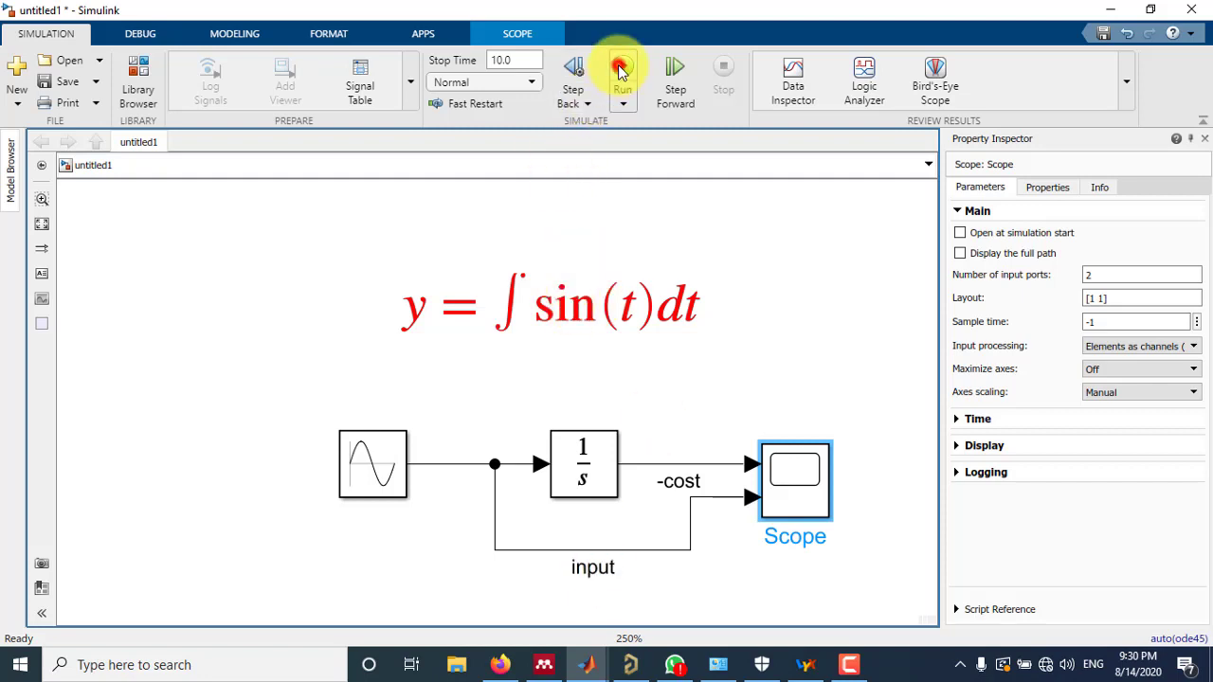
pyautogui.click(621, 66)
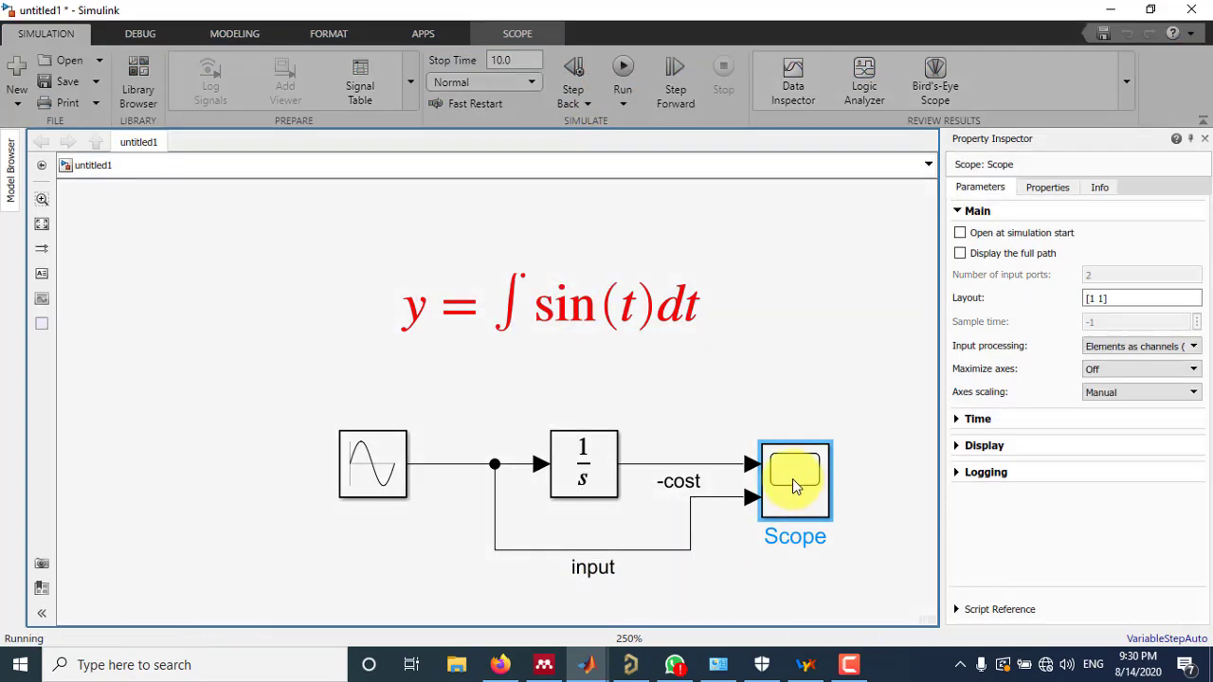
pyautogui.doubleClick(794, 477)
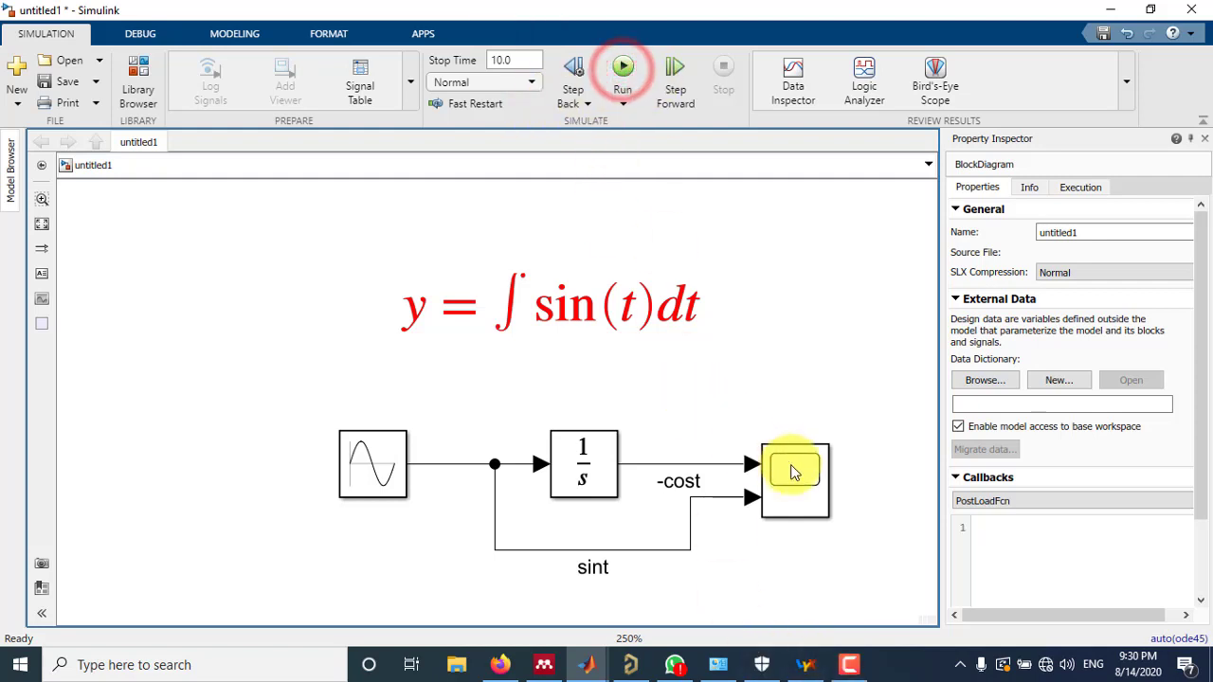
pyautogui.click(621, 64)
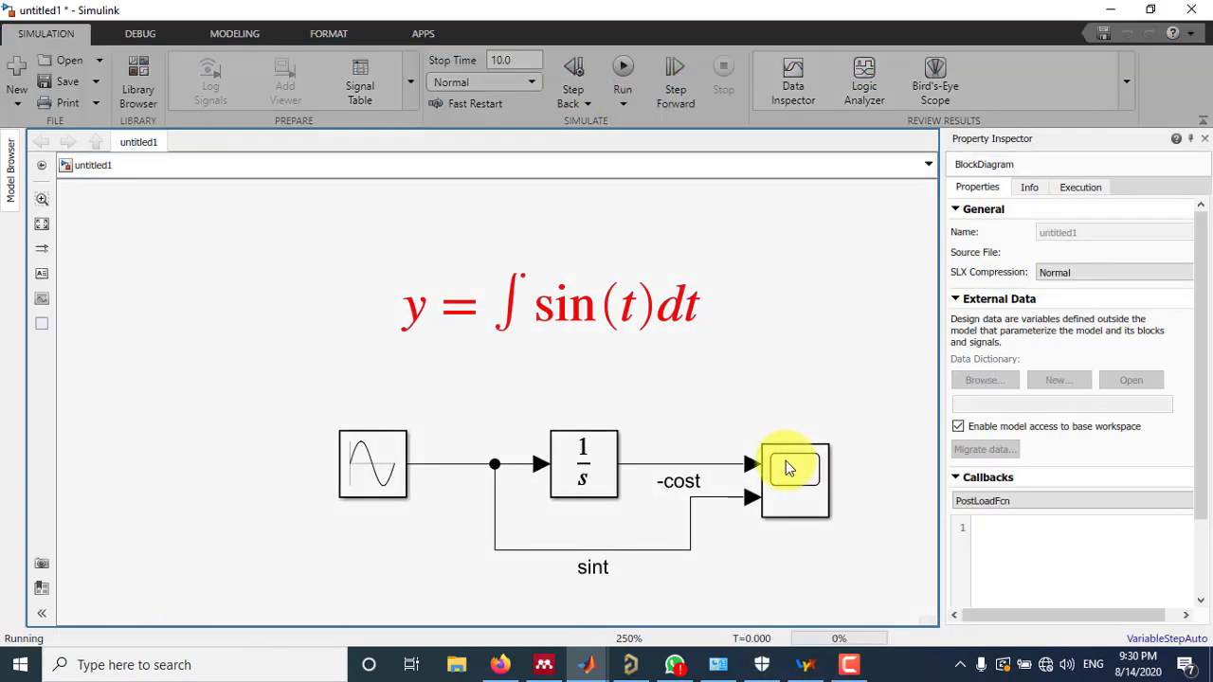
# Reopen the Scope showing -cost and sint with their legend.
pyautogui.click(794, 478)
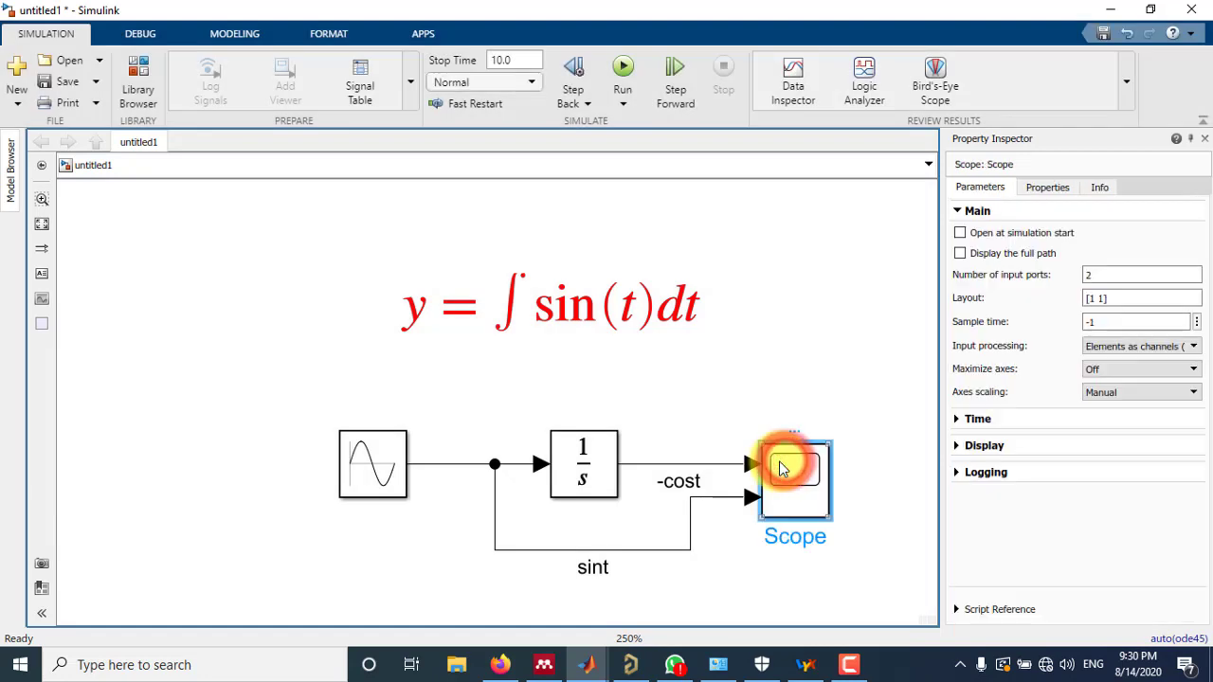
pyautogui.doubleClick(794, 481)
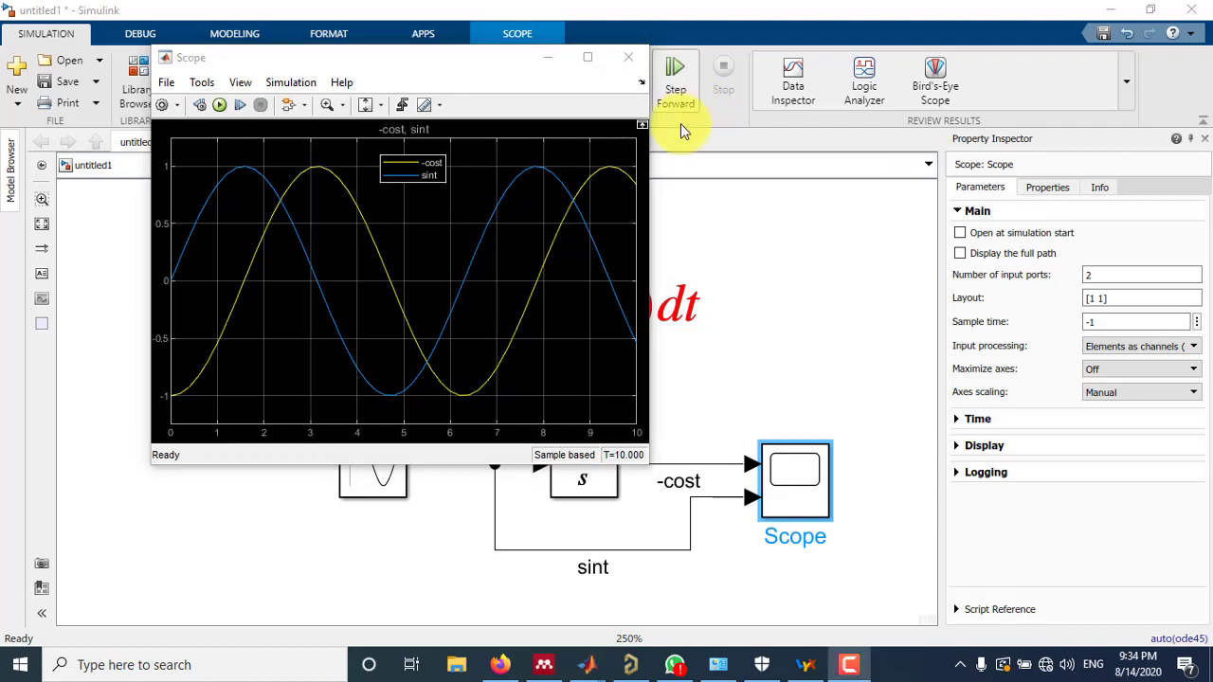
pyautogui.moveTo(375, 72)
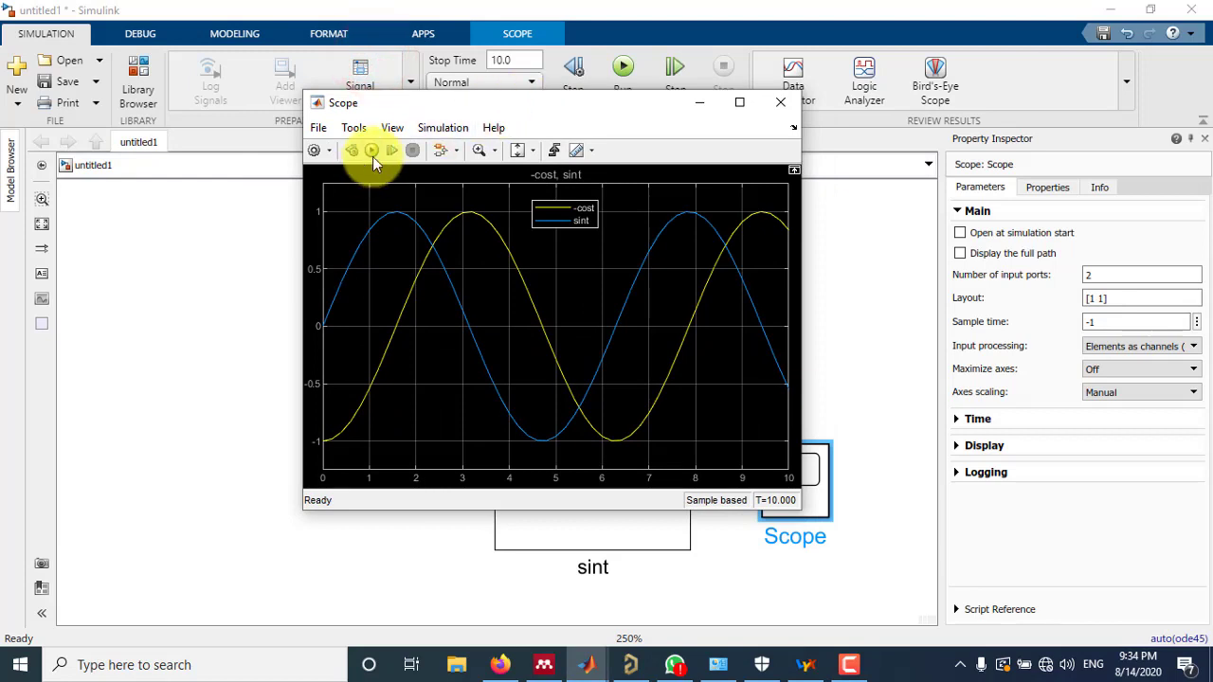
pyautogui.moveTo(371, 149)
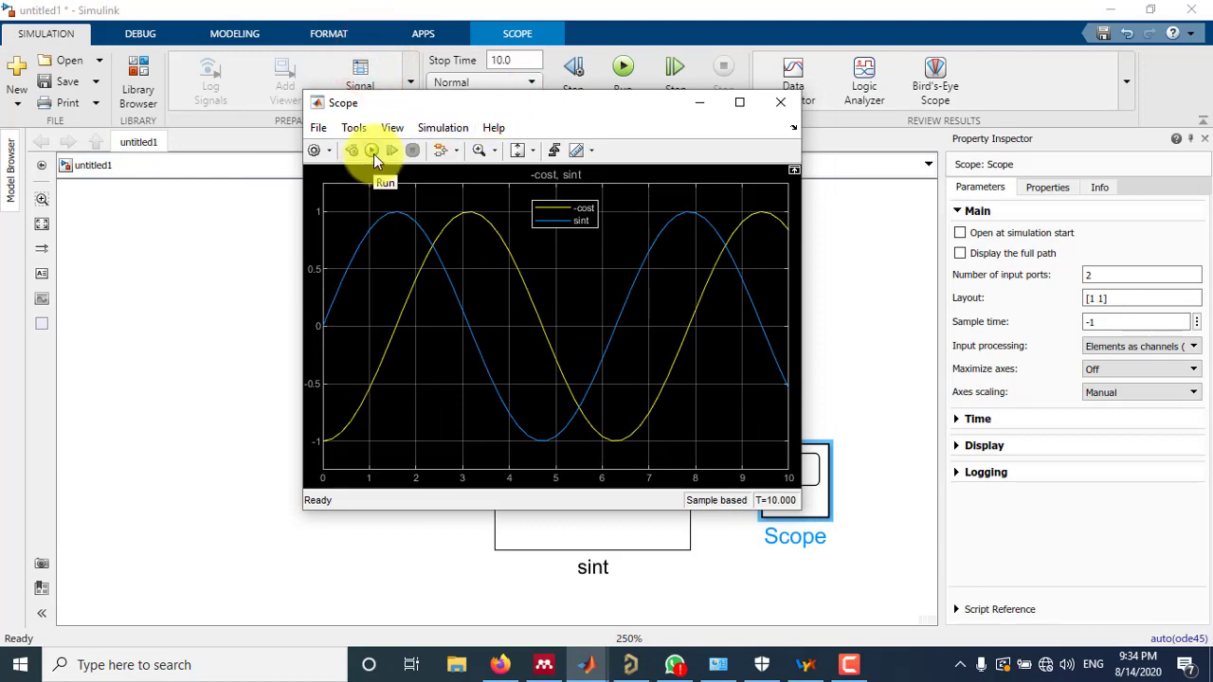
# Rerun the simulation from the Scope so both curves redraw over 10 s.
pyautogui.click(371, 150)
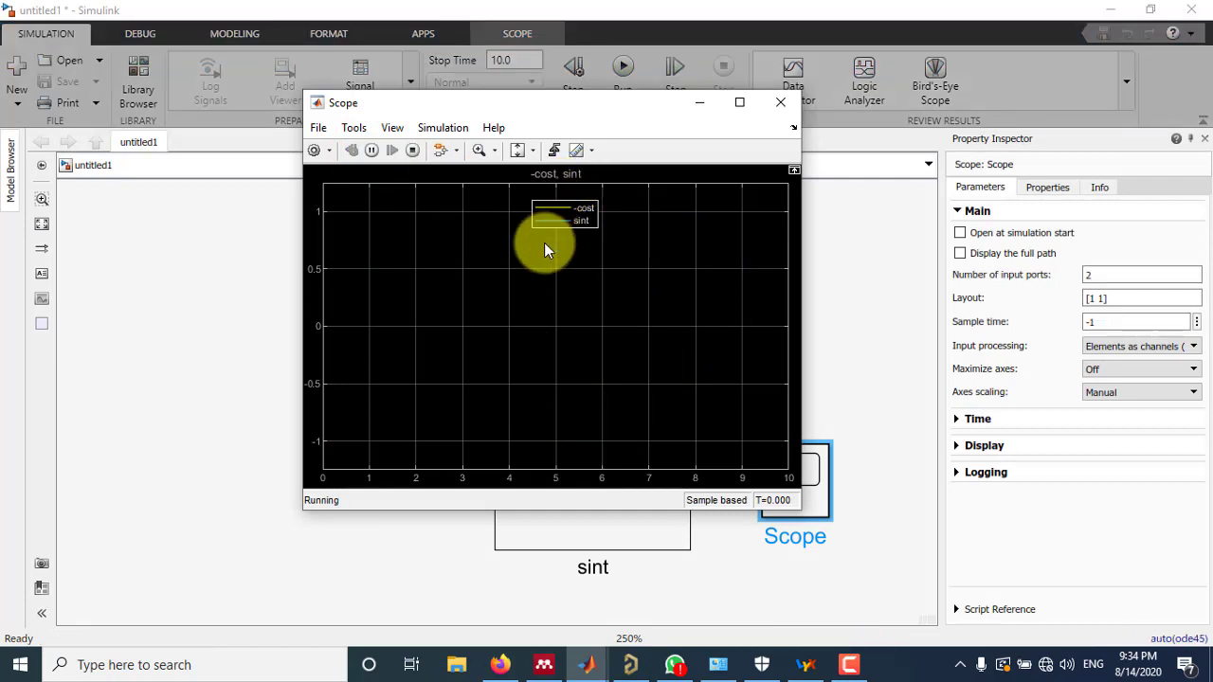
pyautogui.click(622, 65)
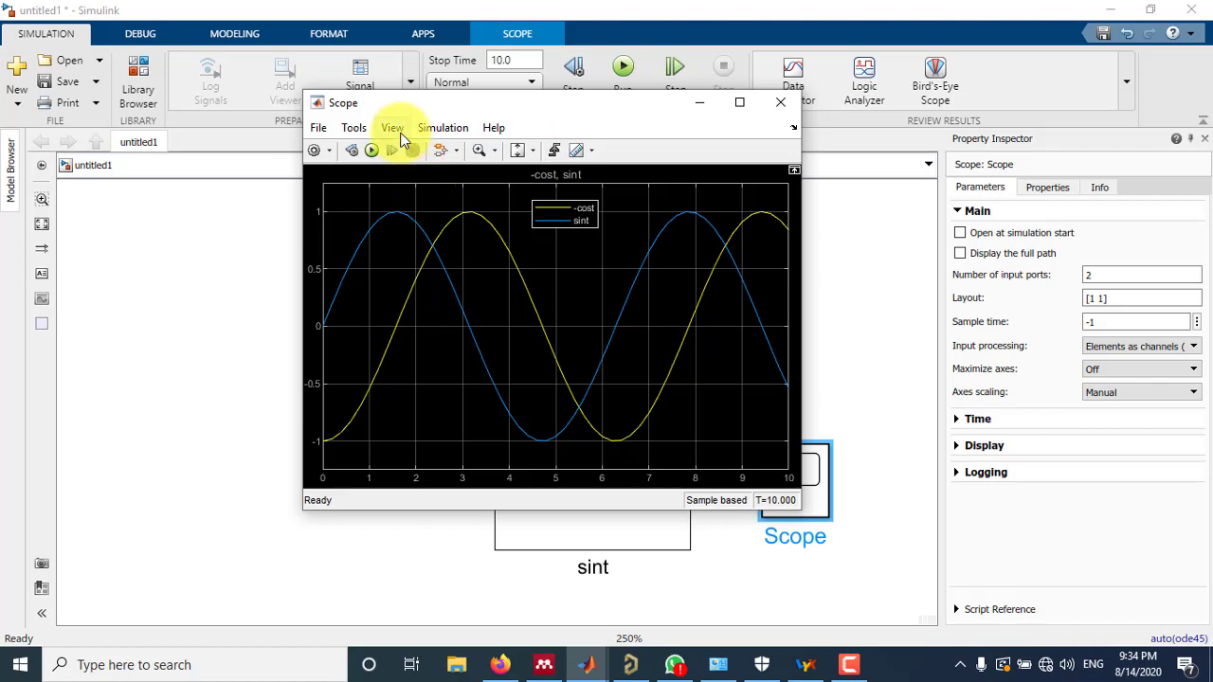
# Switch the Scope layout to 2x1 stacked plots, then back to a single 1x1 plot.
pyautogui.click(390, 127)
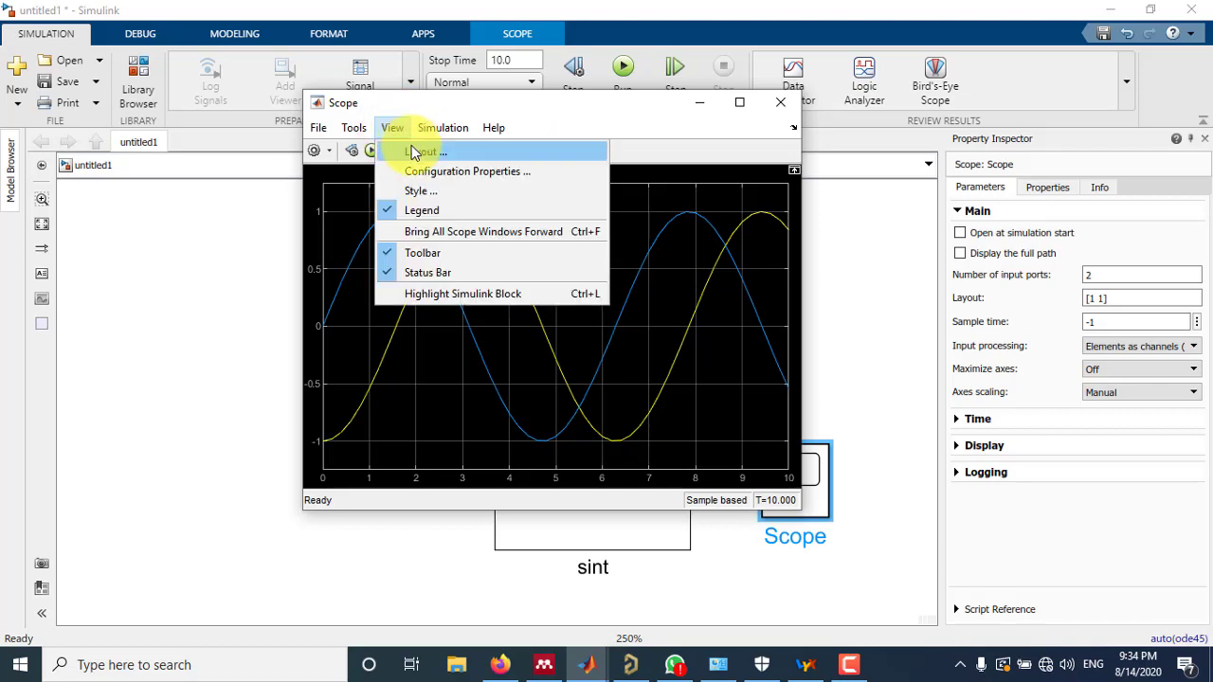
pyautogui.click(424, 152)
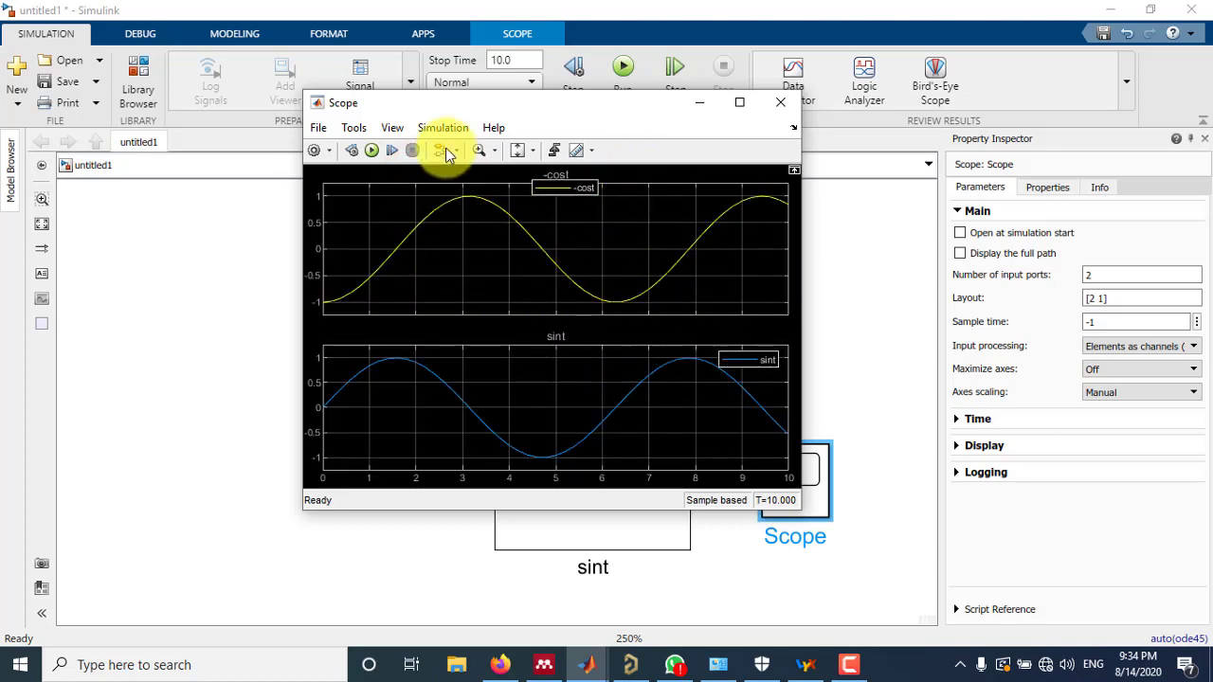
pyautogui.click(390, 127)
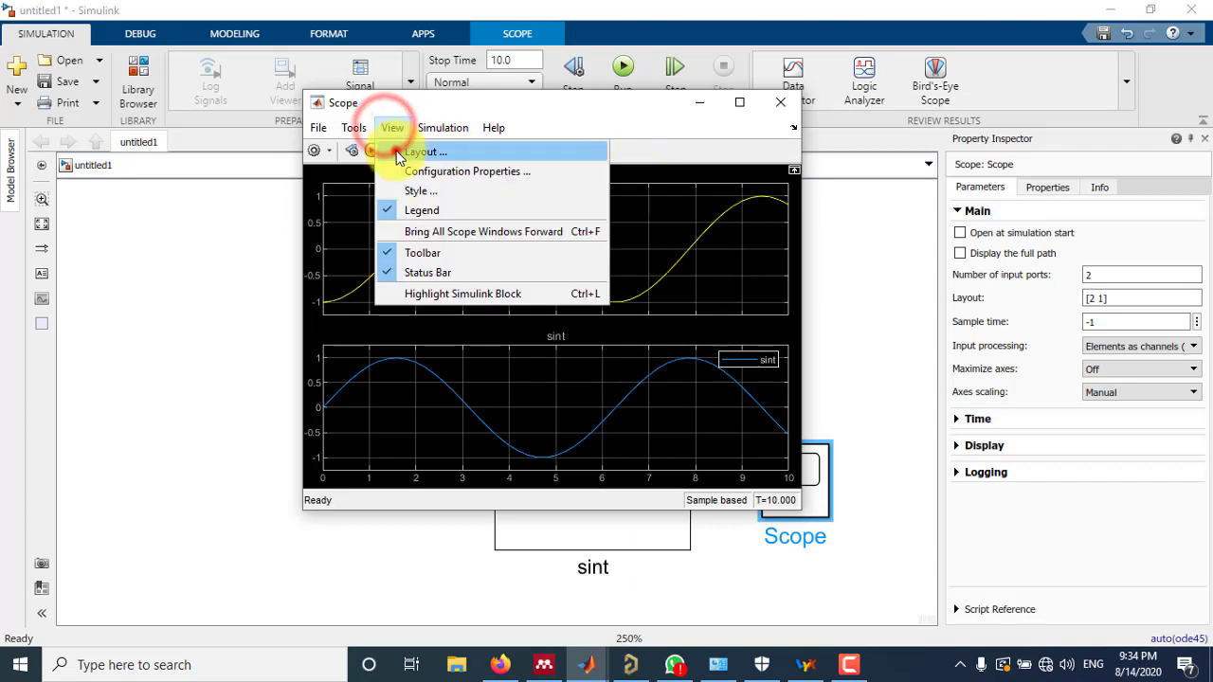
pyautogui.click(424, 151)
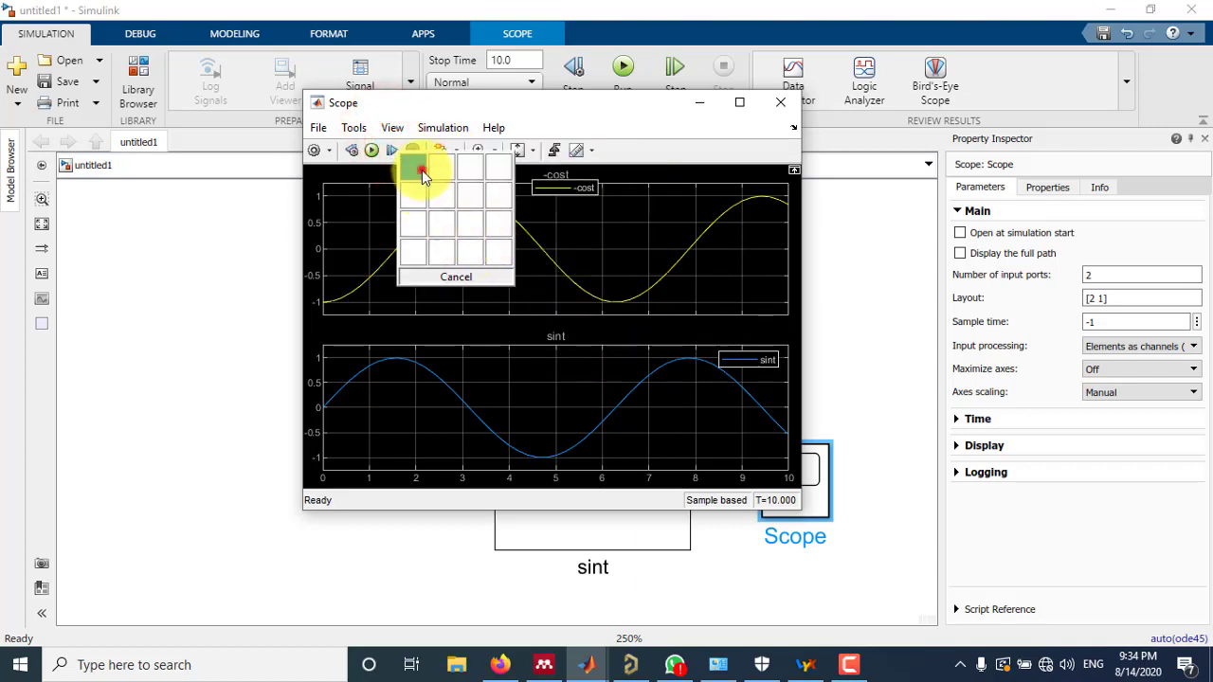
pyautogui.click(414, 167)
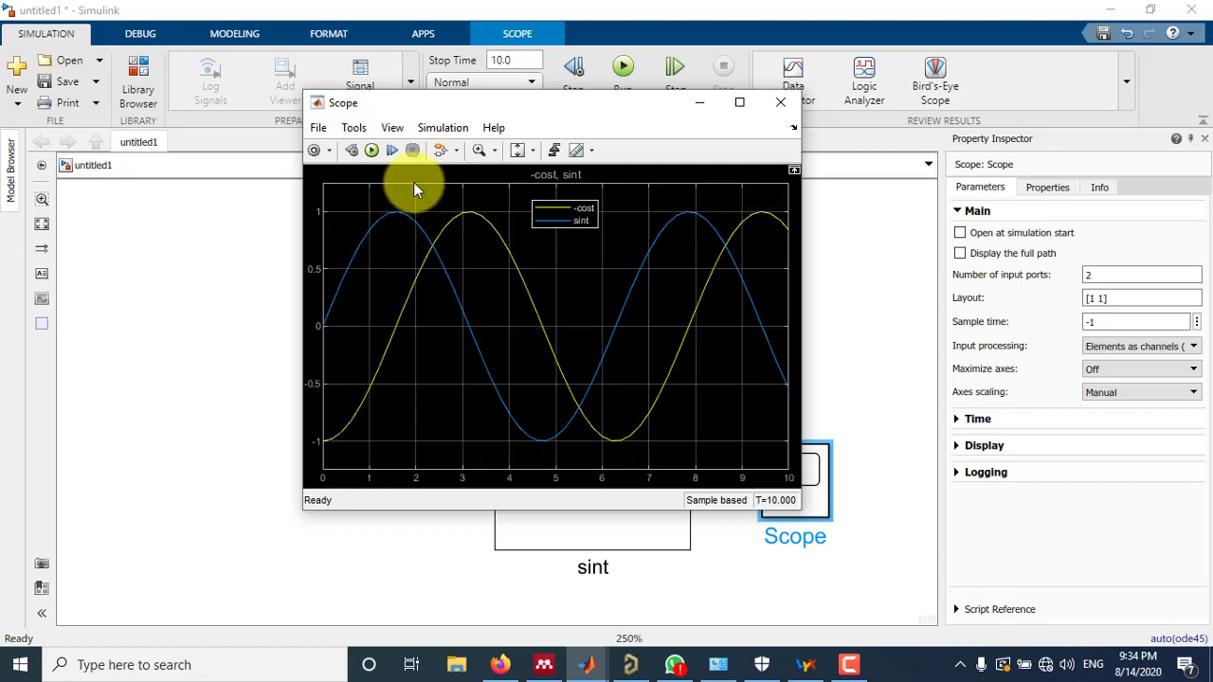
pyautogui.click(392, 127)
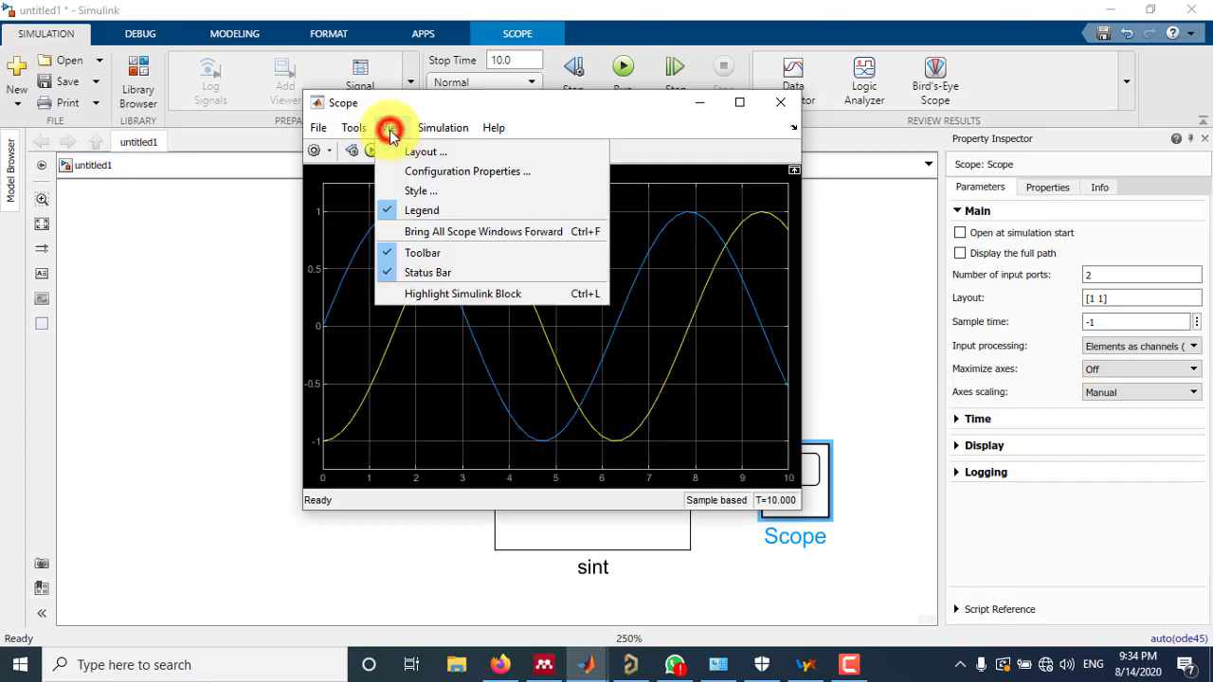
pyautogui.moveTo(420, 190)
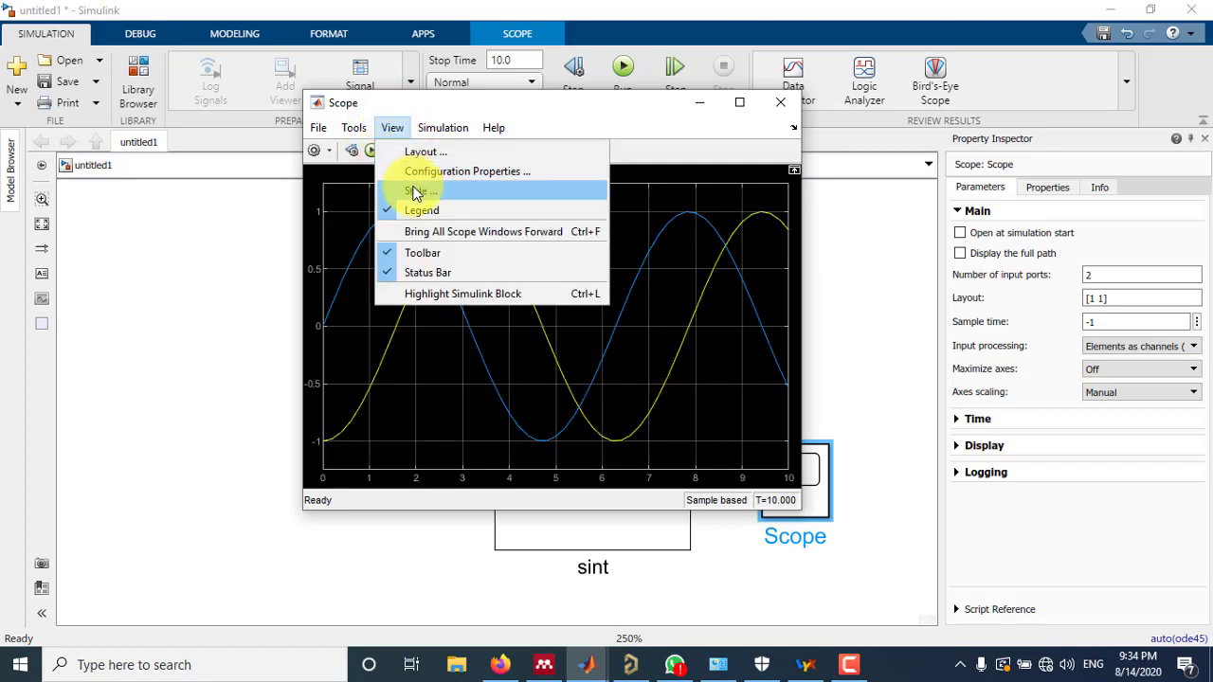
# Style the Scope with white axes and -cost as a red line of width 2.
pyautogui.click(417, 190)
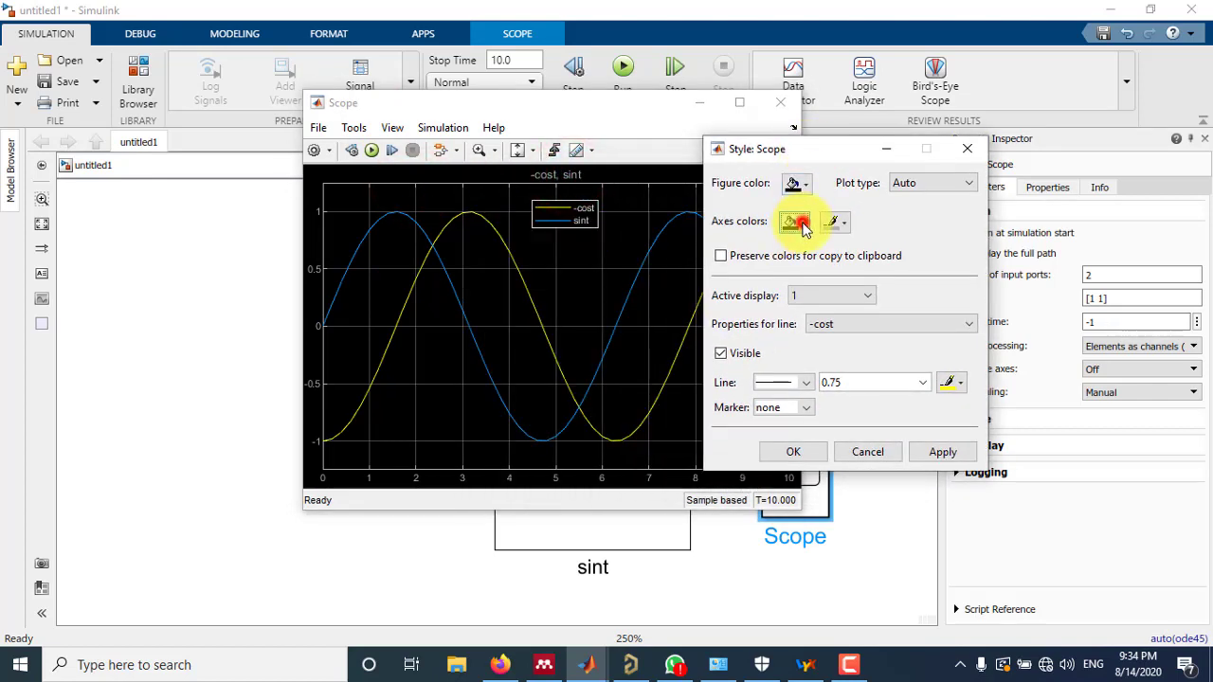
pyautogui.click(792, 220)
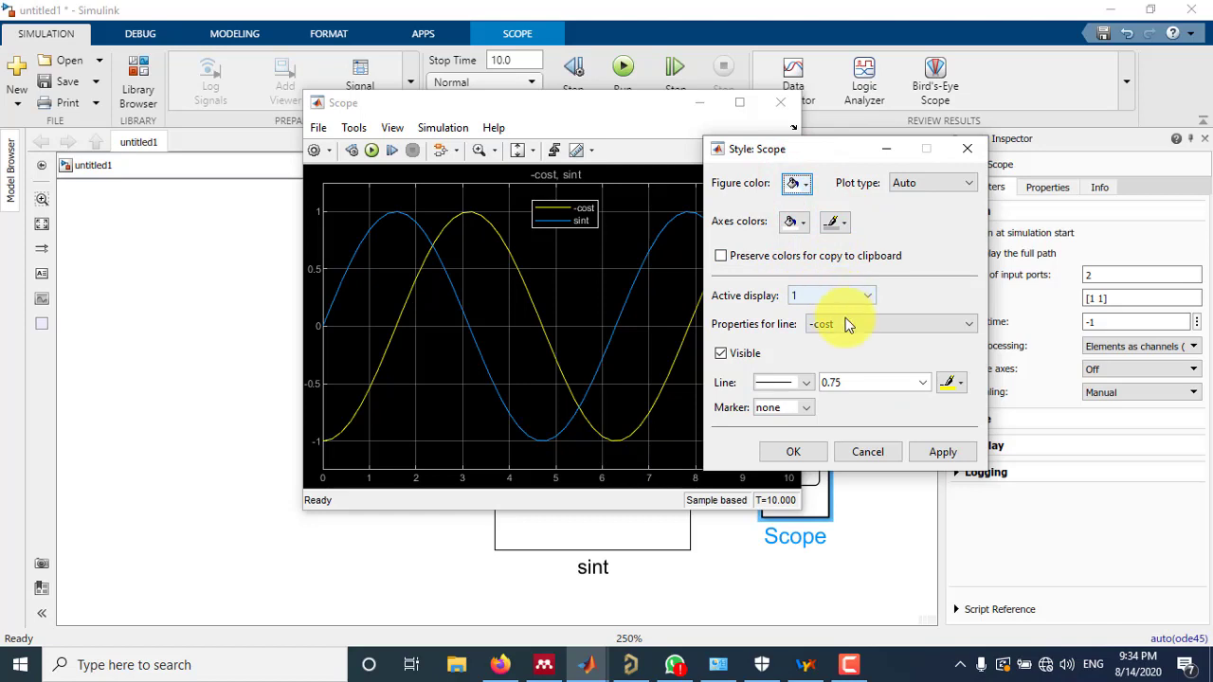
pyautogui.tripleClick(871, 382)
pyautogui.write('2')
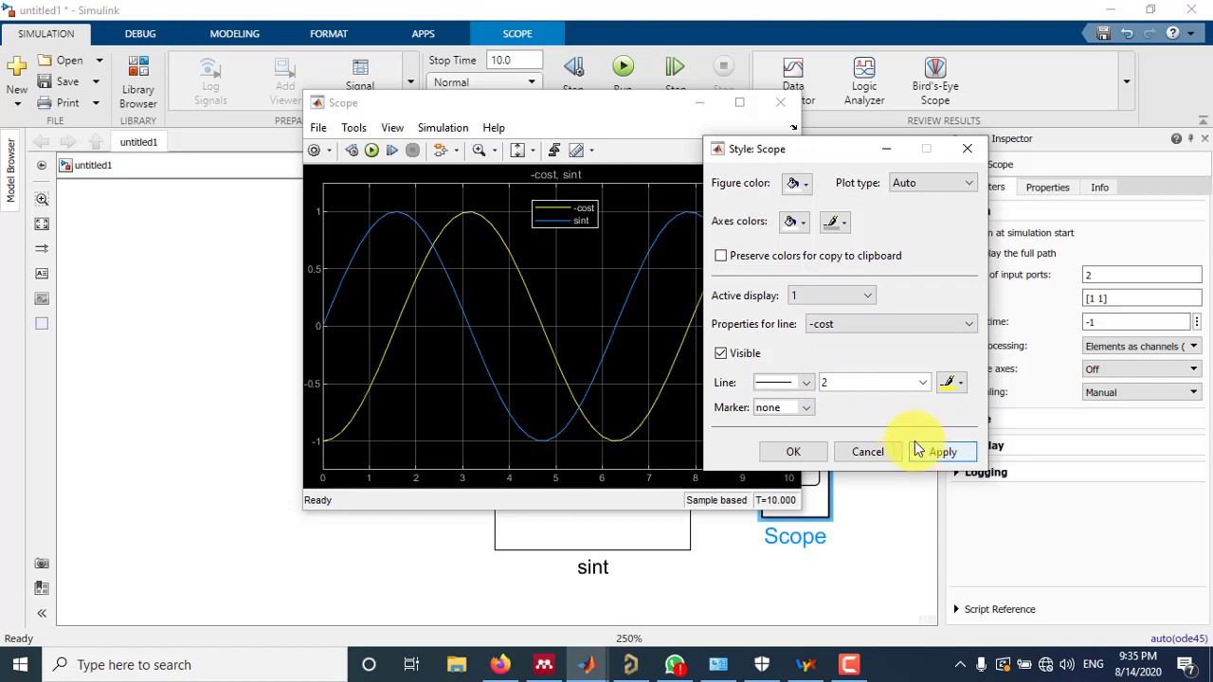
pyautogui.click(951, 382)
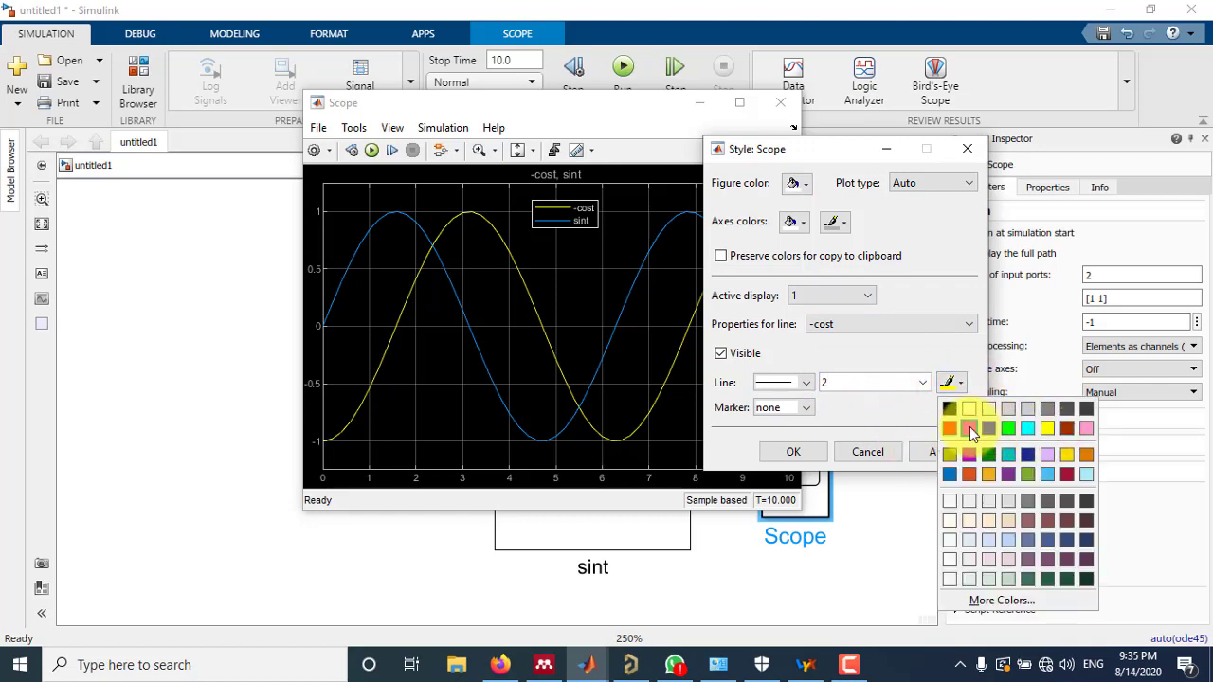
pyautogui.click(970, 428)
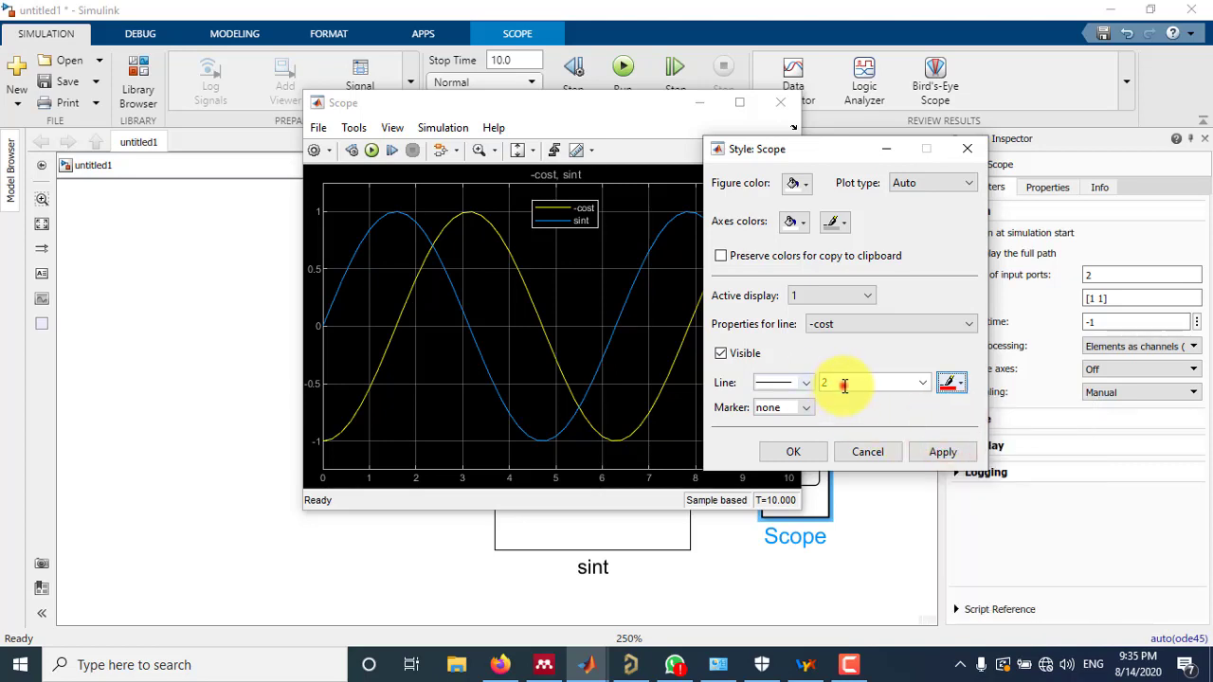
pyautogui.click(942, 451)
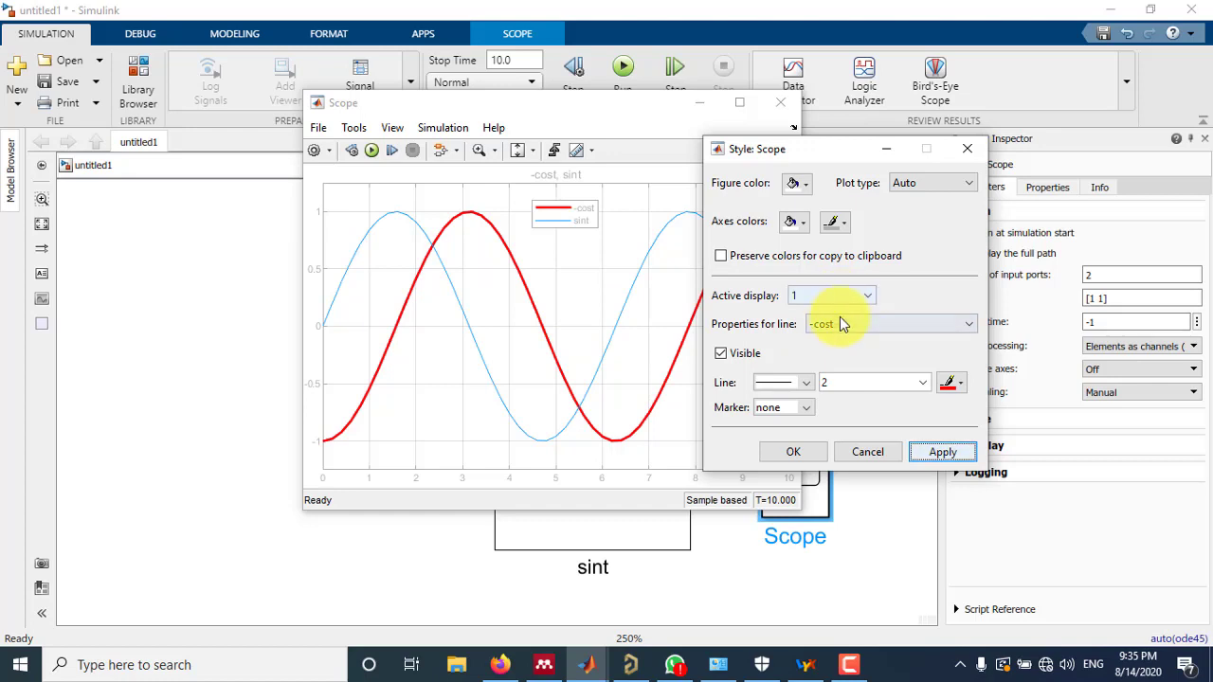
# Restyle the sint curve as a blue line with width 2 and apply it.
pyautogui.click(966, 324)
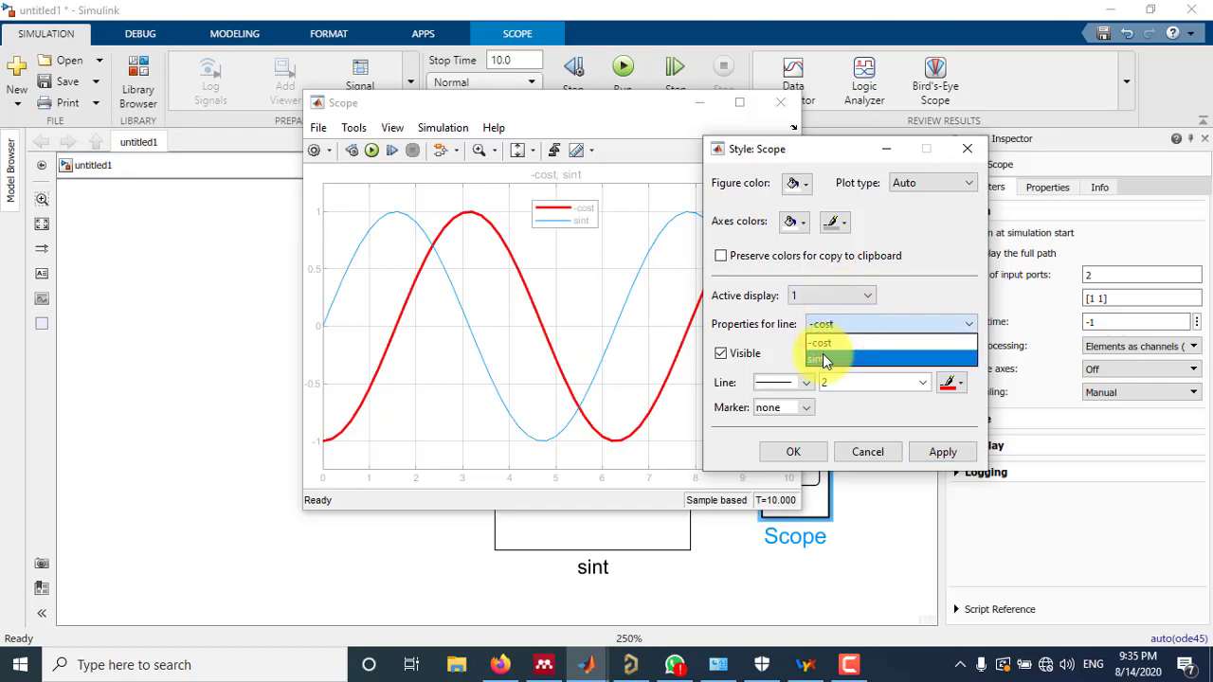
pyautogui.click(819, 358)
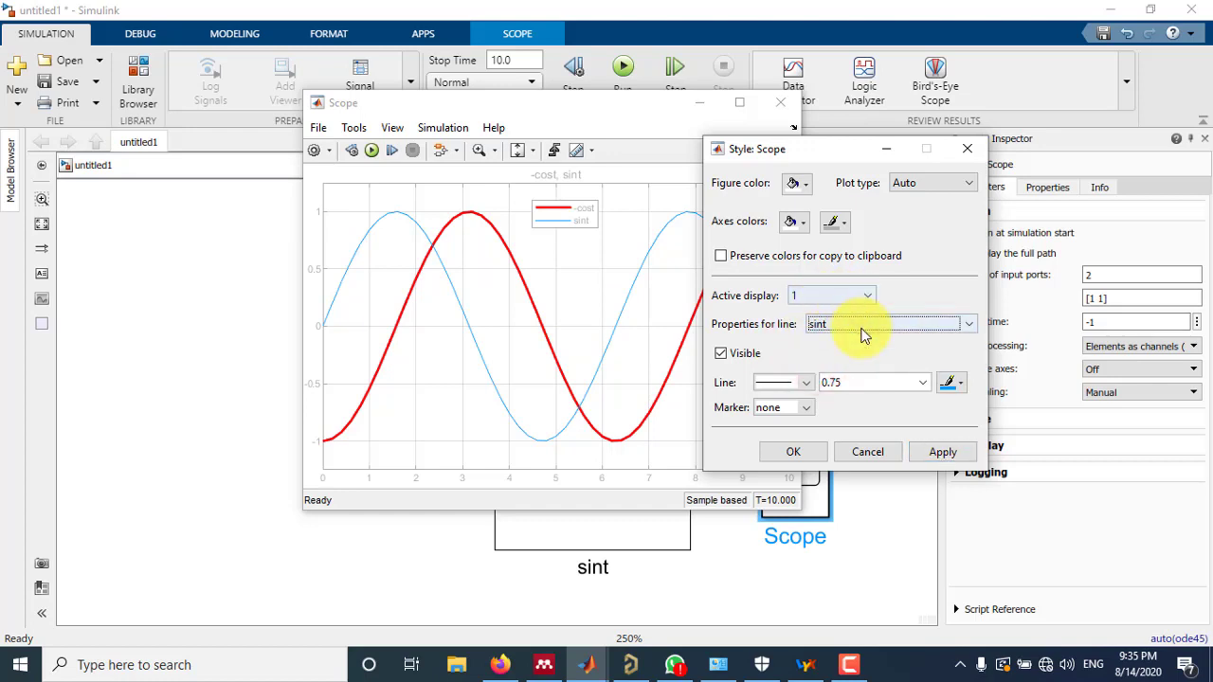
pyautogui.click(966, 324)
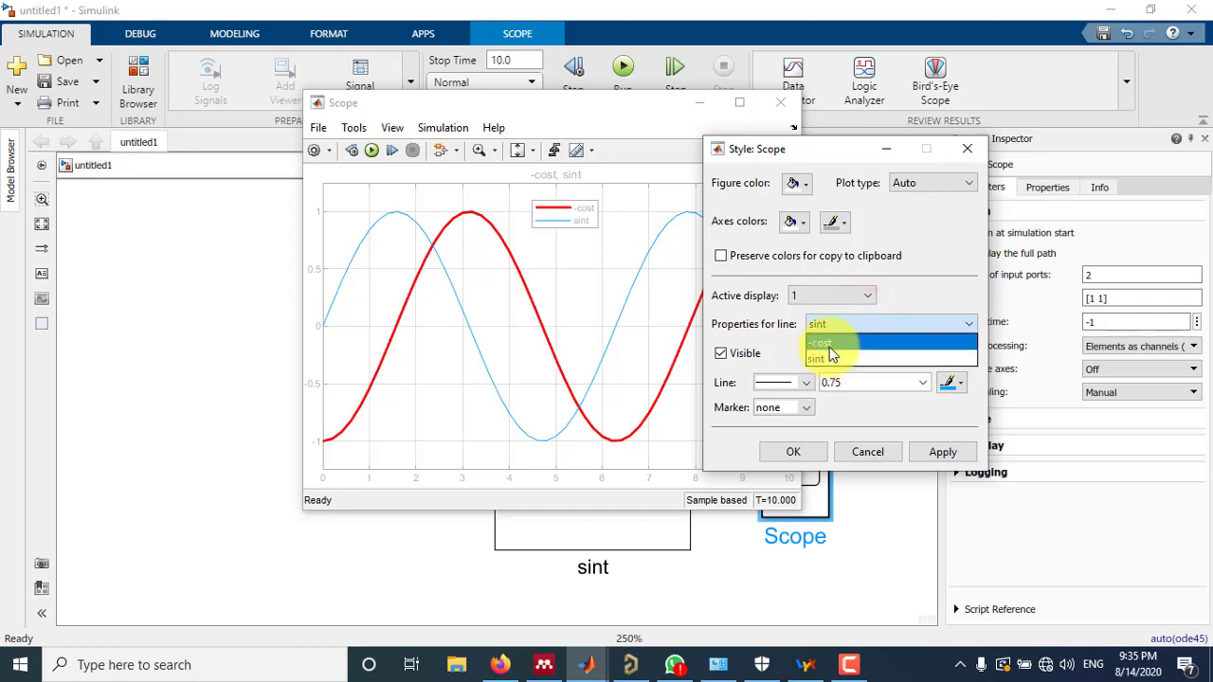
pyautogui.click(817, 358)
pyautogui.write('2')
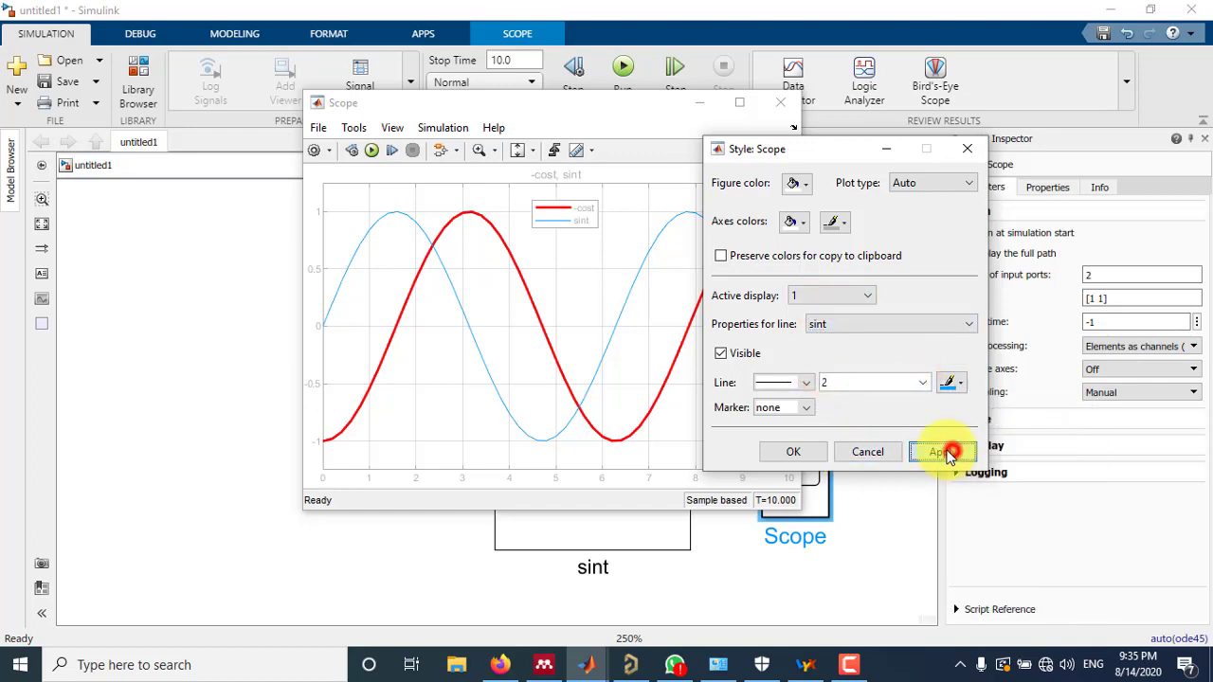
pyautogui.click(942, 451)
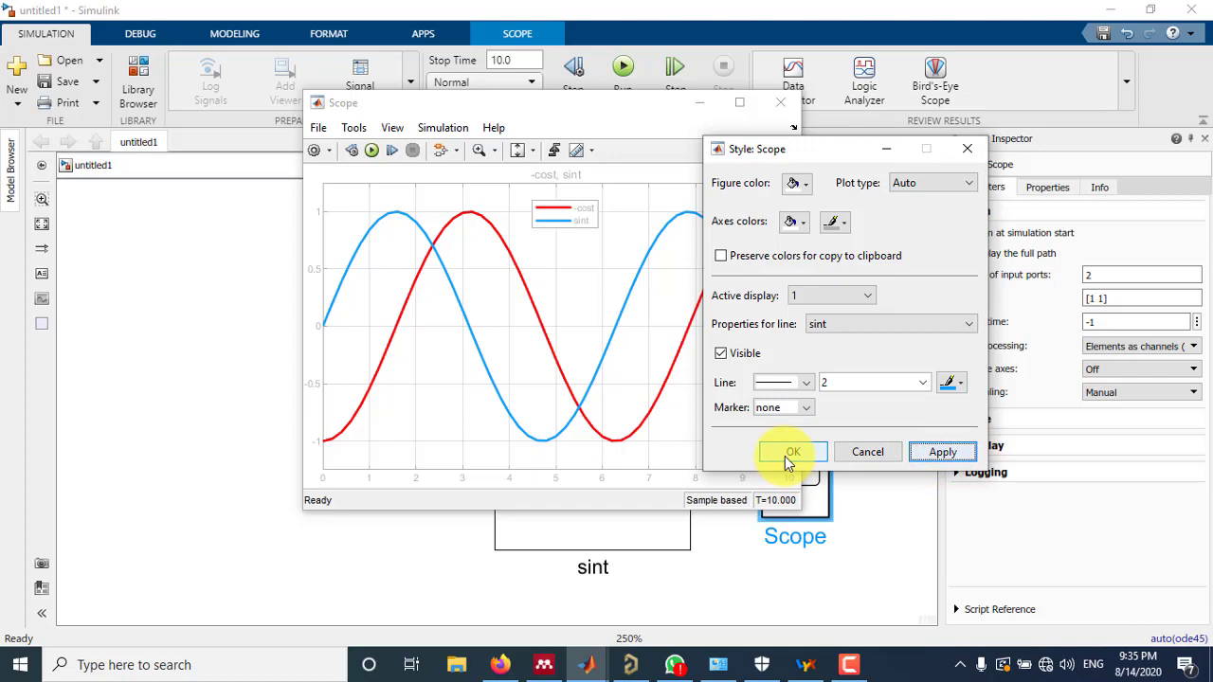
# Confirm the line styles and close the Style: Scope settings.
pyautogui.click(842, 222)
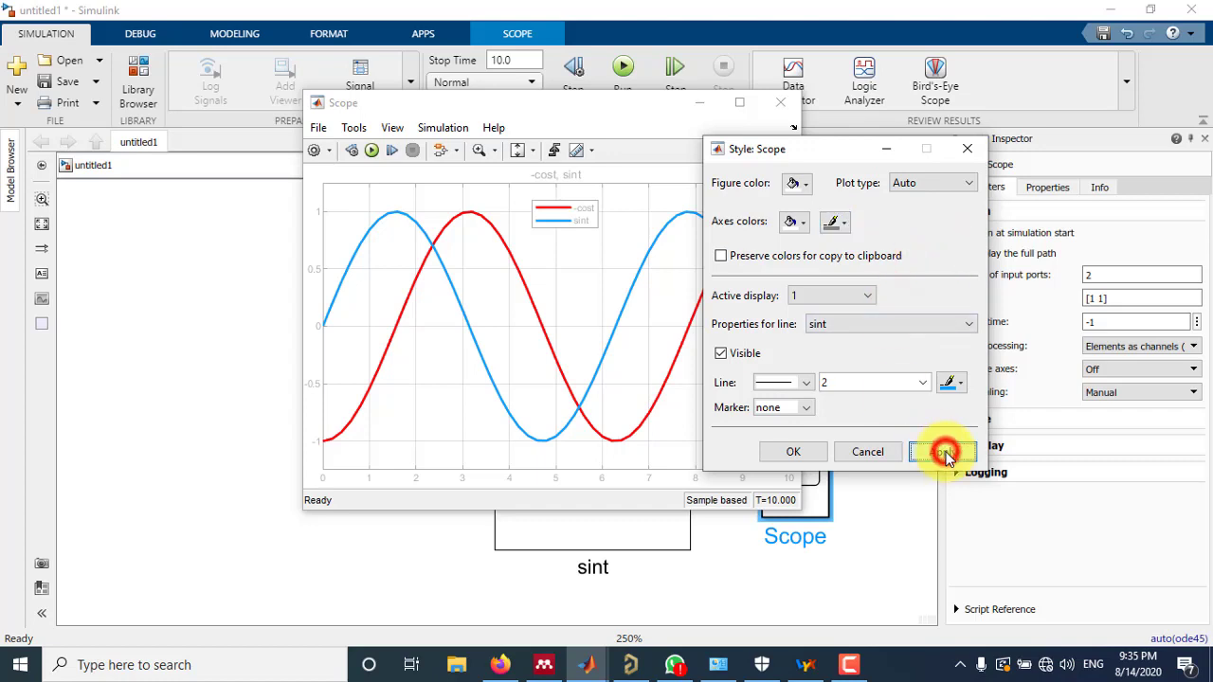
pyautogui.click(845, 222)
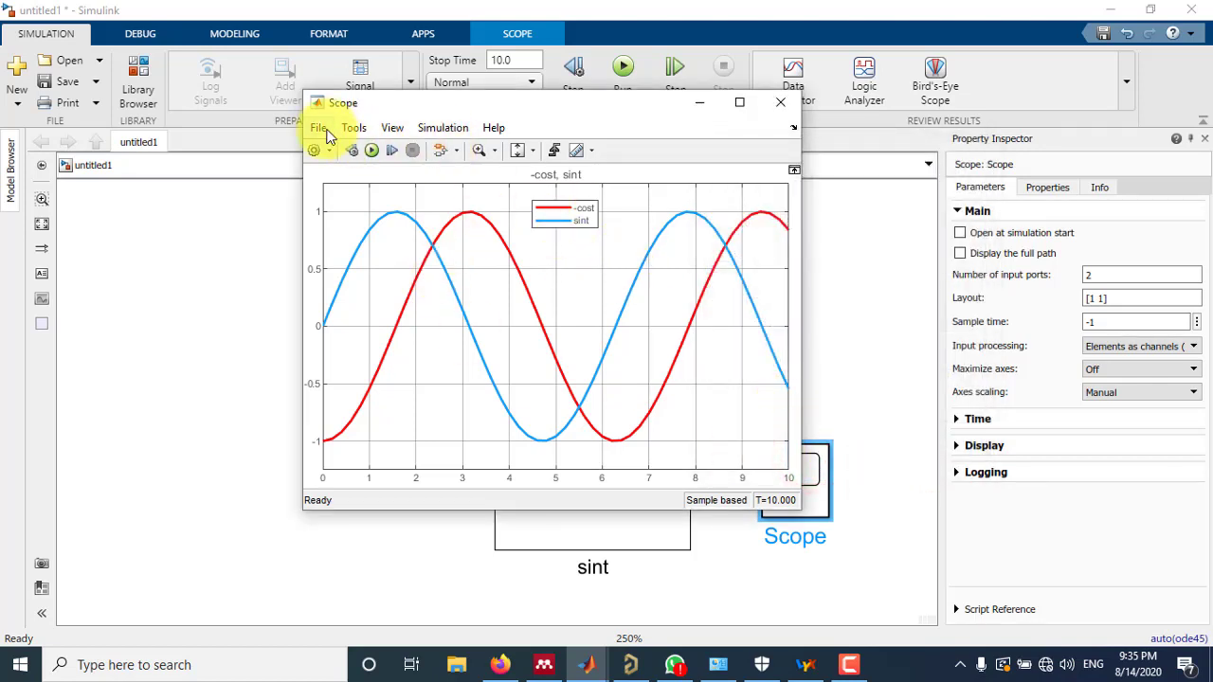
pyautogui.click(318, 127)
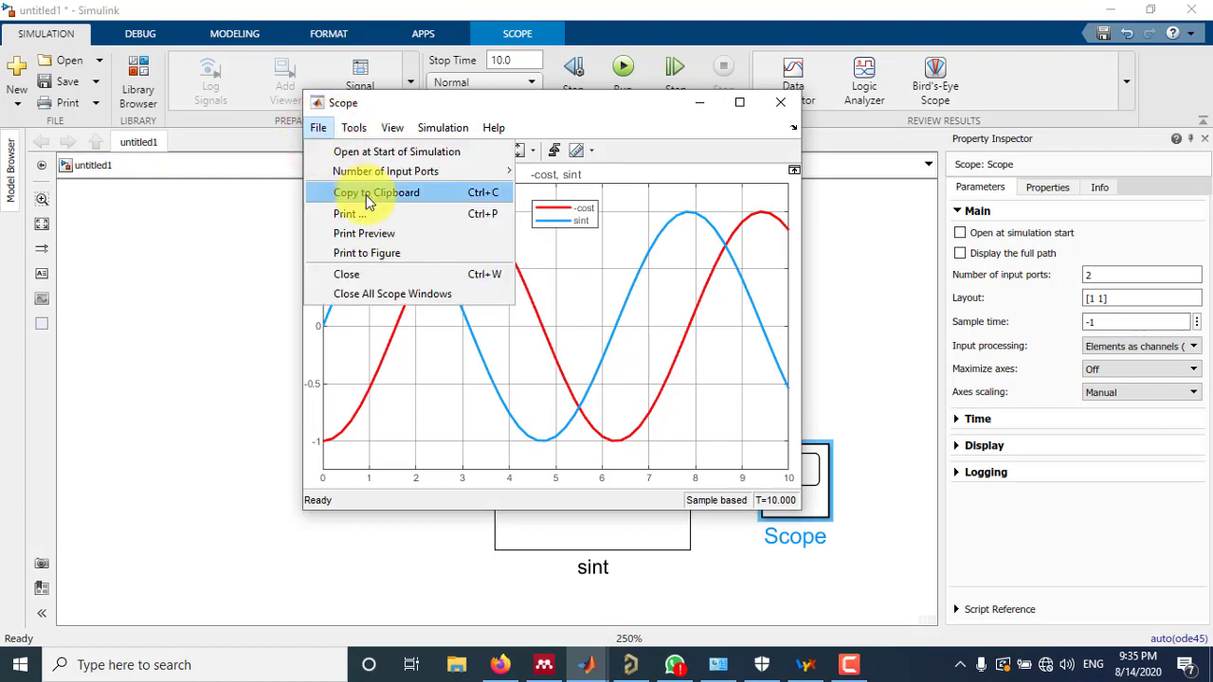
pyautogui.moveTo(364, 166)
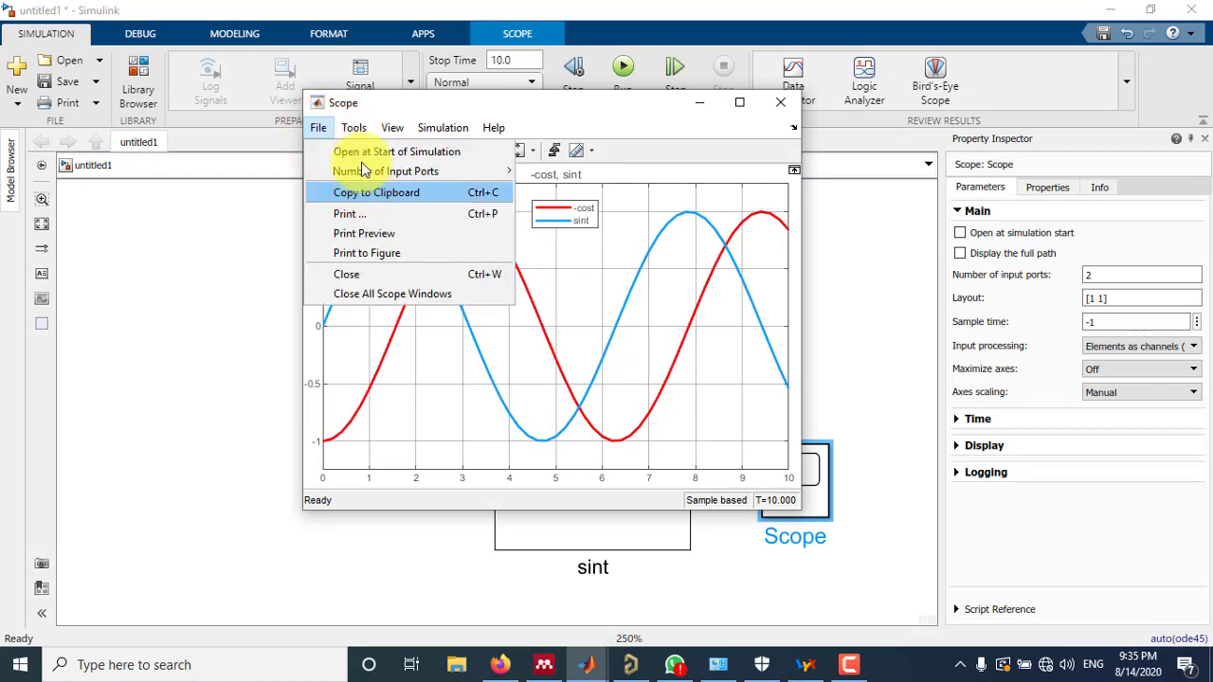
pyautogui.moveTo(349, 201)
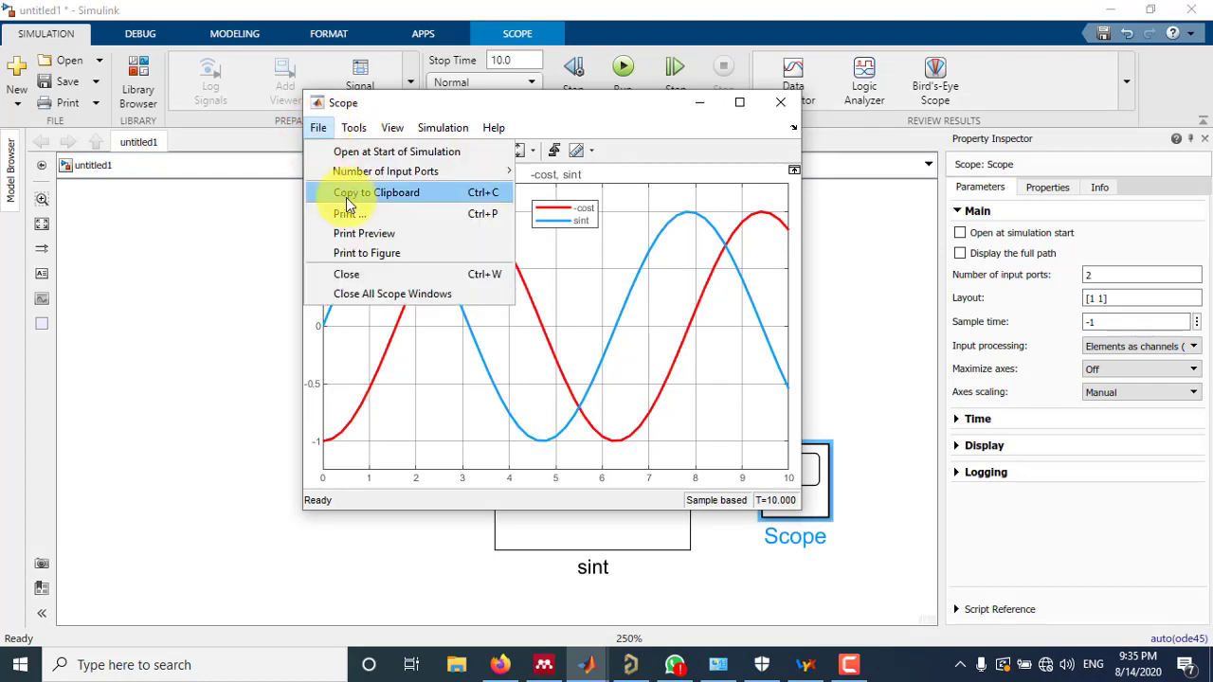
pyautogui.moveTo(398, 194)
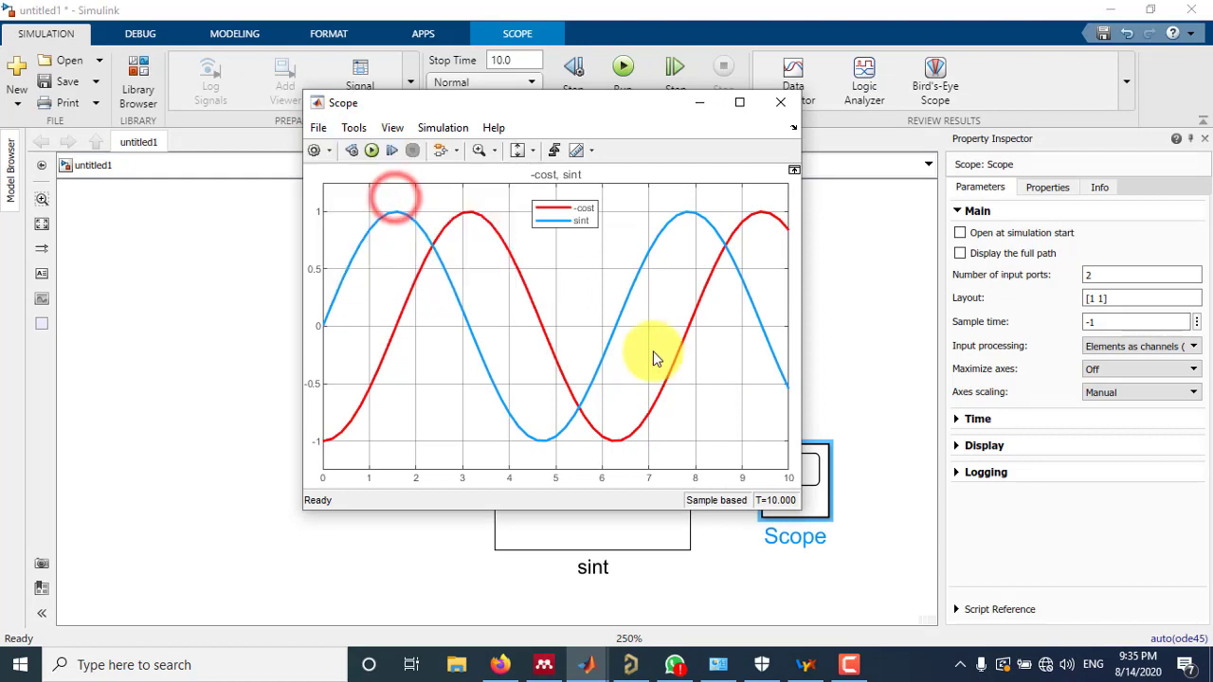
pyautogui.moveTo(742, 485)
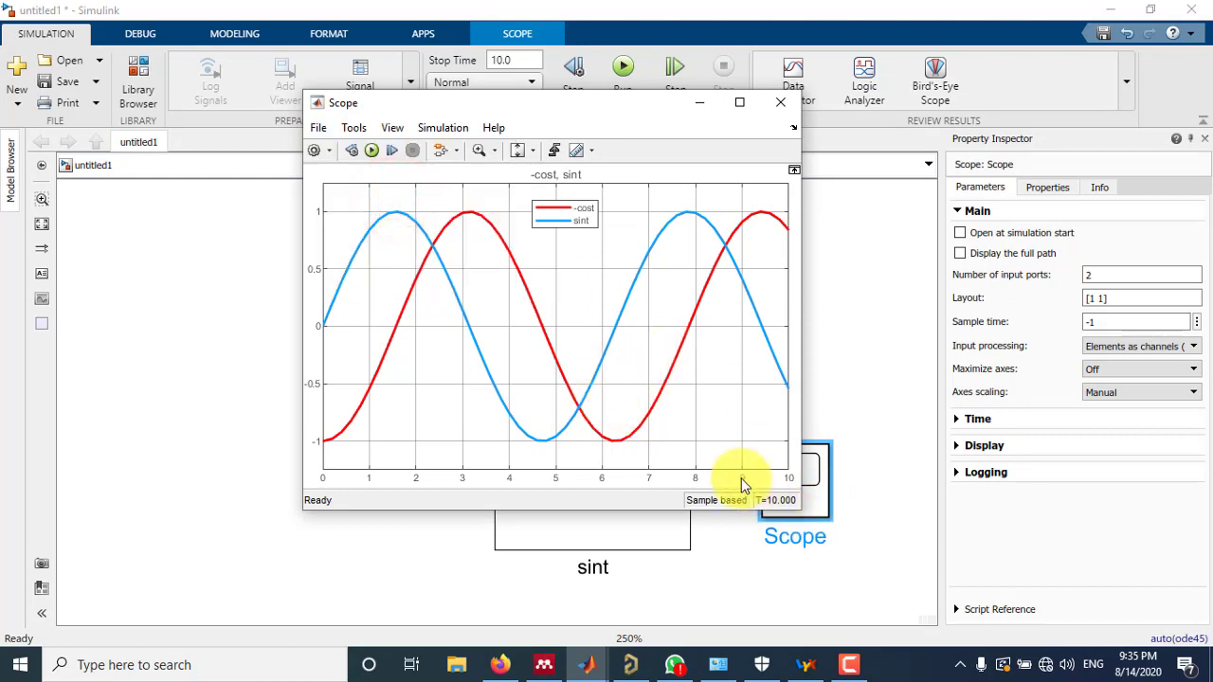
pyautogui.moveTo(716, 321)
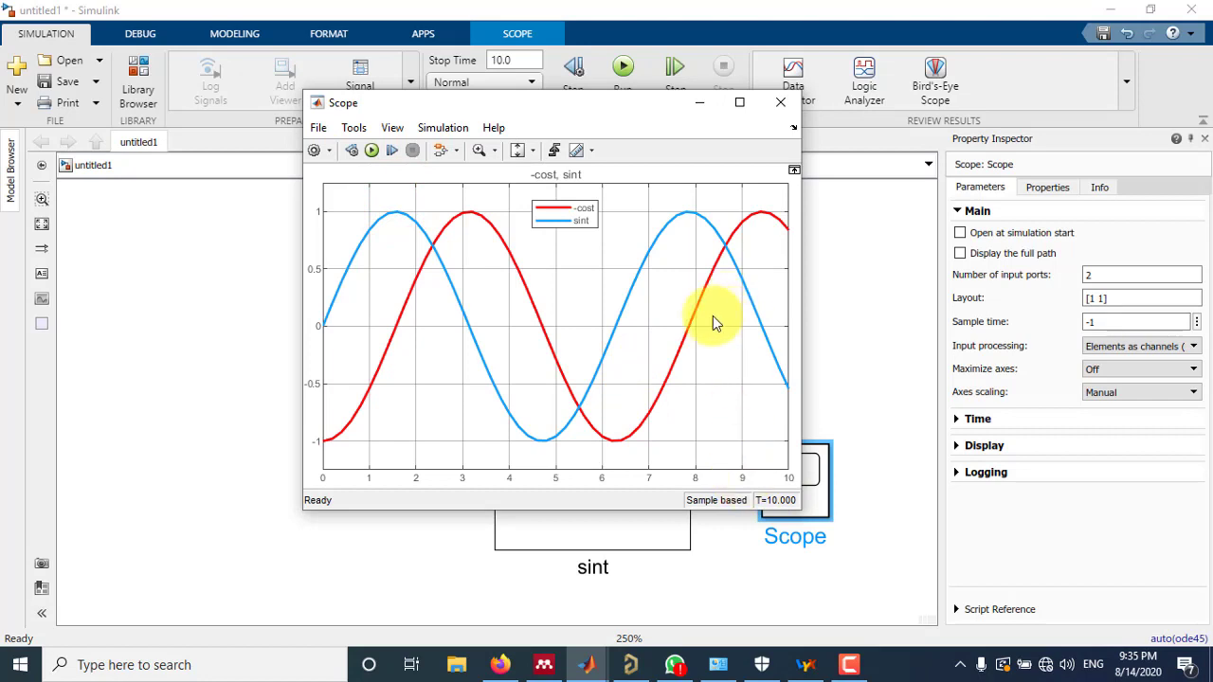
pyautogui.moveTo(690, 314)
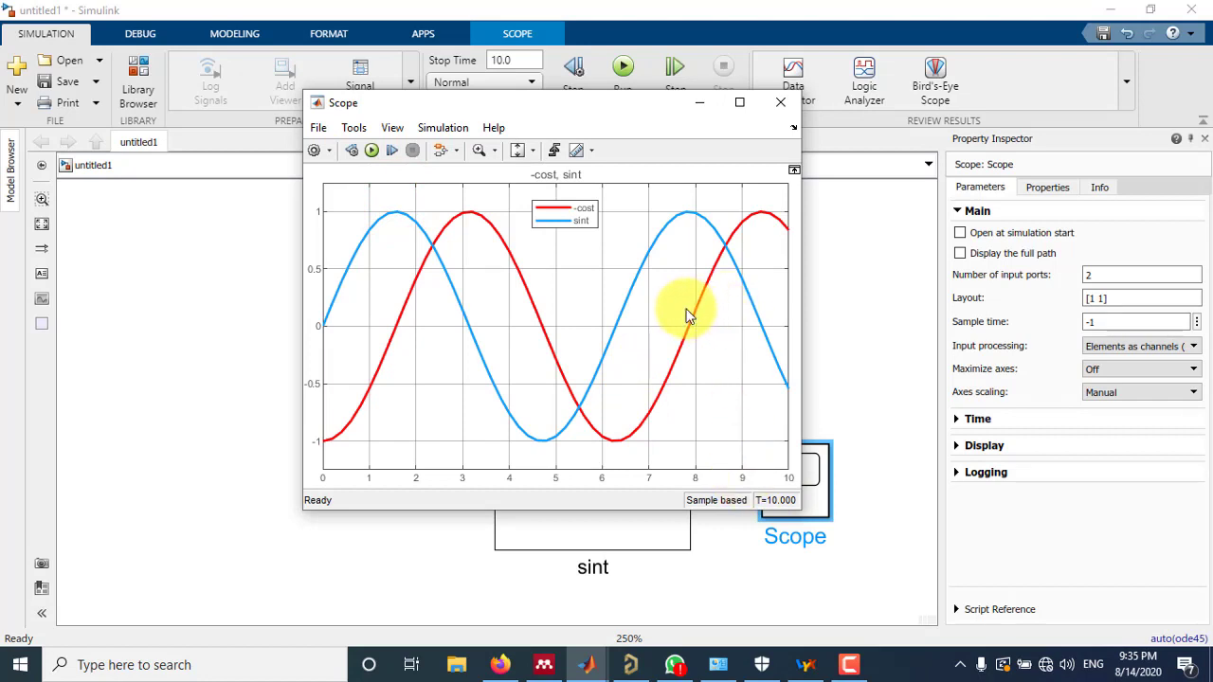
pyautogui.moveTo(792, 129)
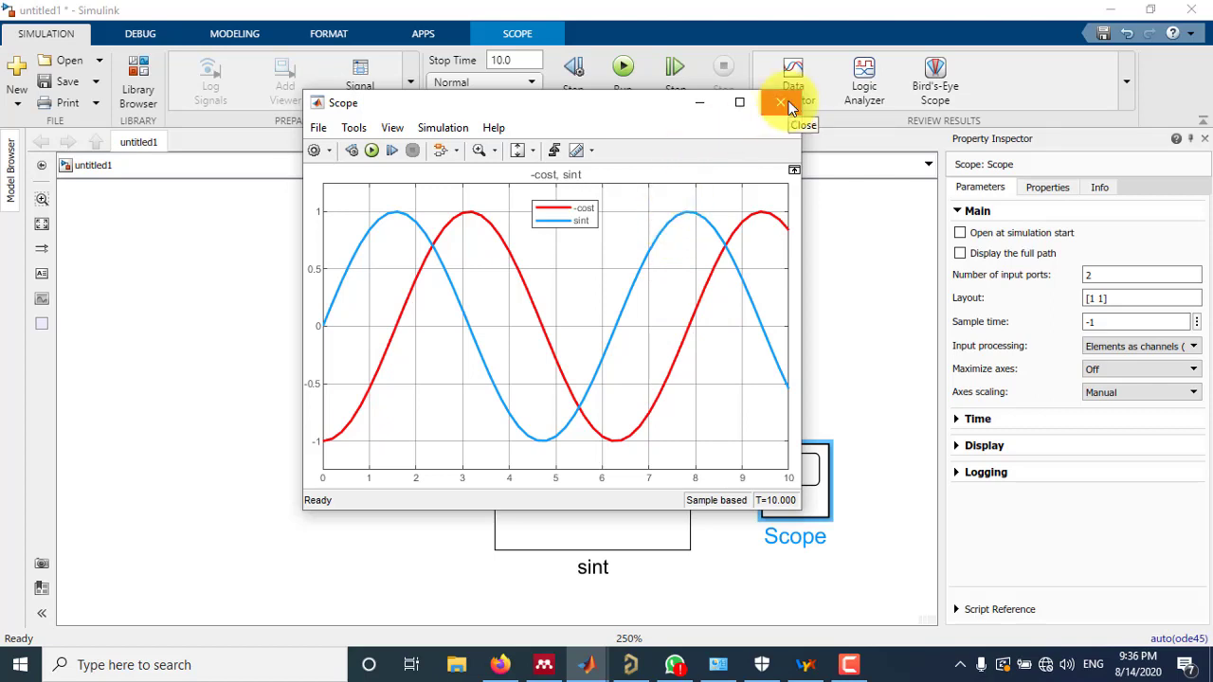
# Close the Scope window and select the Scope block in the untitled1 model.
pyautogui.click(779, 102)
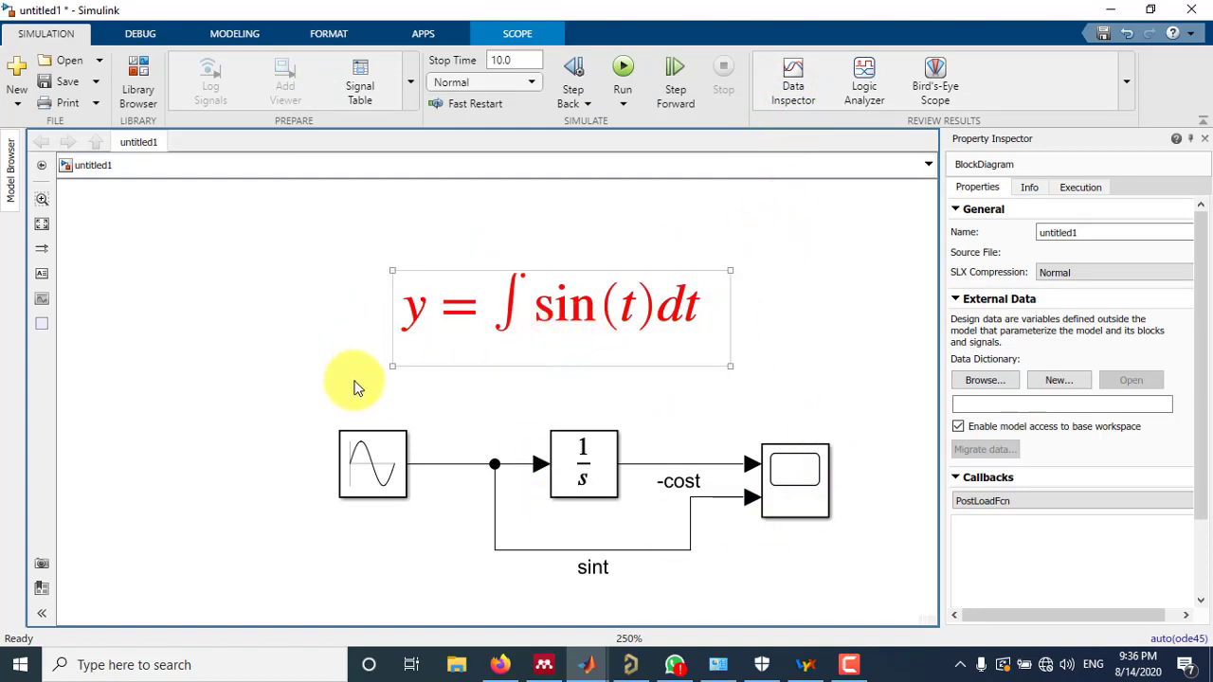
pyautogui.click(701, 434)
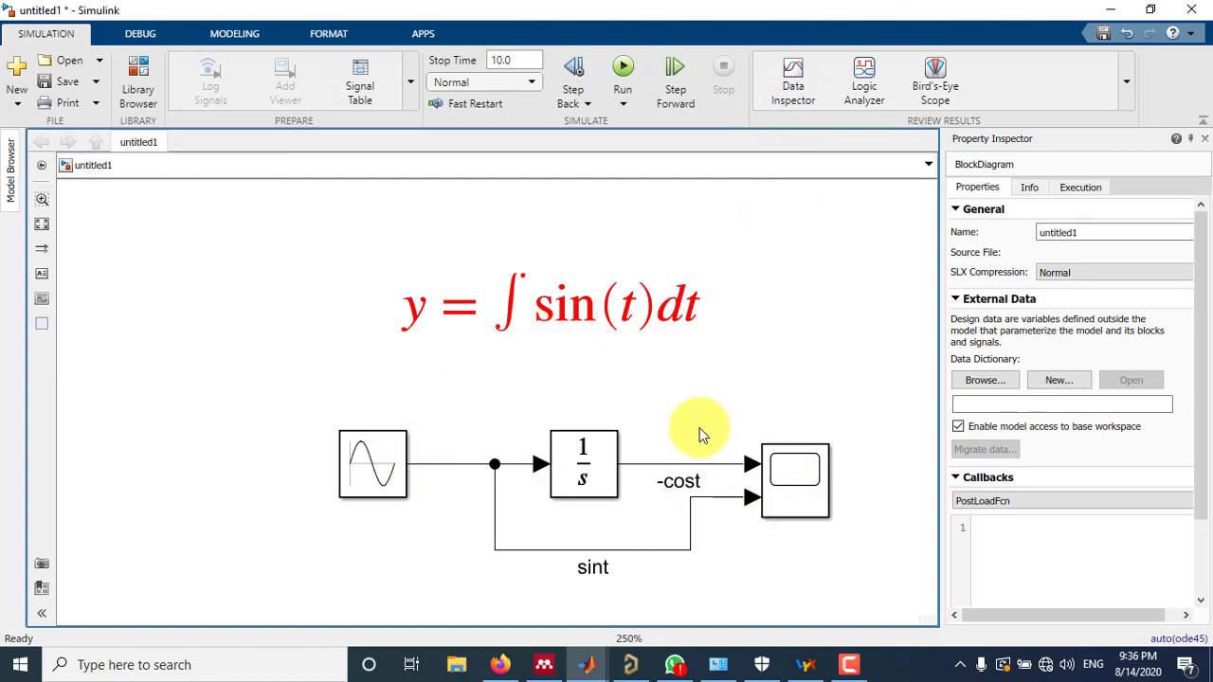
pyautogui.moveTo(369, 379)
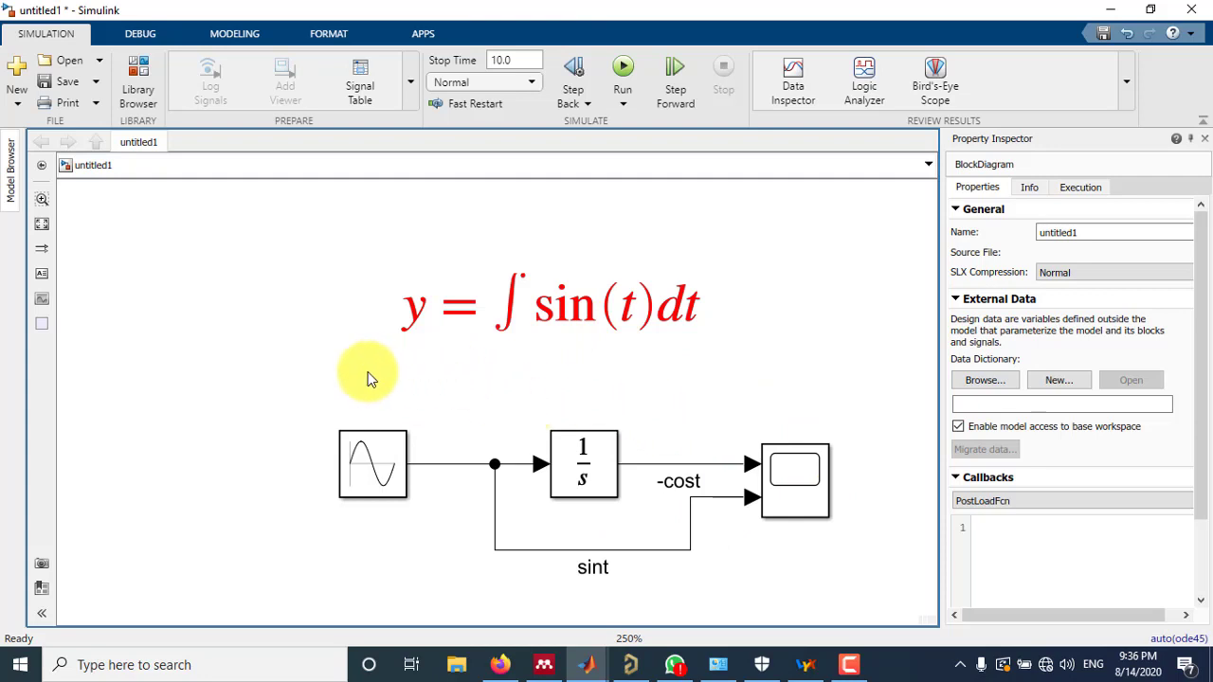
pyautogui.click(559, 303)
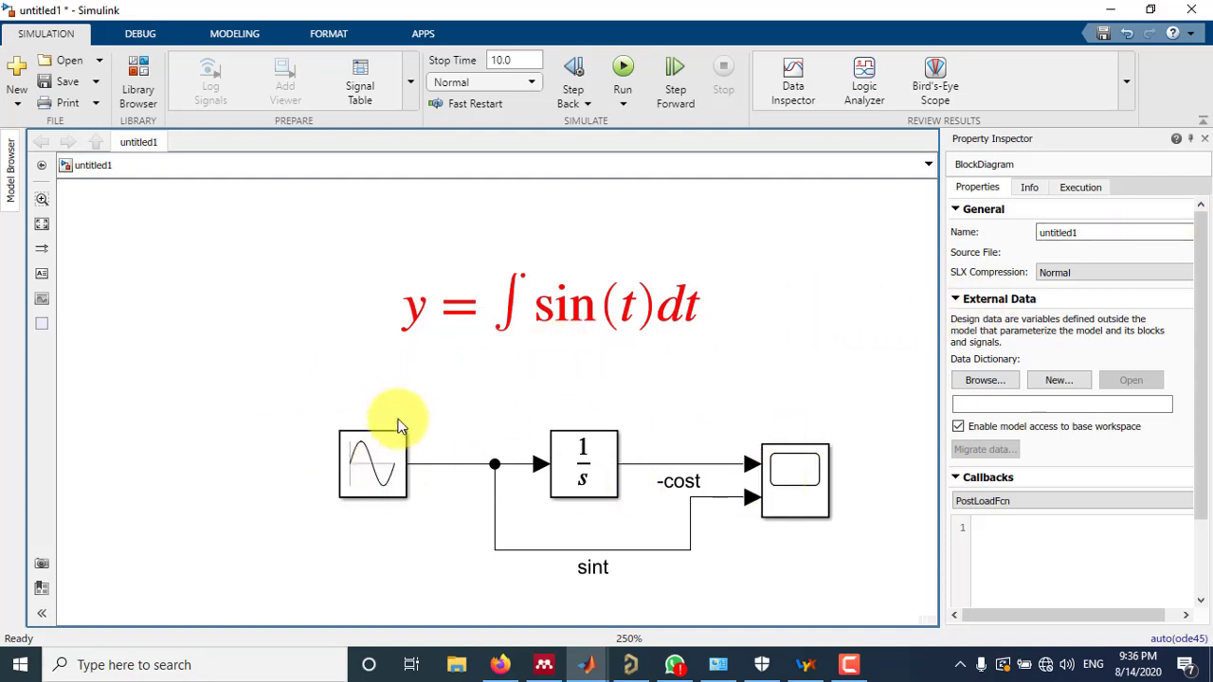
pyautogui.click(372, 463)
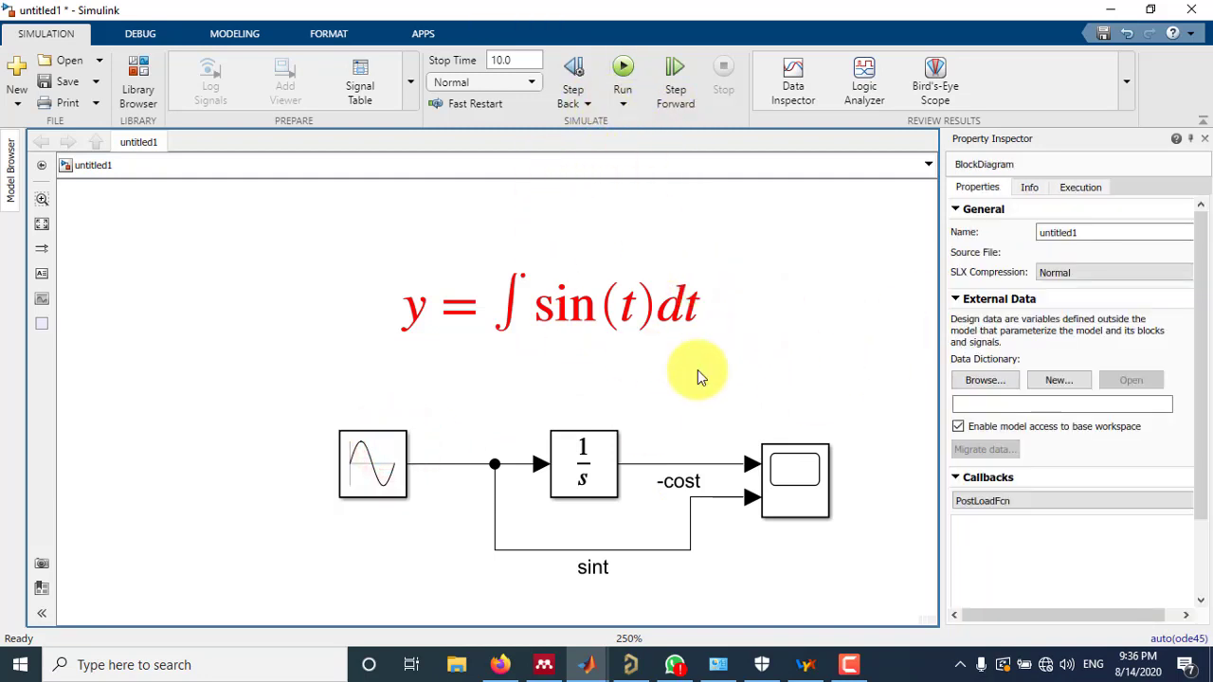
pyautogui.click(794, 472)
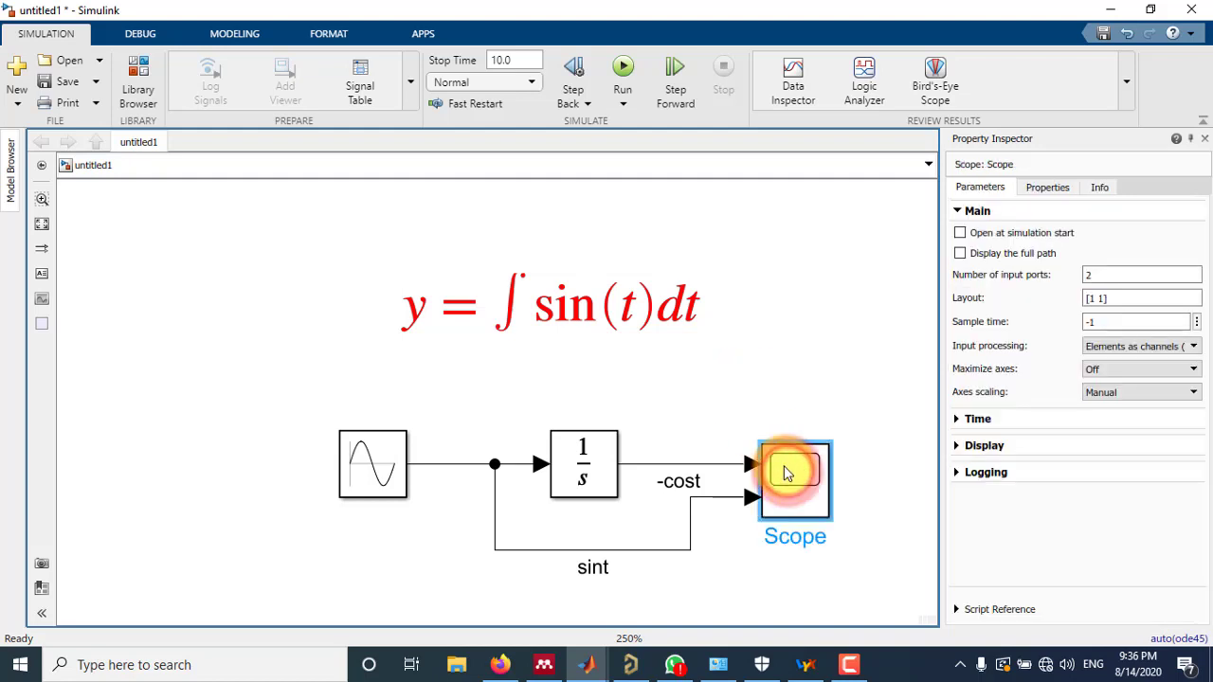
pyautogui.doubleClick(794, 470)
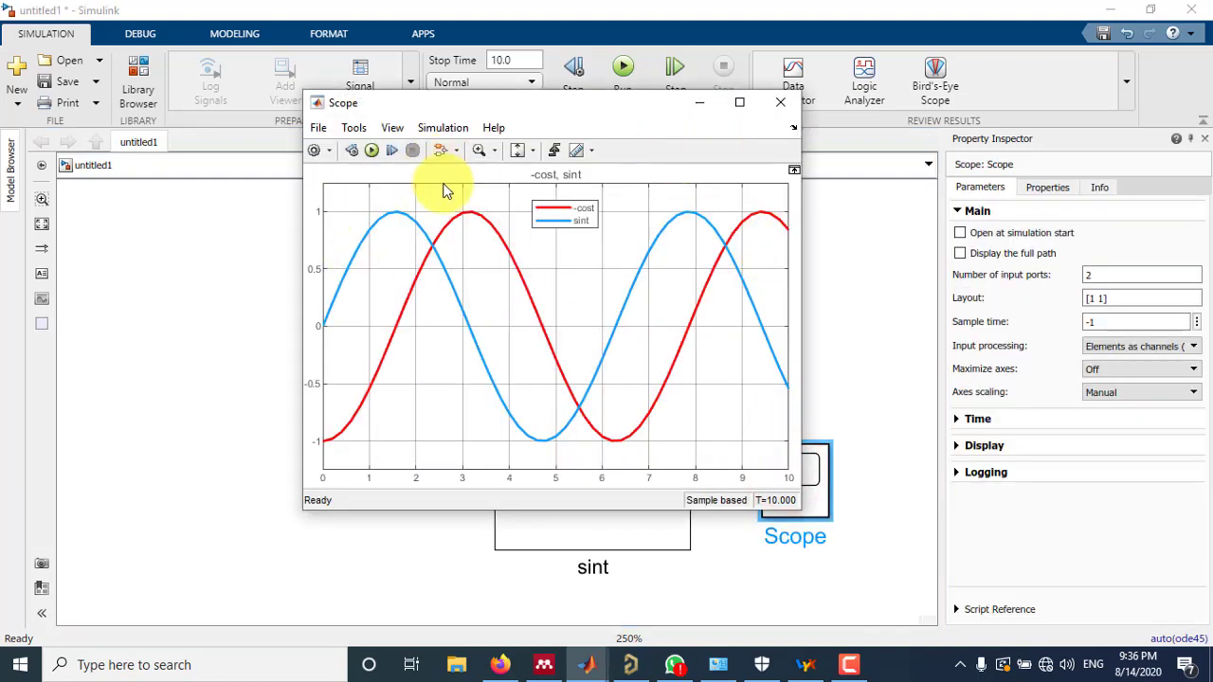
pyautogui.moveTo(527, 294)
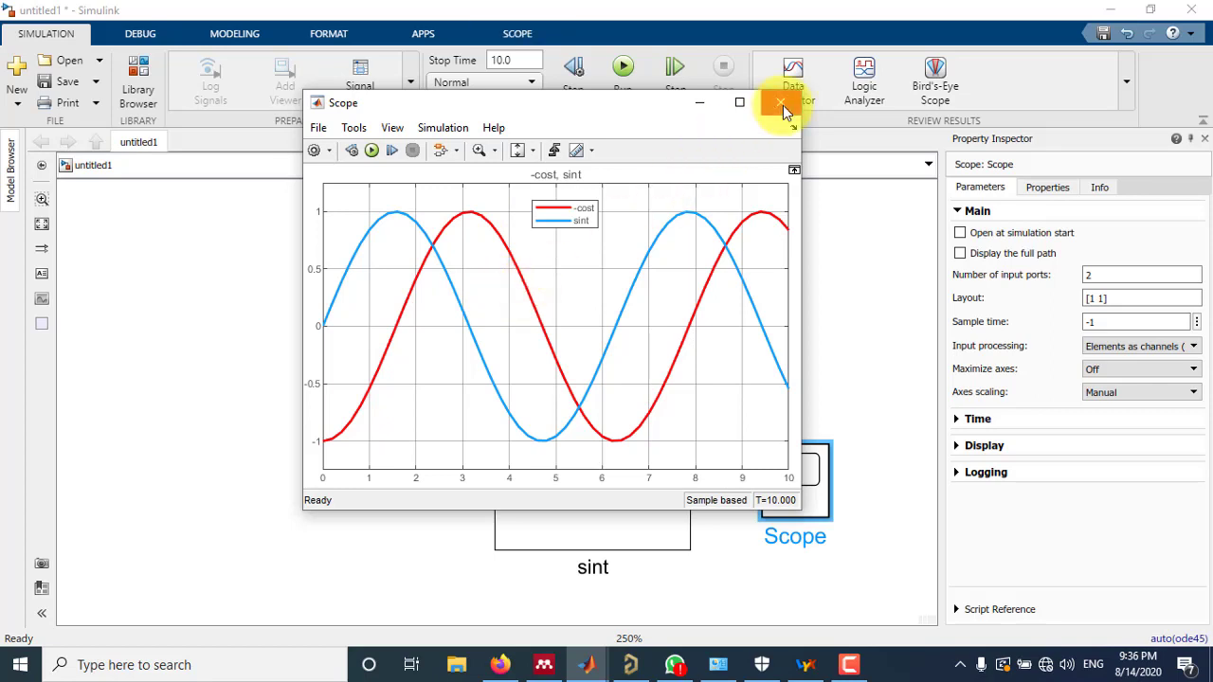
pyautogui.click(781, 102)
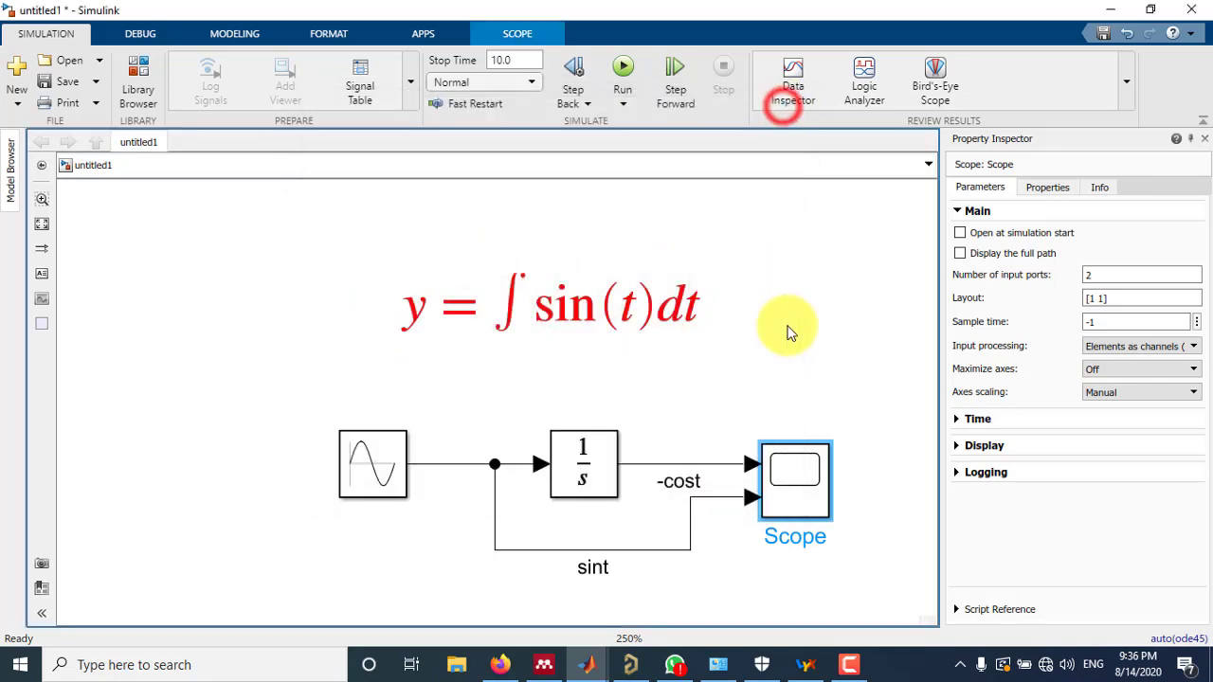